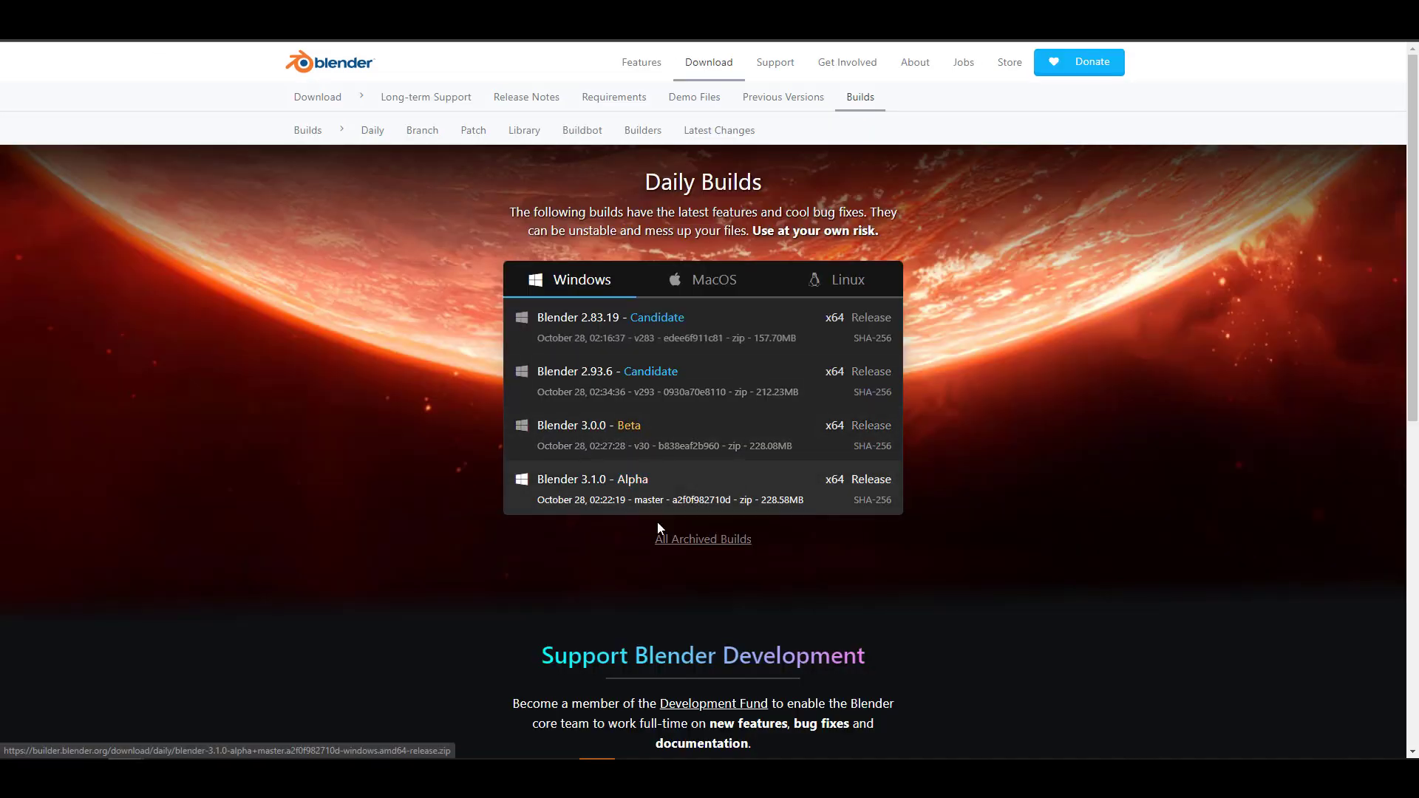
mouse_move(525, 623)
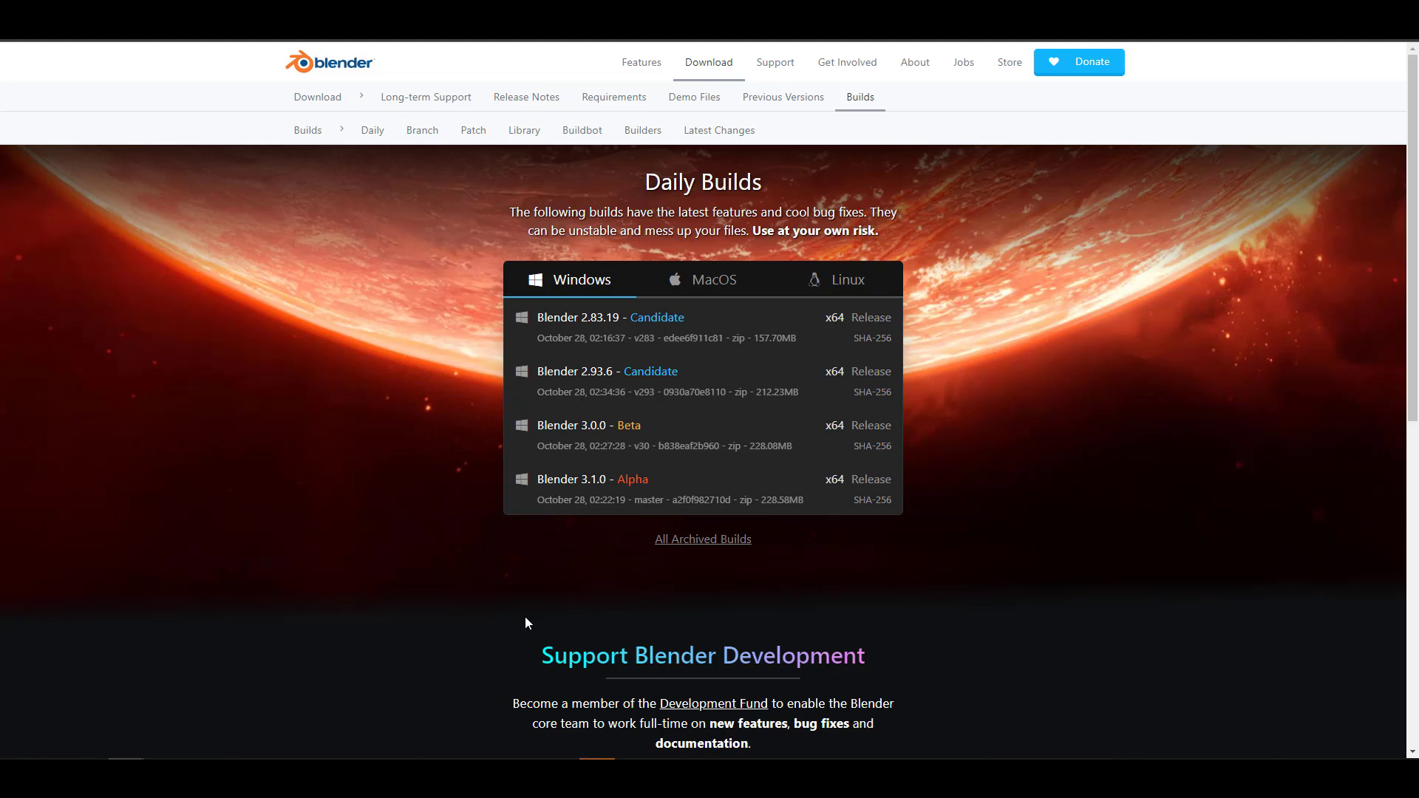
mouse_move(520, 570)
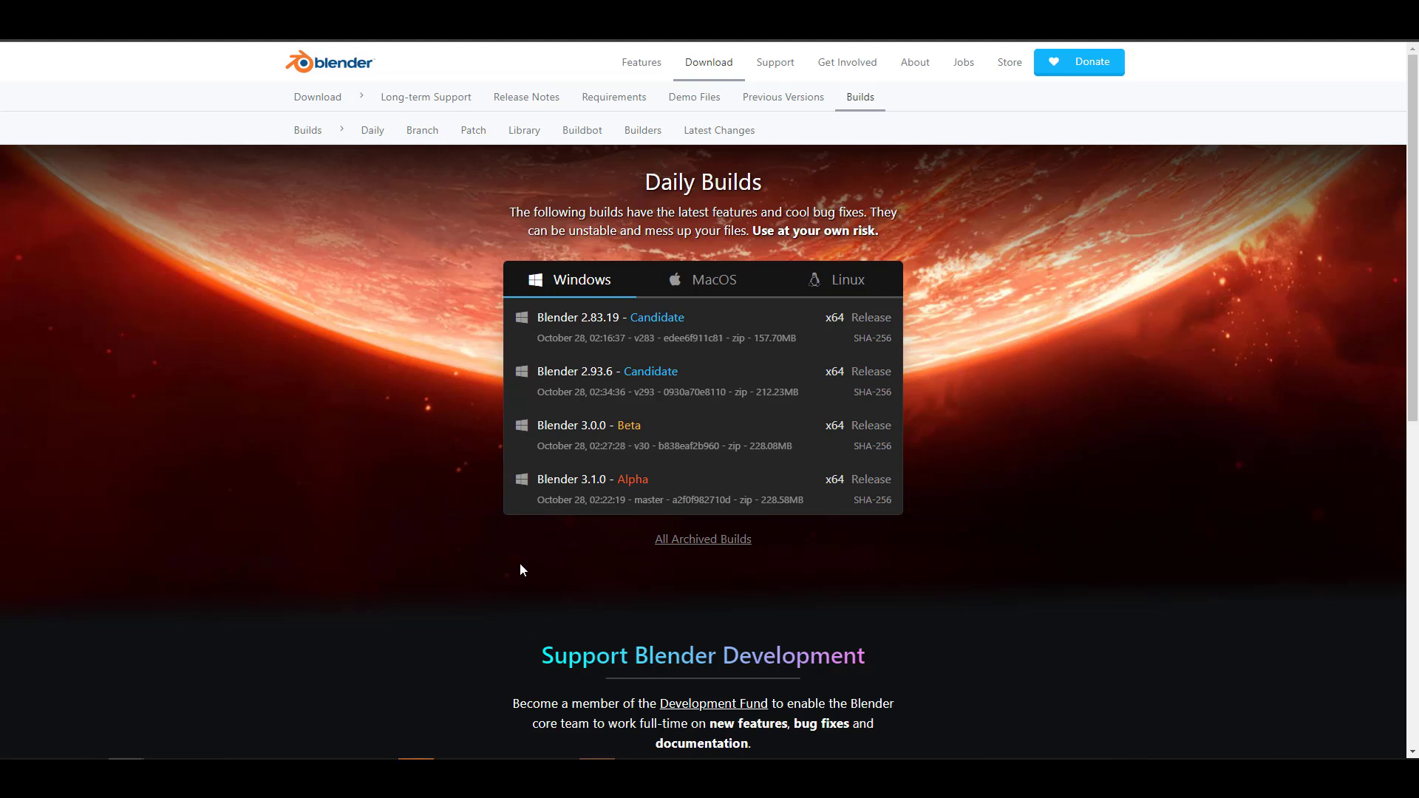
mouse_move(541, 573)
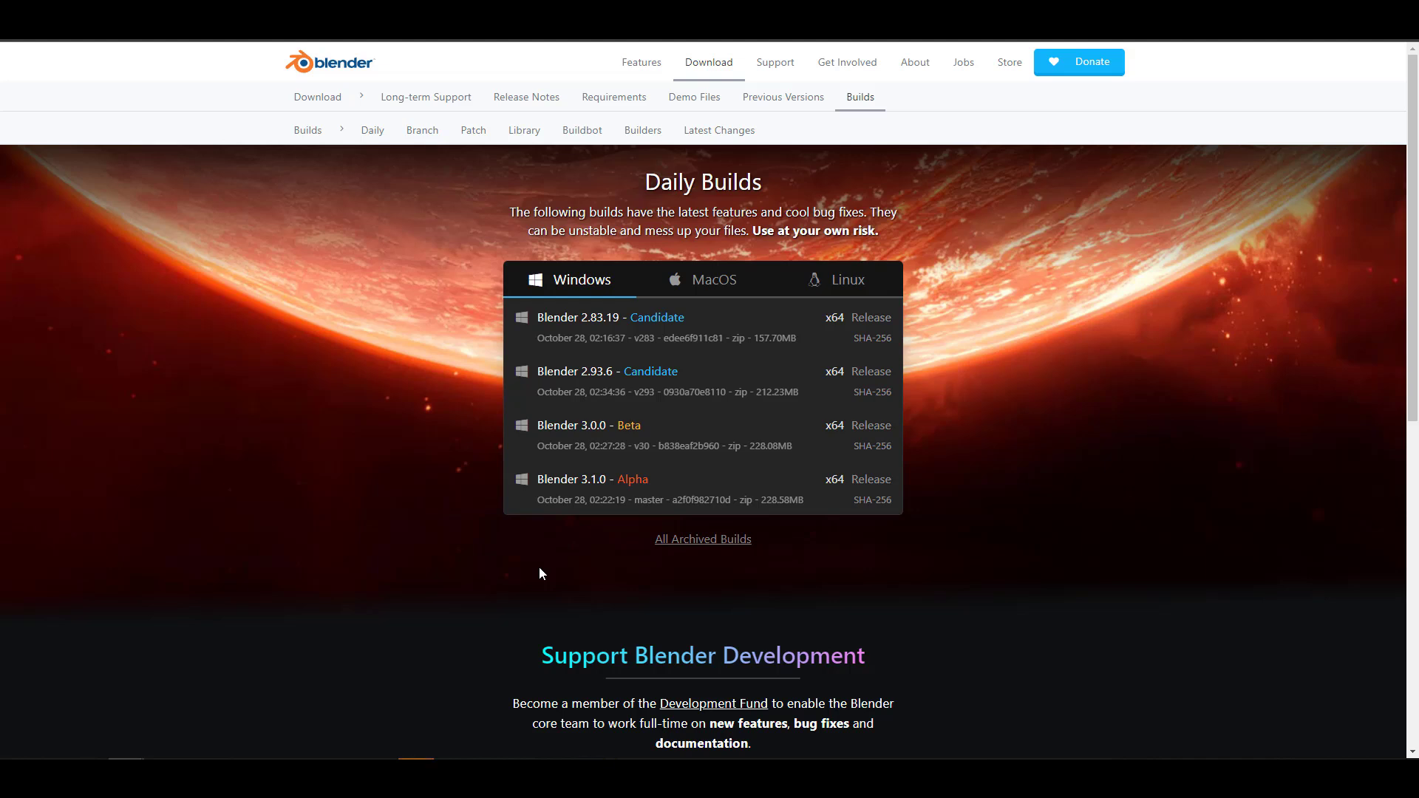
mouse_move(713, 445)
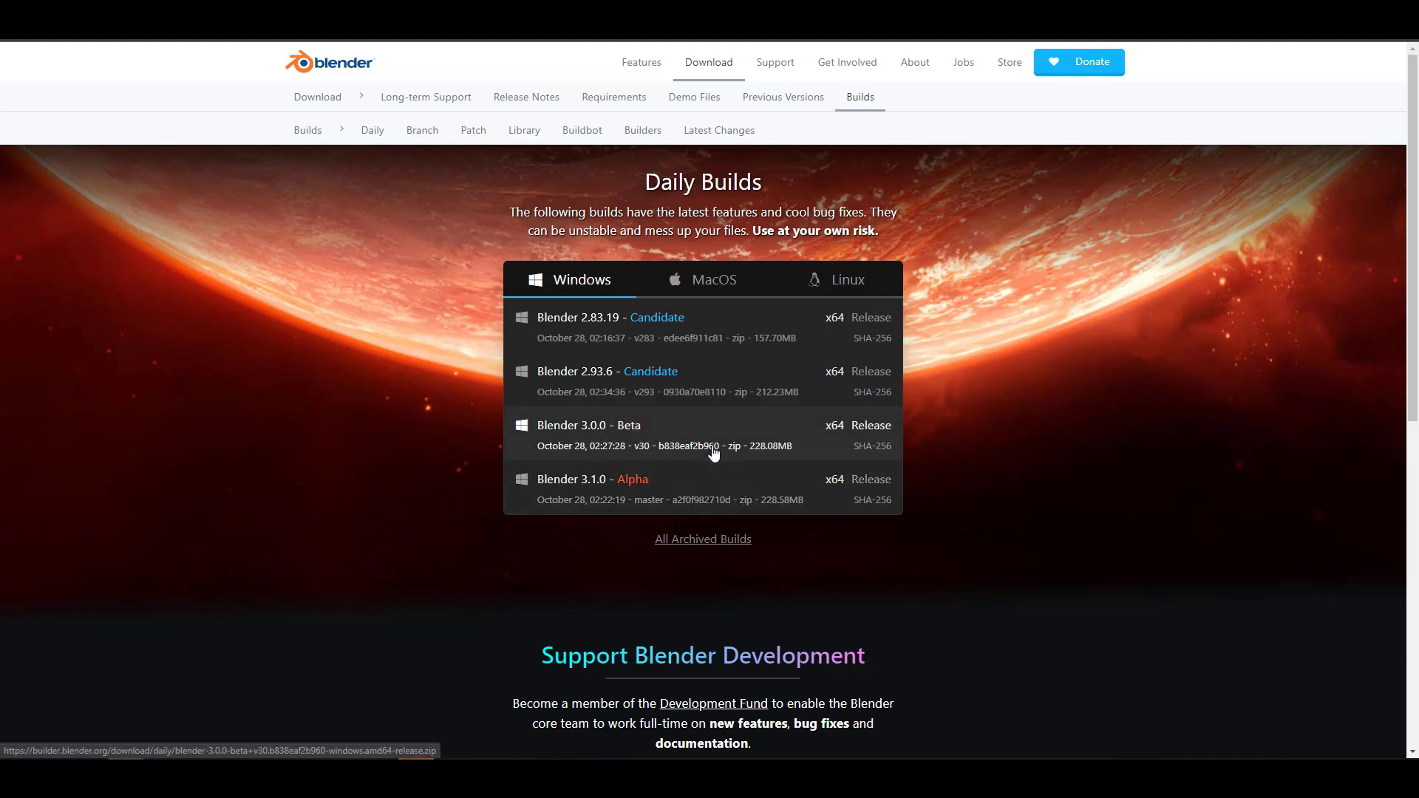
mouse_move(634, 464)
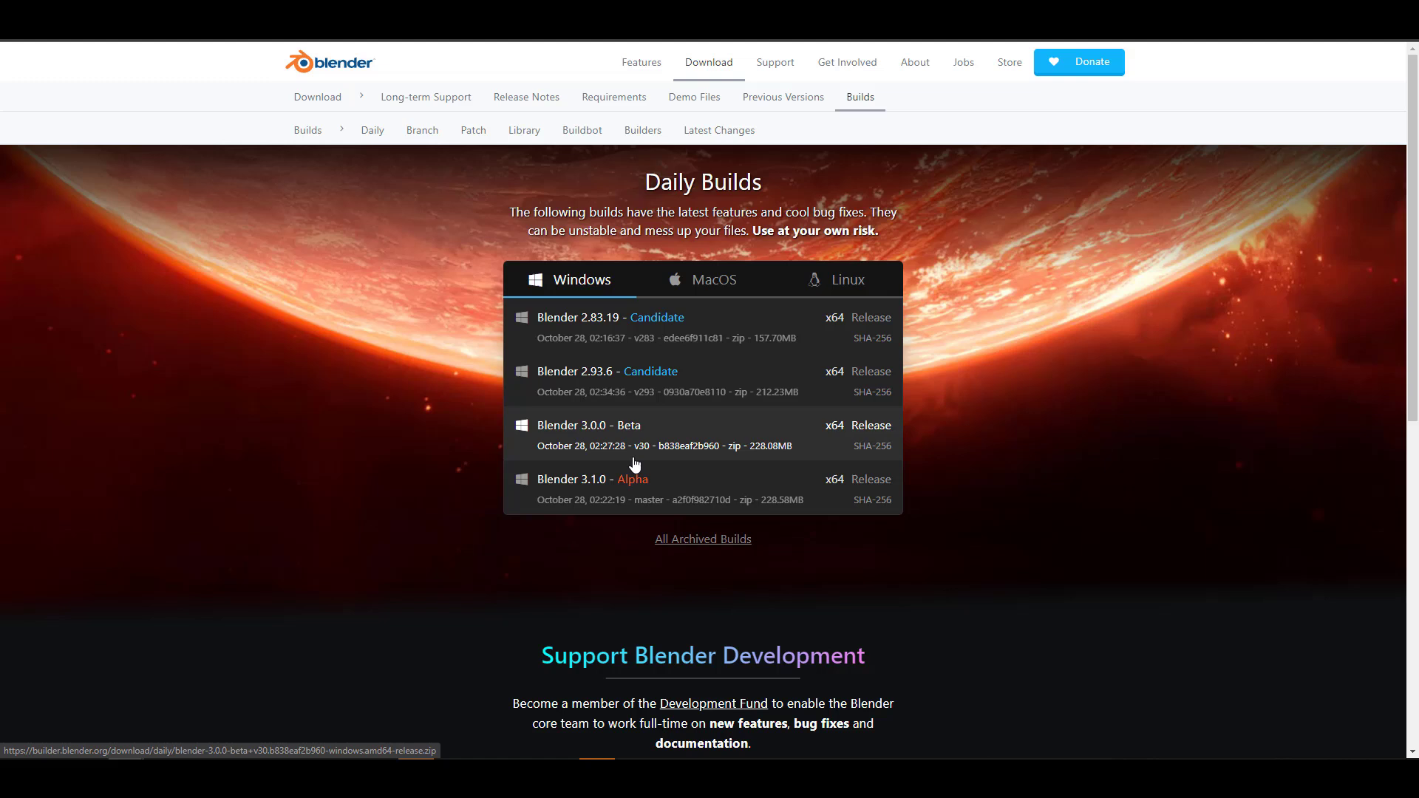
mouse_move(670, 486)
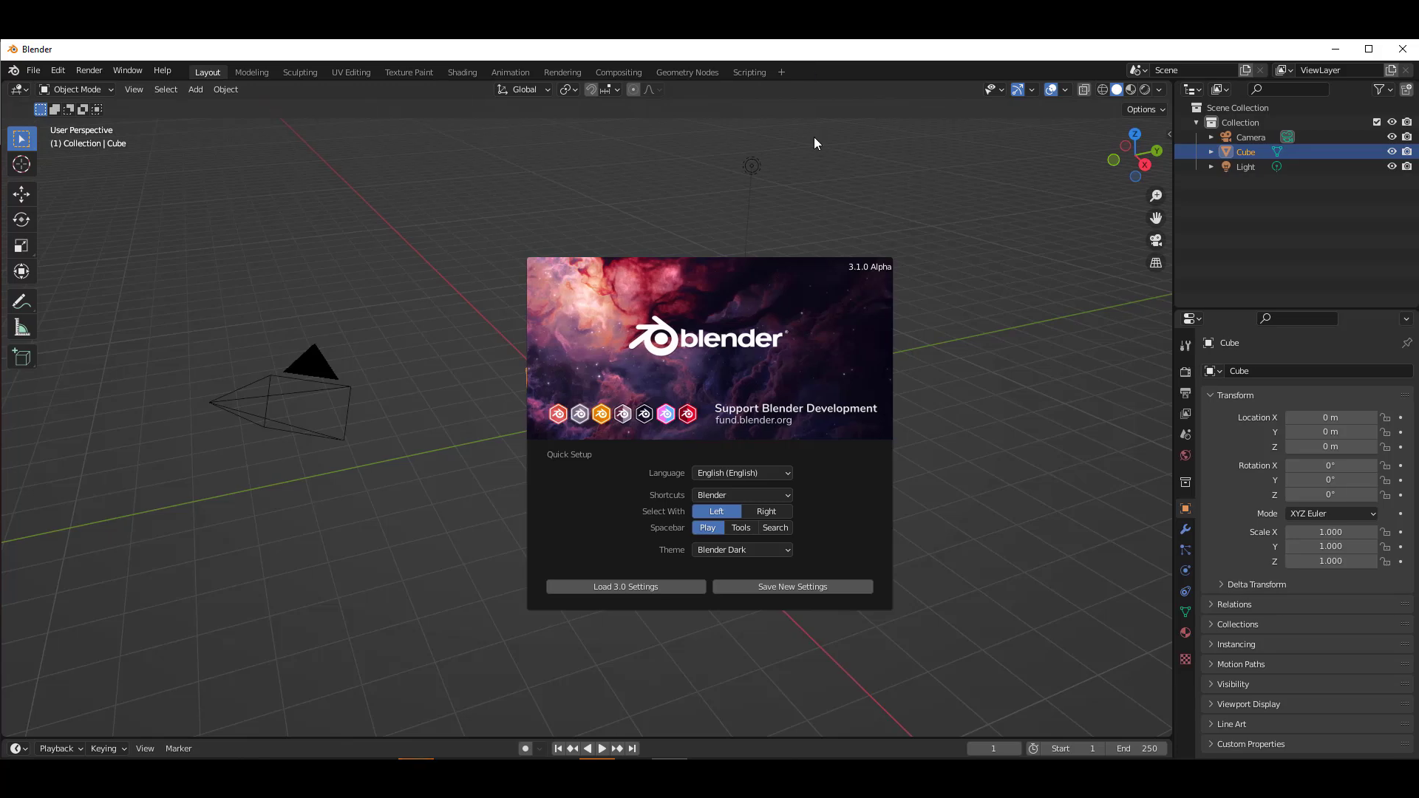
mouse_move(855, 276)
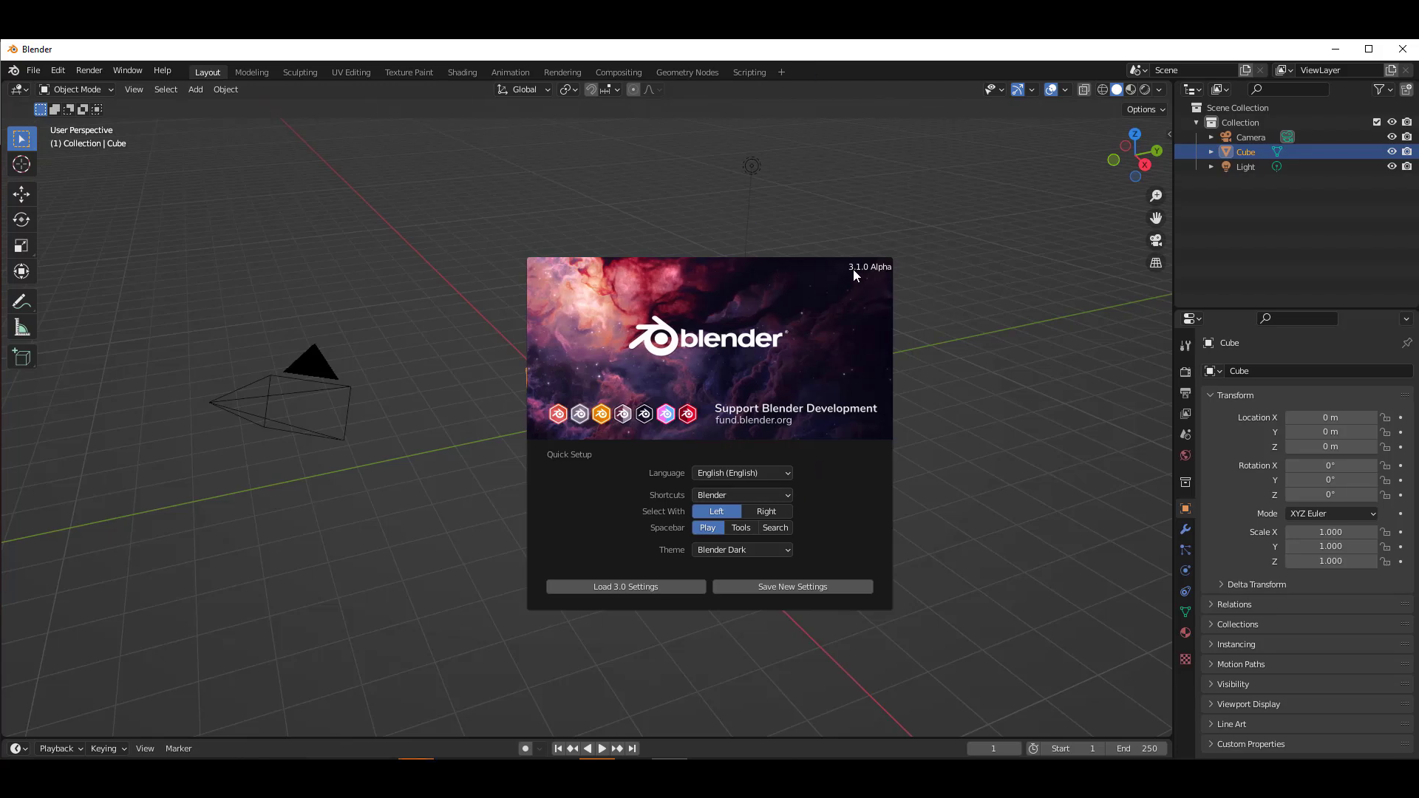
mouse_move(874, 278)
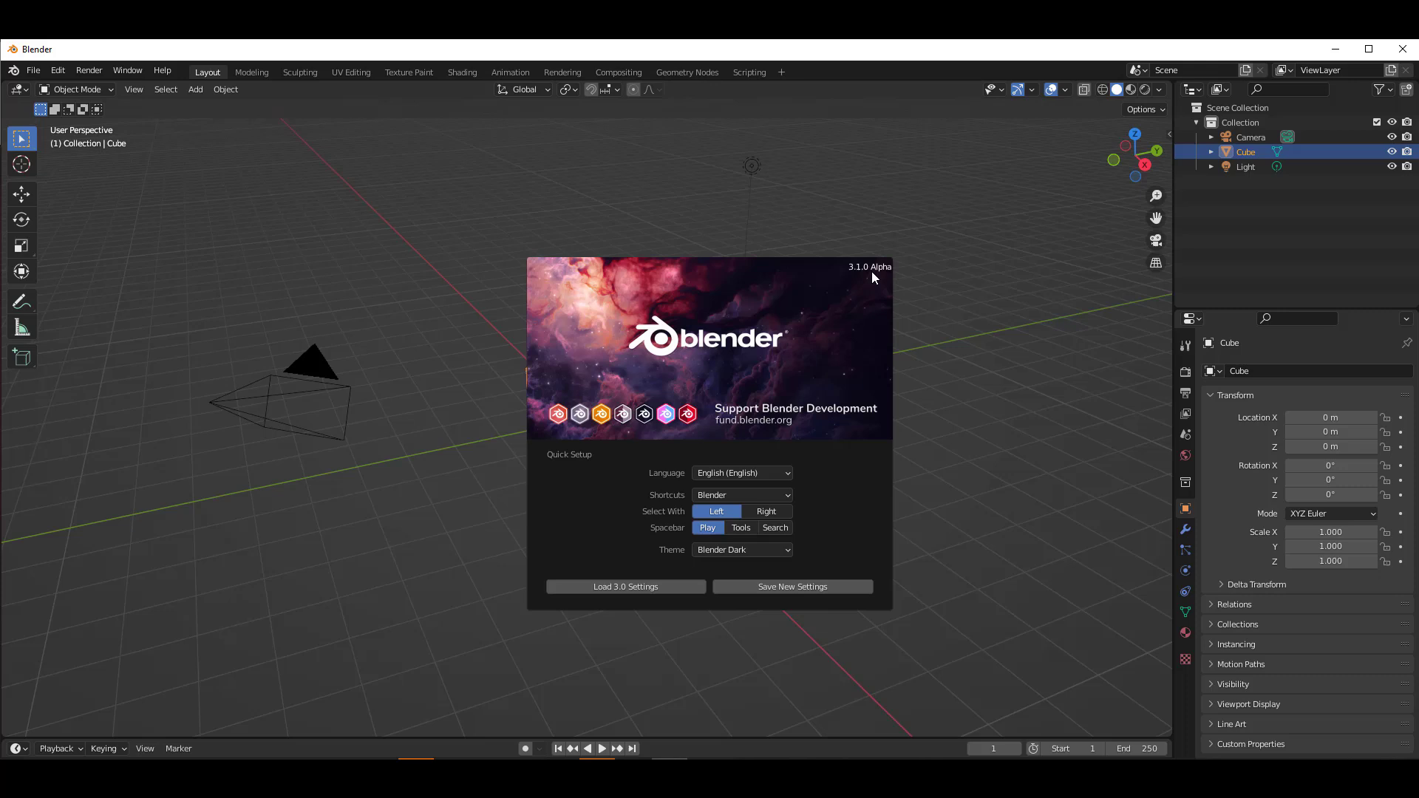
mouse_move(629, 642)
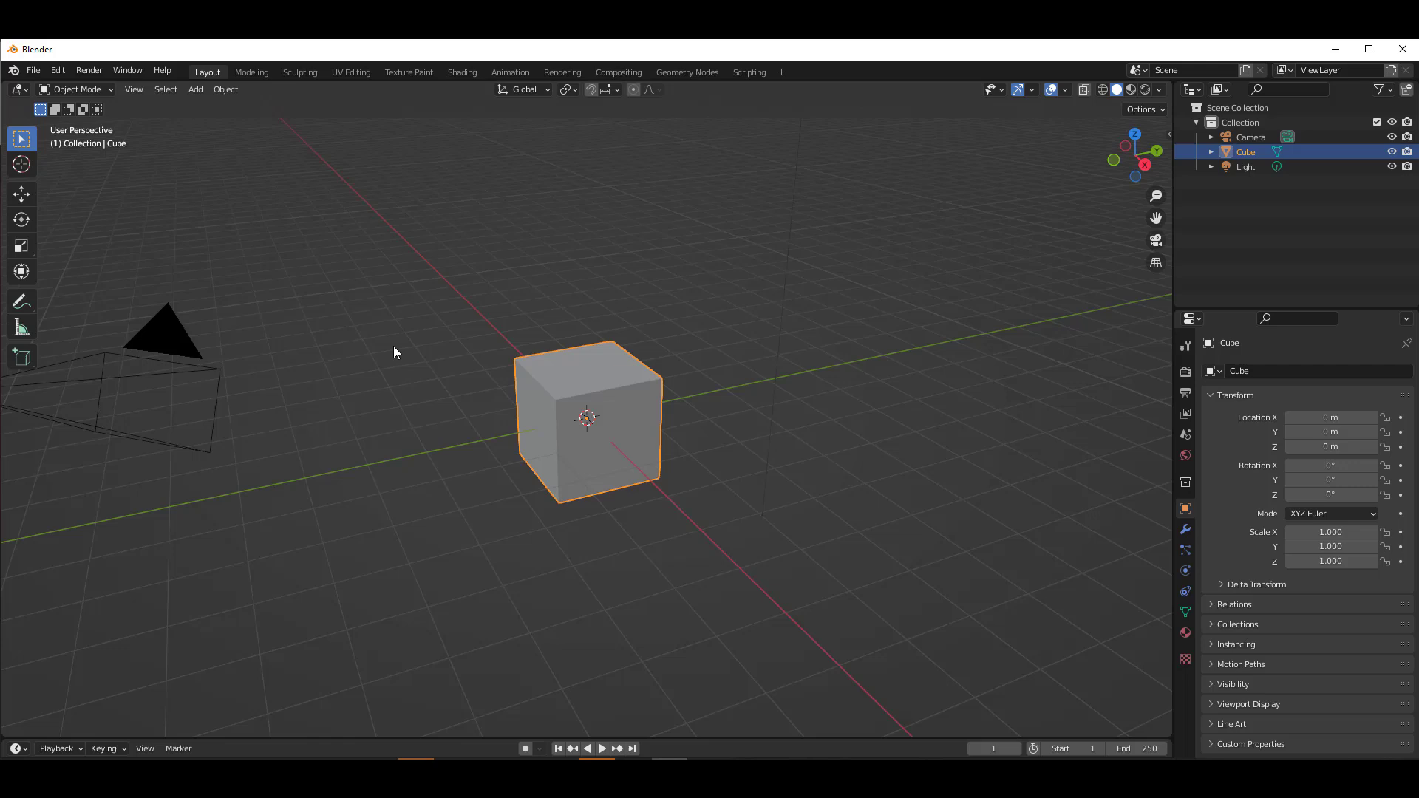
mouse_move(411, 360)
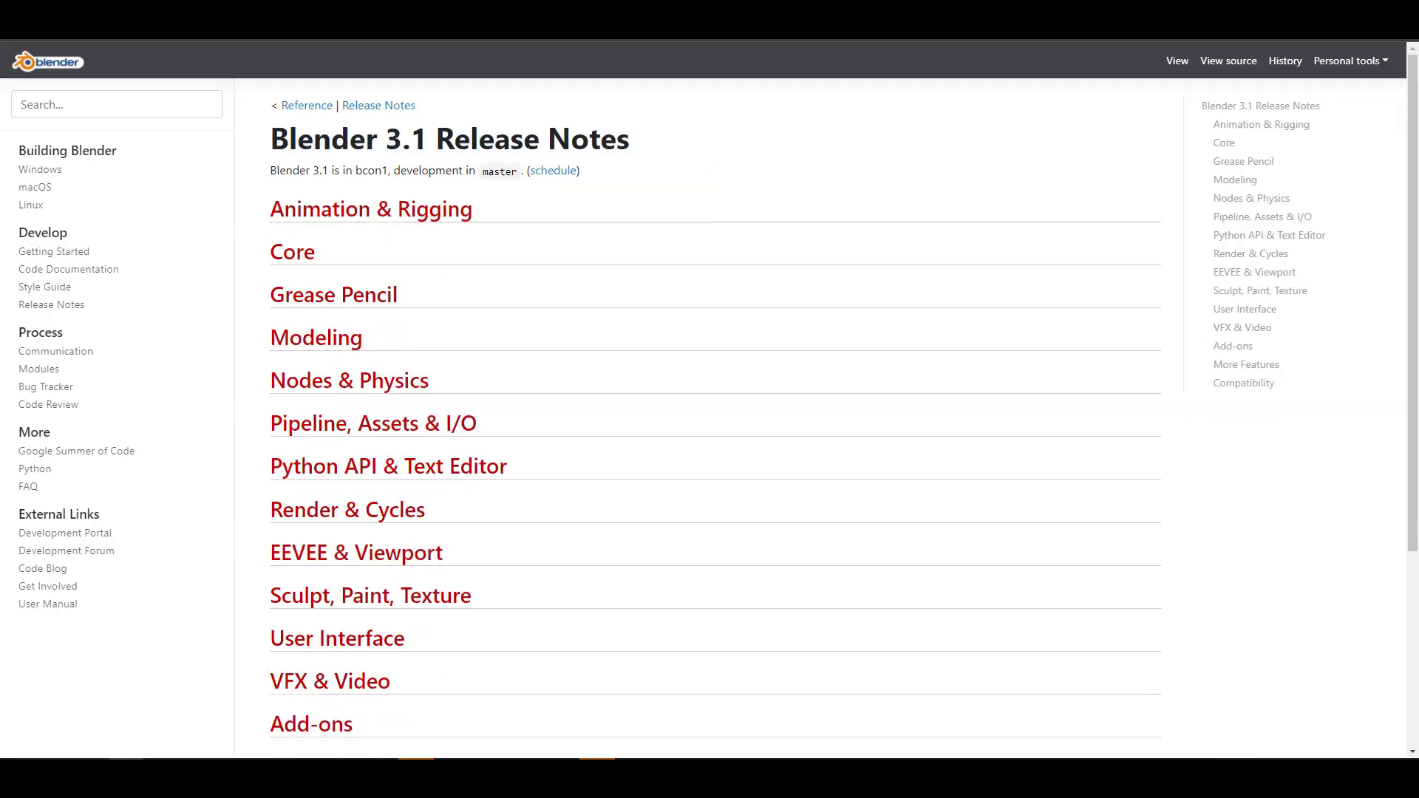
Step: Browse the 3.1 release notes and milestone, then follow the 3.0 schedule link
scroll(down, 3)
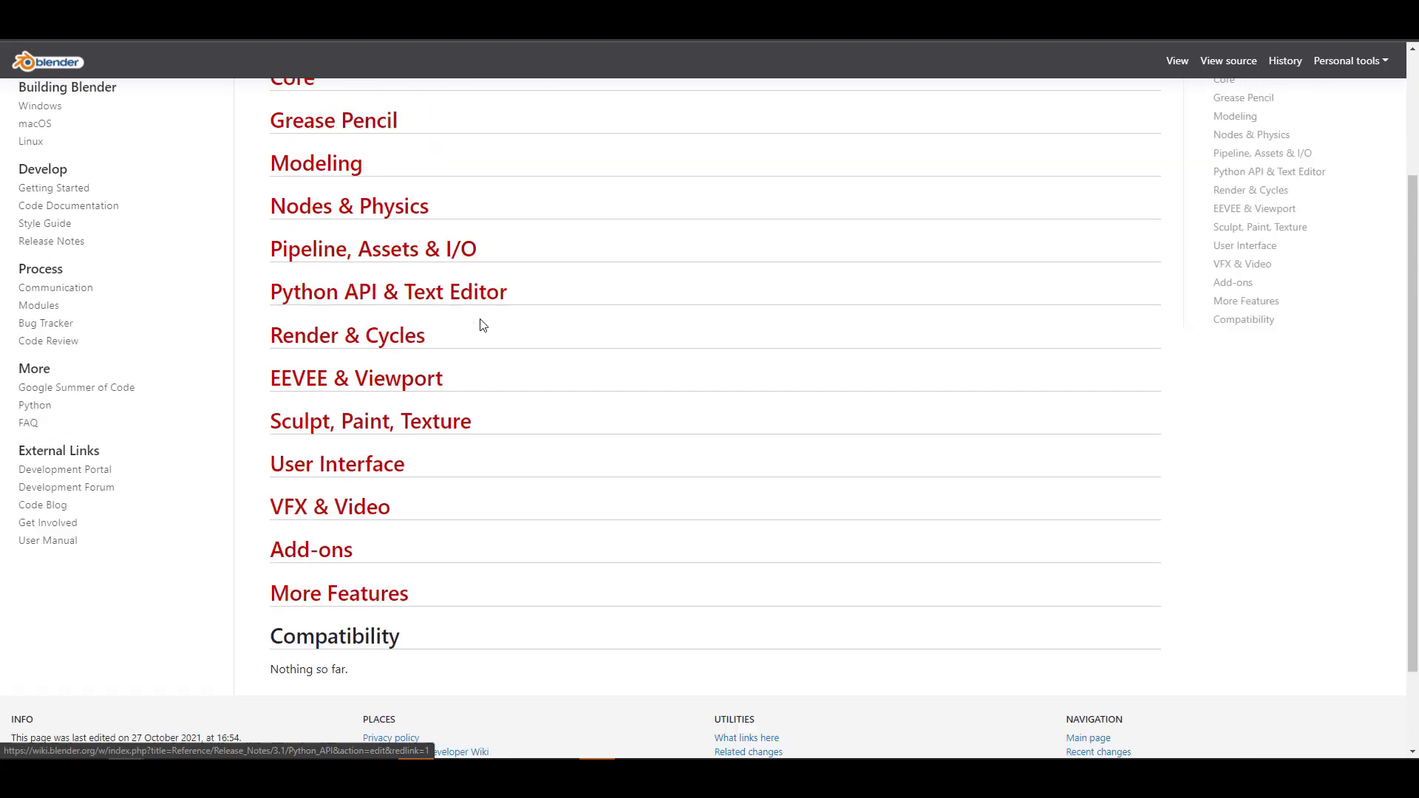
scroll(up, 3)
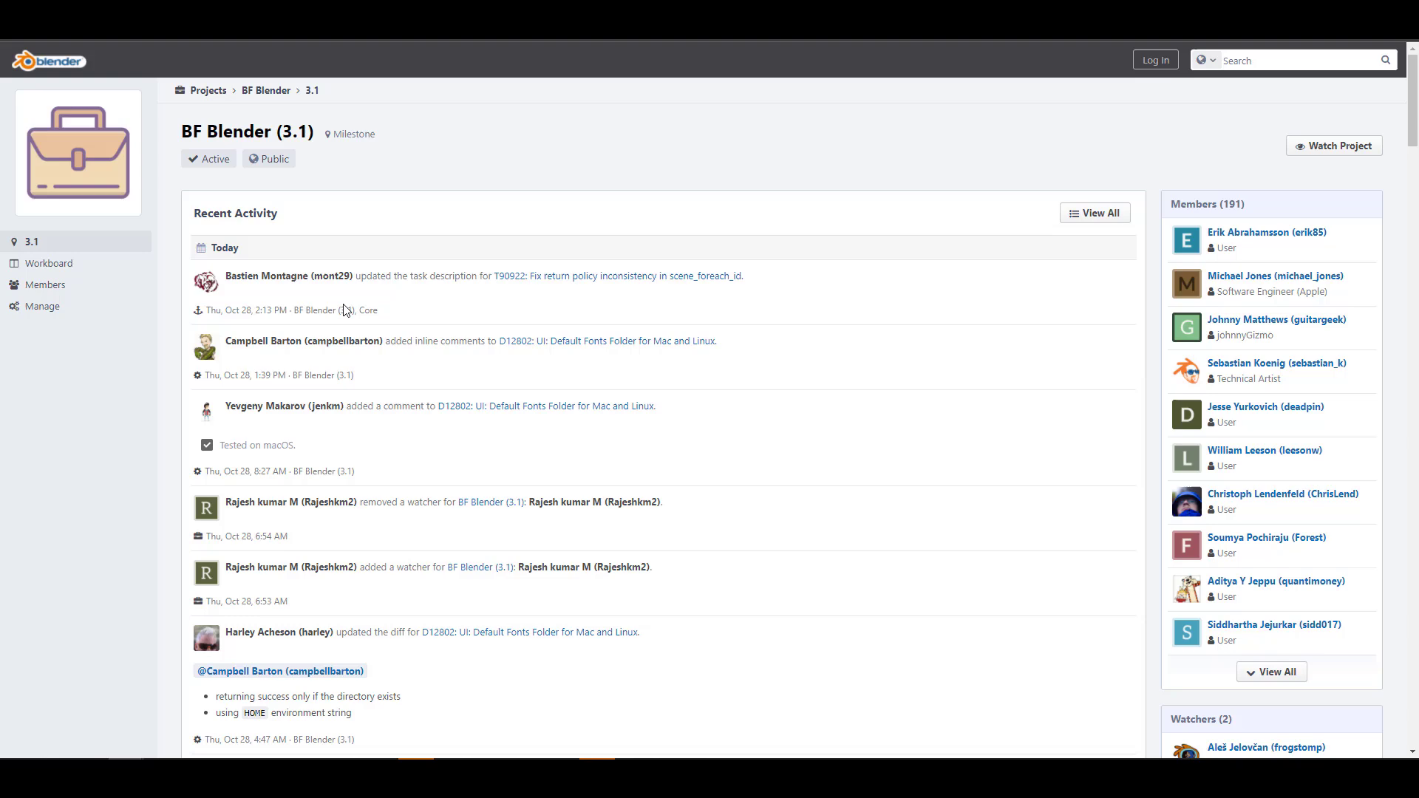
scroll(down, 3)
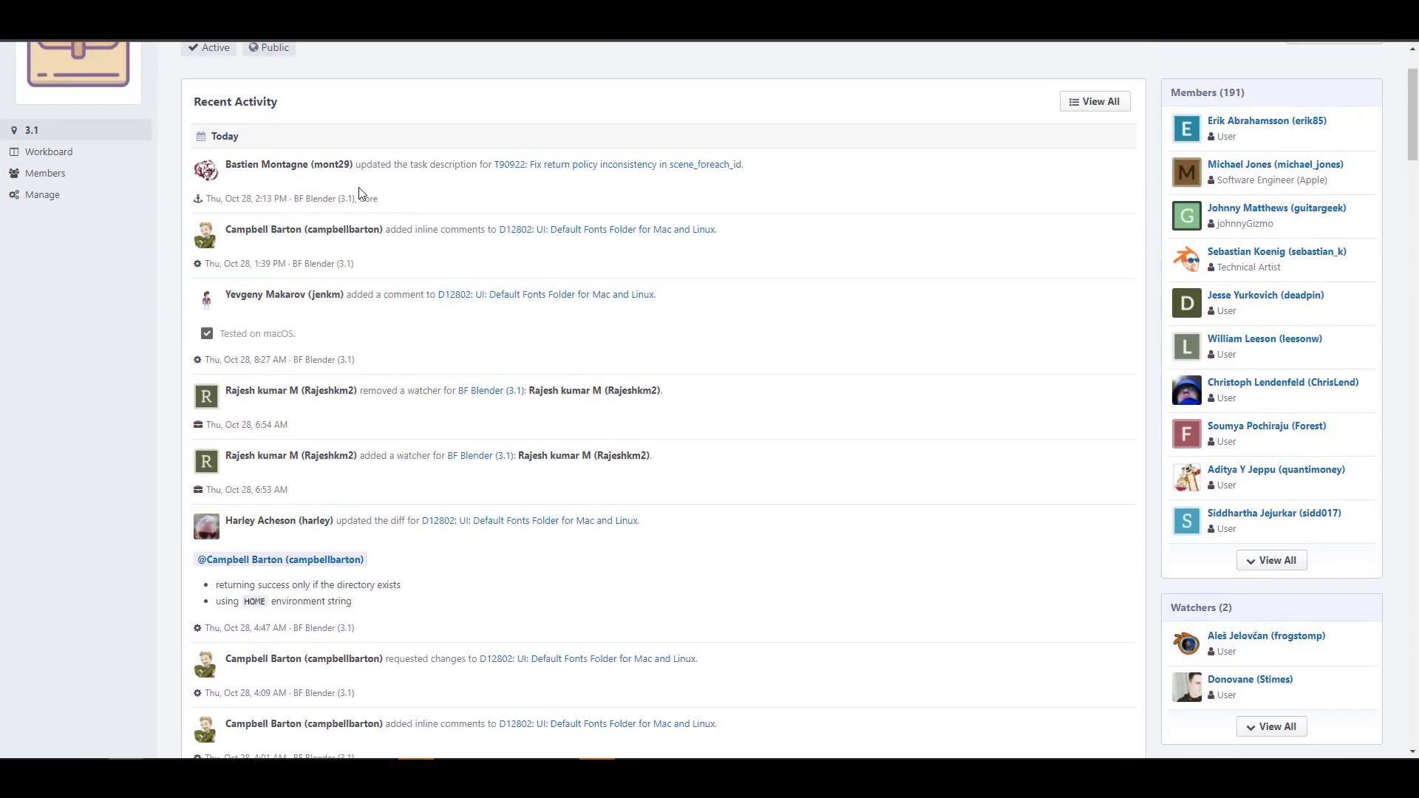
scroll(down, 3)
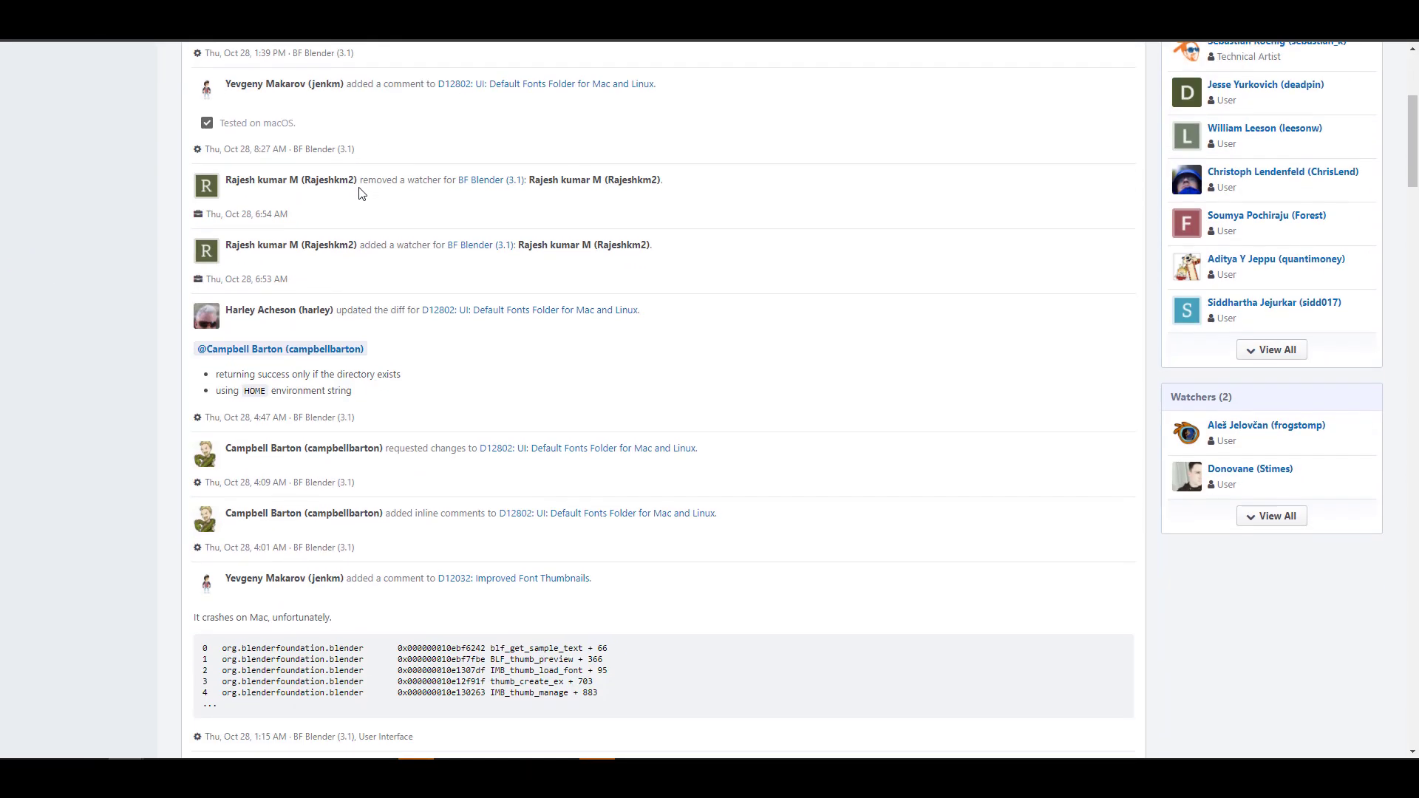
scroll(up, 3)
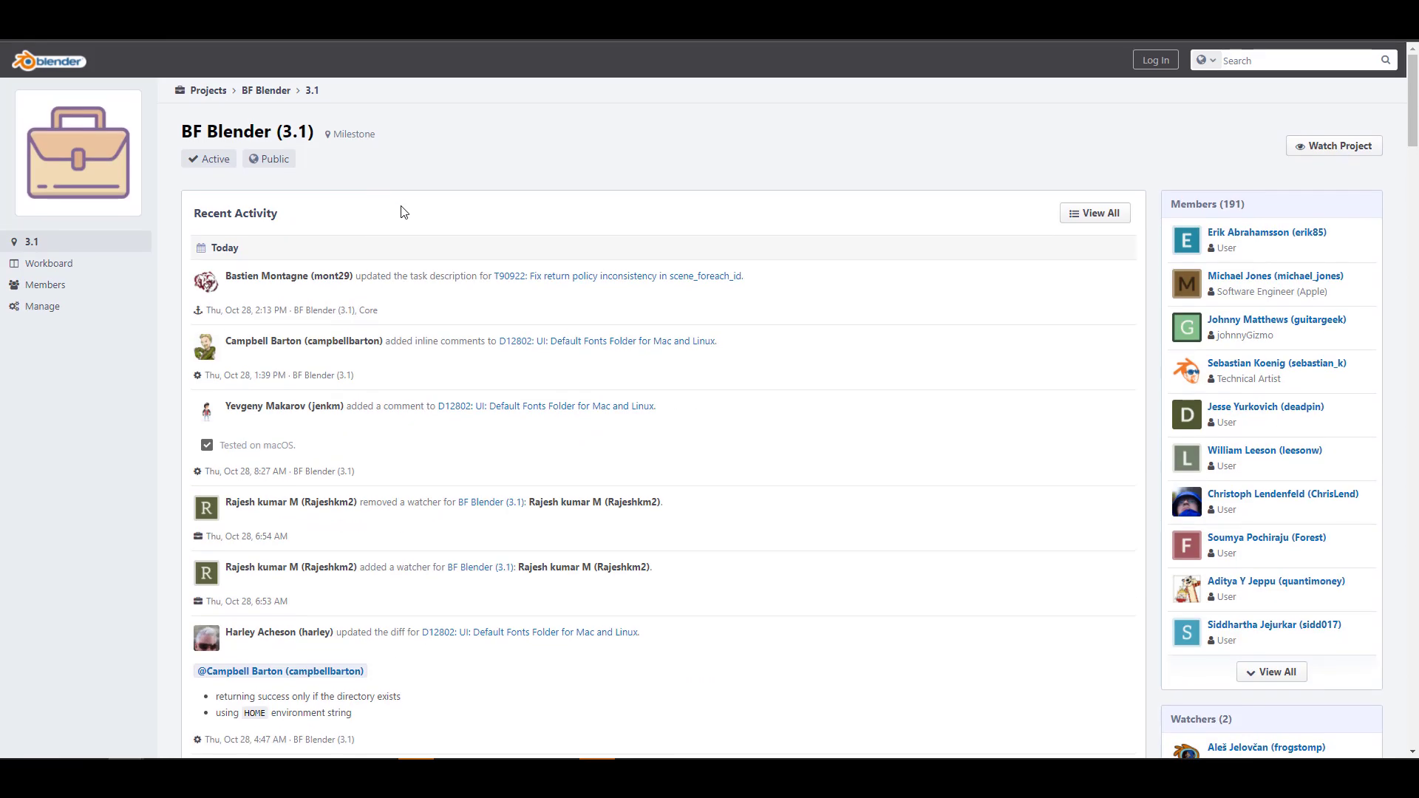
mouse_move(481, 173)
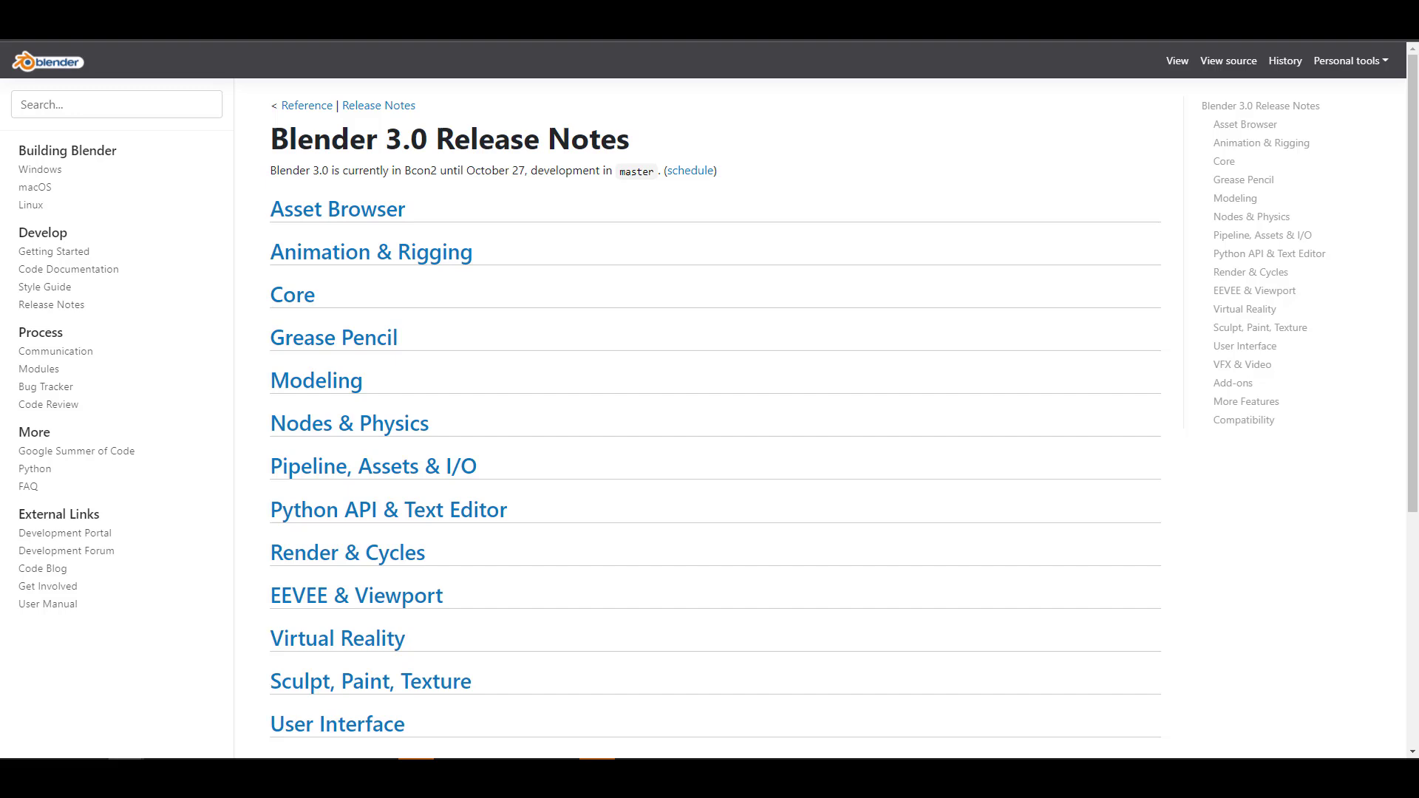
mouse_move(426, 251)
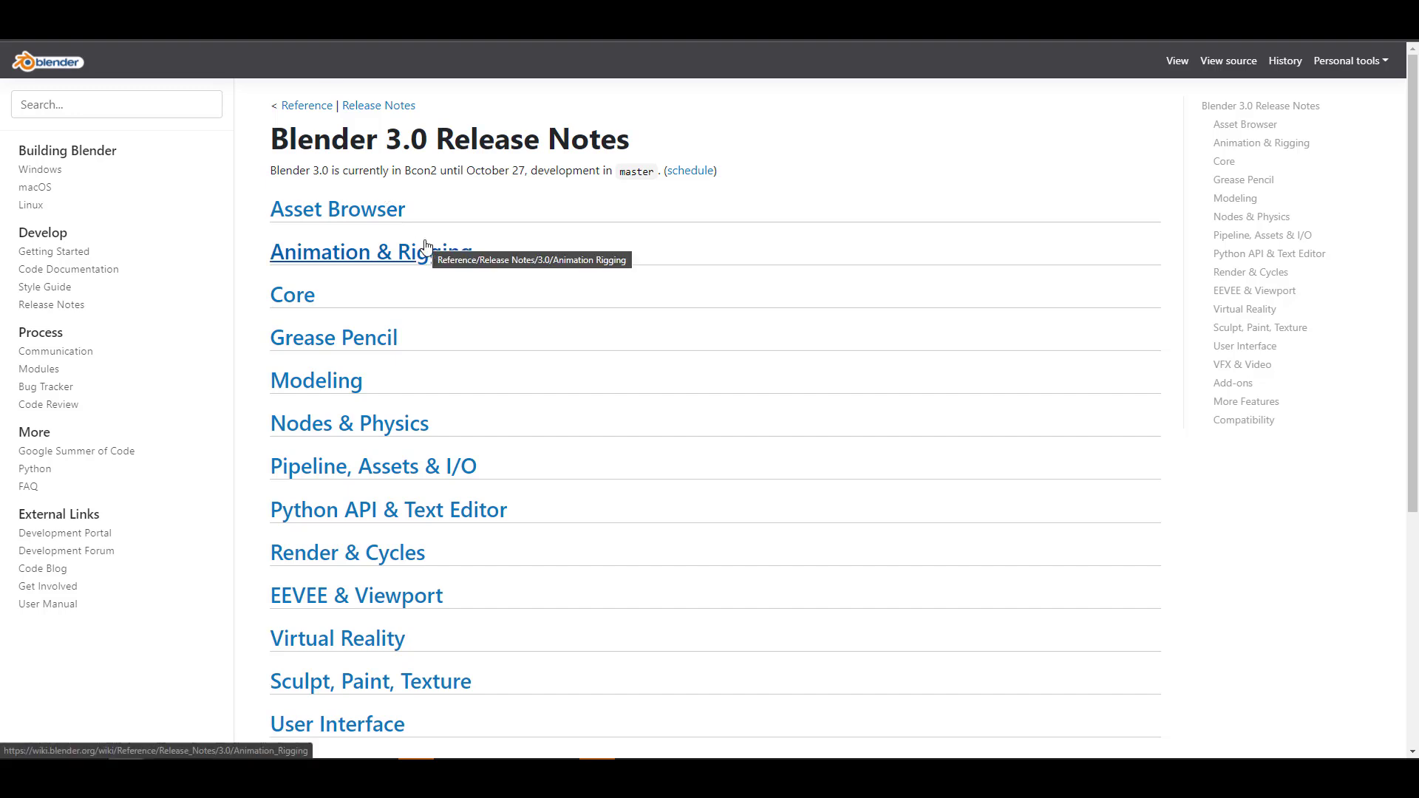
click(690, 171)
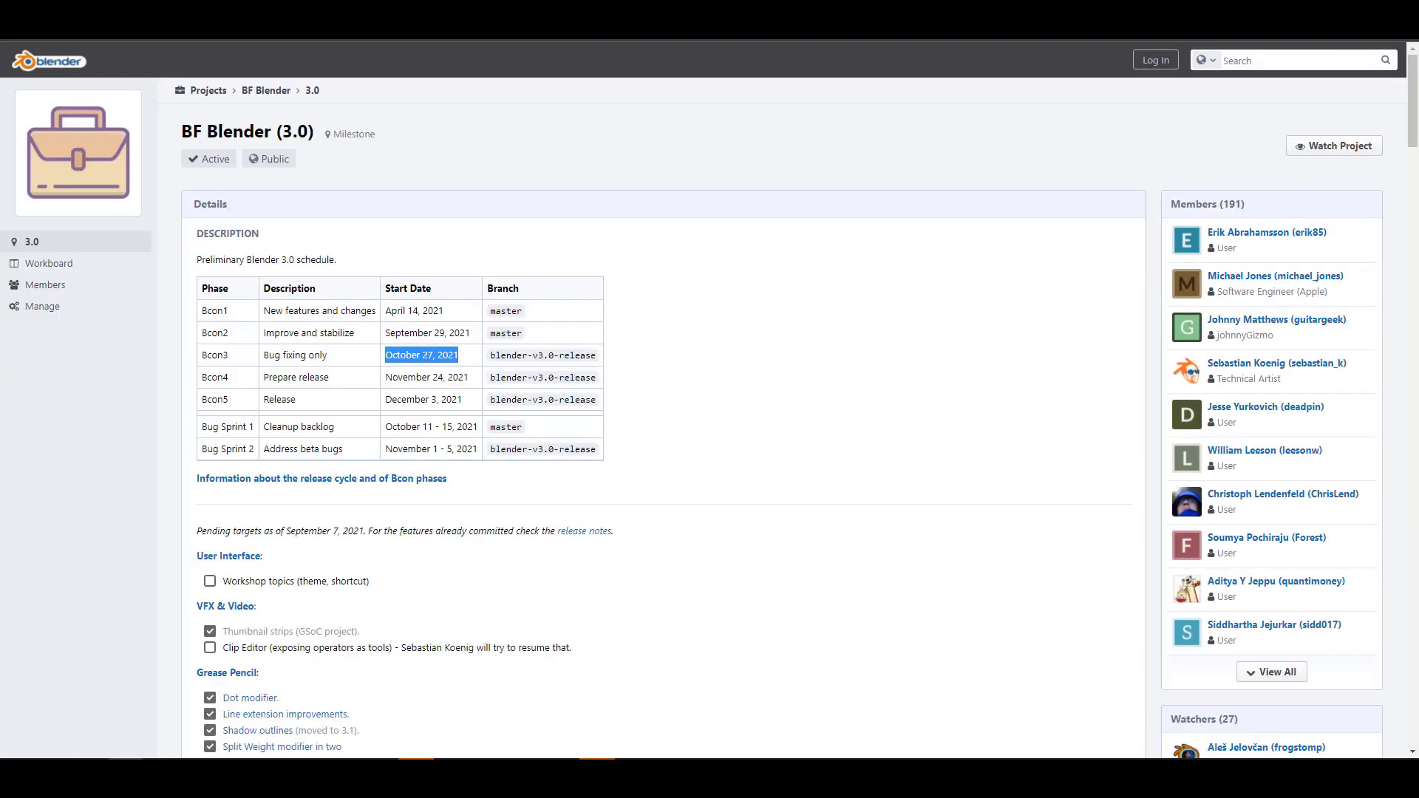
mouse_move(327, 367)
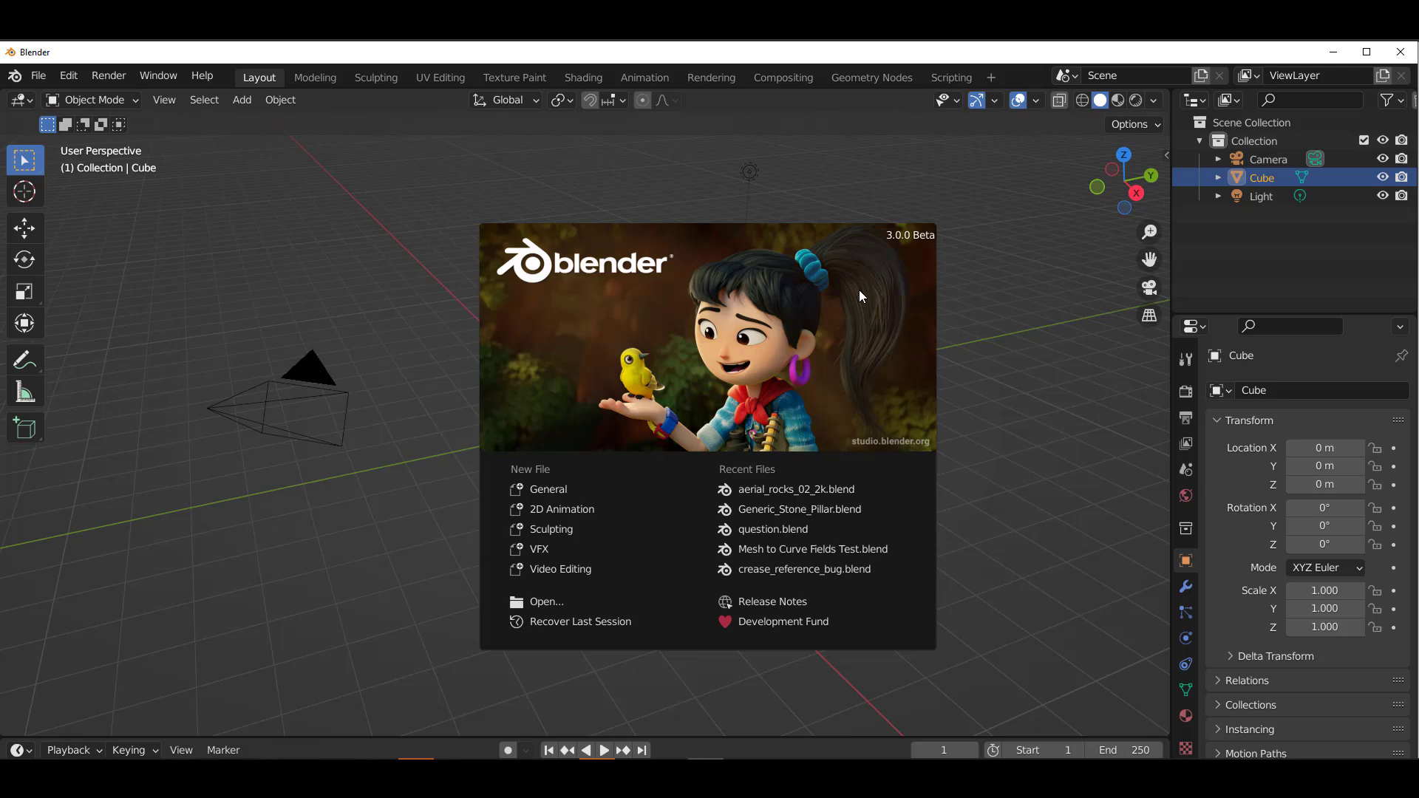
mouse_move(1000, 528)
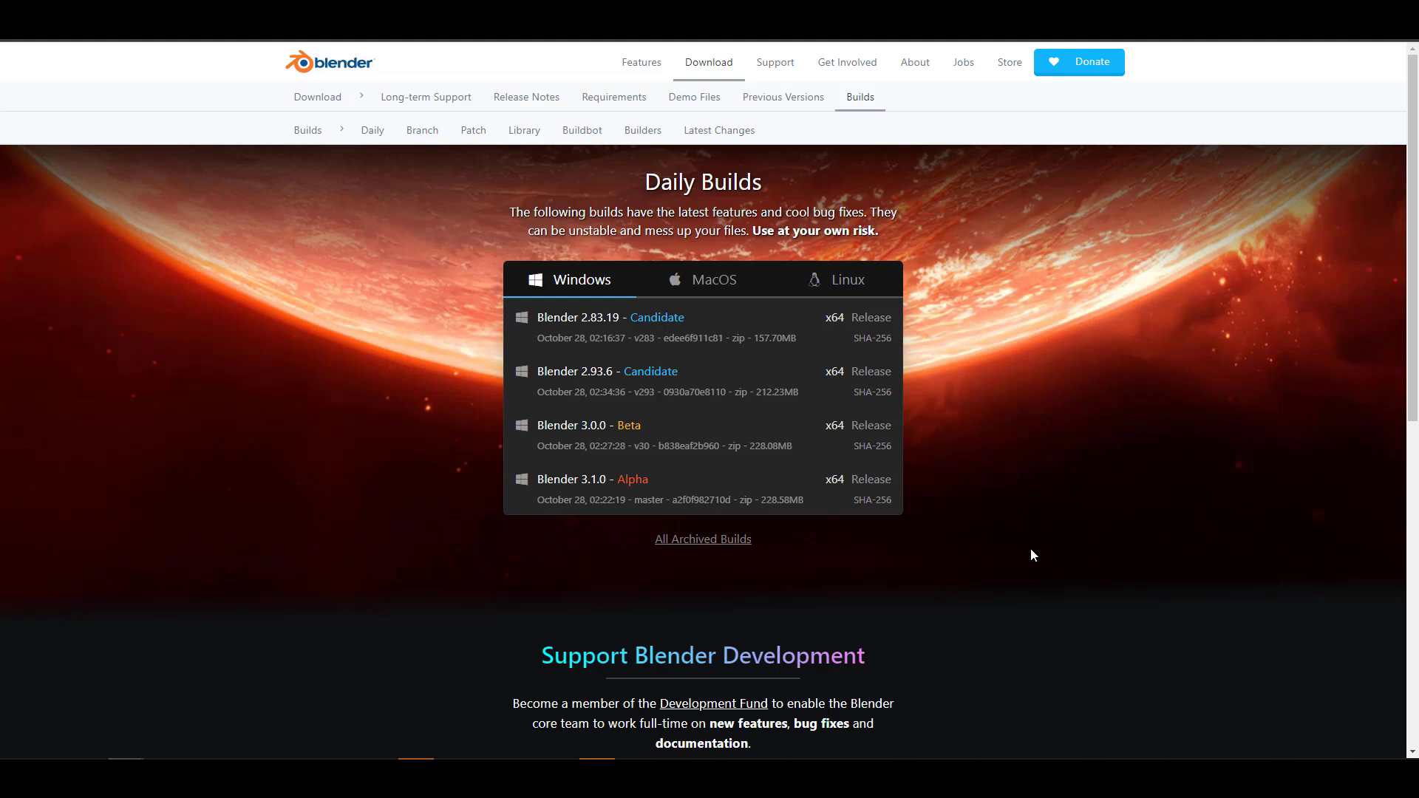
mouse_move(887, 537)
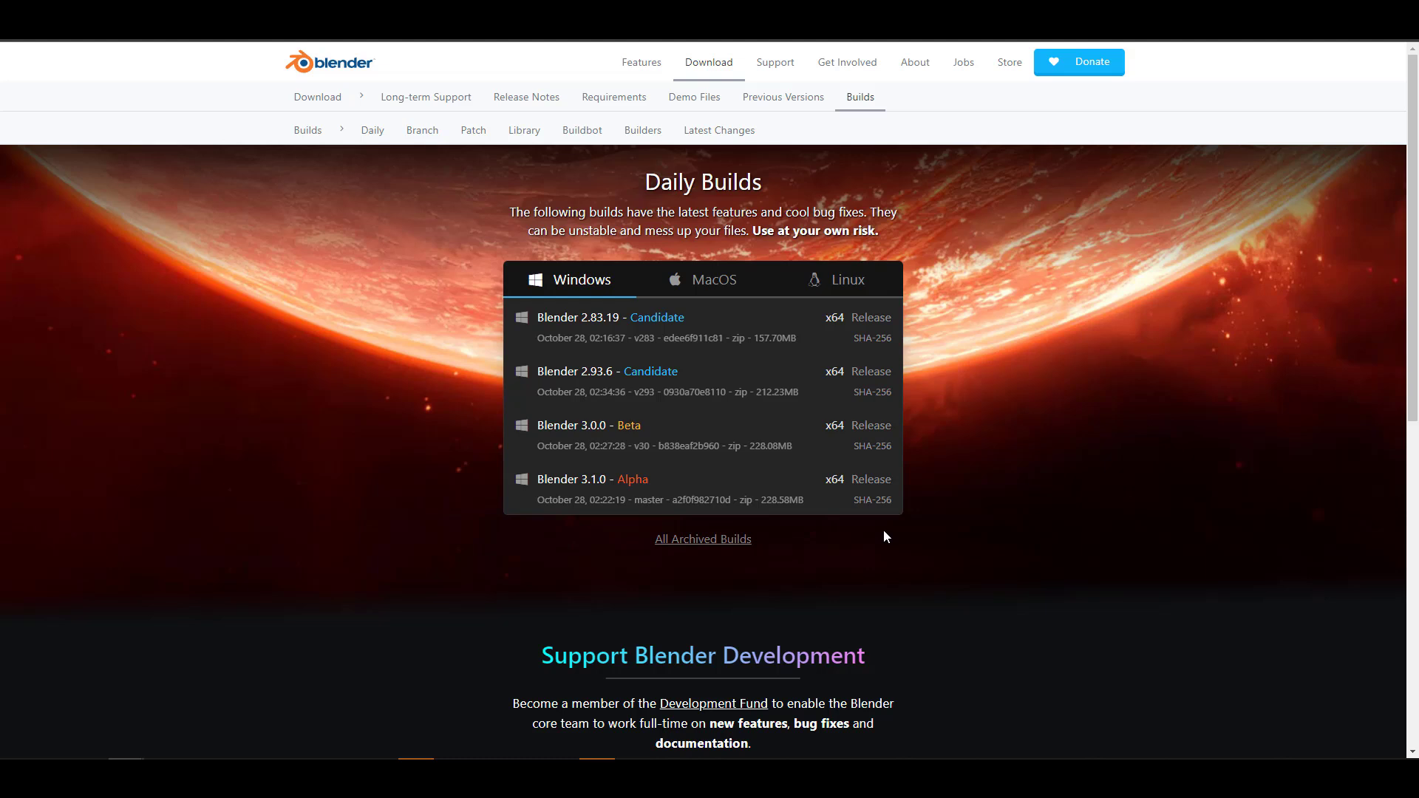
mouse_move(594, 463)
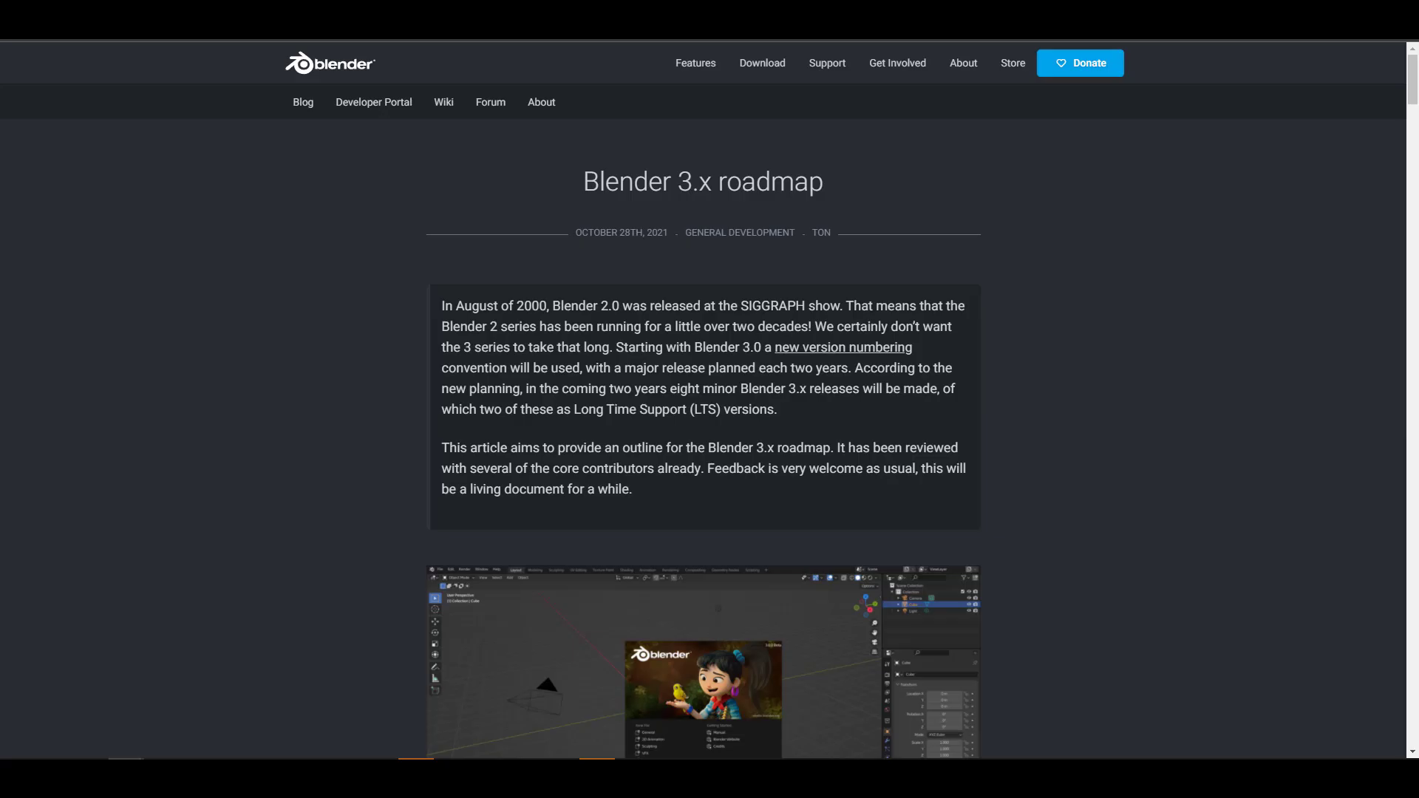
mouse_move(1126, 392)
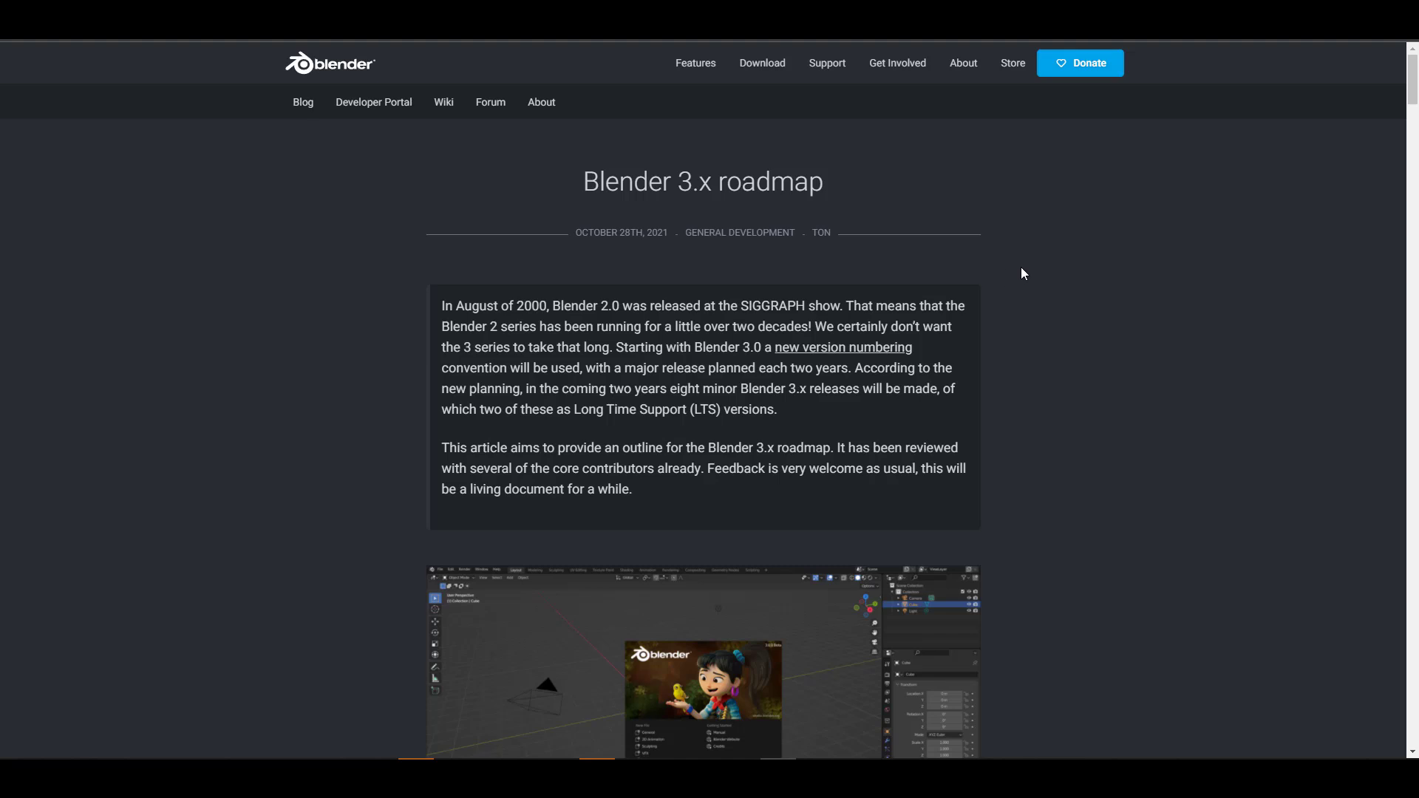
mouse_move(1000, 291)
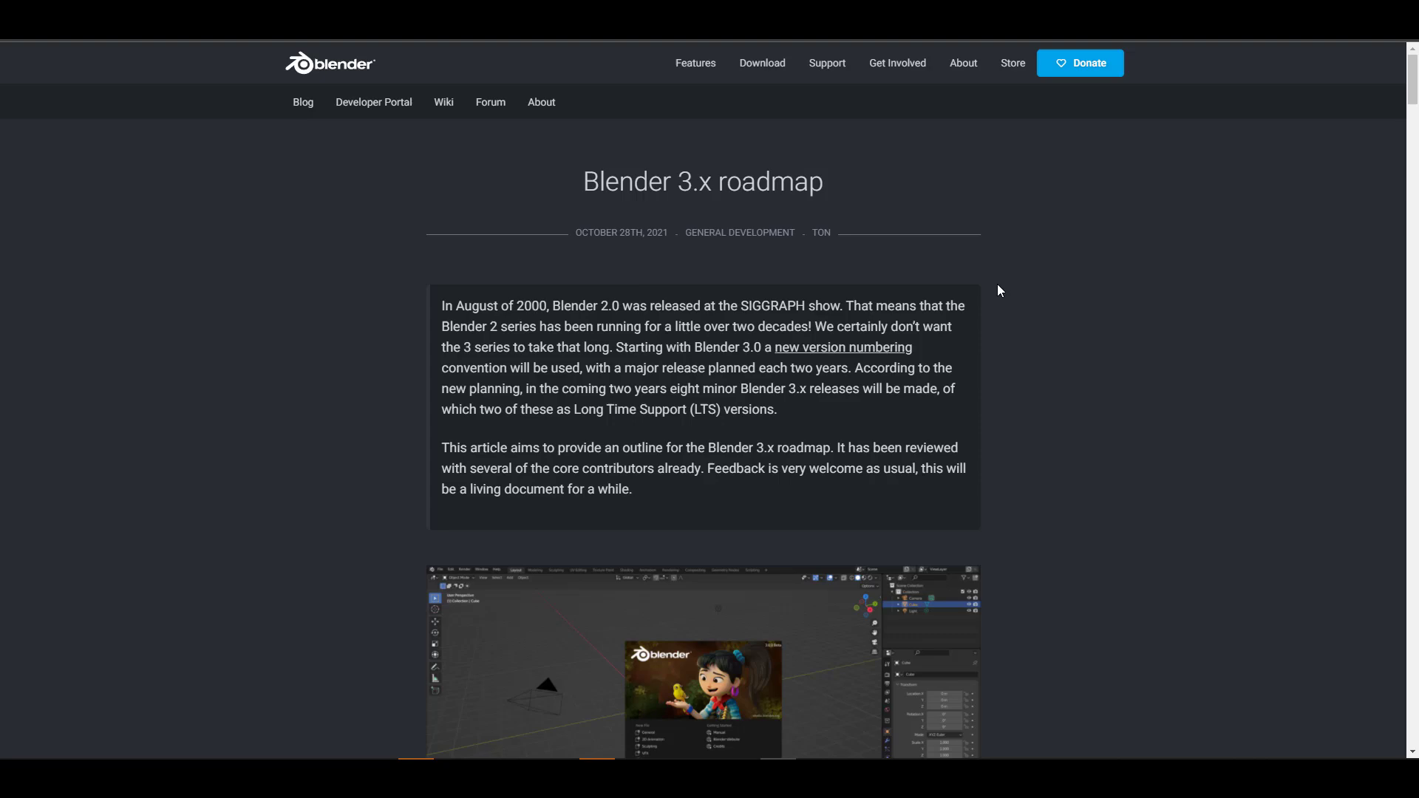
mouse_move(605, 201)
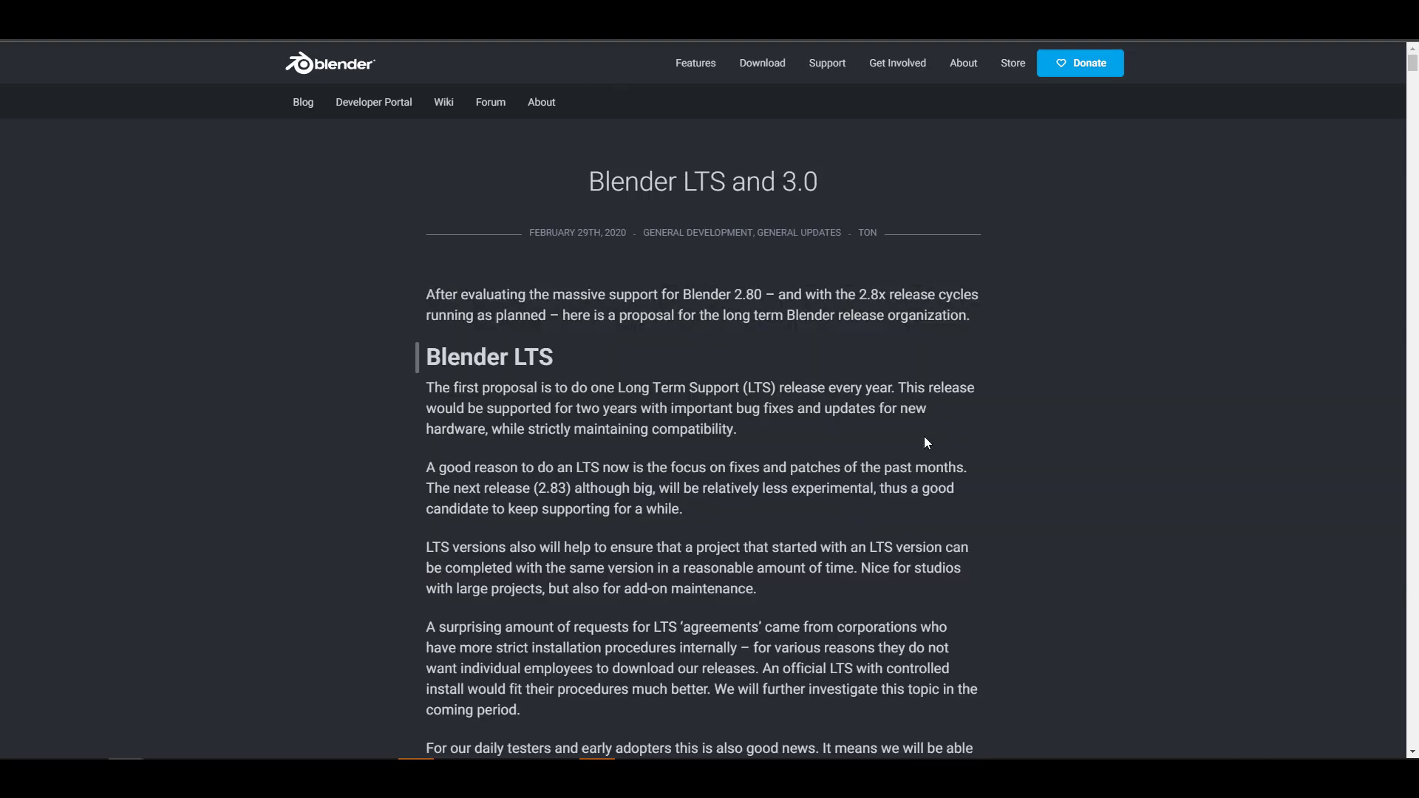
Step: Review the LTS post's 3.0 and 4.0 series release schedule tables
scroll(down, 3)
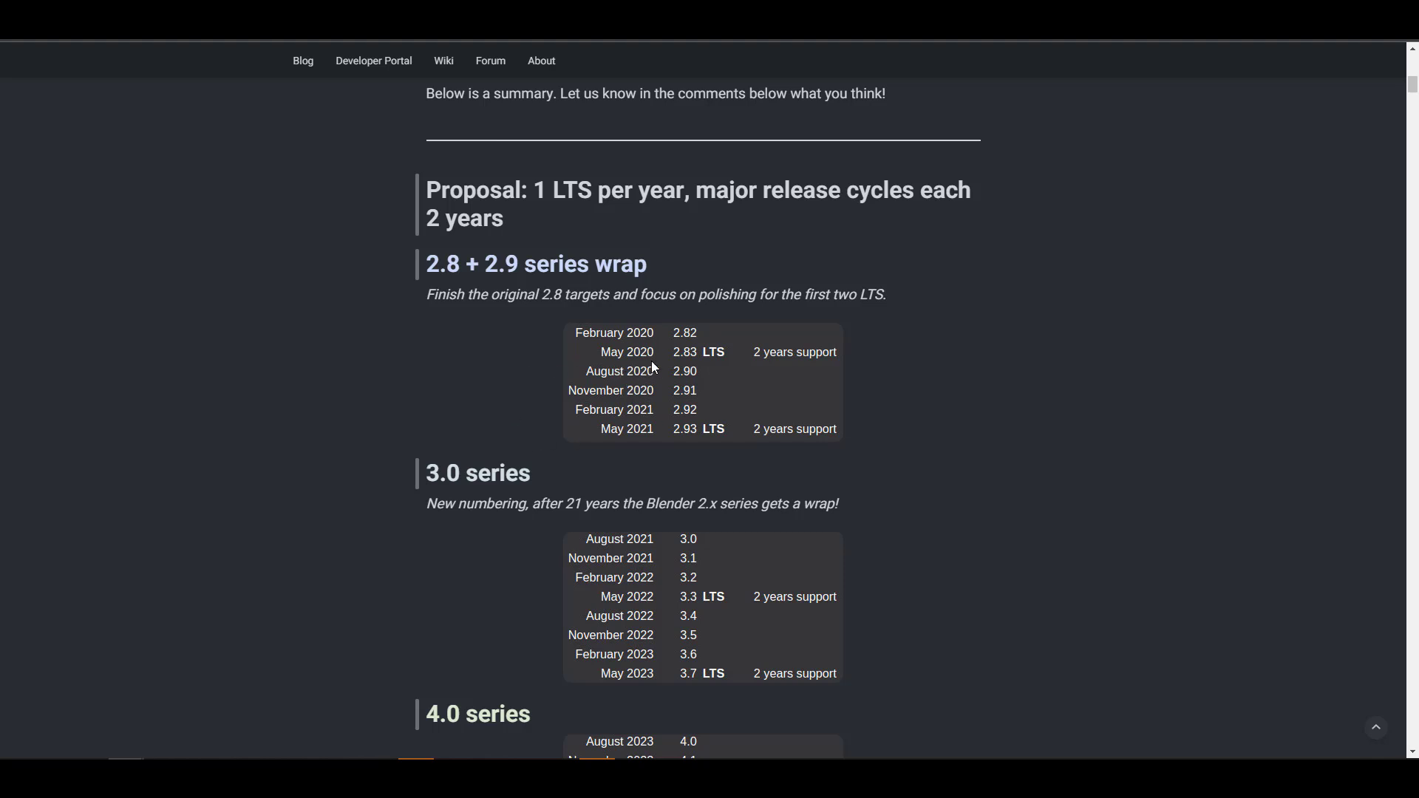
mouse_move(746, 373)
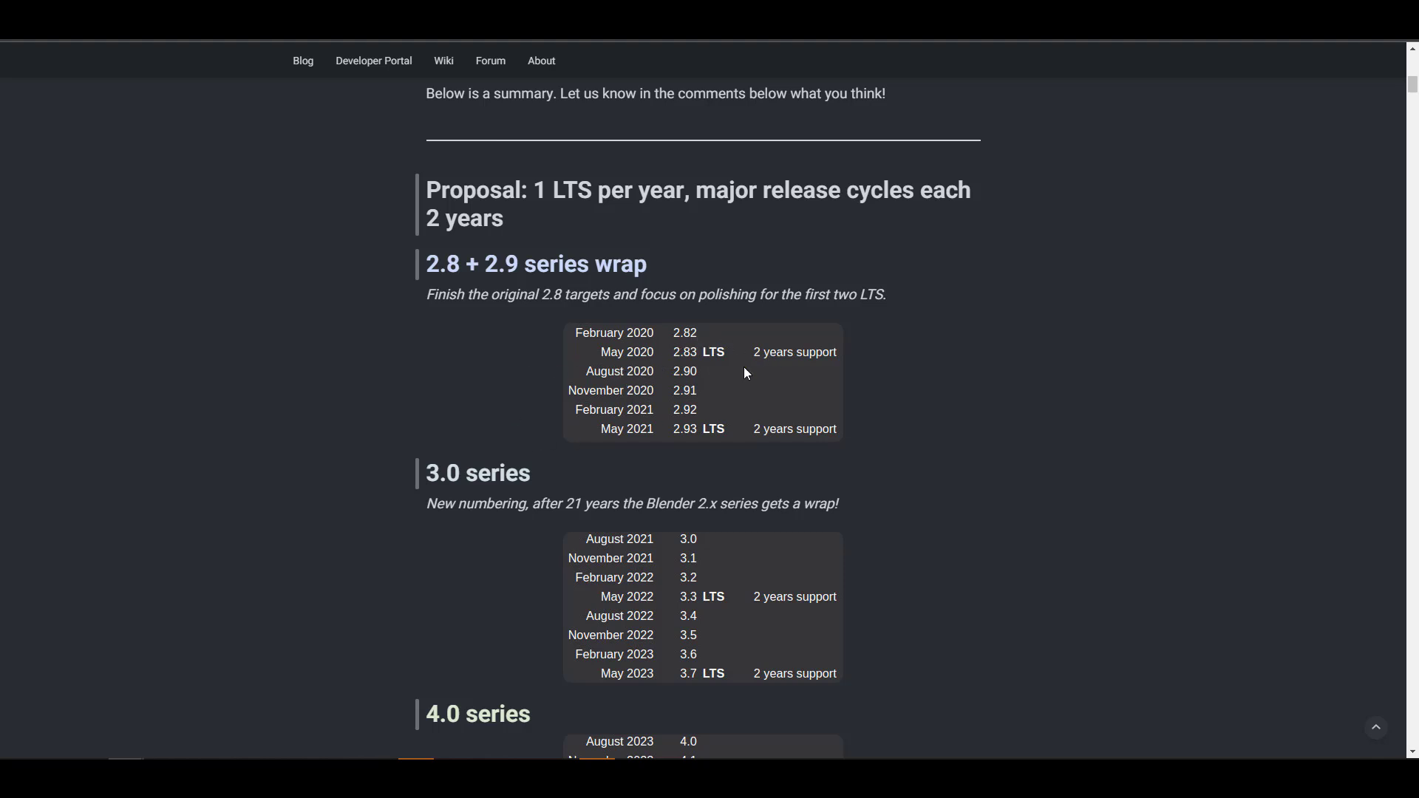
mouse_move(722, 453)
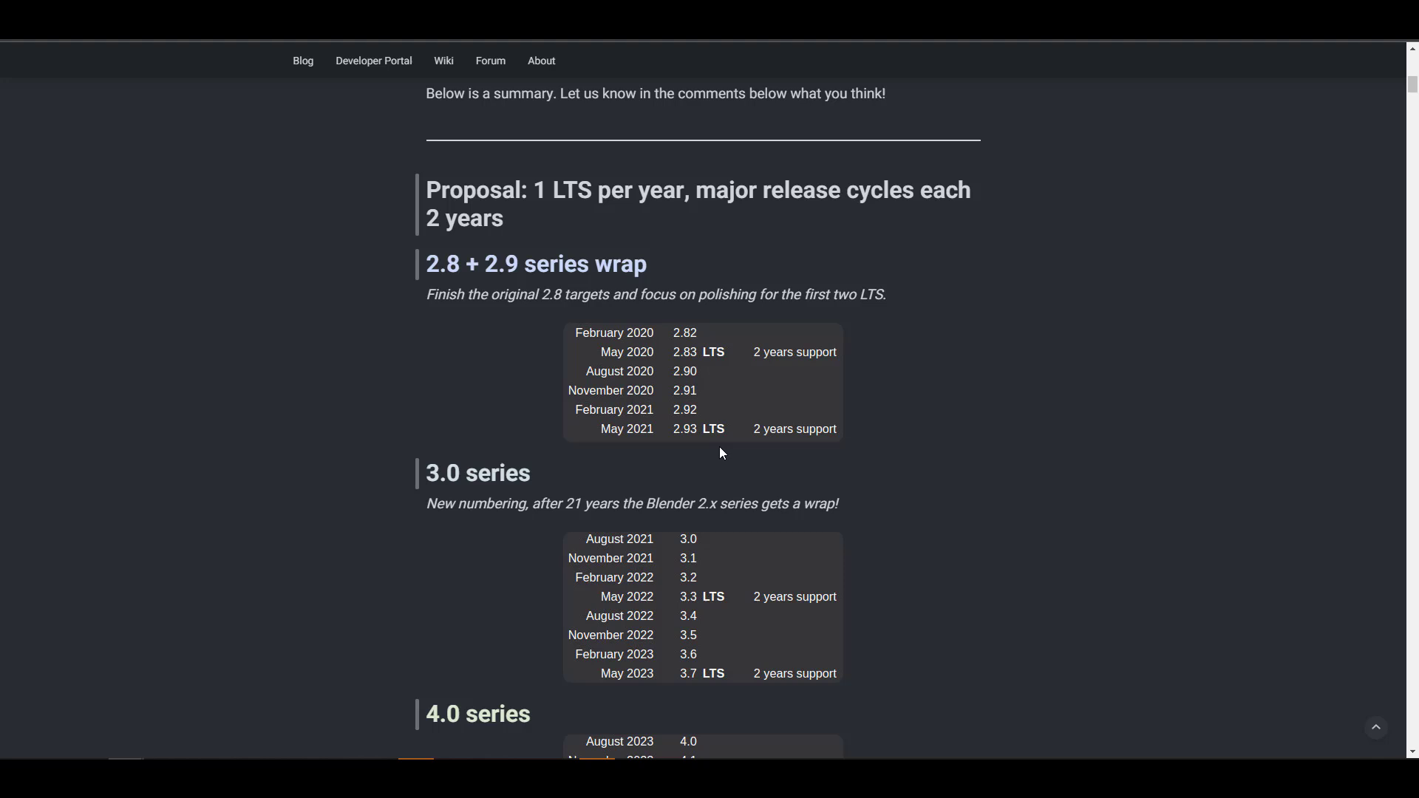
mouse_move(697, 367)
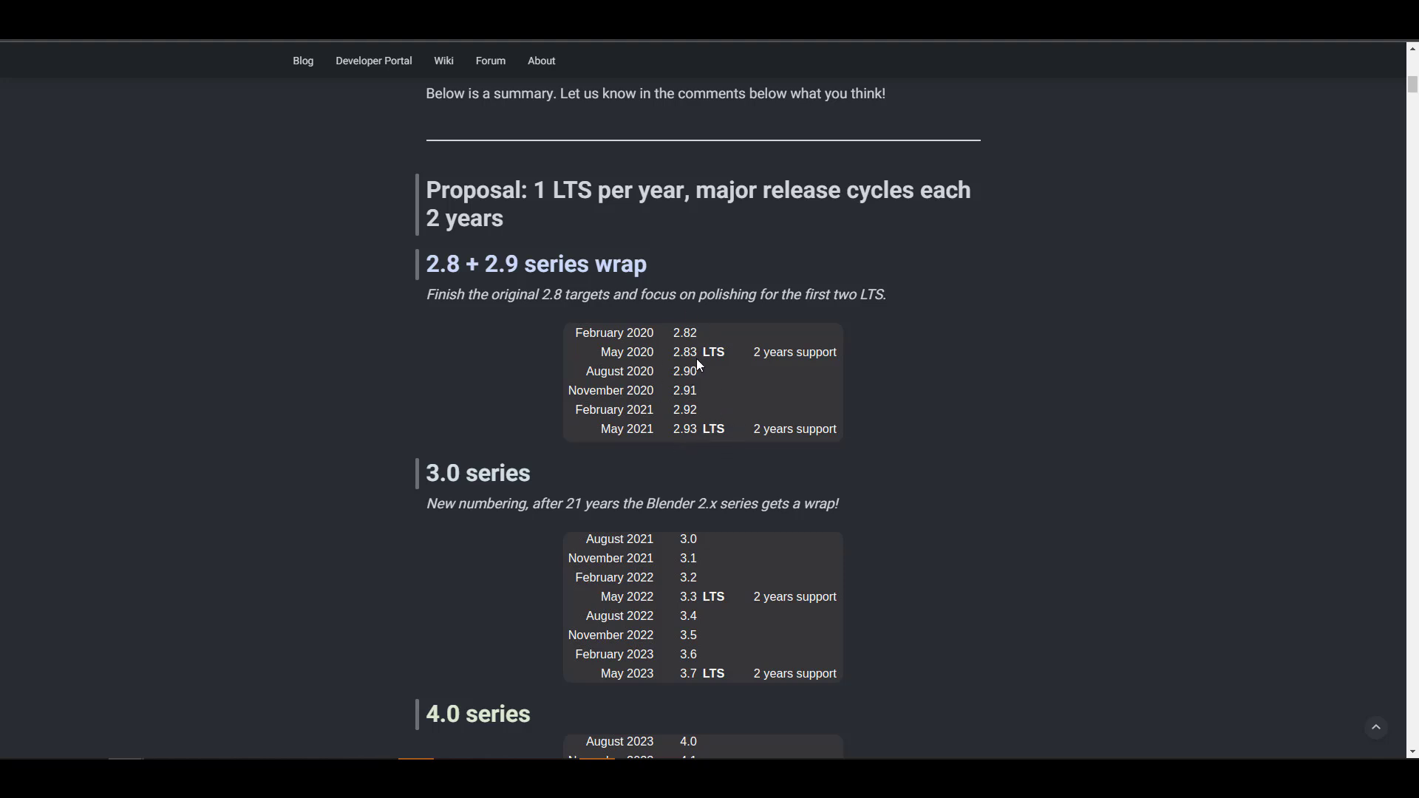
mouse_move(773, 330)
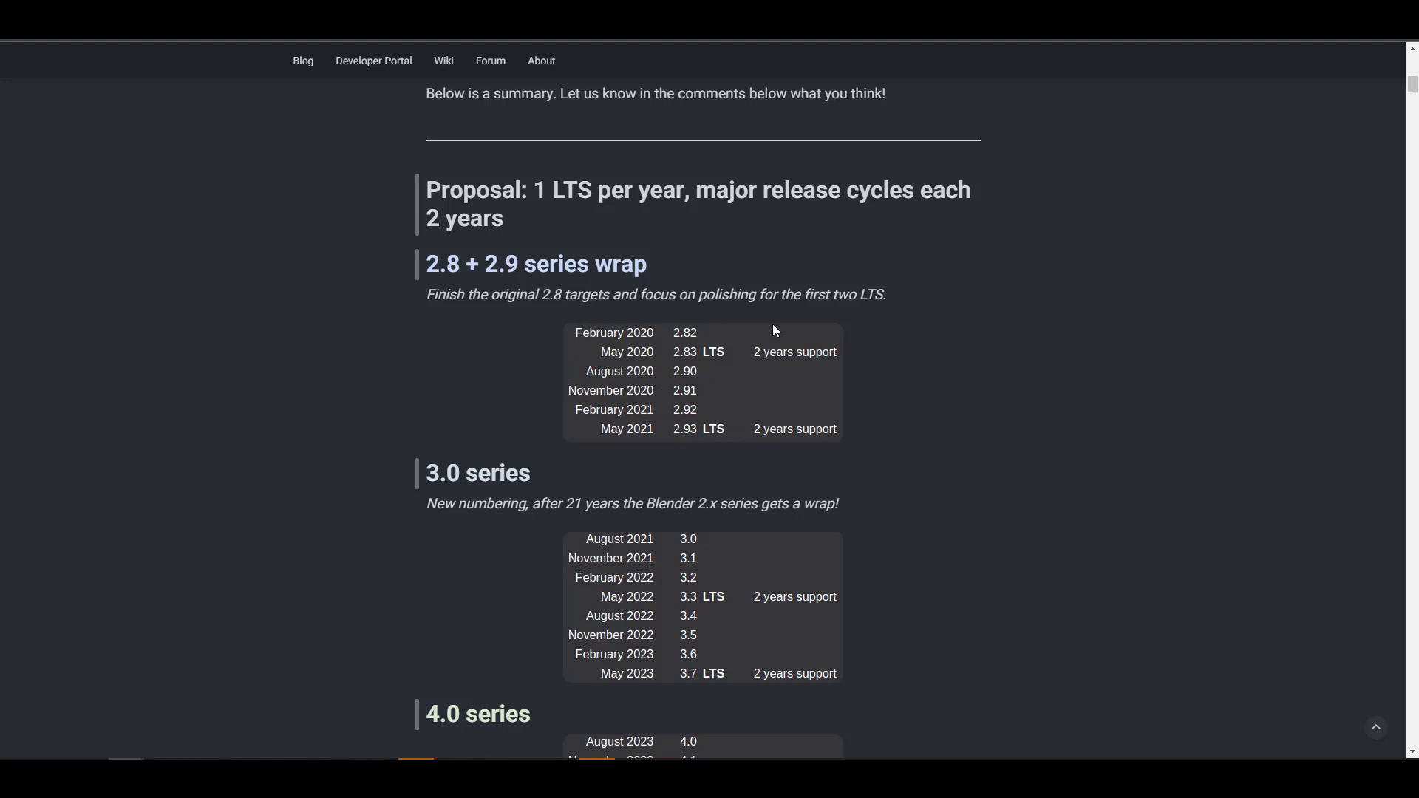
scroll(down, 3)
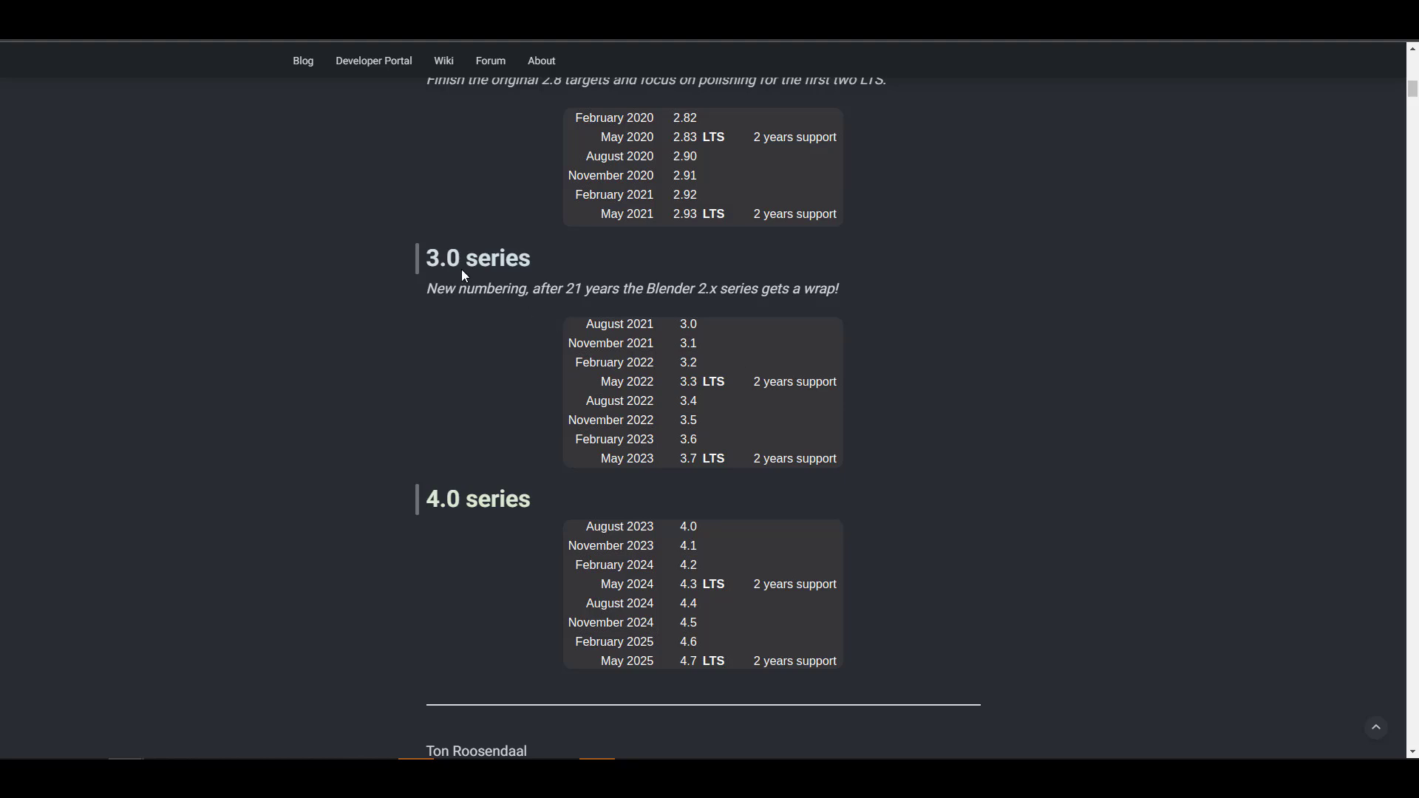
mouse_move(692, 346)
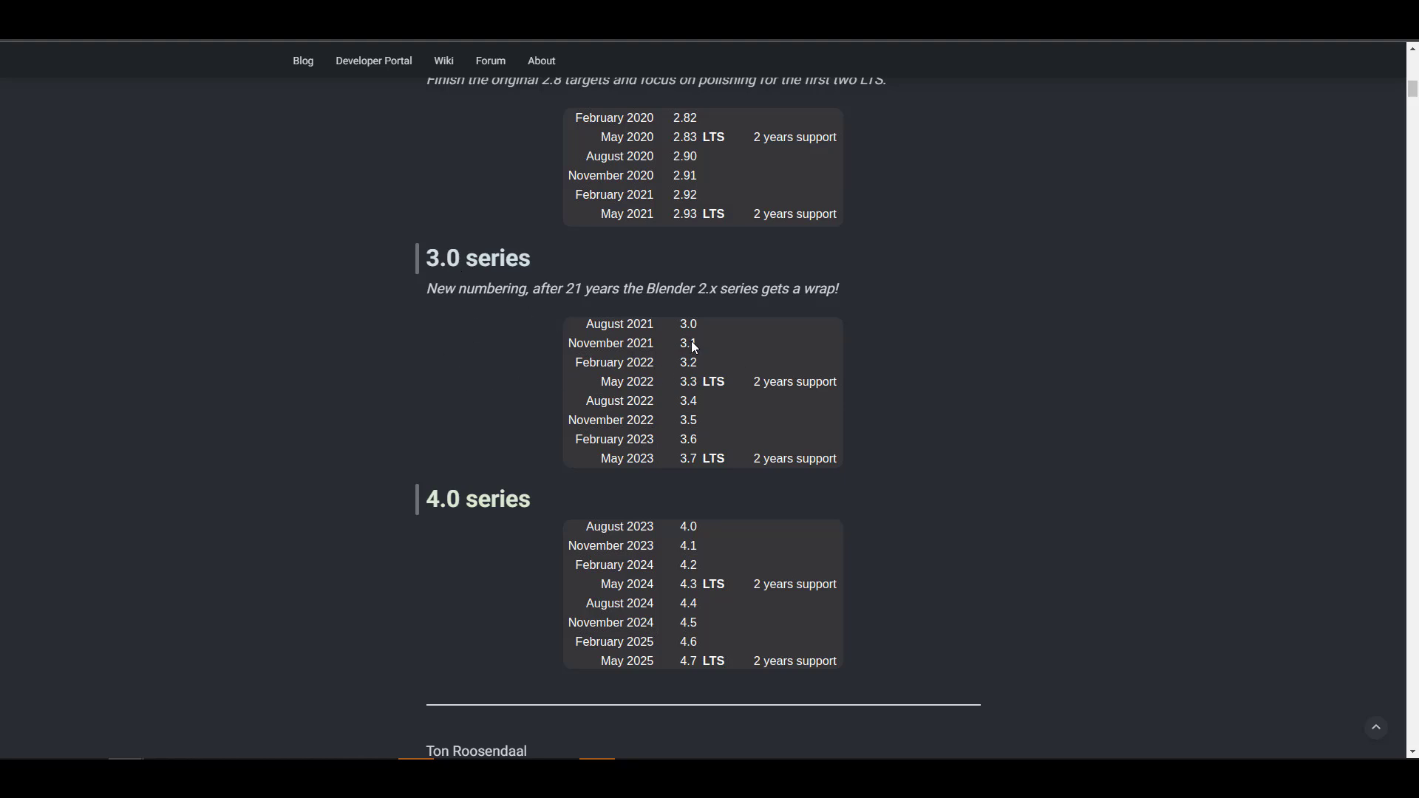
mouse_move(688, 382)
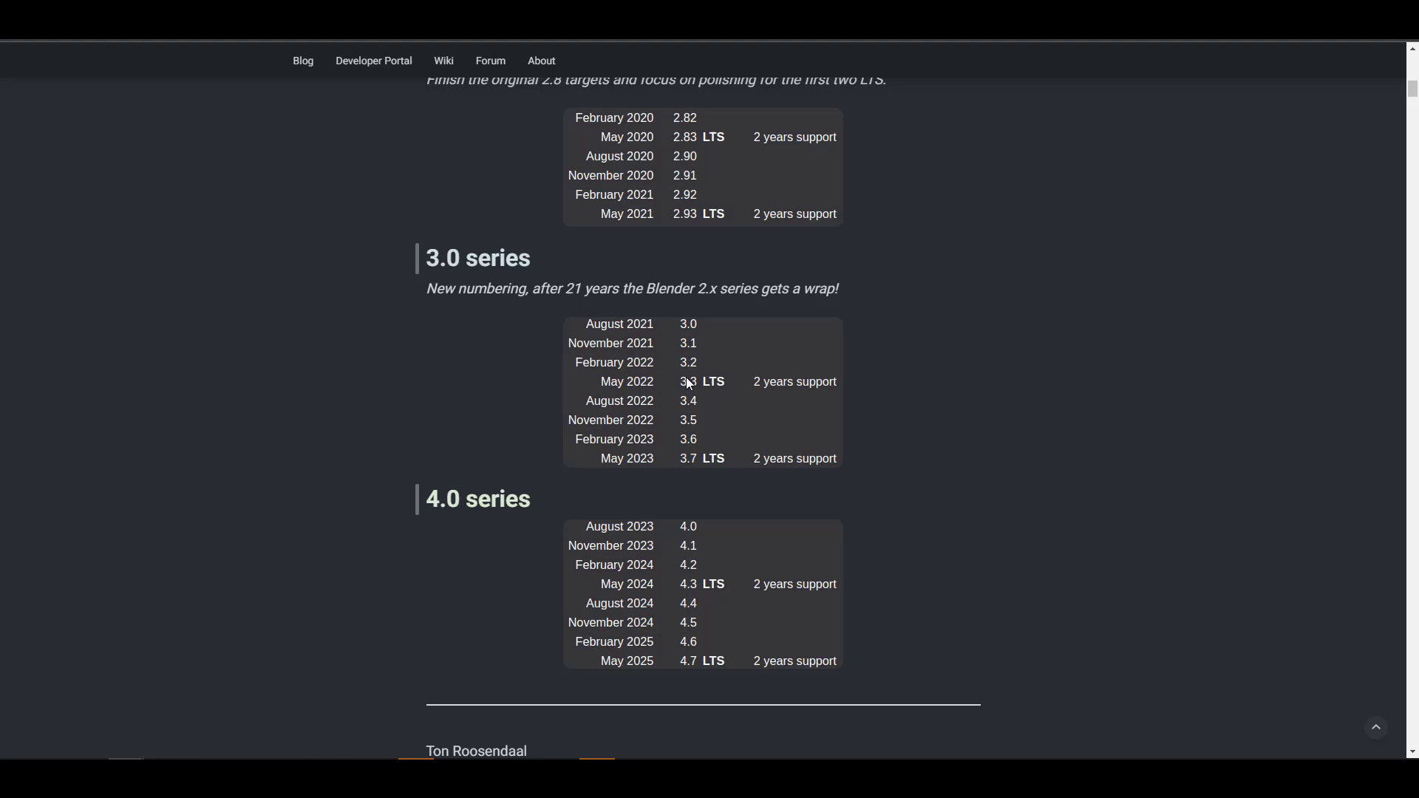
mouse_move(688, 472)
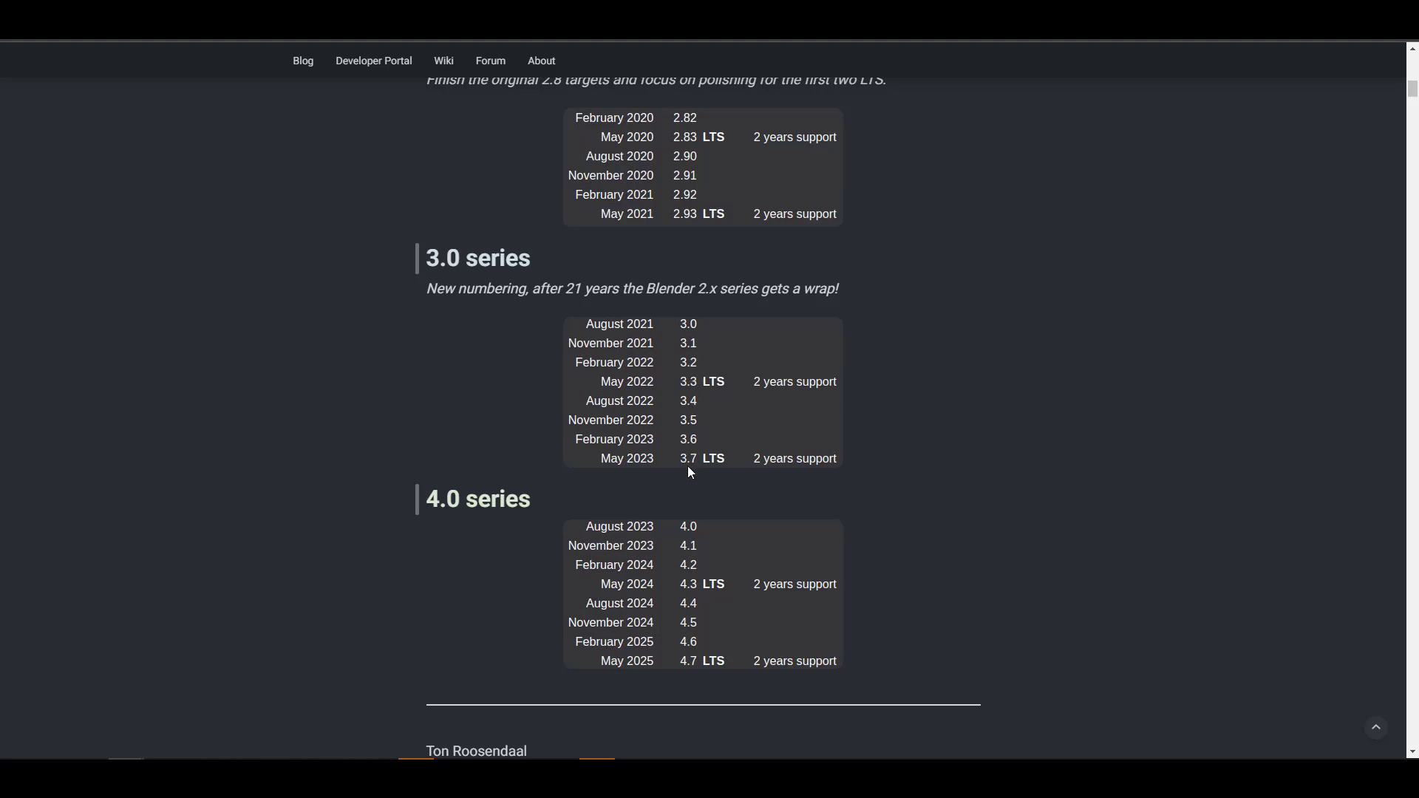
mouse_move(439, 456)
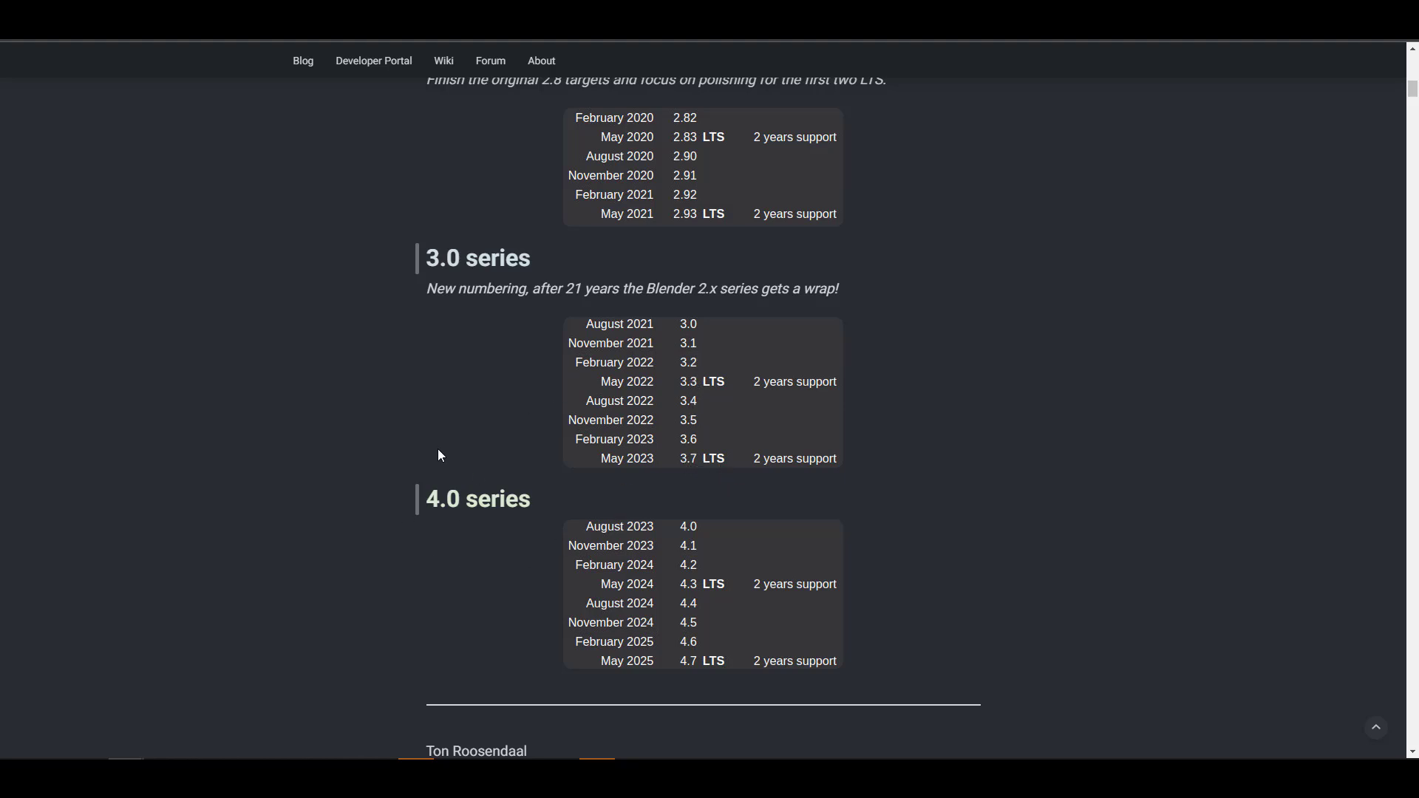
scroll(down, 3)
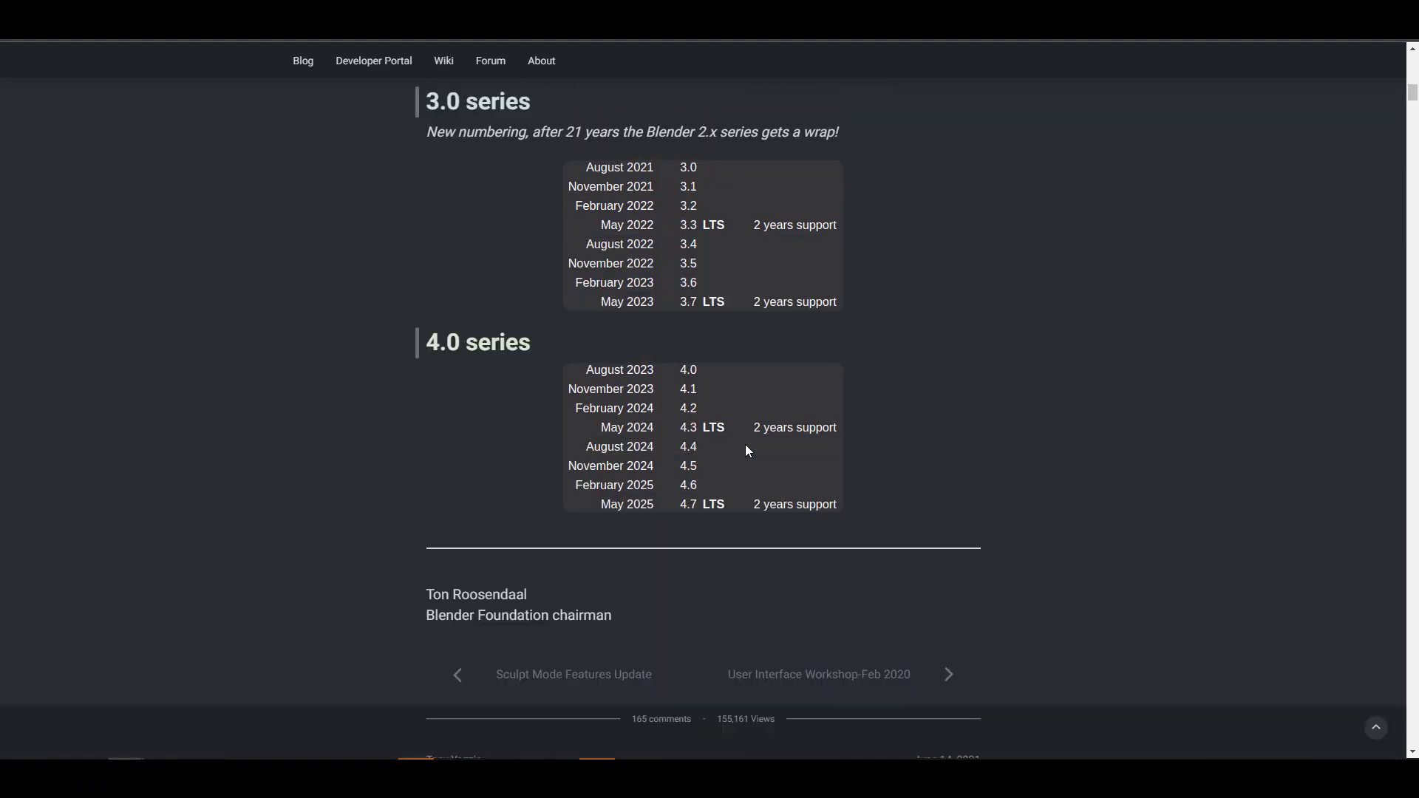
scroll(down, 3)
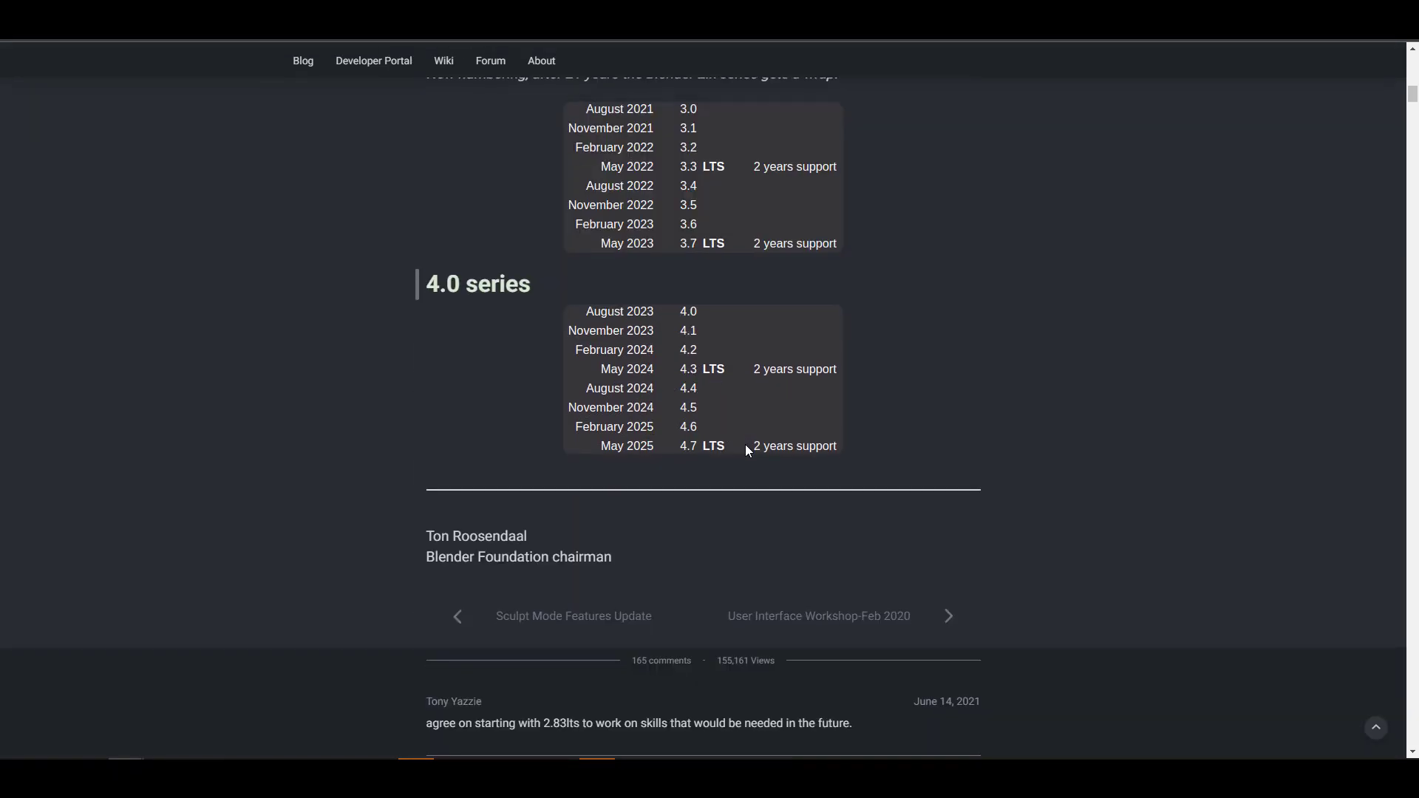
scroll(up, 3)
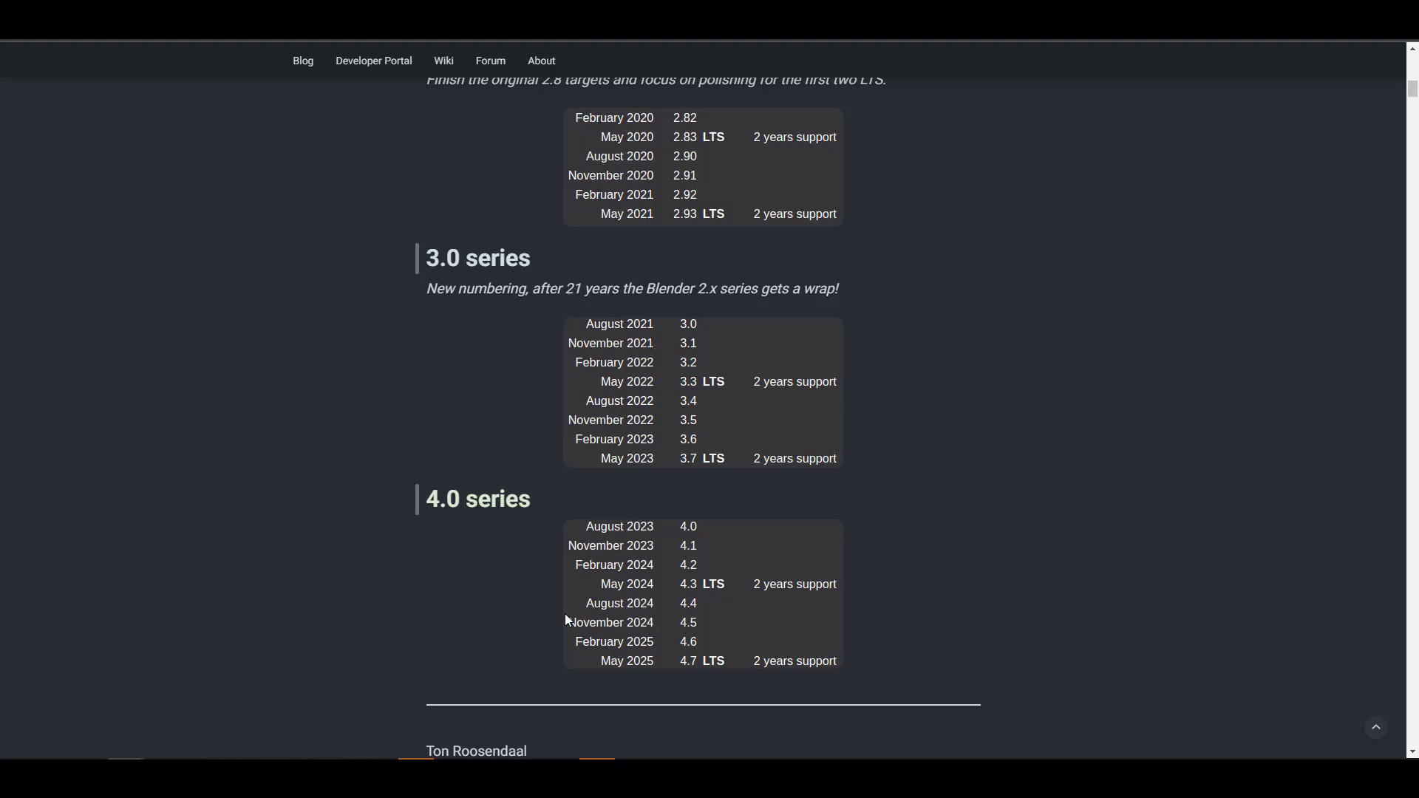
mouse_move(694, 544)
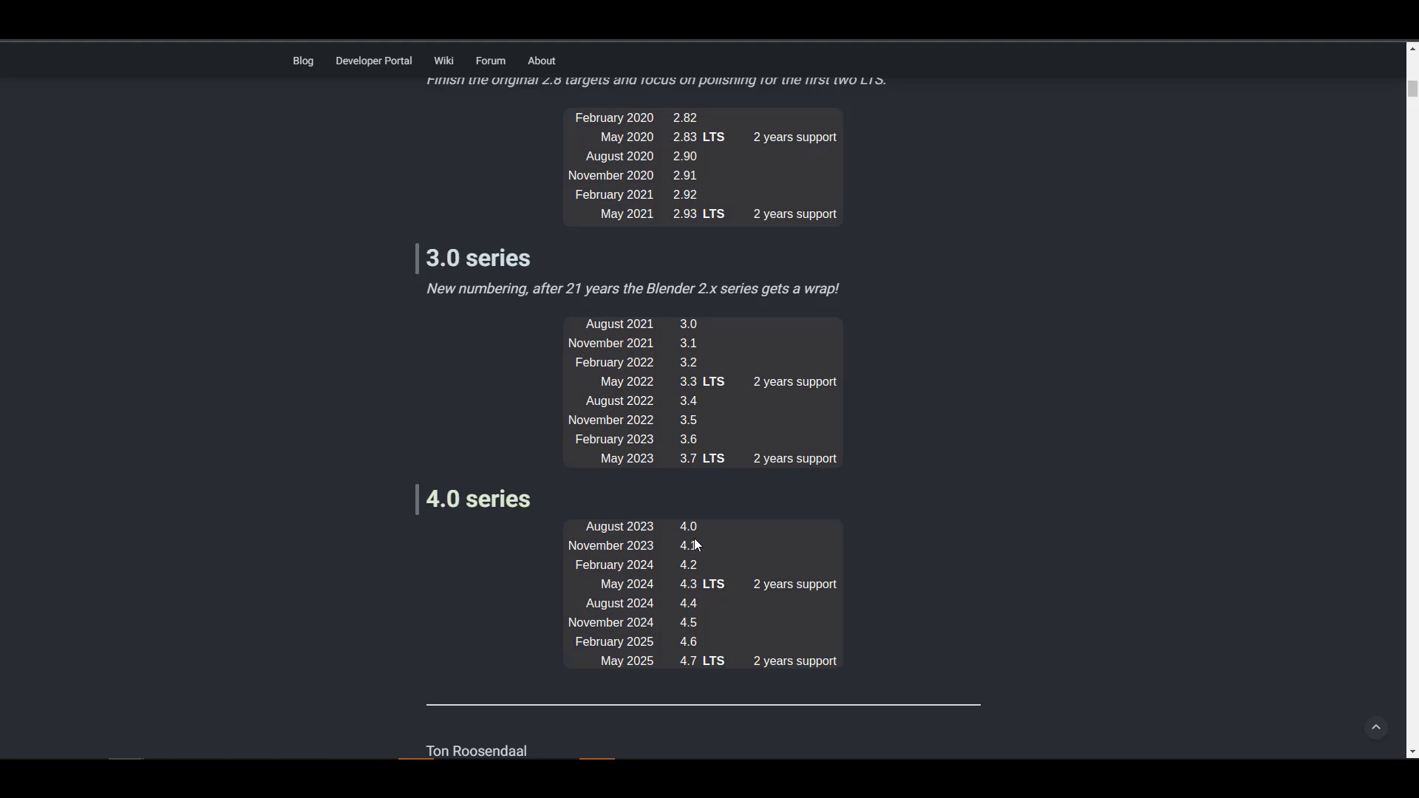
scroll(up, 3)
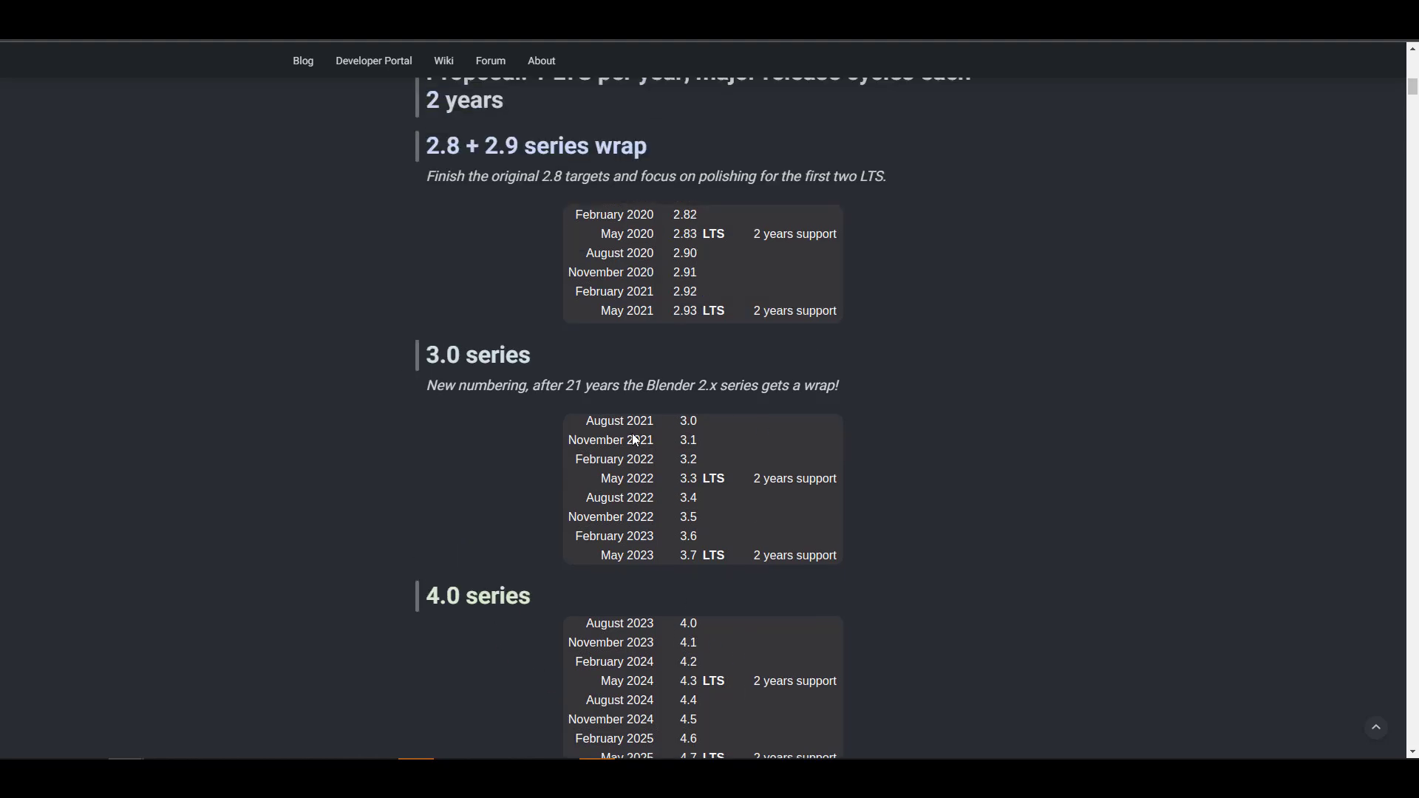
scroll(up, 3)
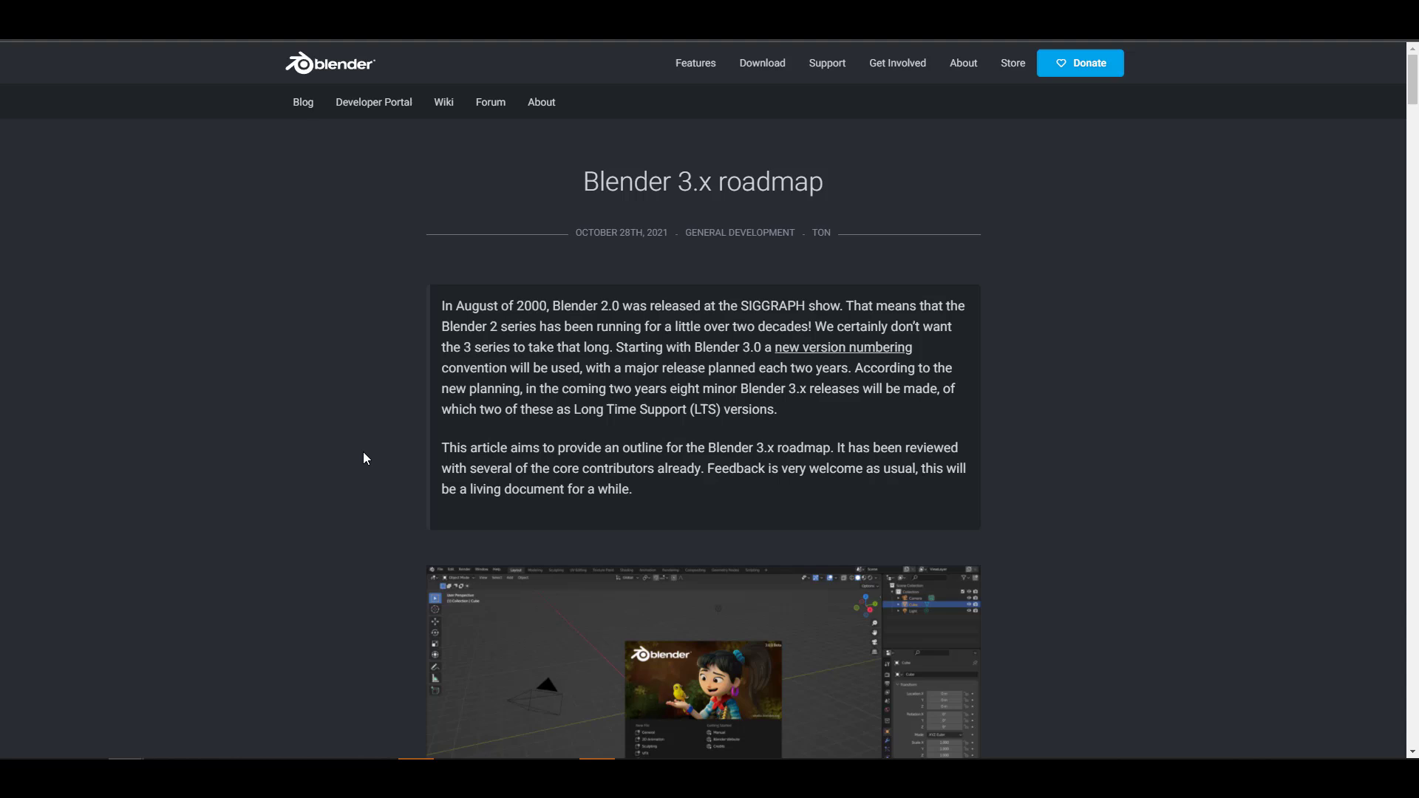
scroll(down, 3)
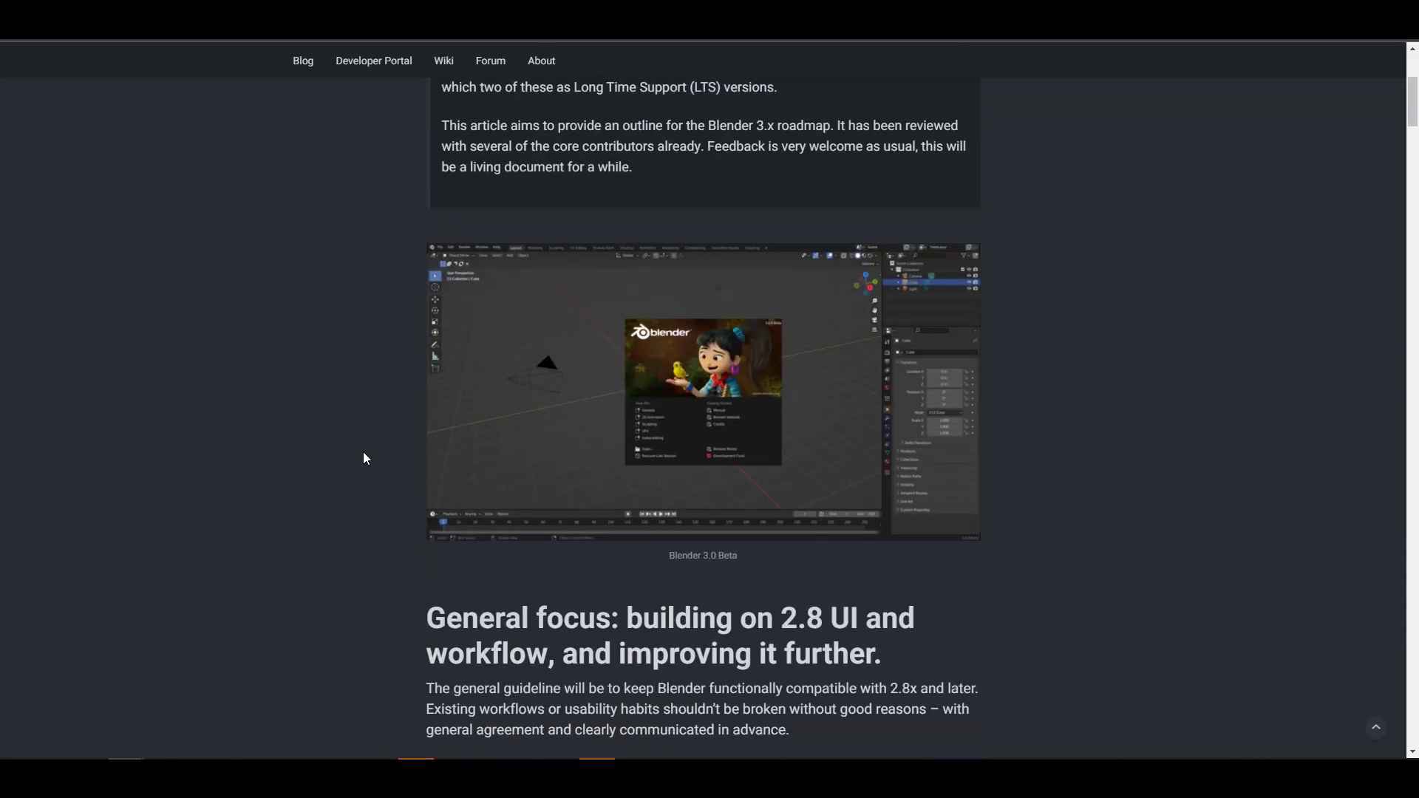
scroll(down, 3)
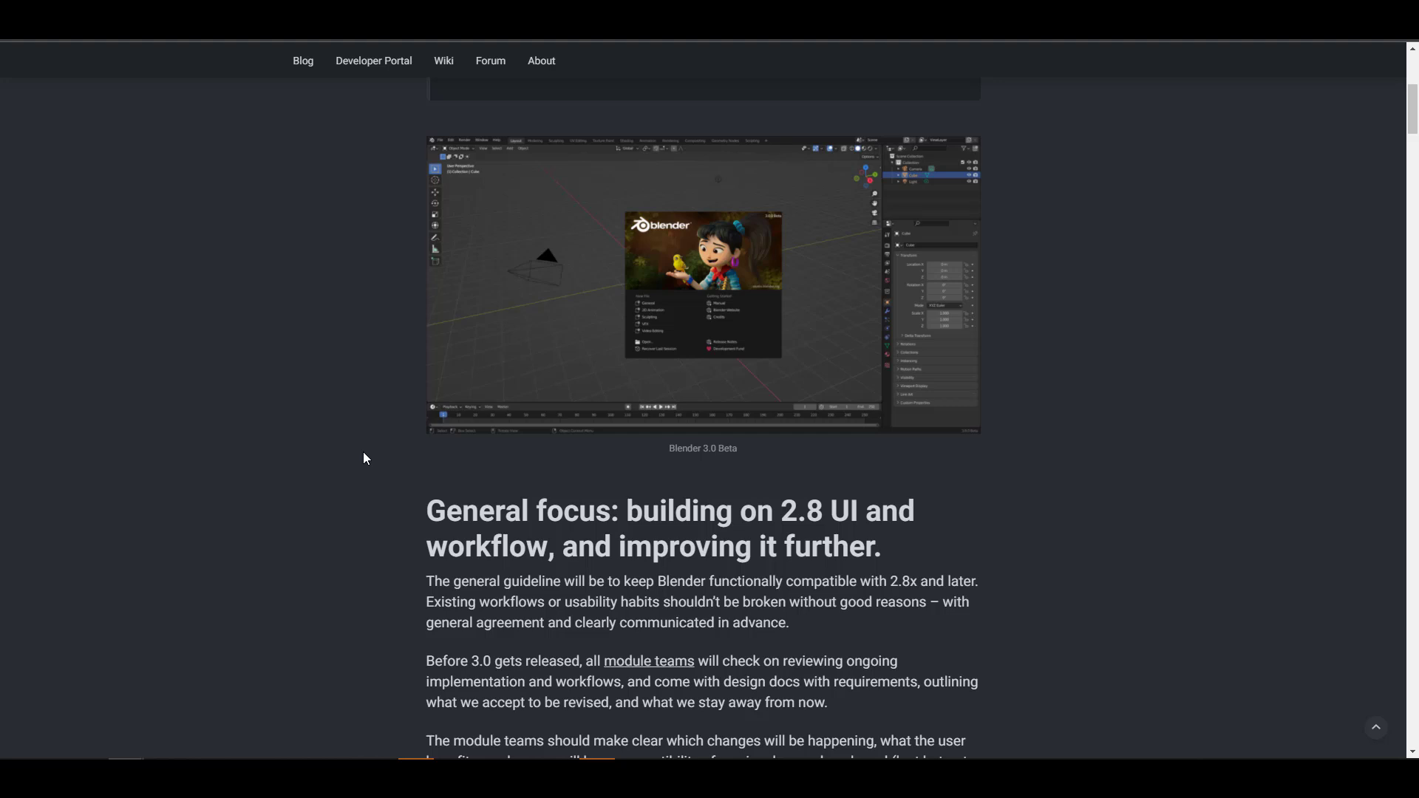
scroll(down, 3)
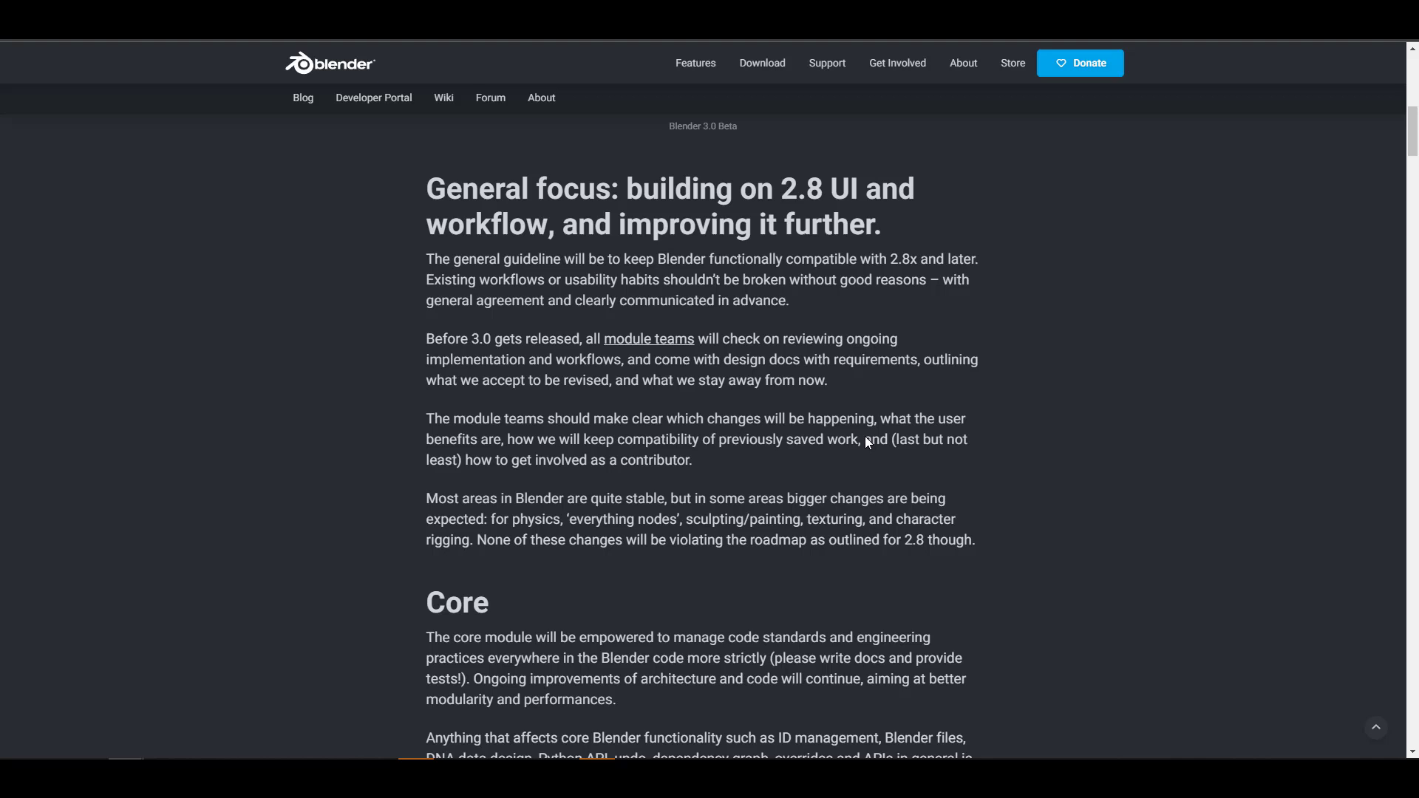
scroll(down, 3)
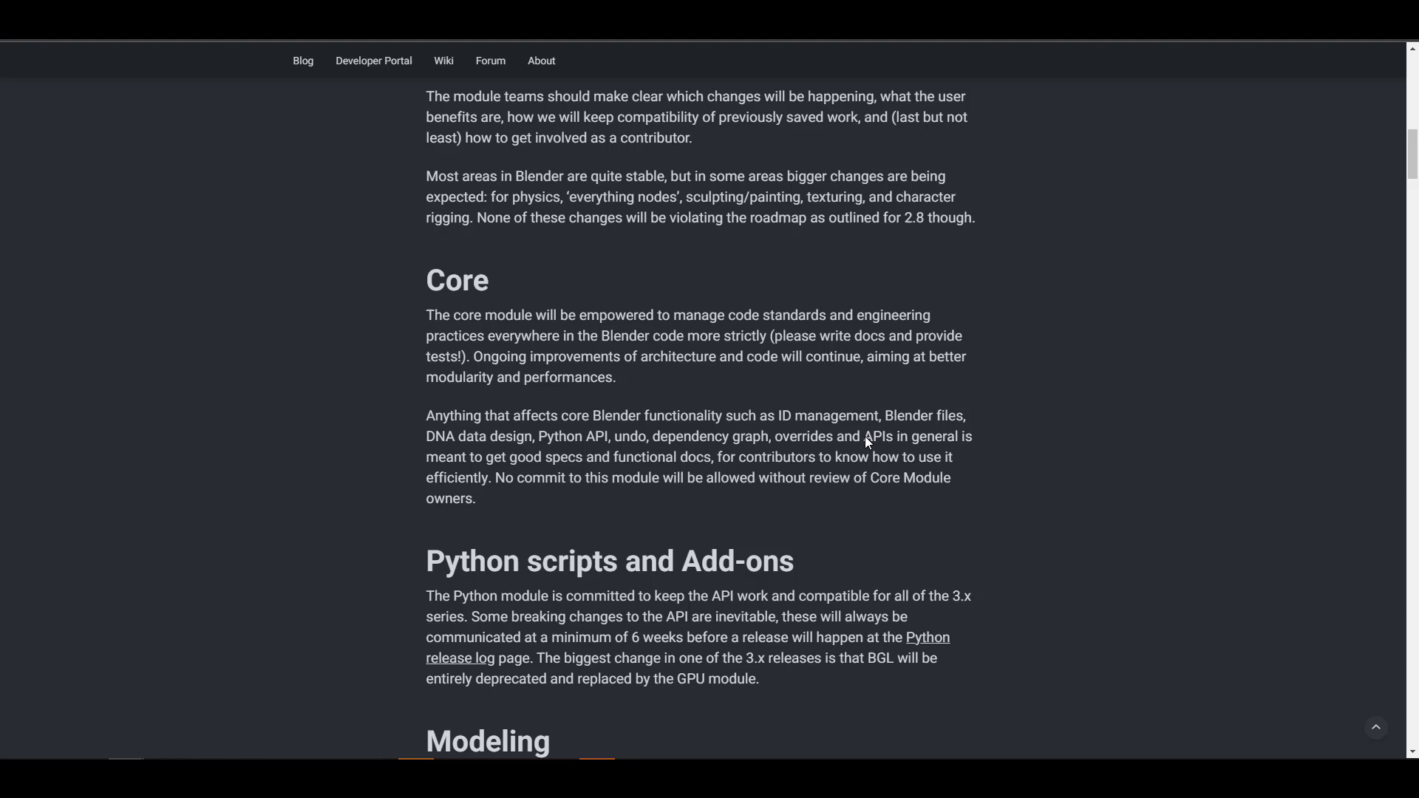
mouse_move(679, 576)
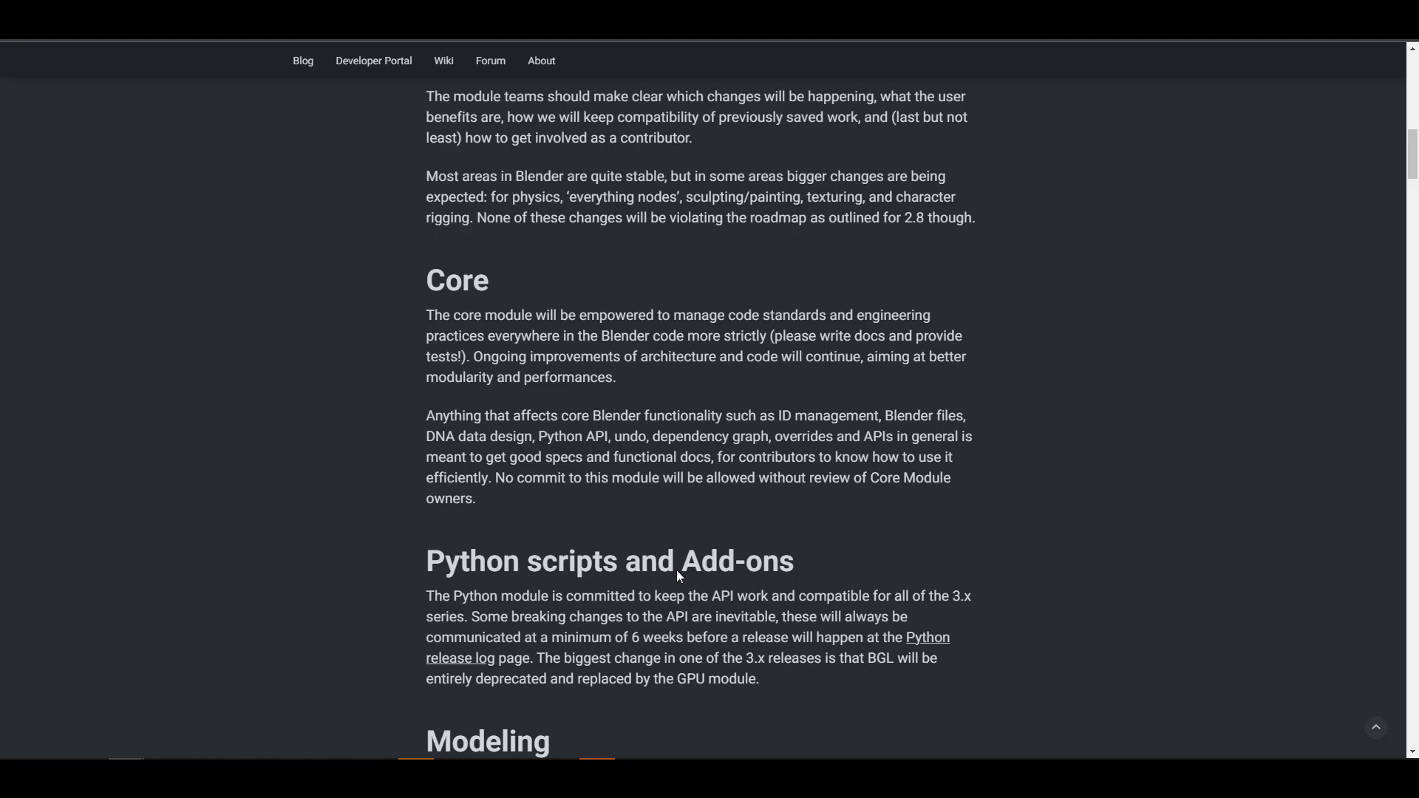
mouse_move(686, 485)
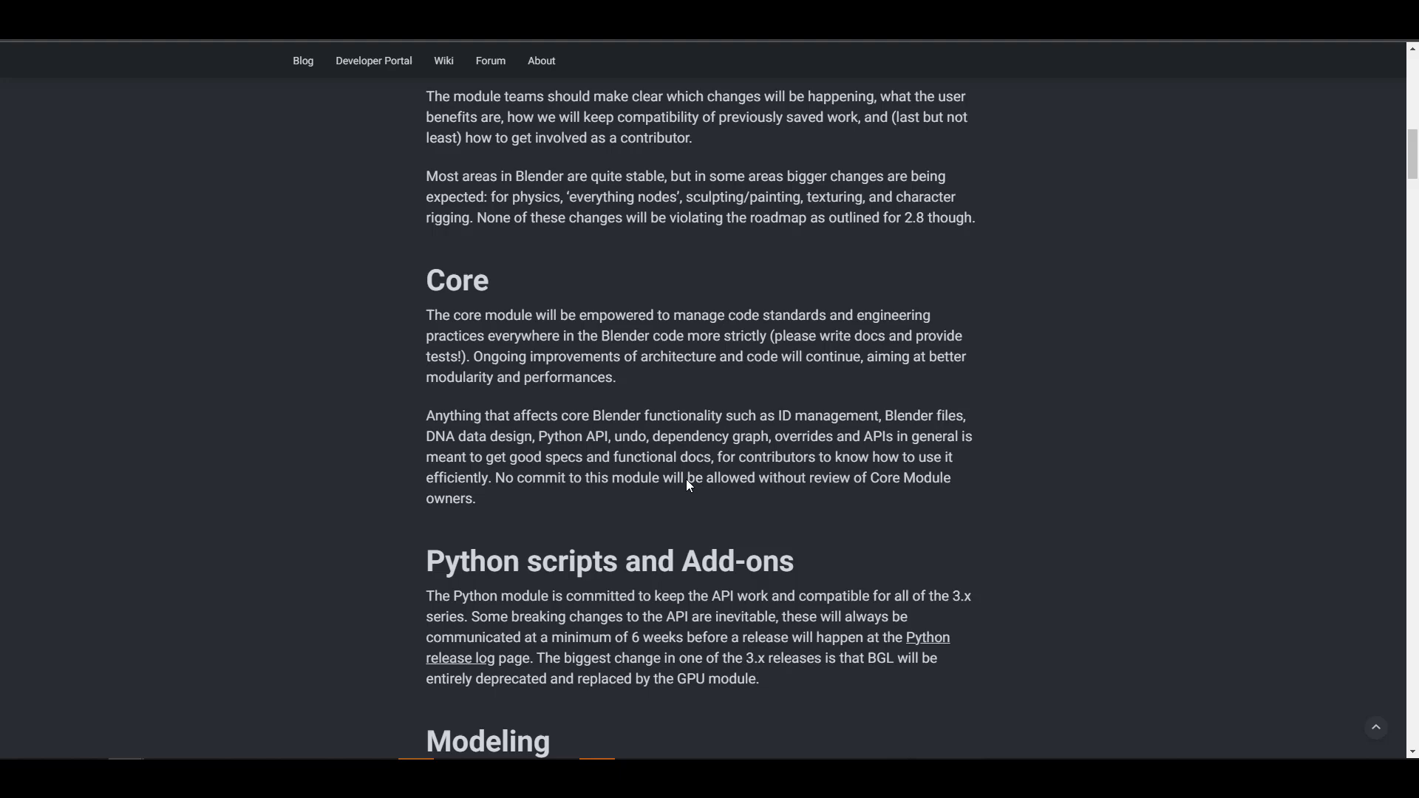
scroll(down, 3)
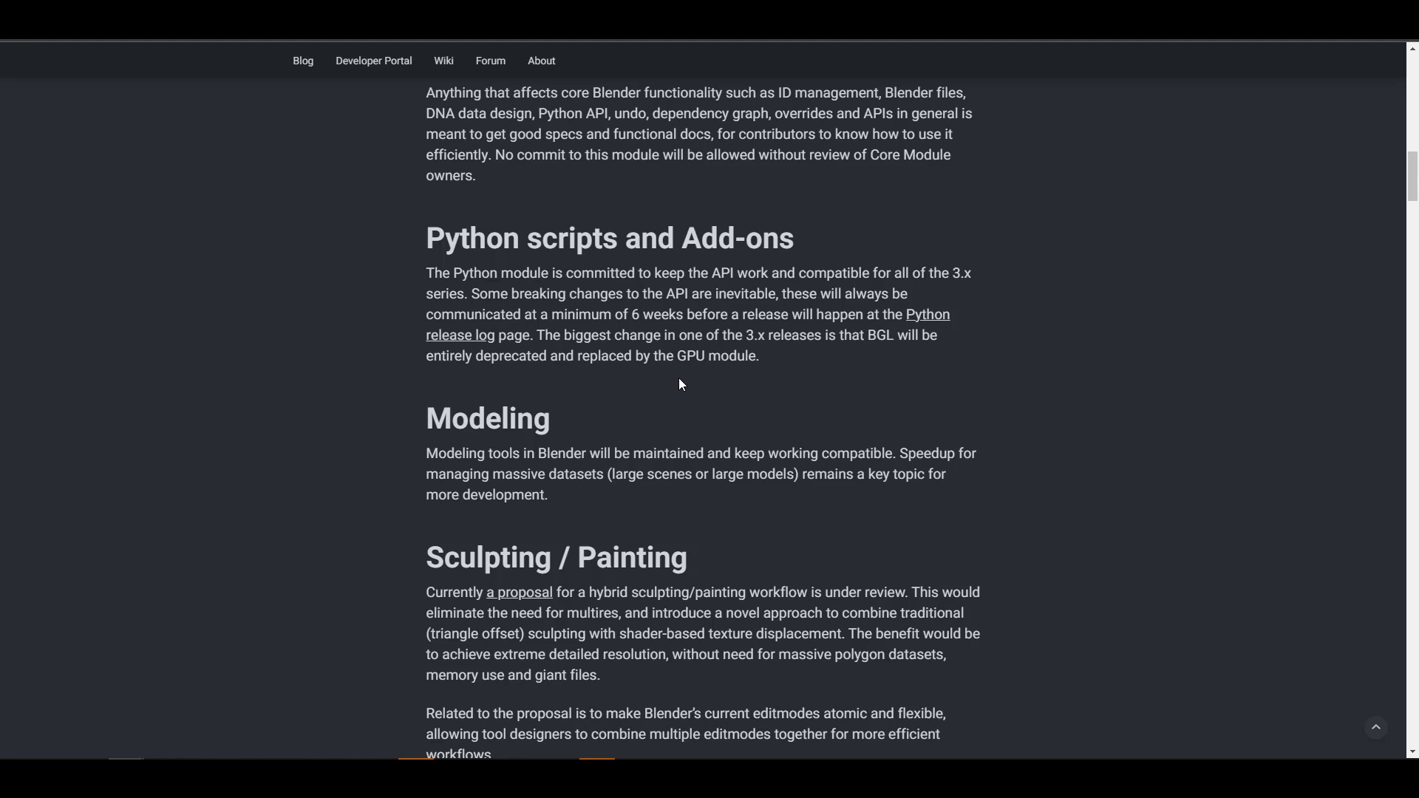
scroll(down, 3)
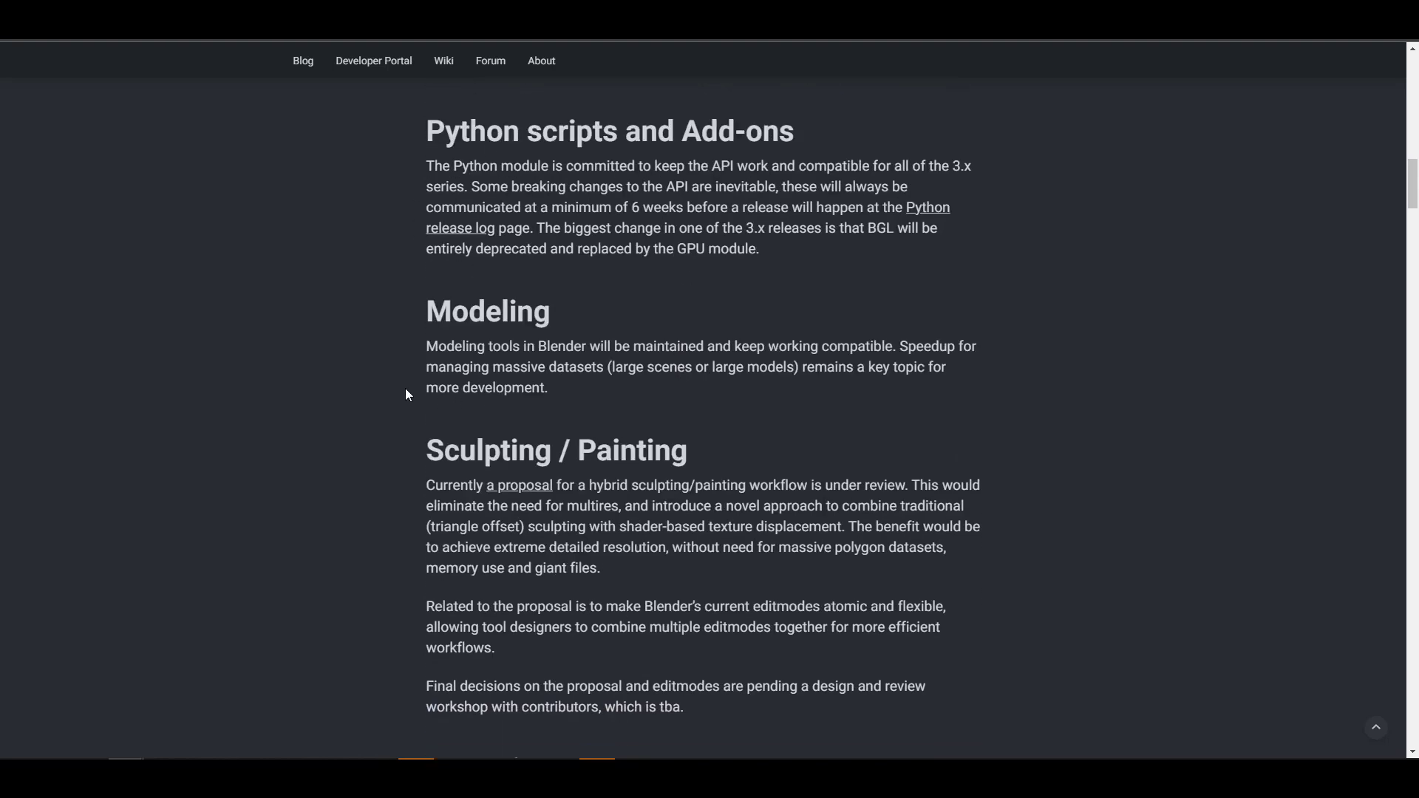
mouse_move(322, 399)
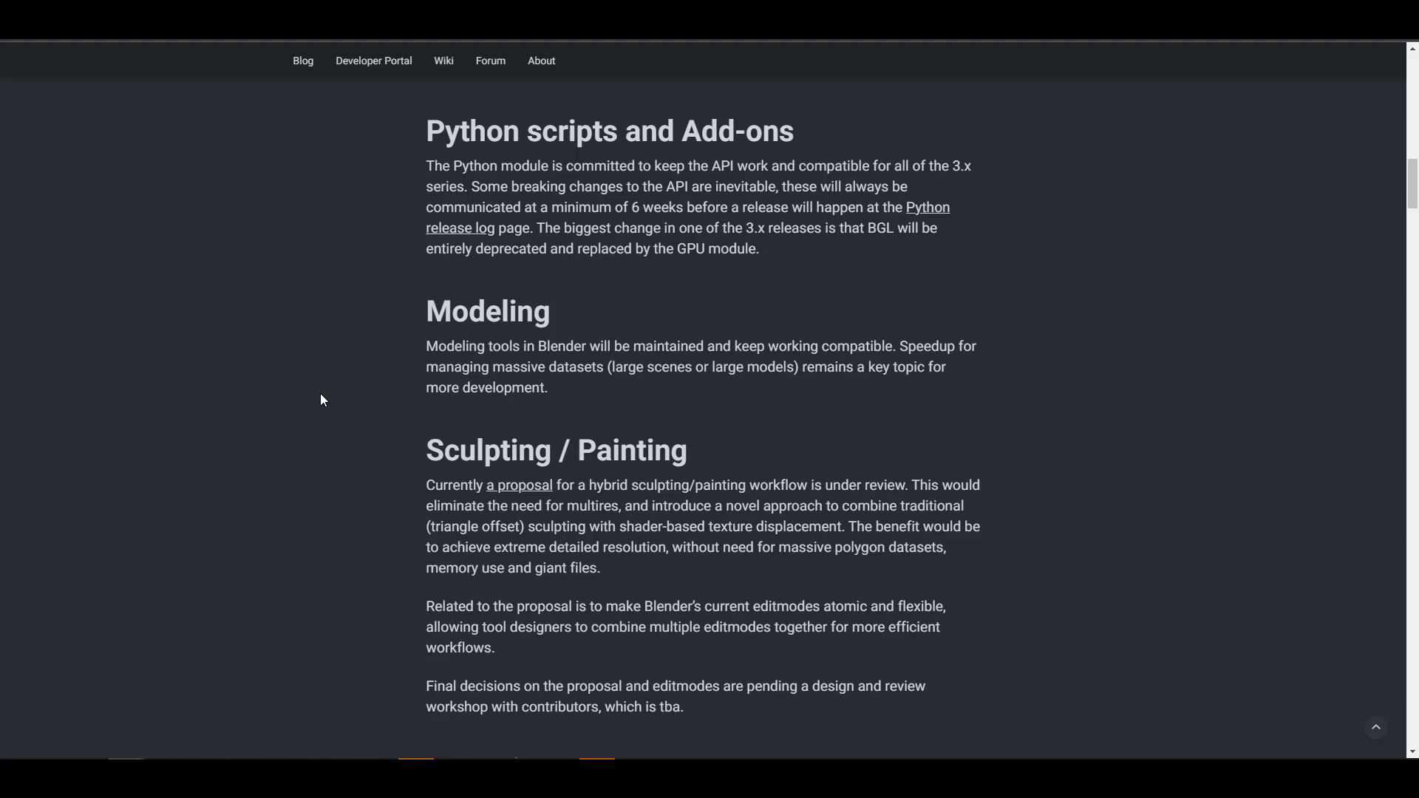
scroll(up, 3)
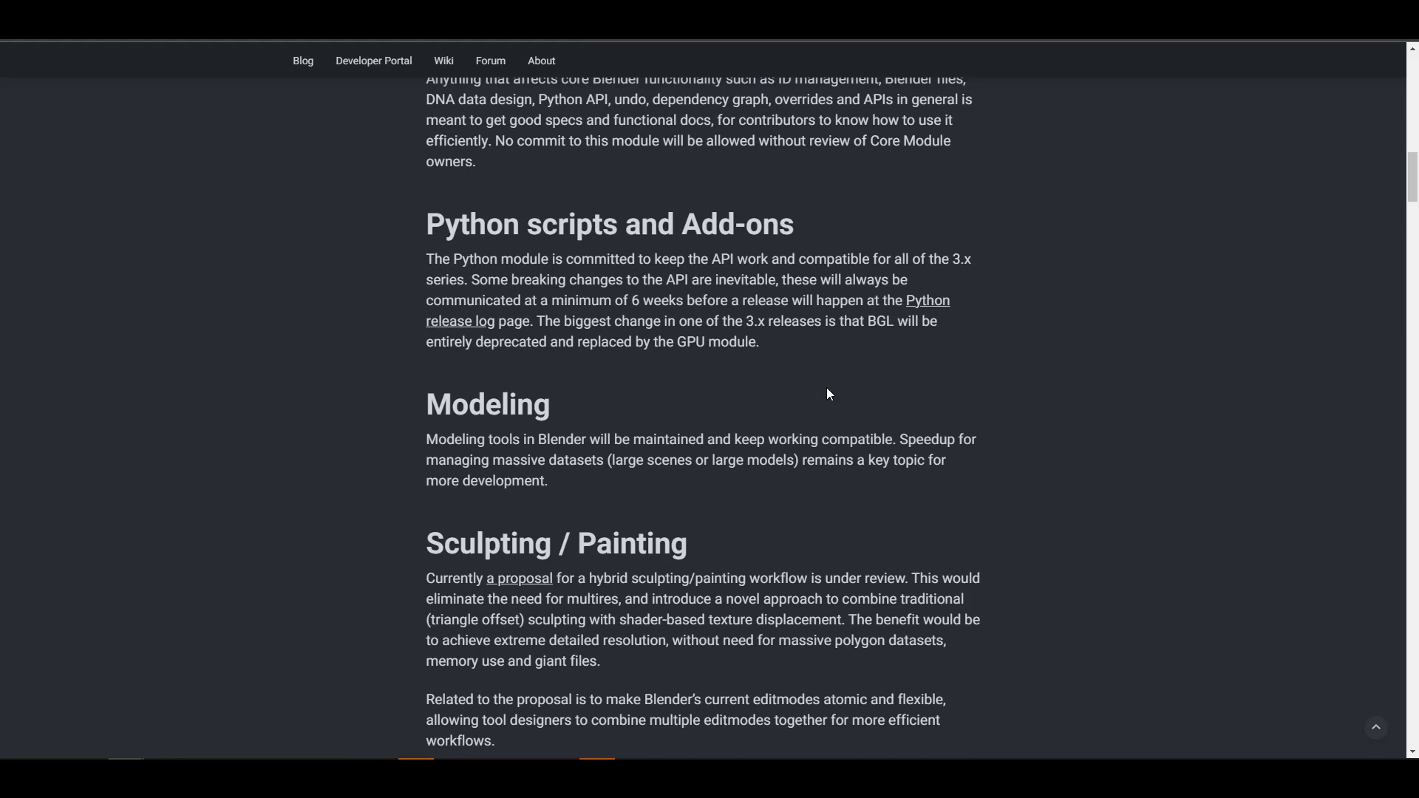
scroll(down, 3)
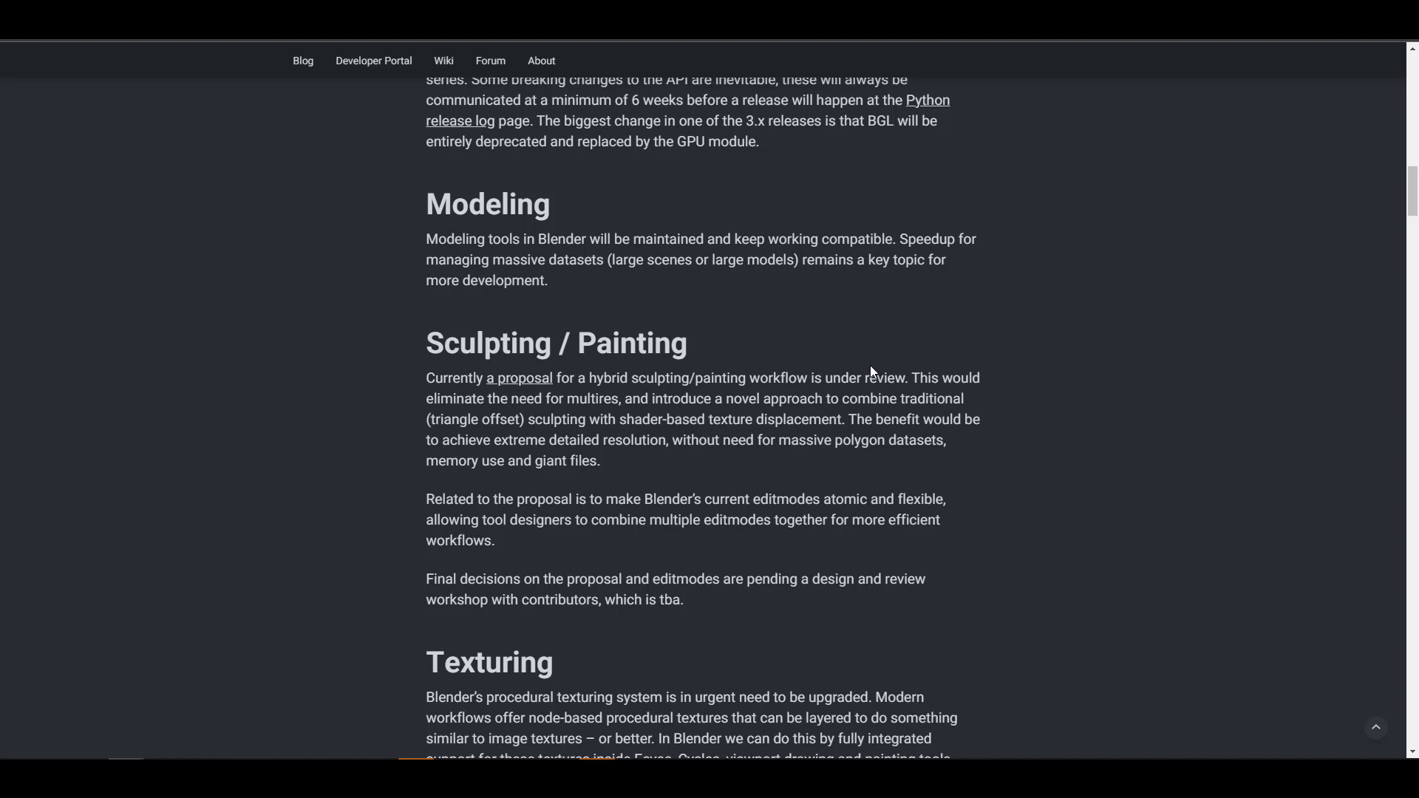
scroll(down, 3)
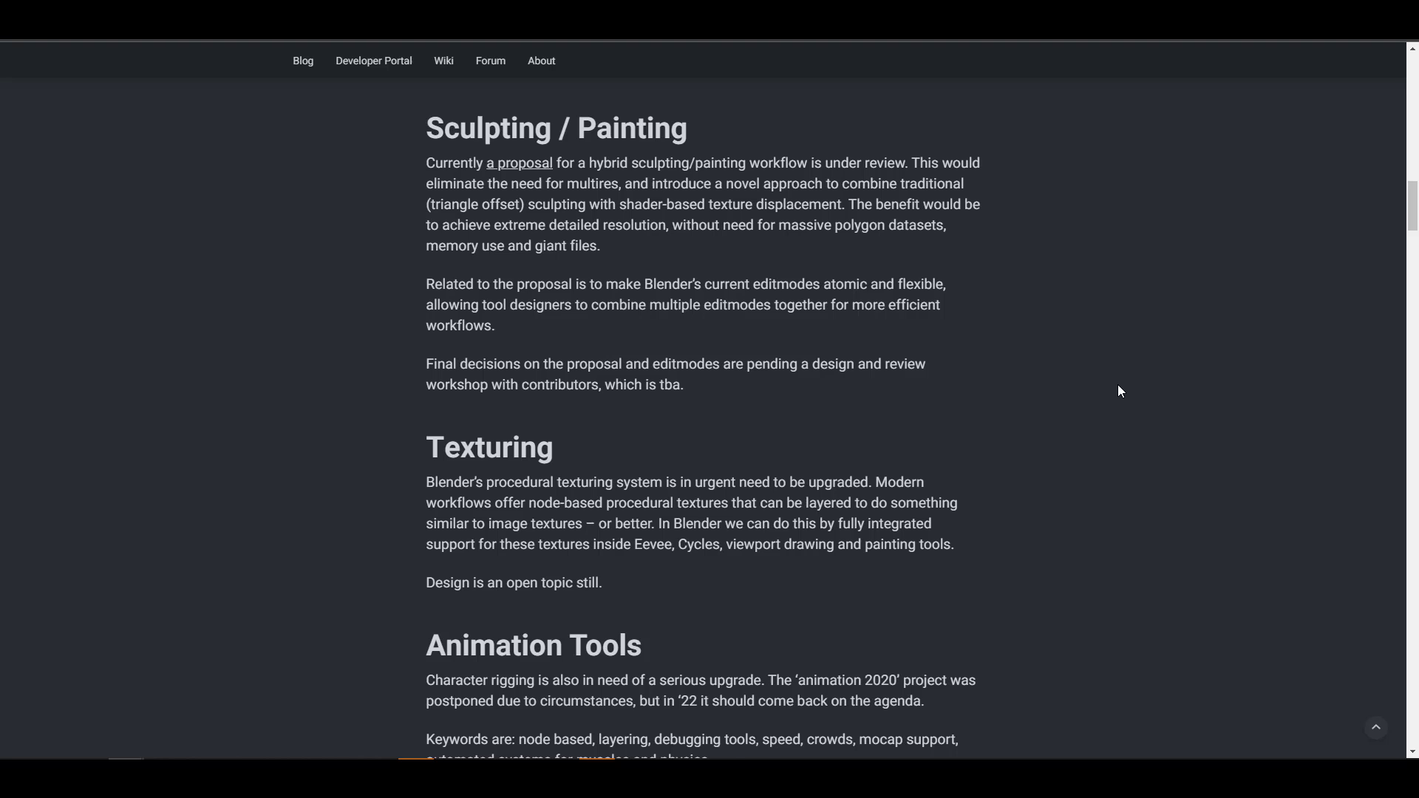
mouse_move(761, 383)
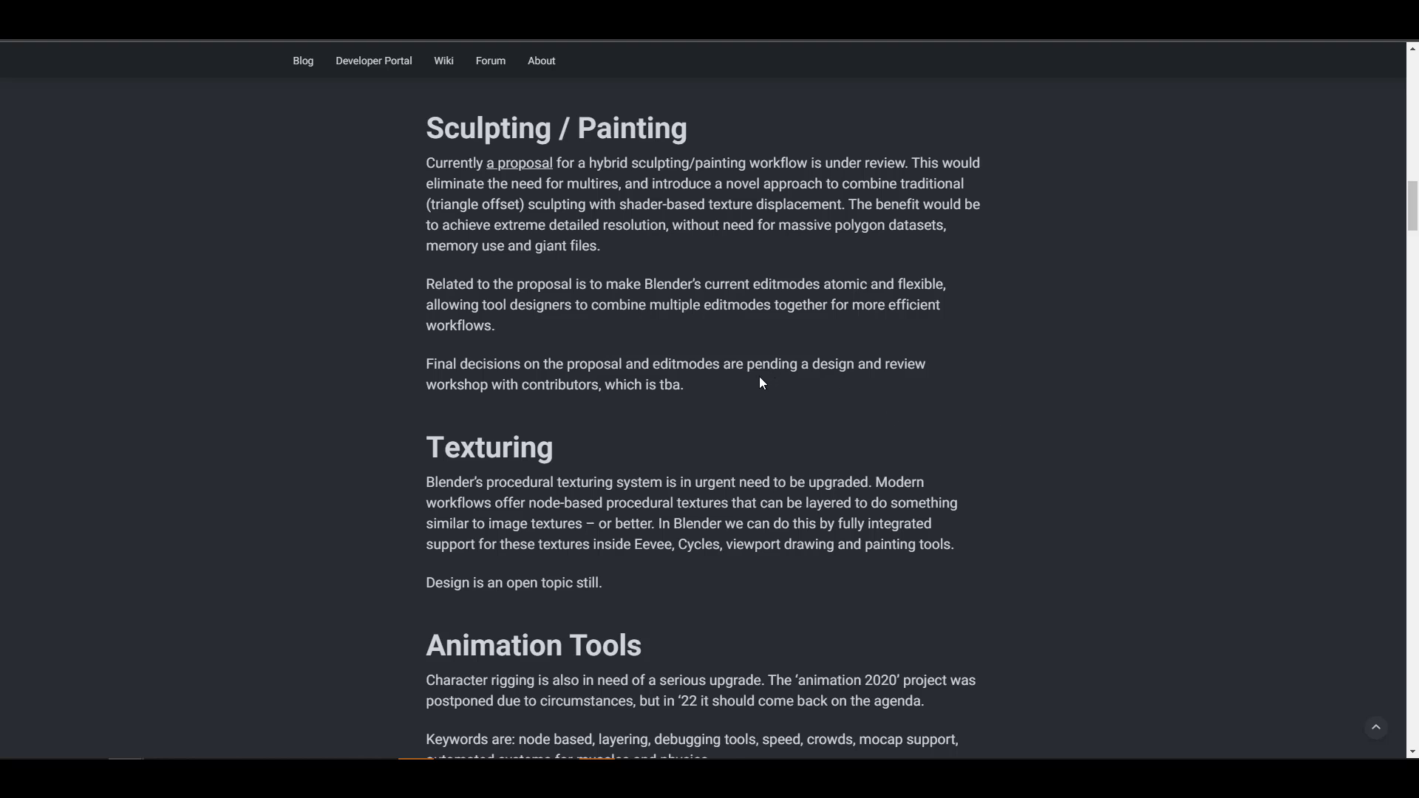
mouse_move(519, 163)
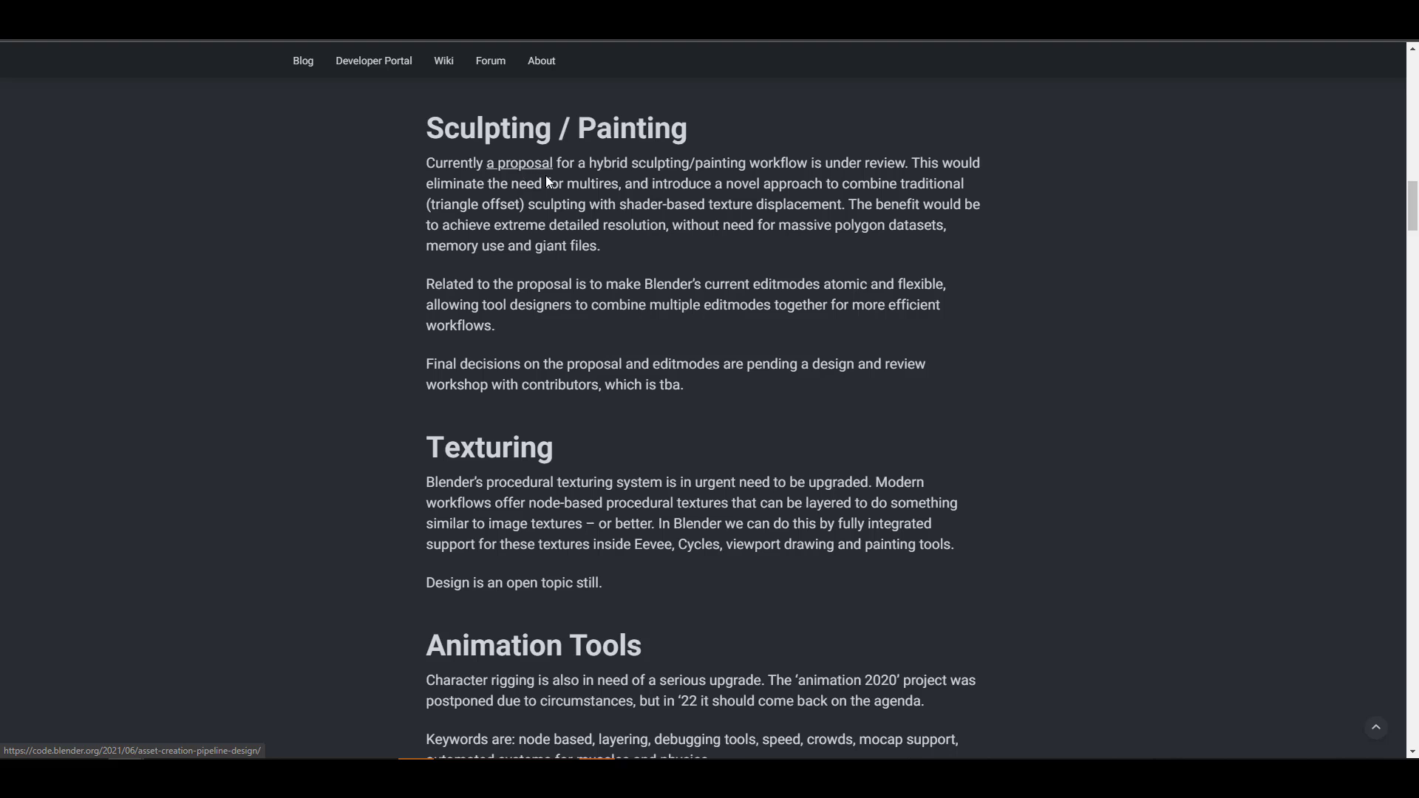
Step: Open the Asset Creation Pipeline Design post and read its High-poly, Modes and Roadmap sections
click(519, 163)
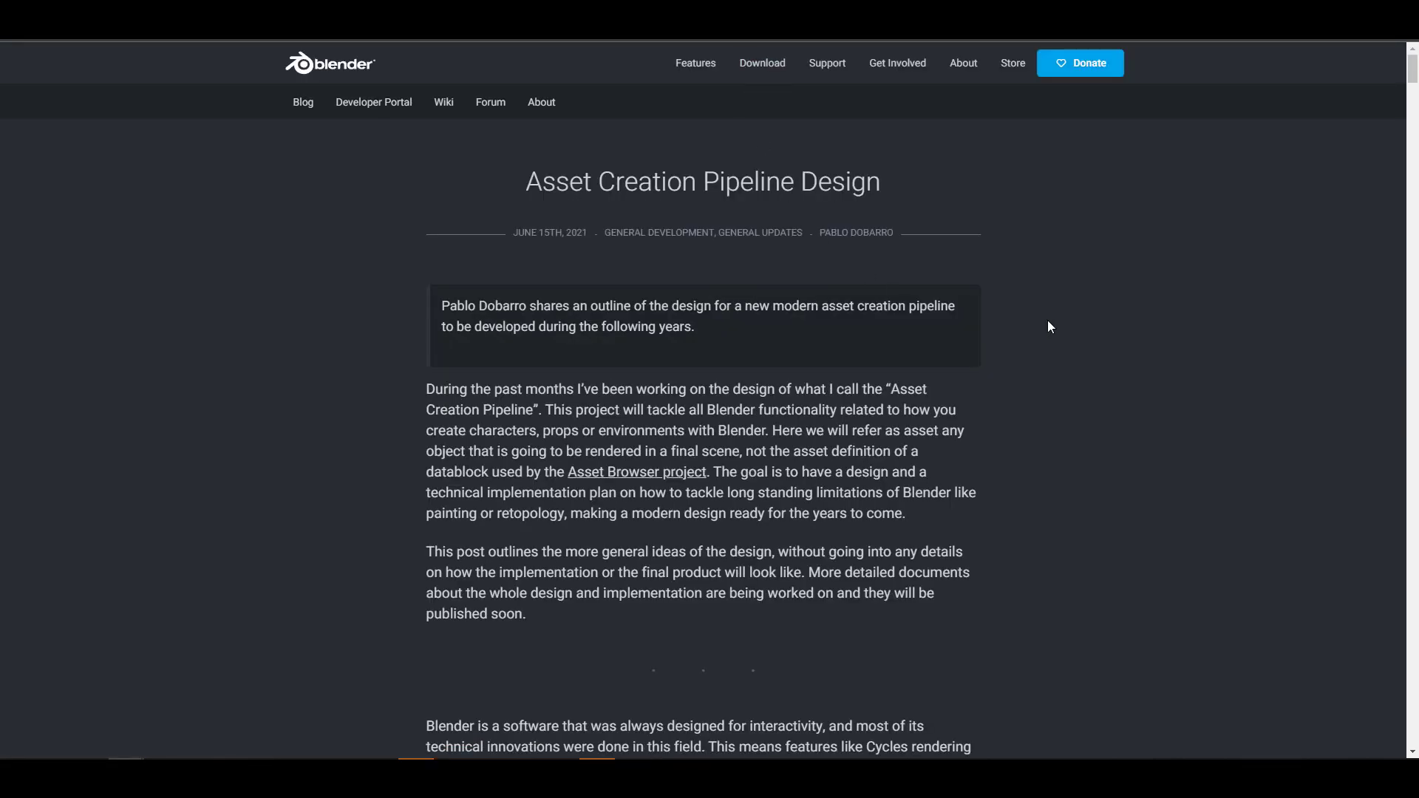
mouse_move(1117, 332)
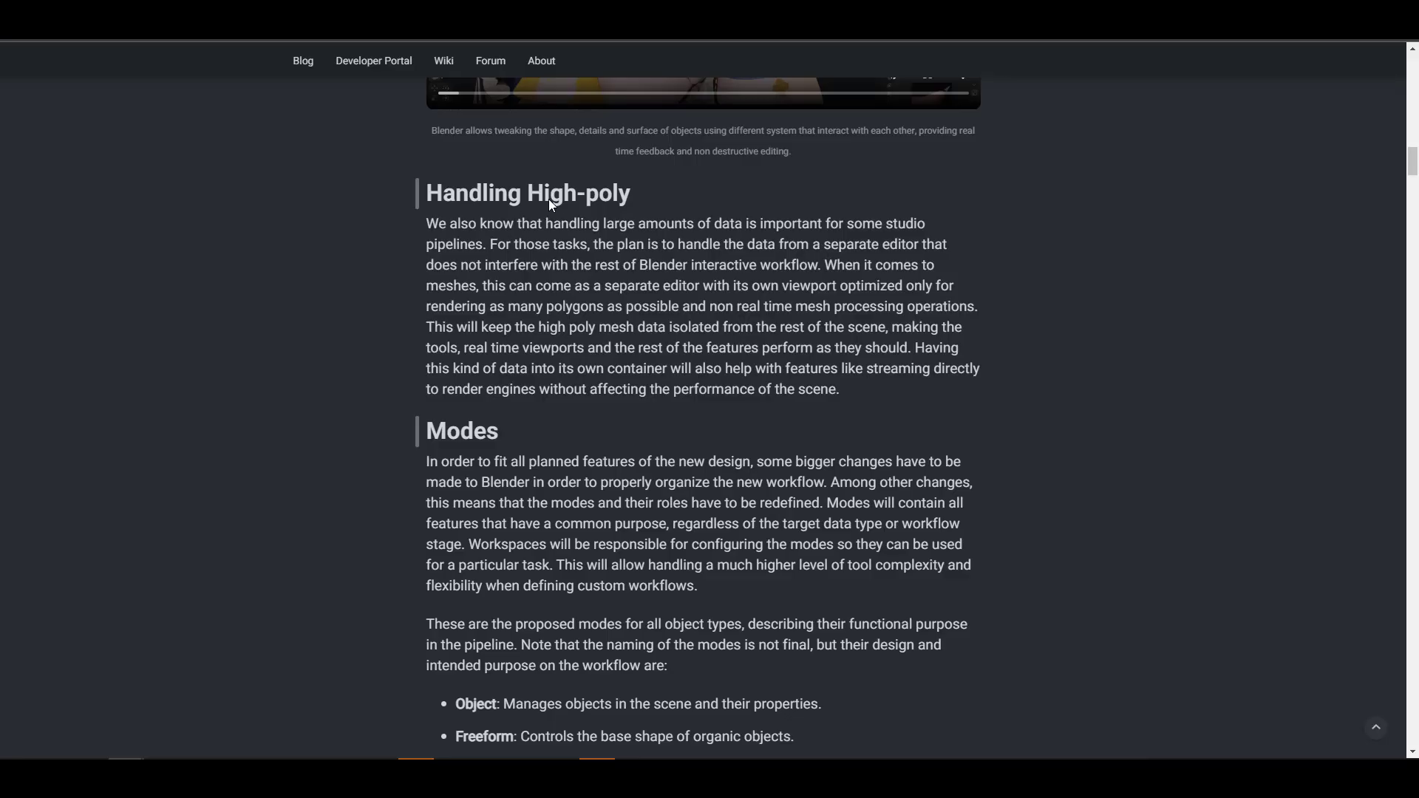
mouse_move(895, 227)
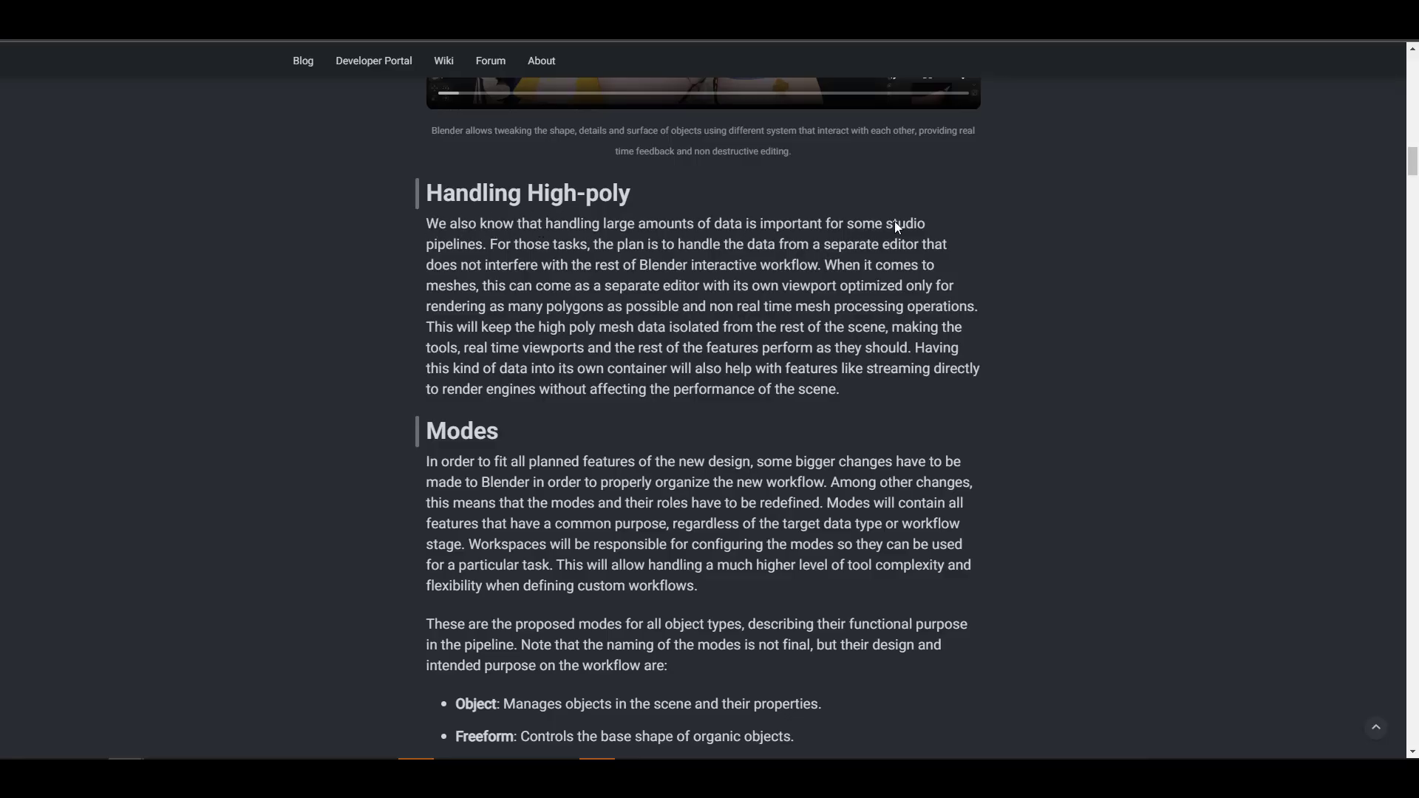
double_click(871, 265)
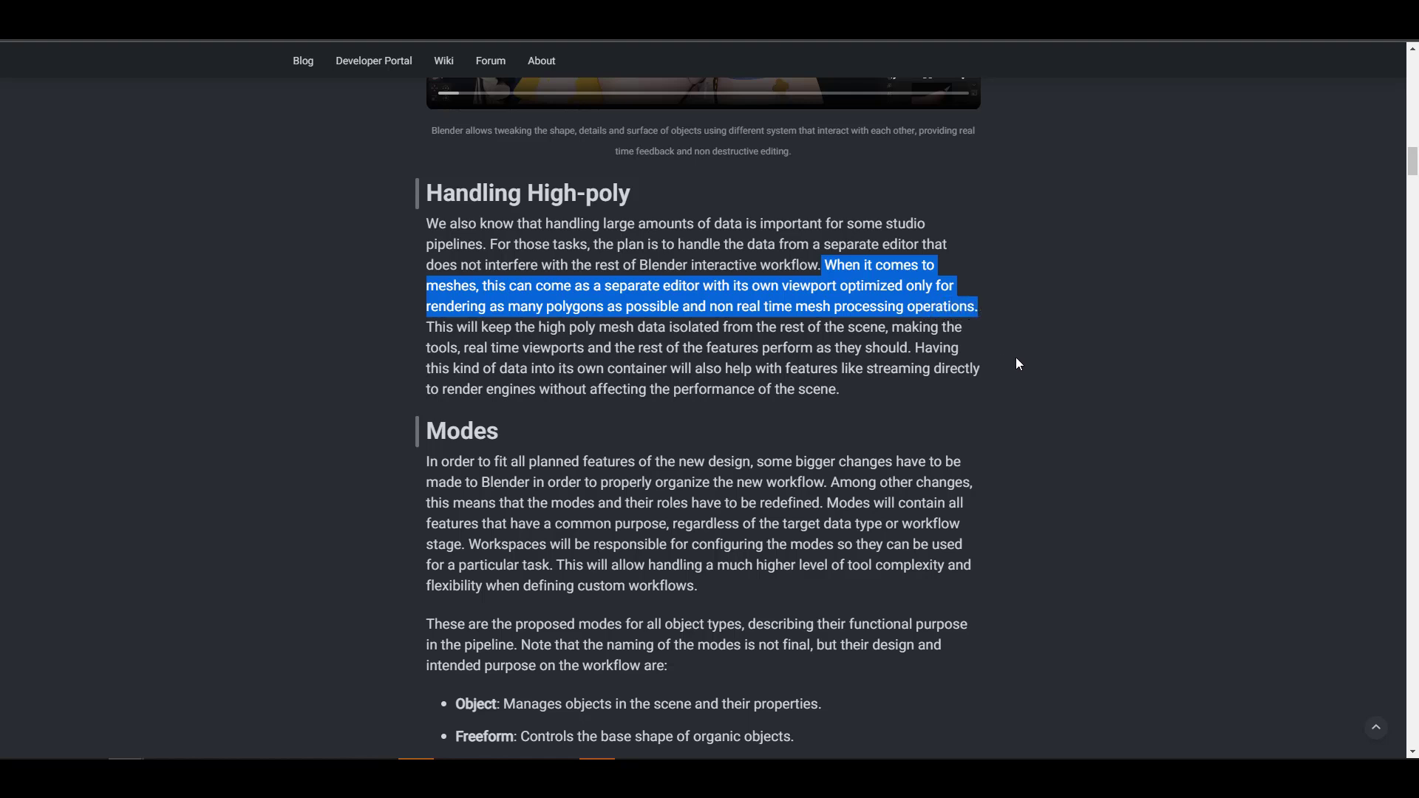
click(896, 414)
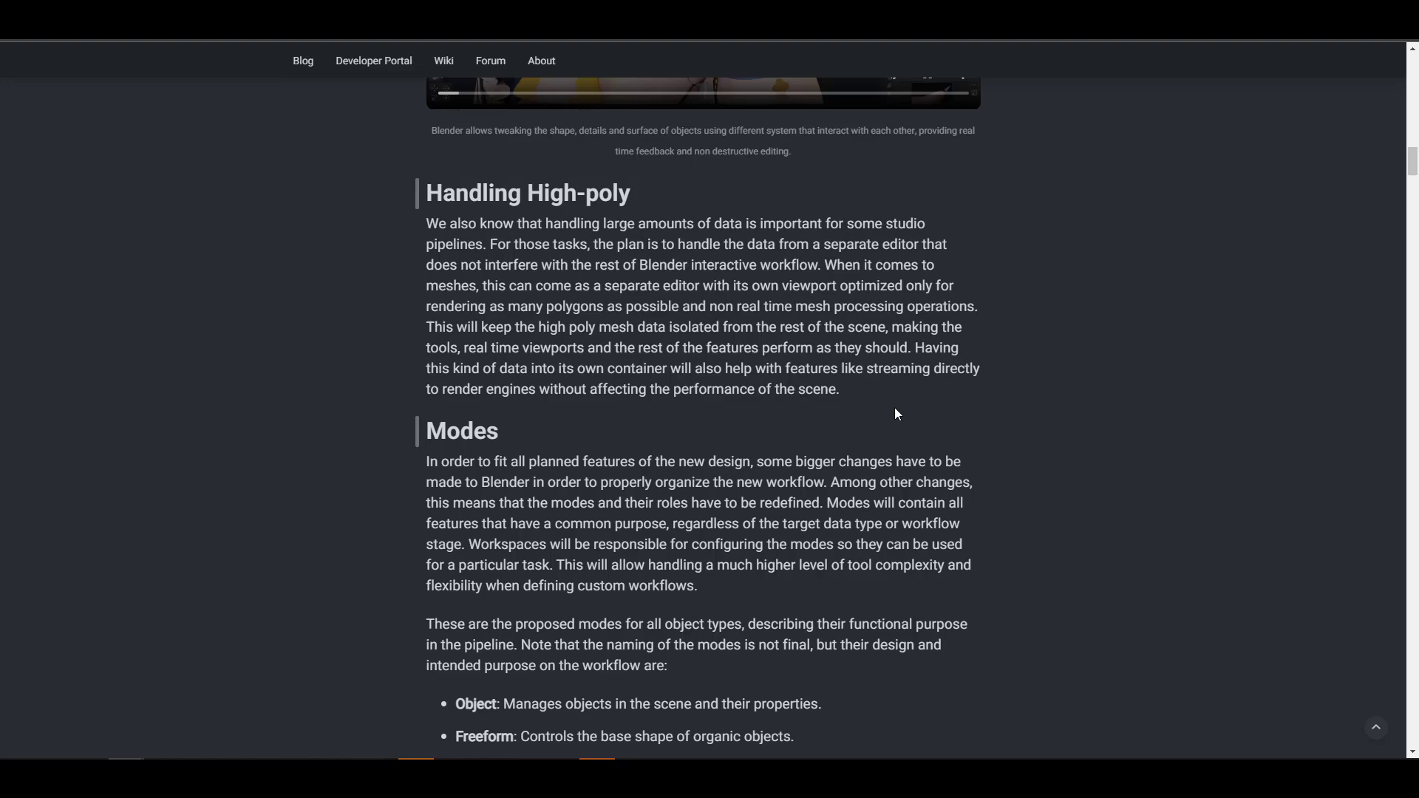
scroll(down, 3)
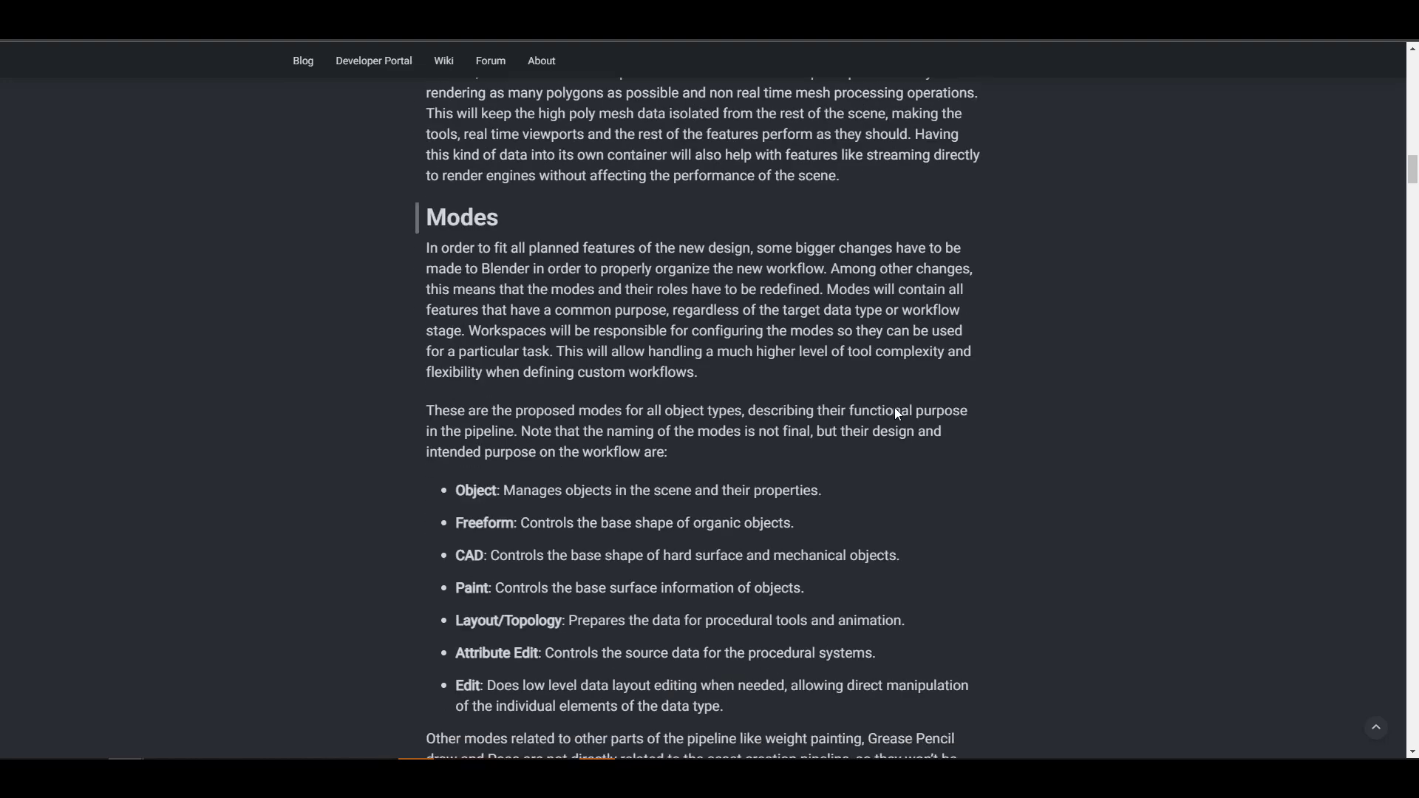
scroll(down, 3)
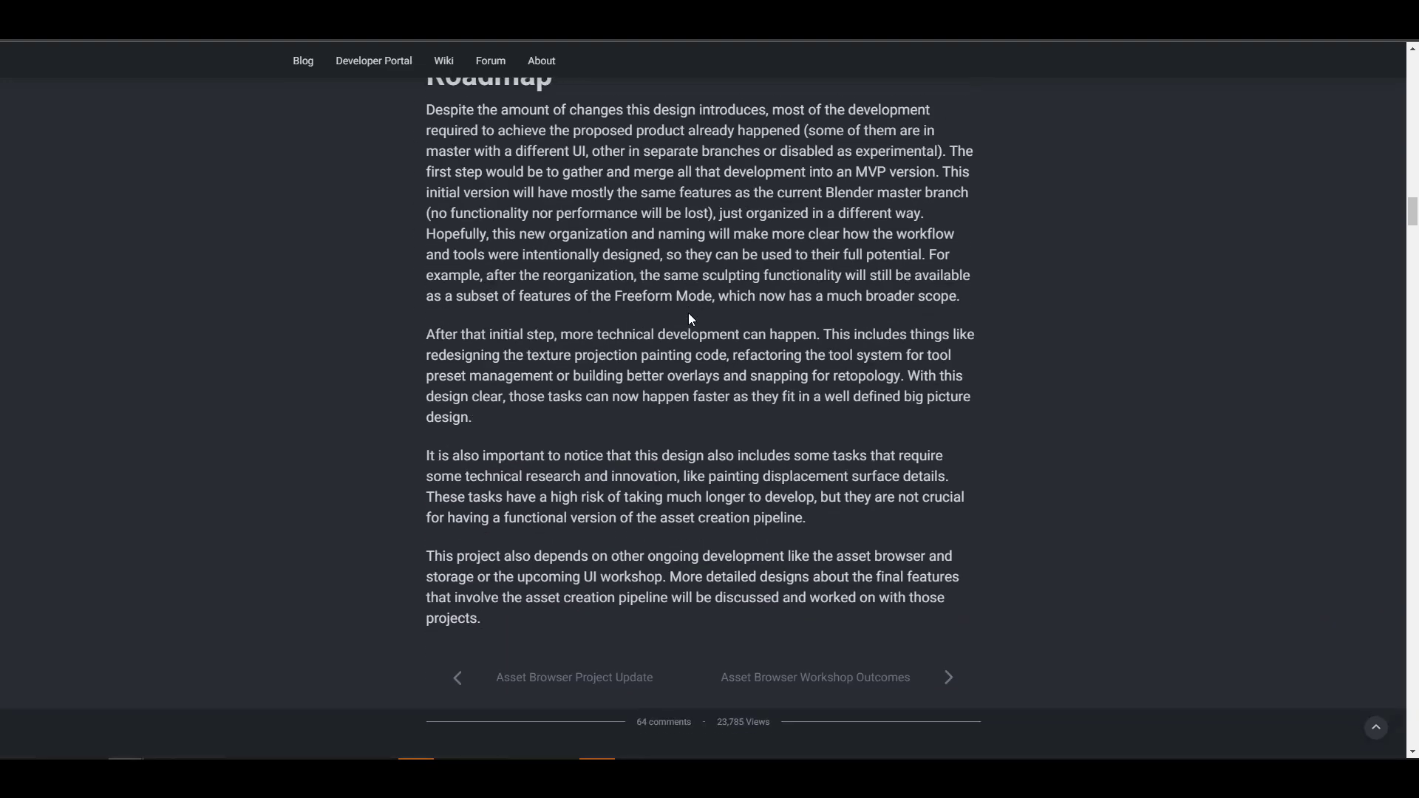
scroll(up, 3)
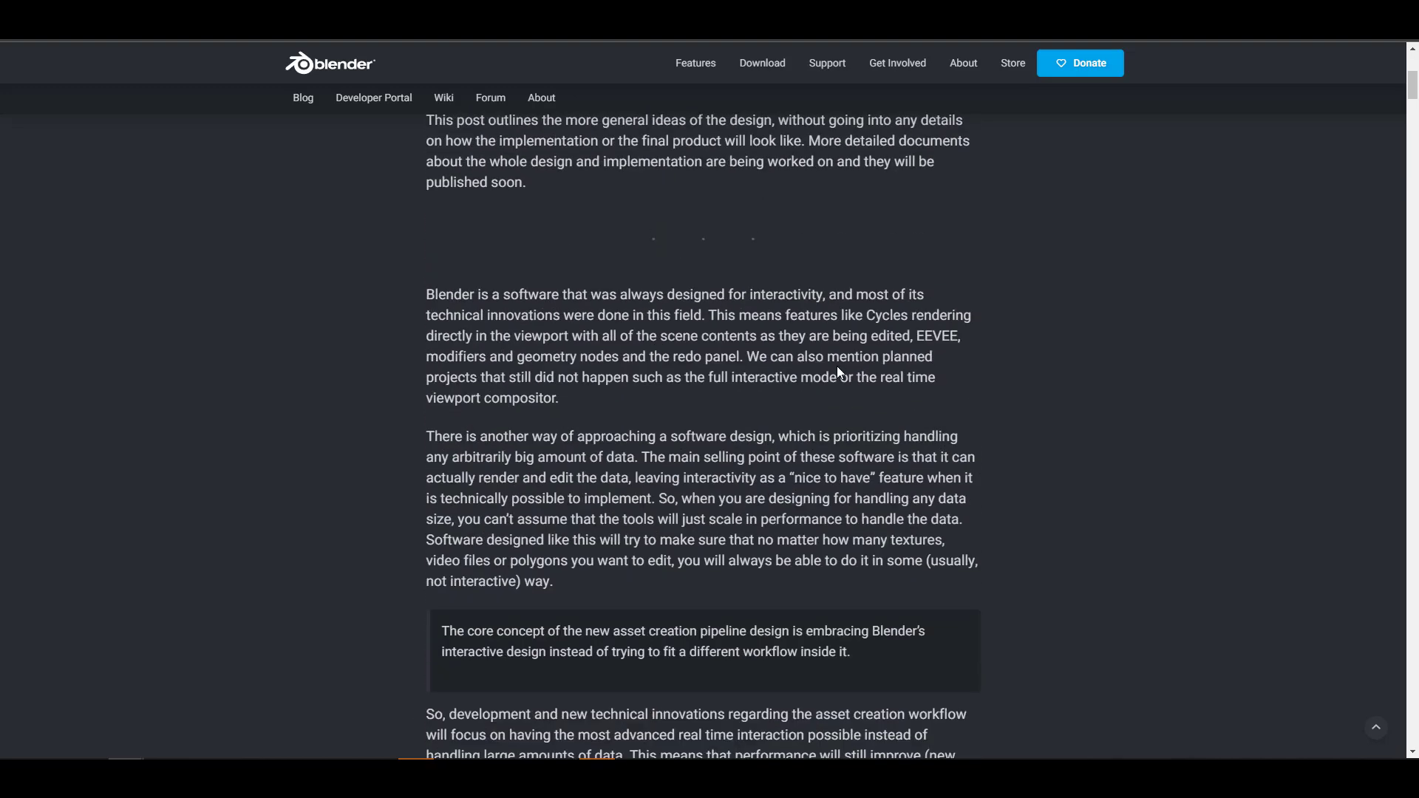
scroll(up, 3)
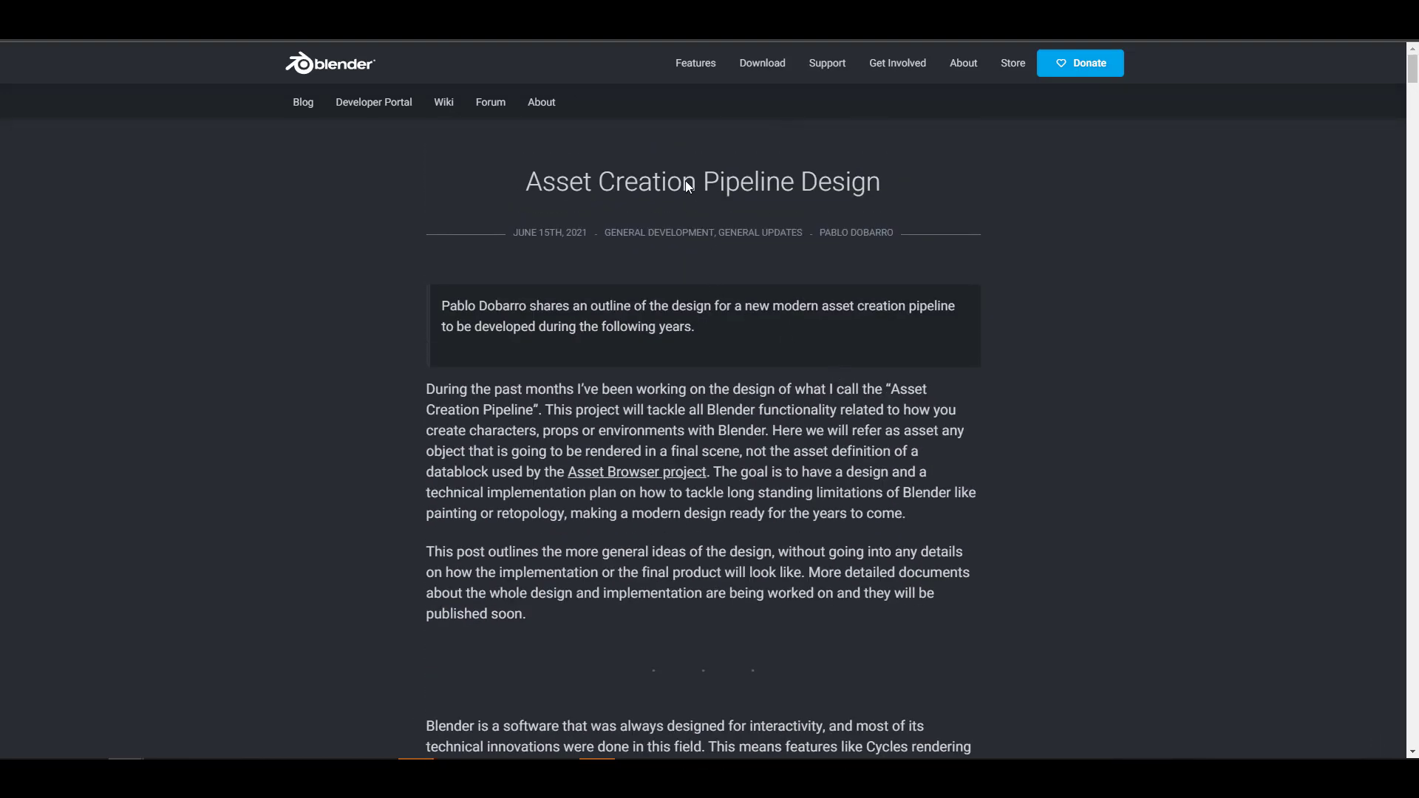
mouse_move(658, 199)
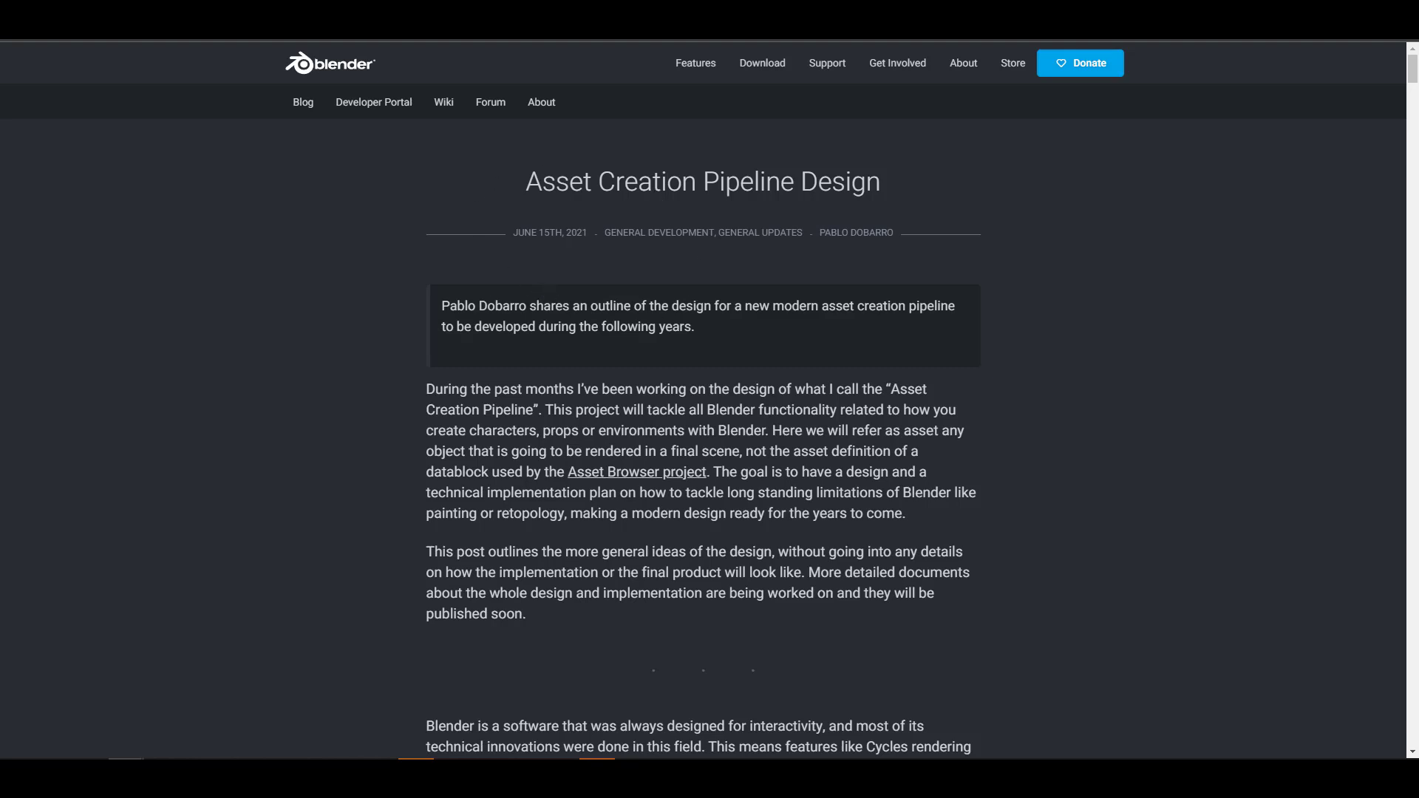
Step: Scroll the roadmap from Sculpting / Painting through UI/UIX, Assets and Blender 101
scroll(down, 3)
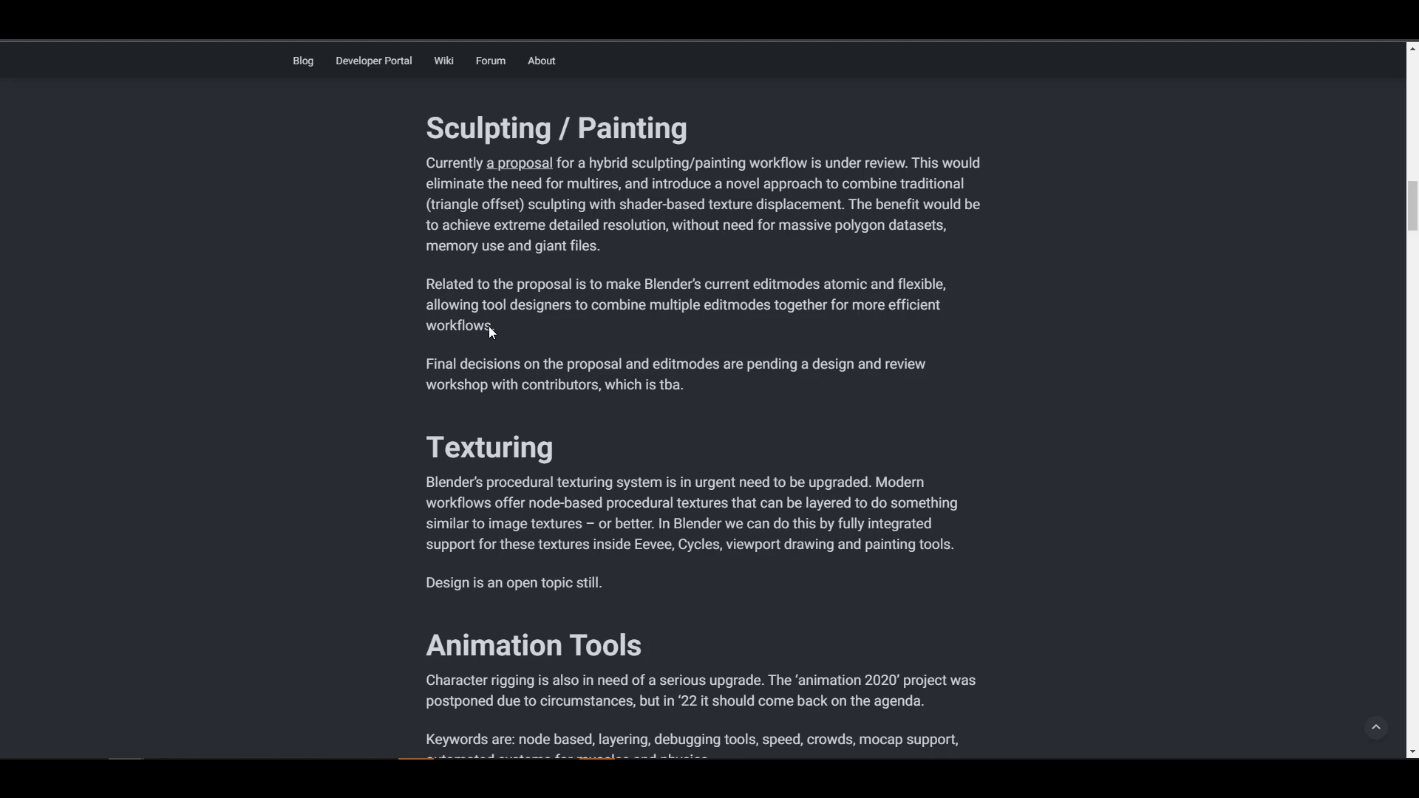
mouse_move(703, 331)
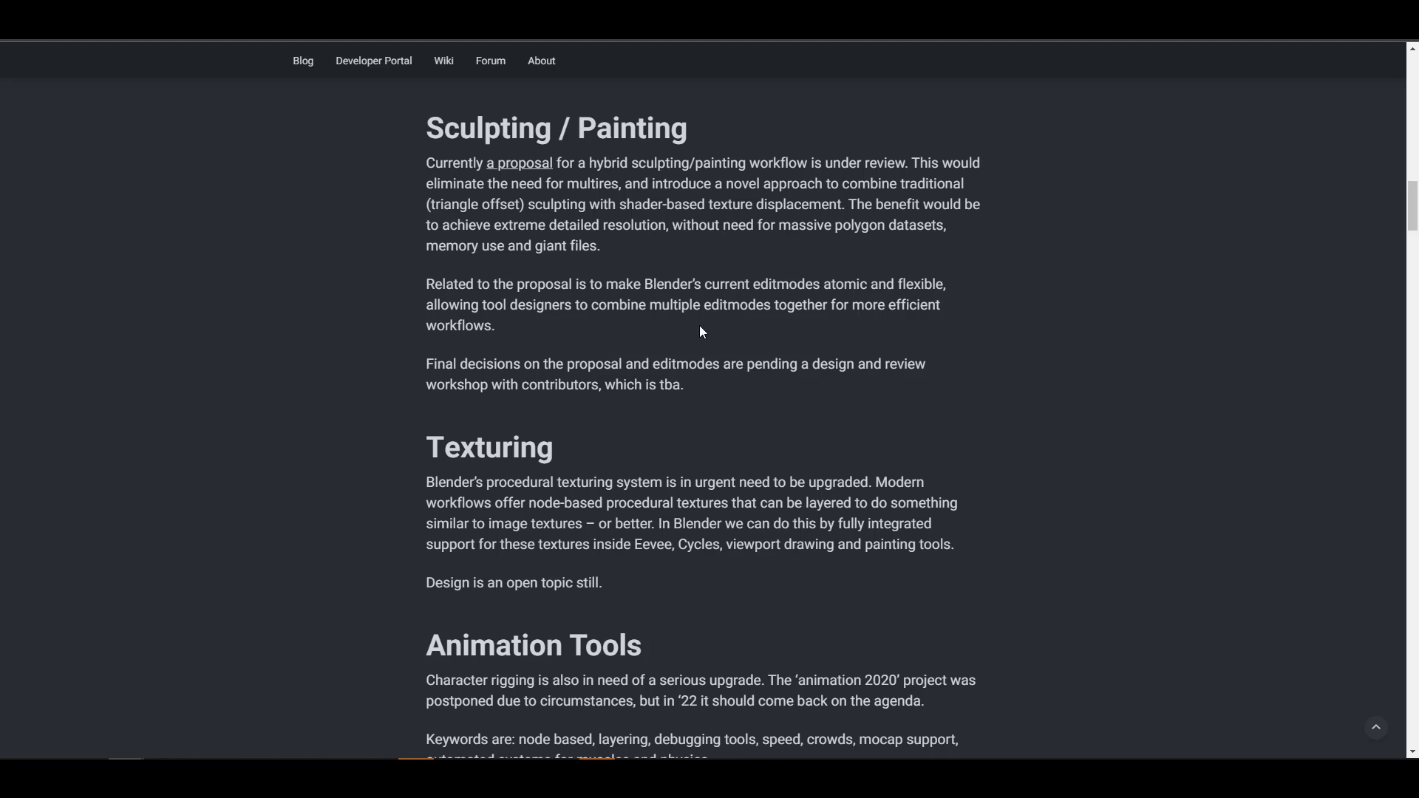
mouse_move(1062, 378)
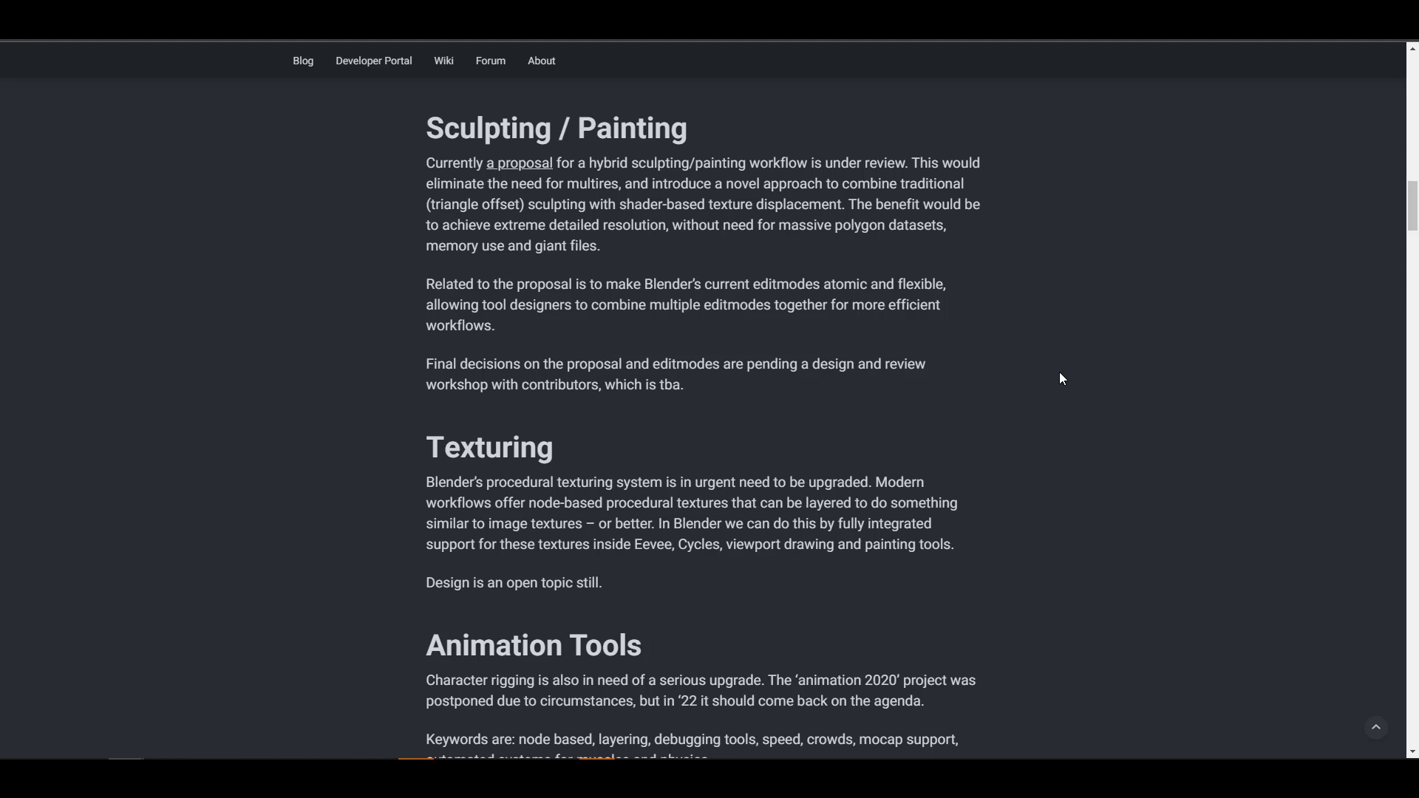
scroll(down, 3)
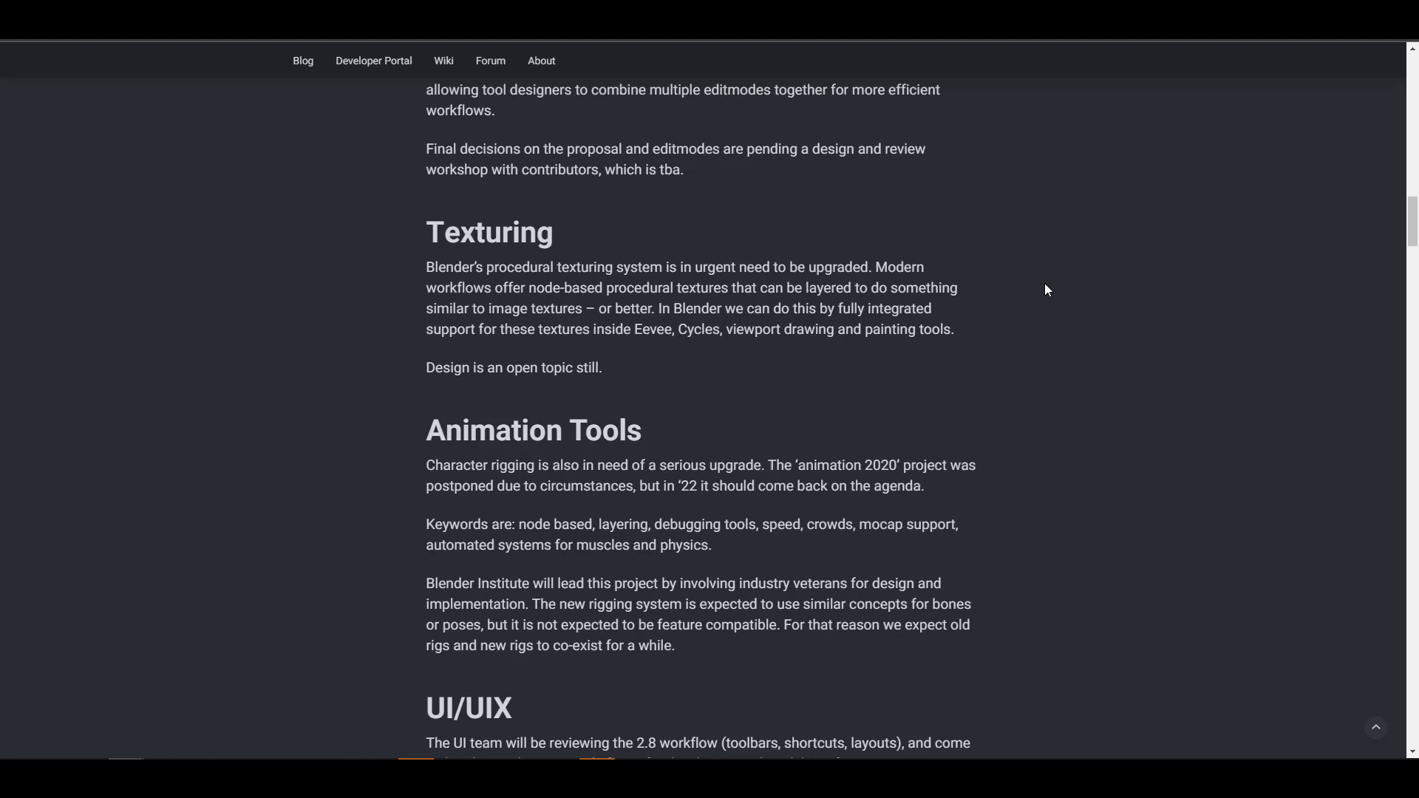
mouse_move(1052, 242)
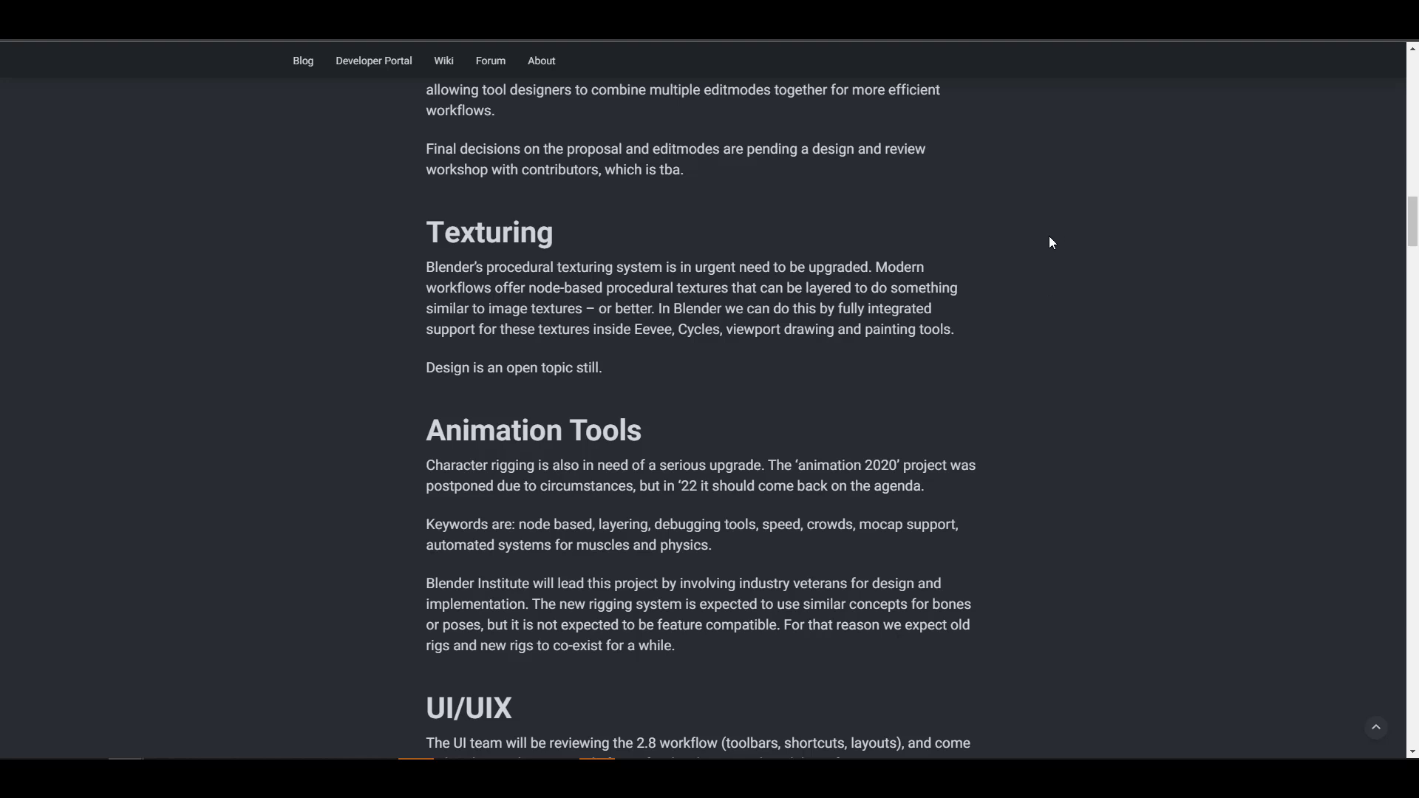
scroll(down, 3)
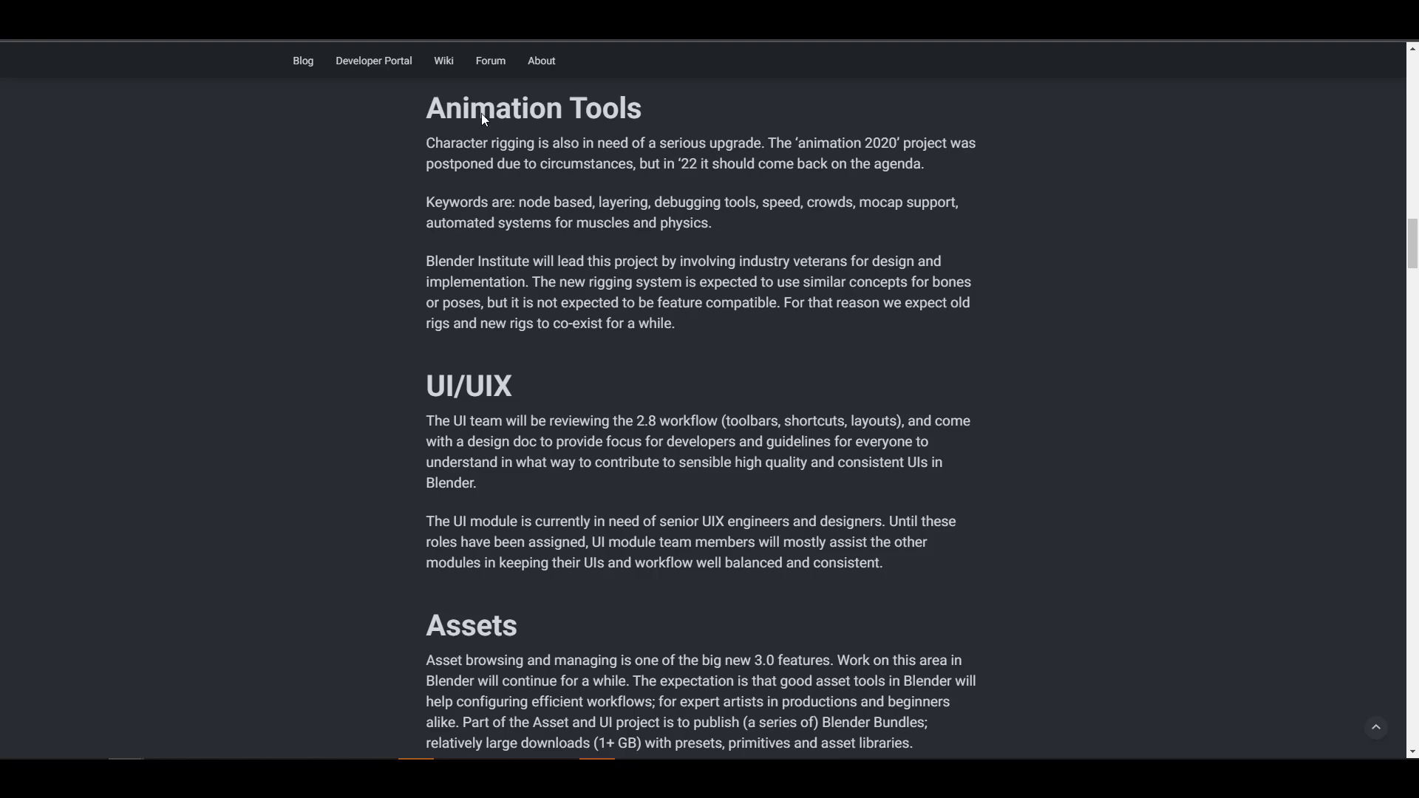
mouse_move(467, 206)
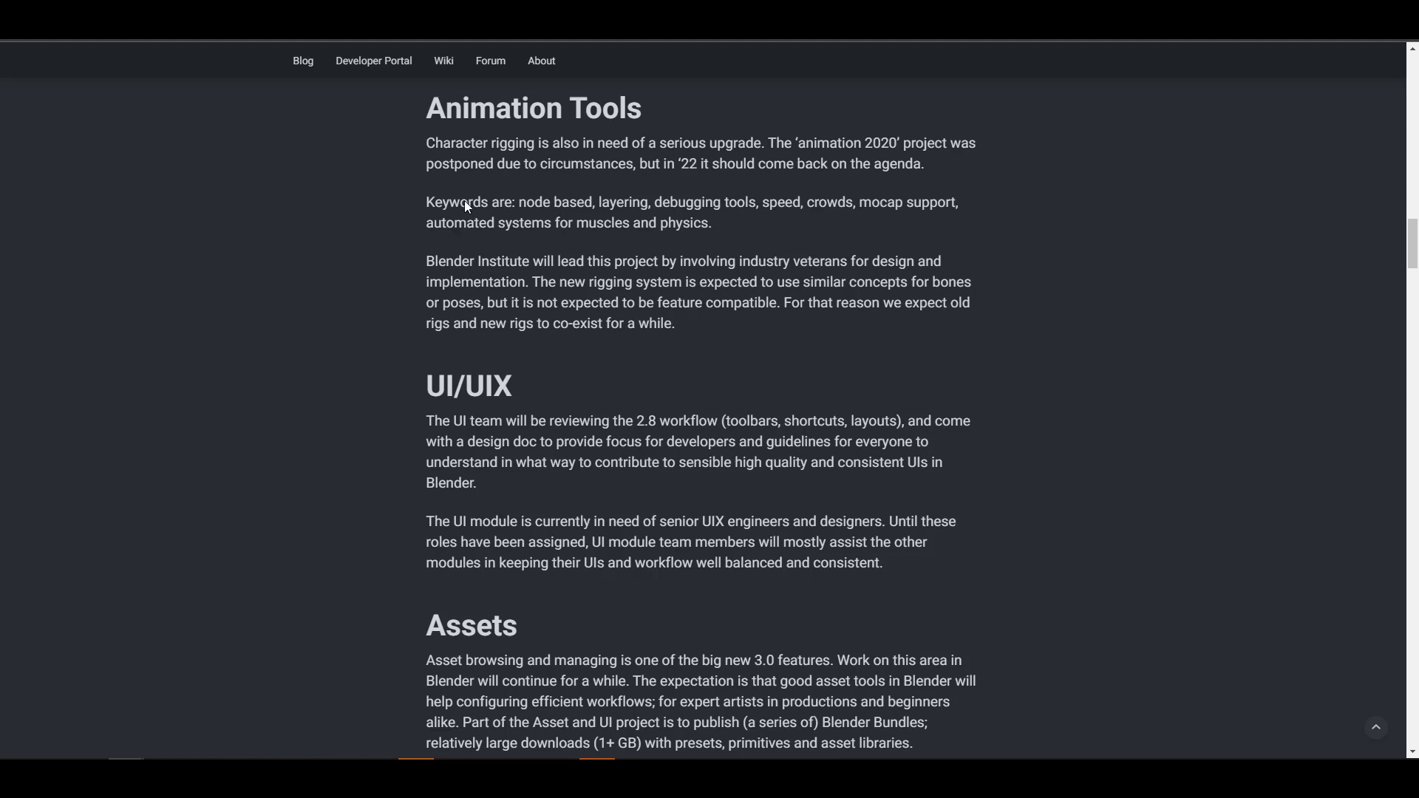
scroll(down, 3)
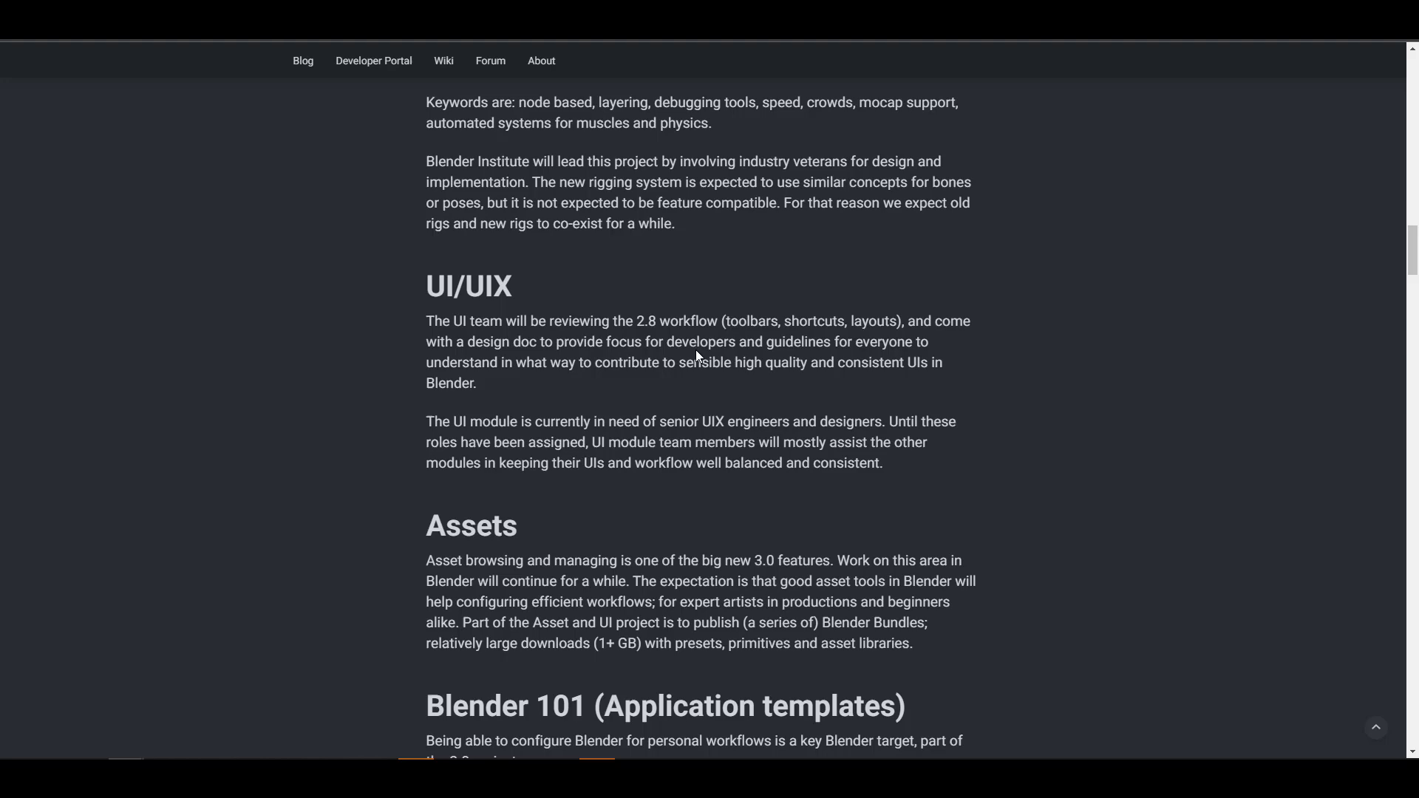
scroll(down, 3)
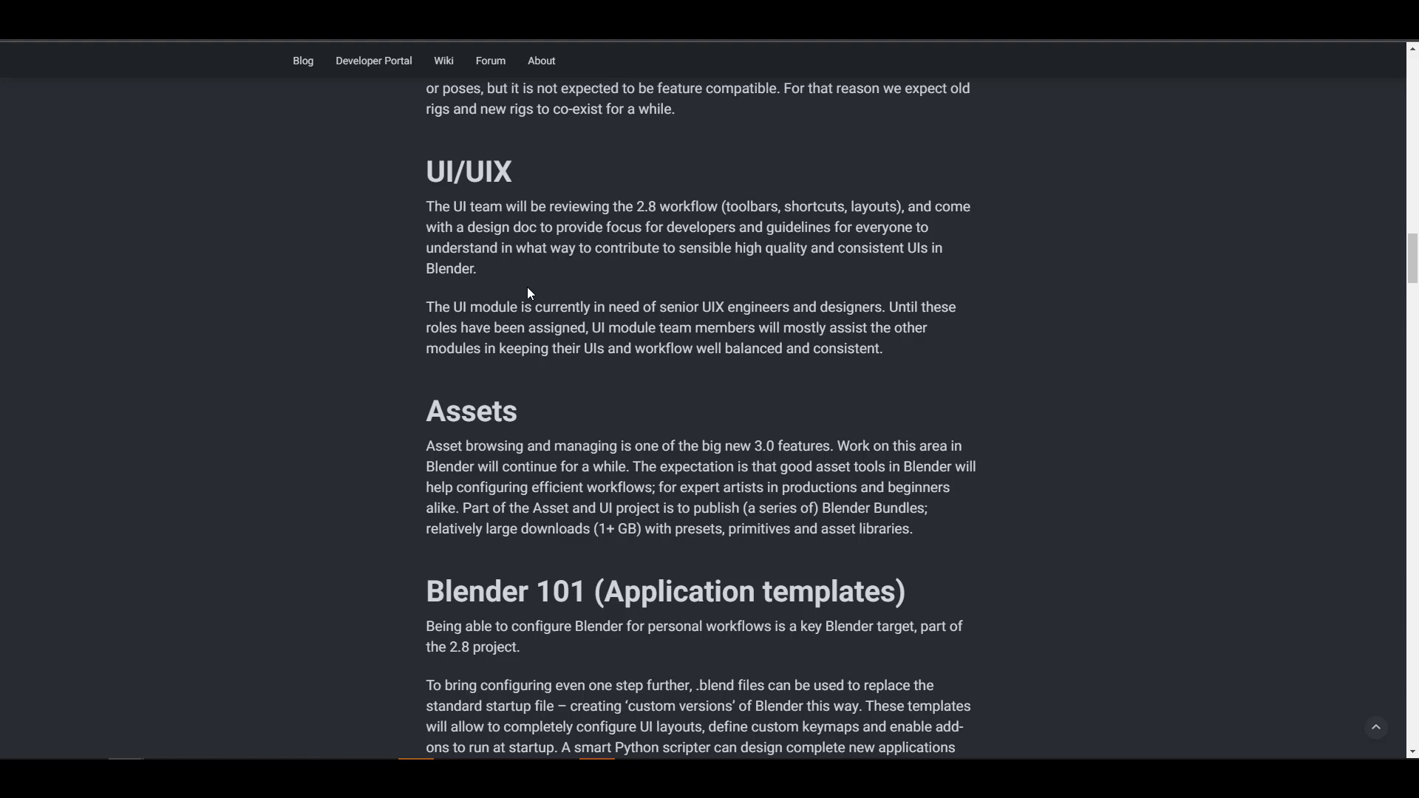
scroll(down, 3)
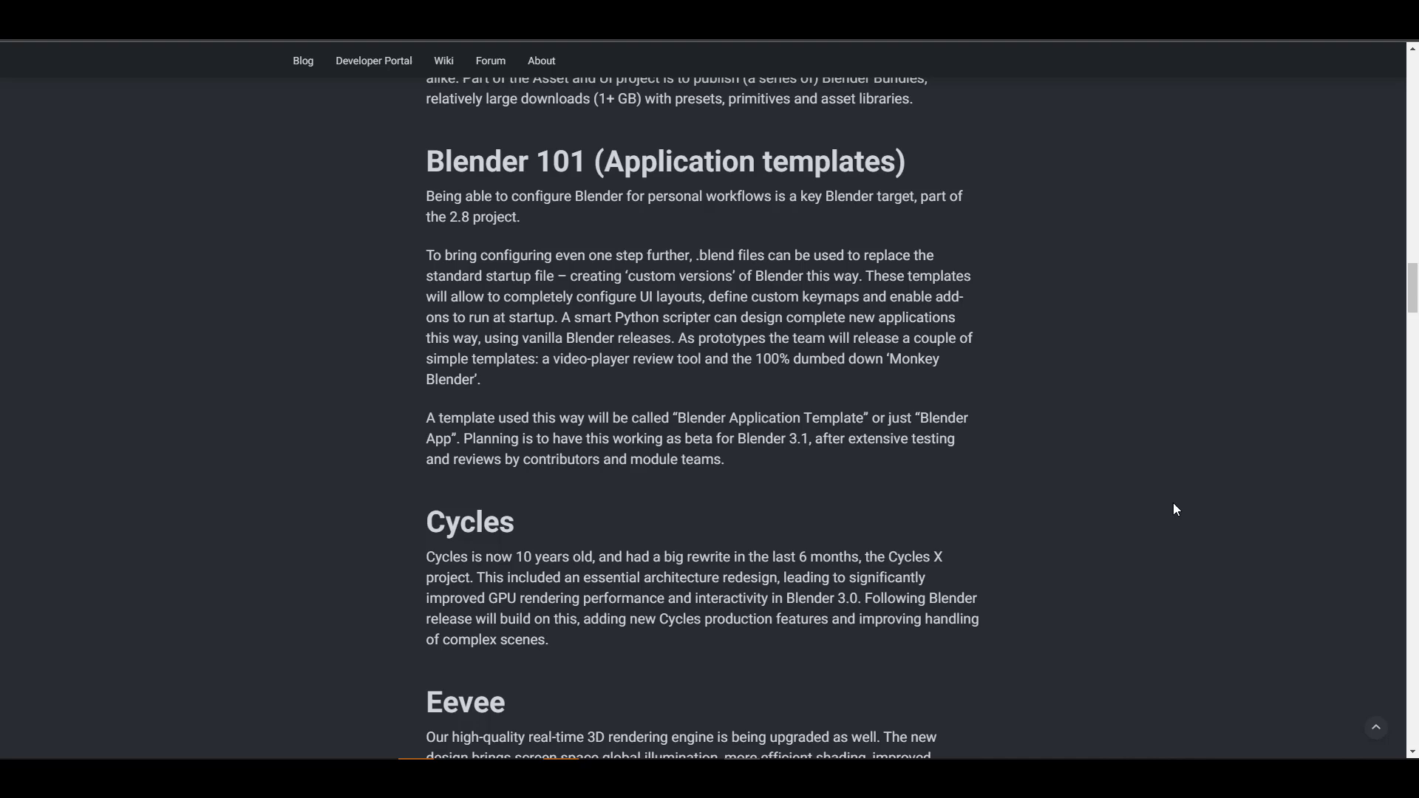
mouse_move(391, 399)
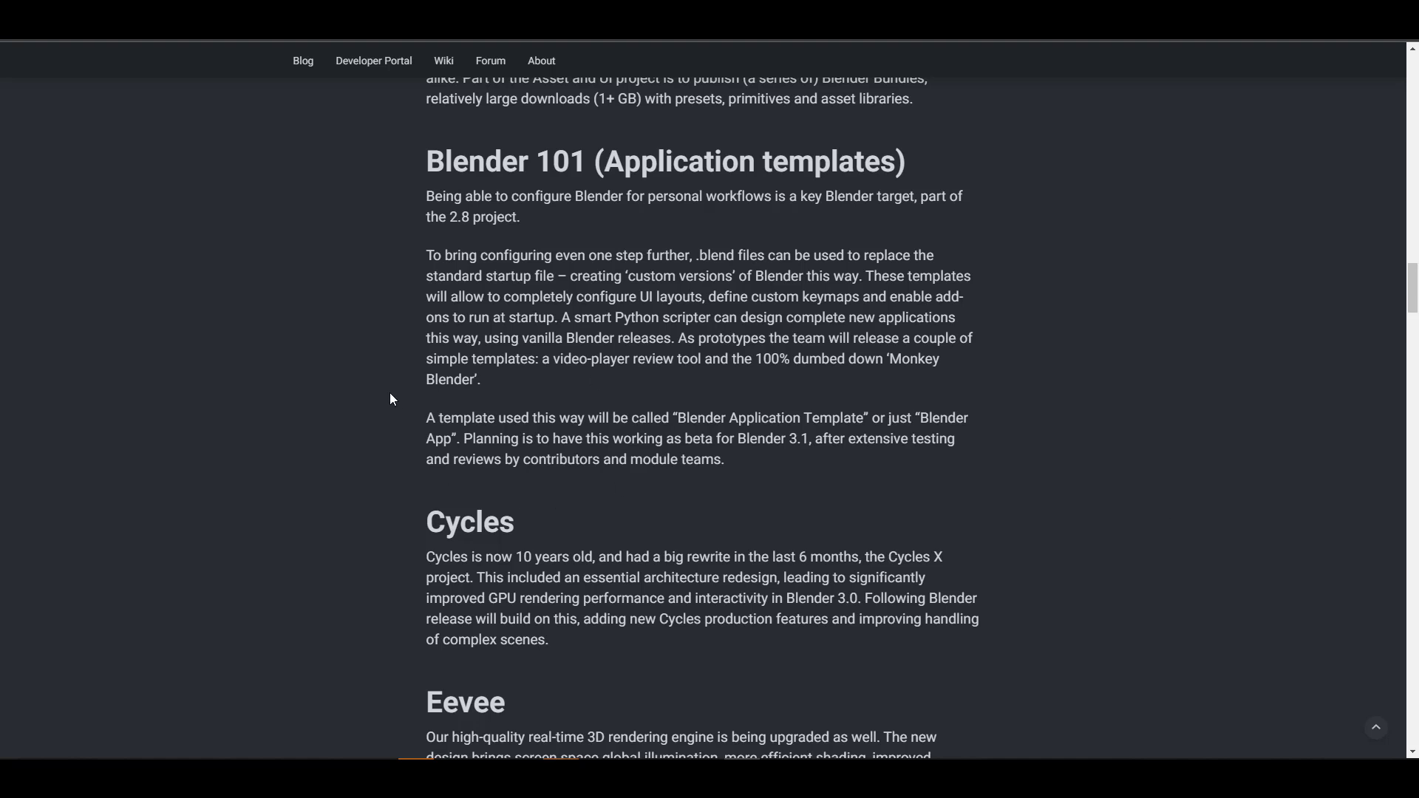
mouse_move(602, 512)
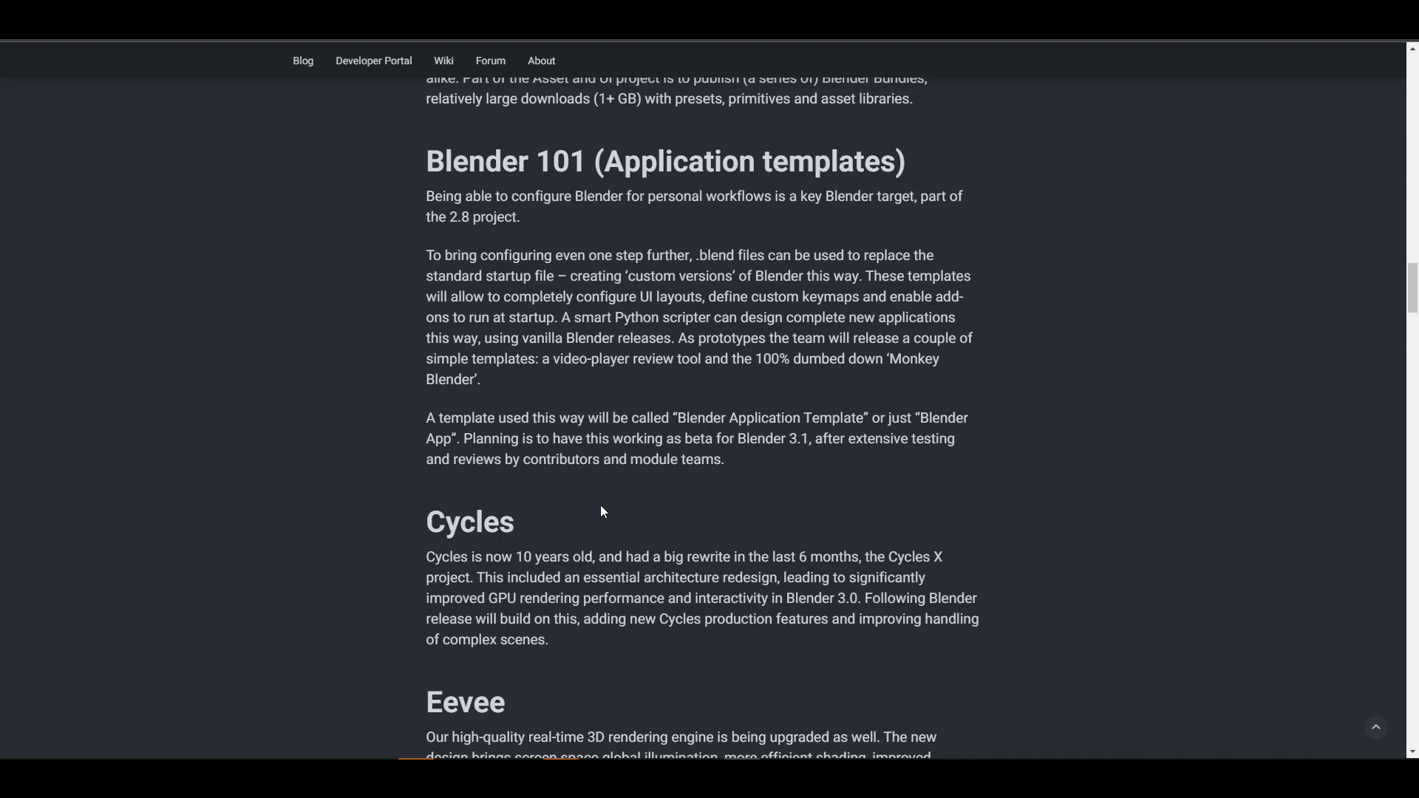
Step: Scroll past Cycles and Eevee through Compositing and VSE to the Viewport section
scroll(down, 3)
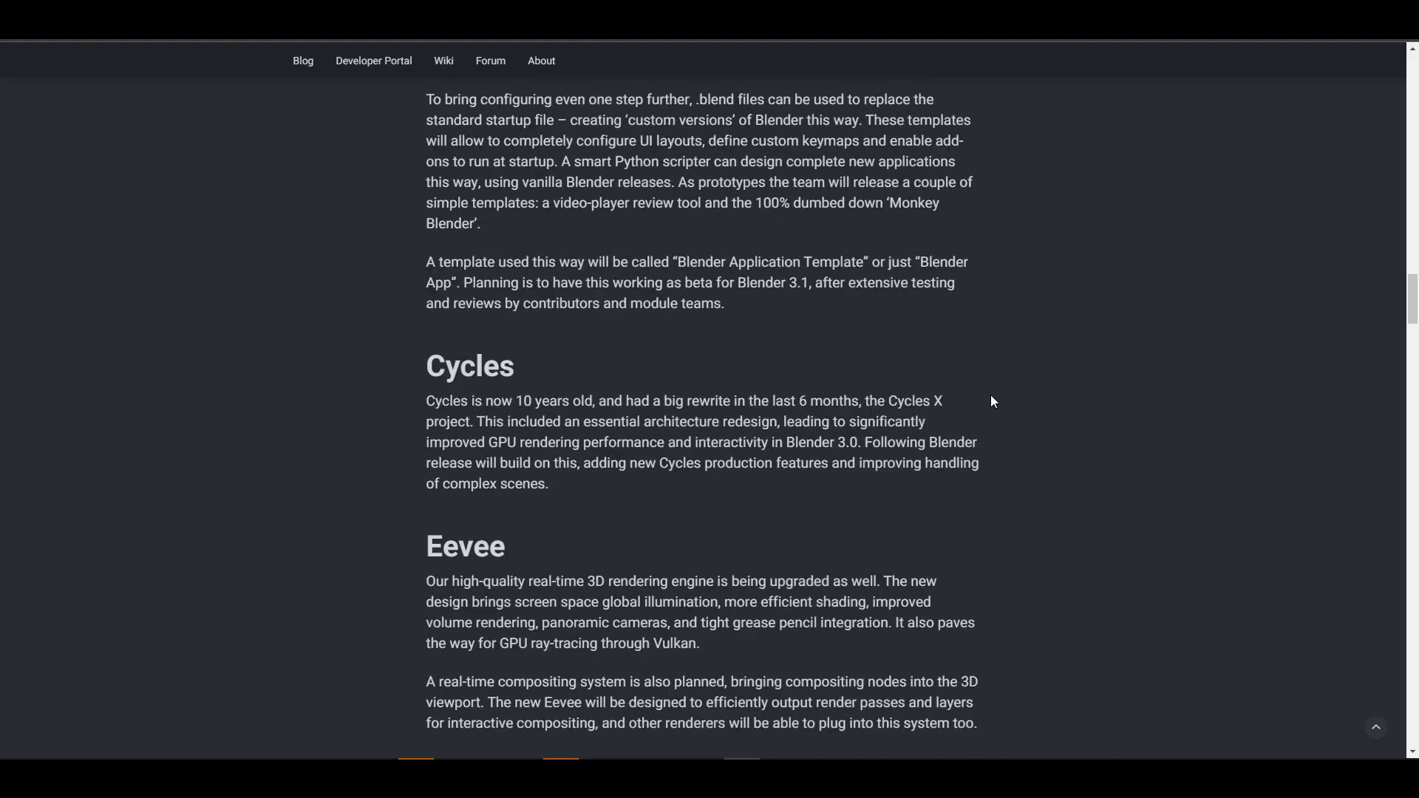
scroll(down, 3)
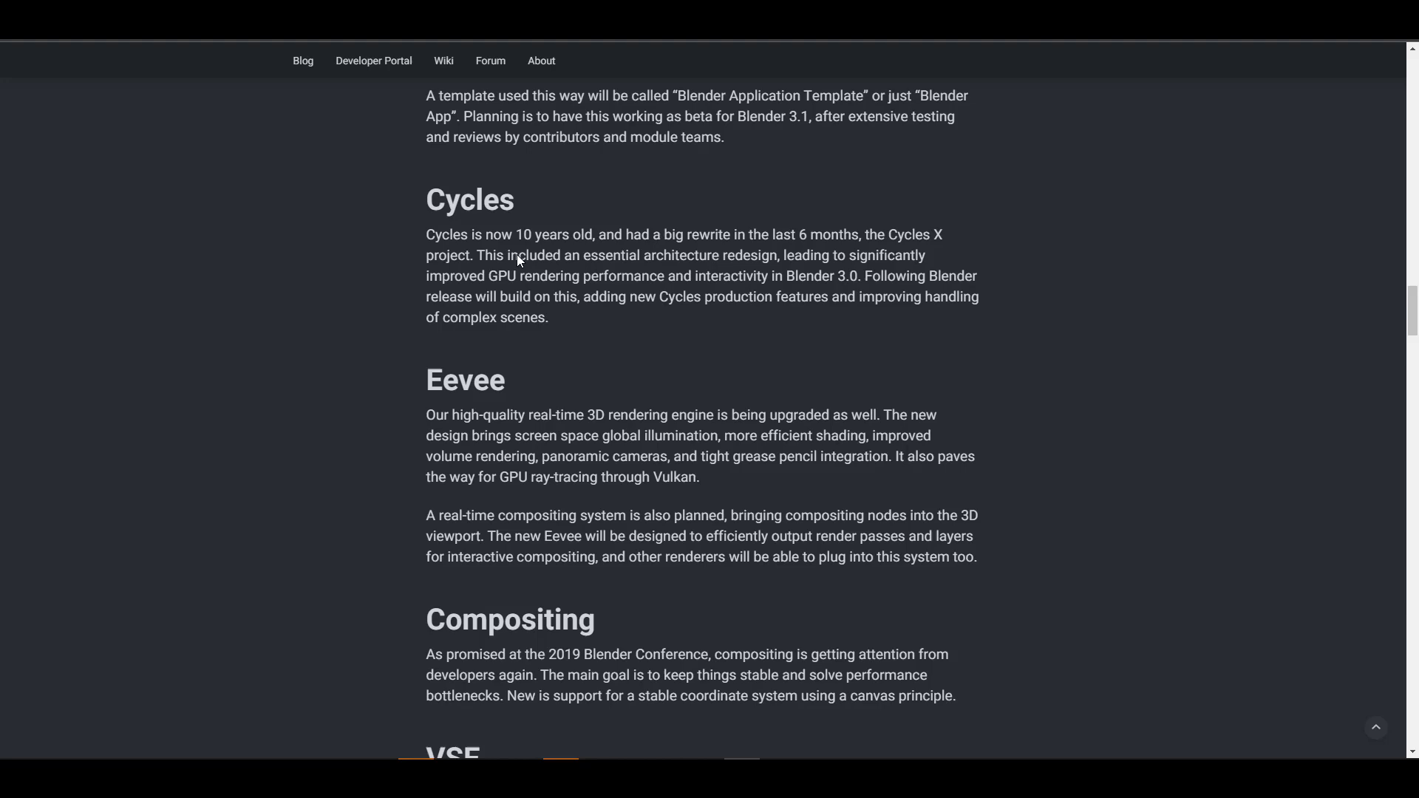
scroll(down, 3)
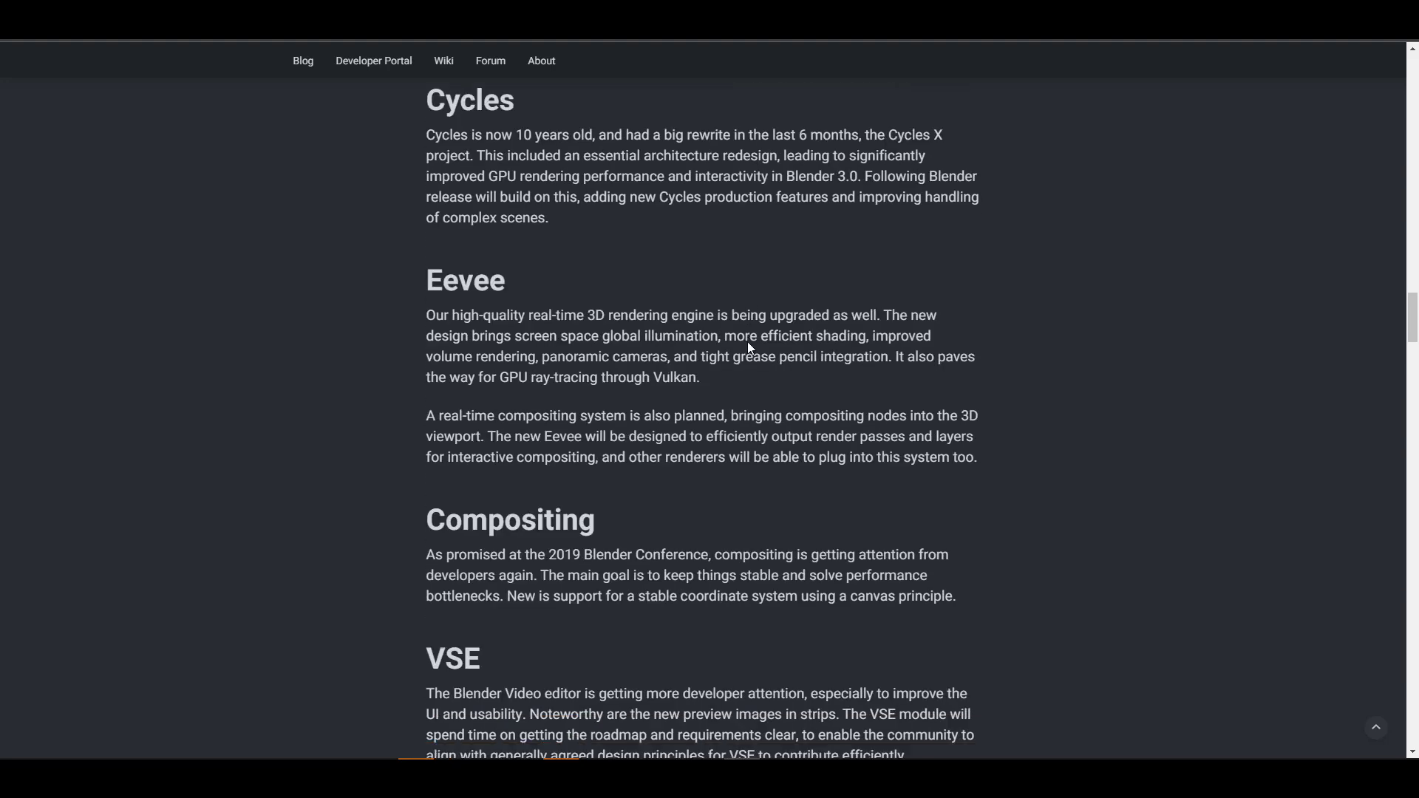
scroll(down, 3)
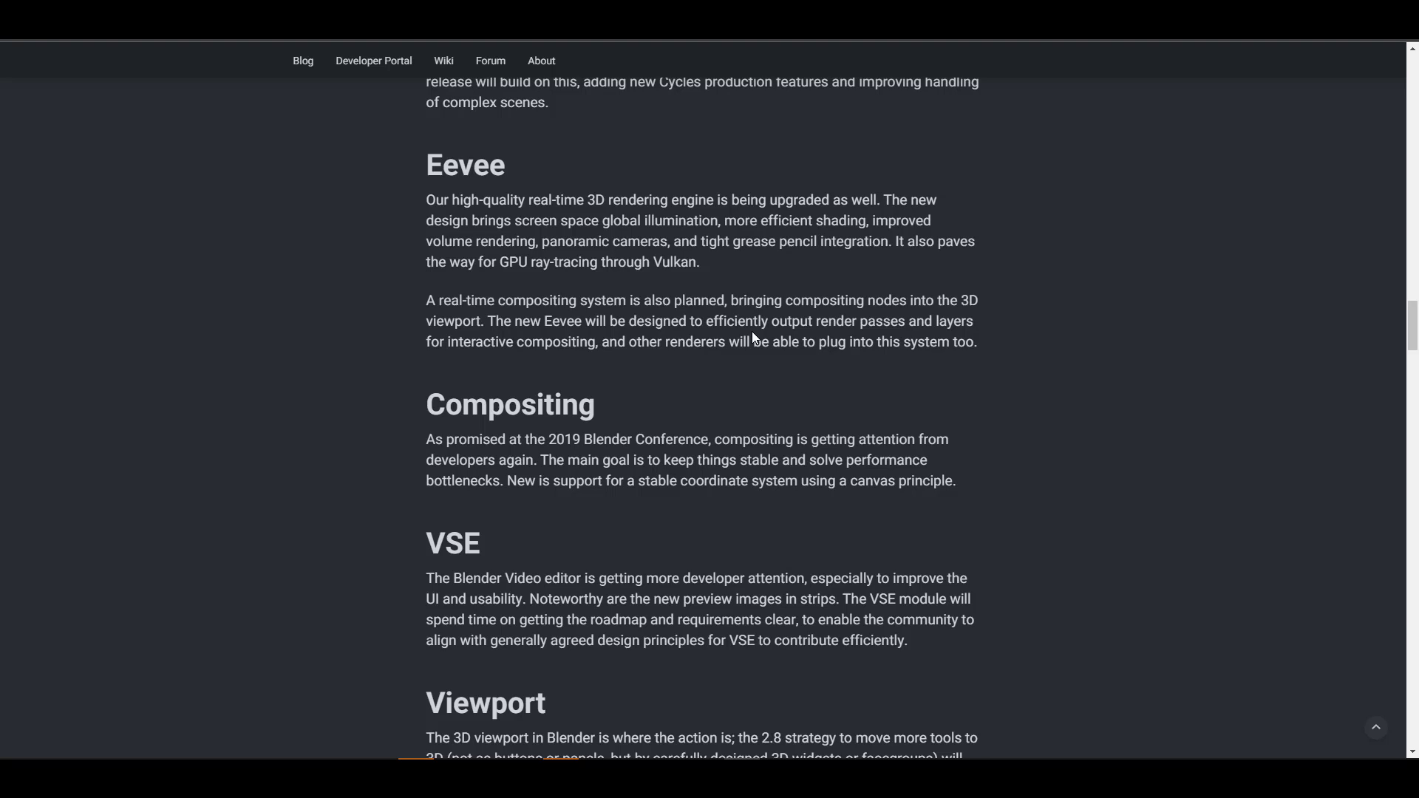
mouse_move(875, 259)
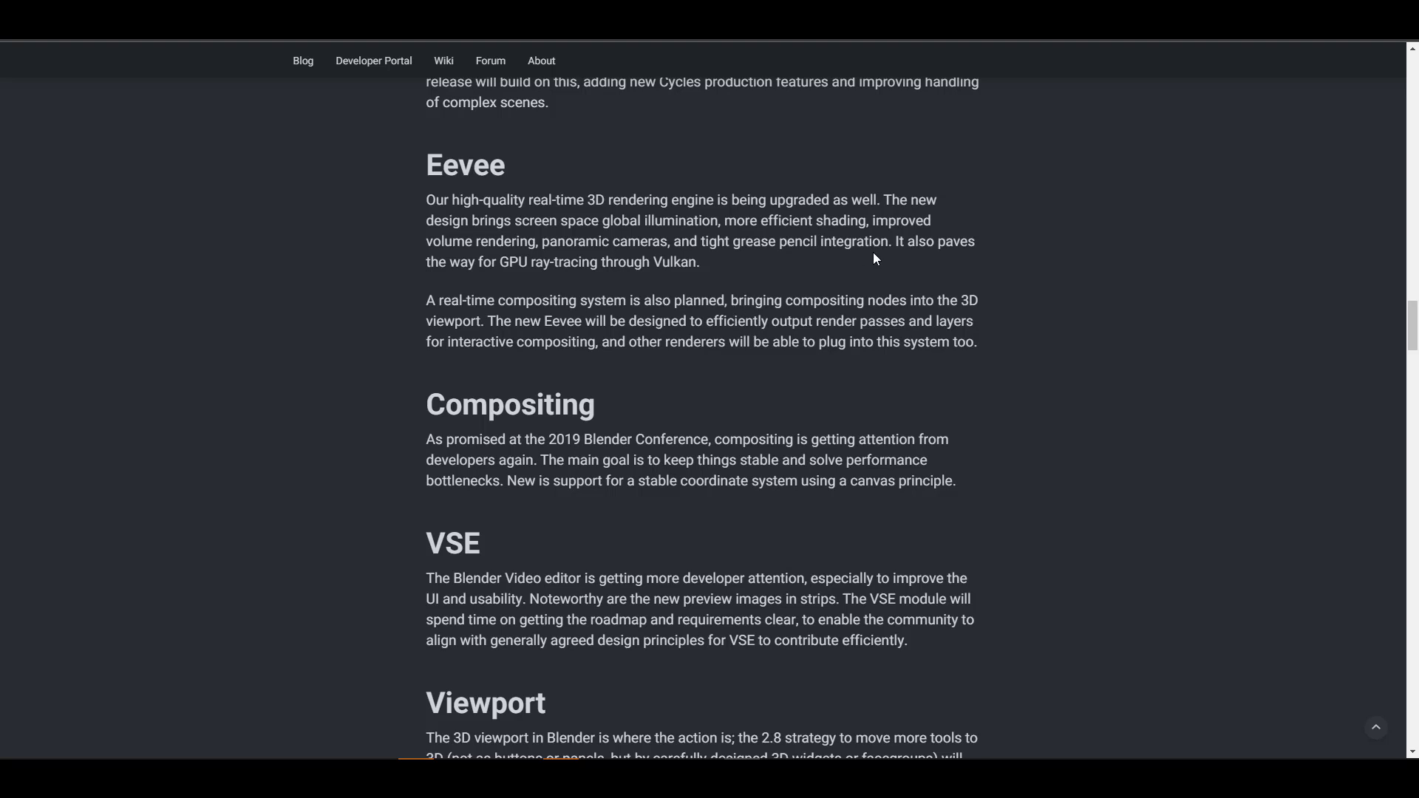
mouse_move(713, 337)
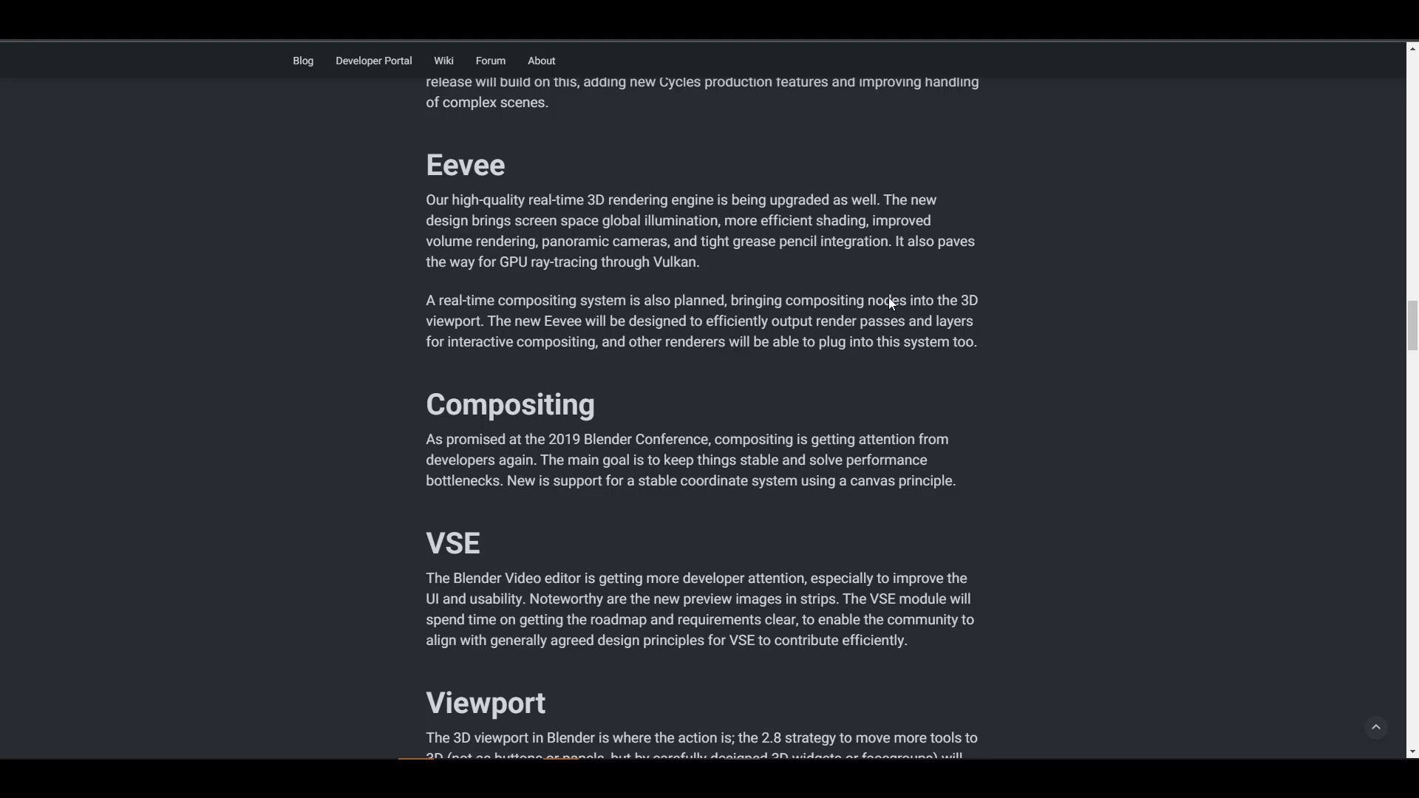
mouse_move(629, 279)
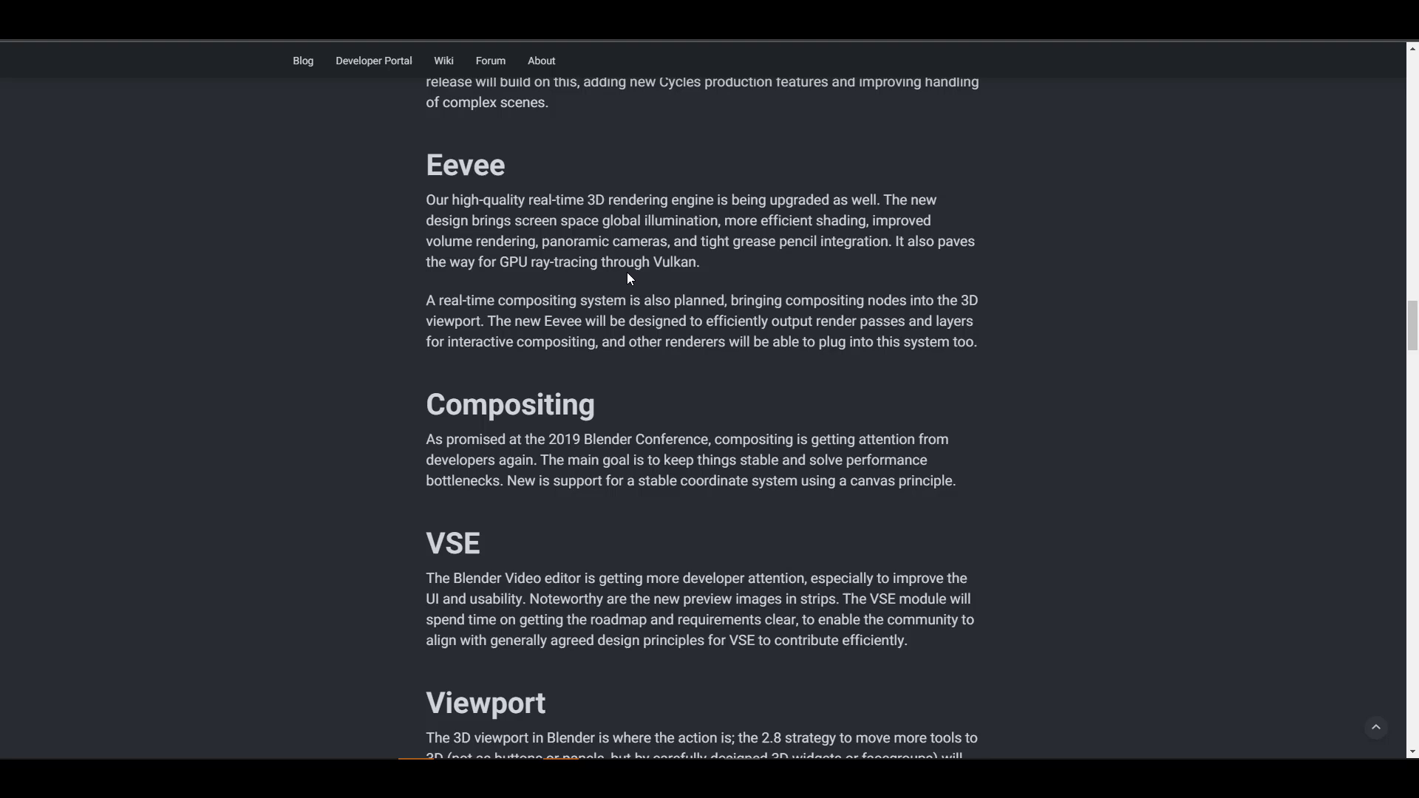
mouse_move(708, 283)
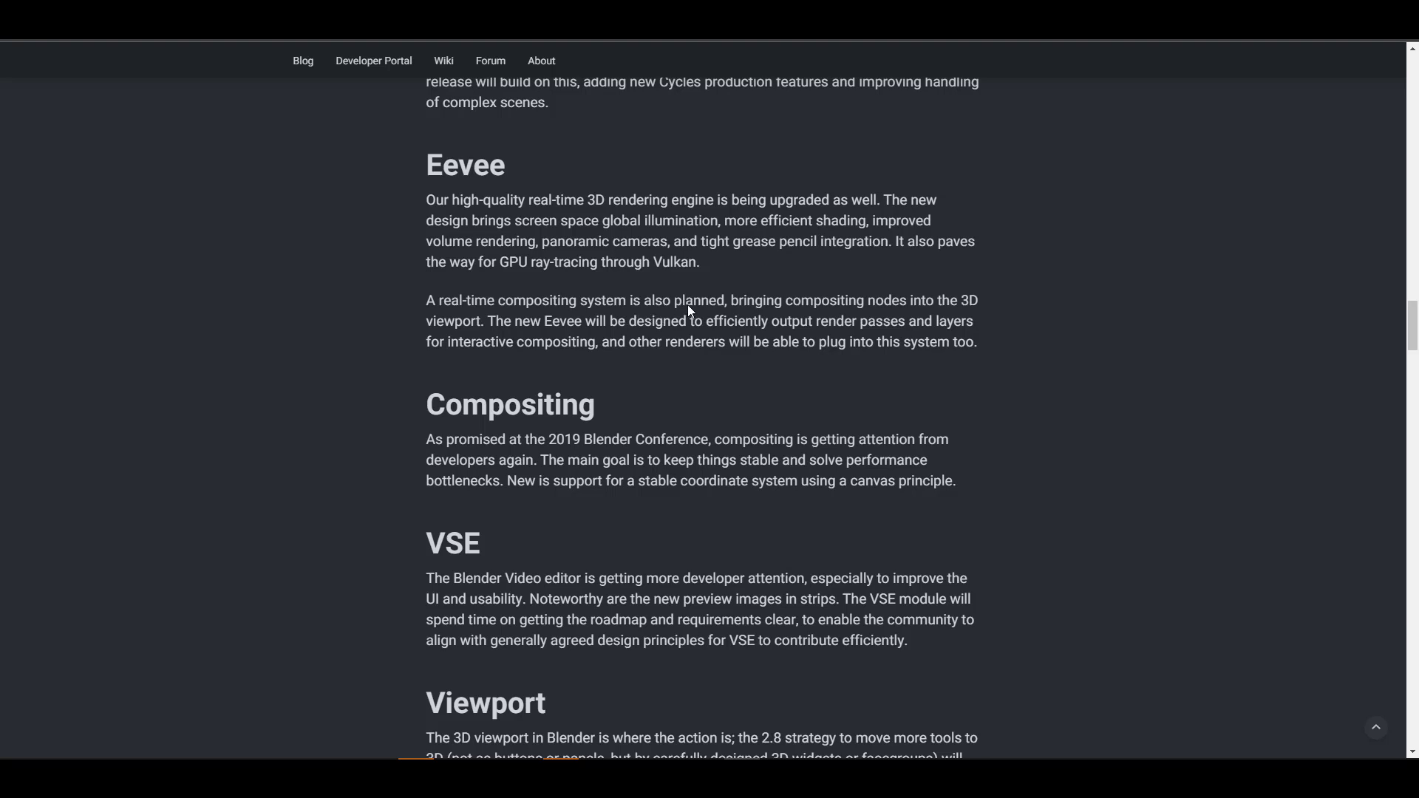
mouse_move(862, 334)
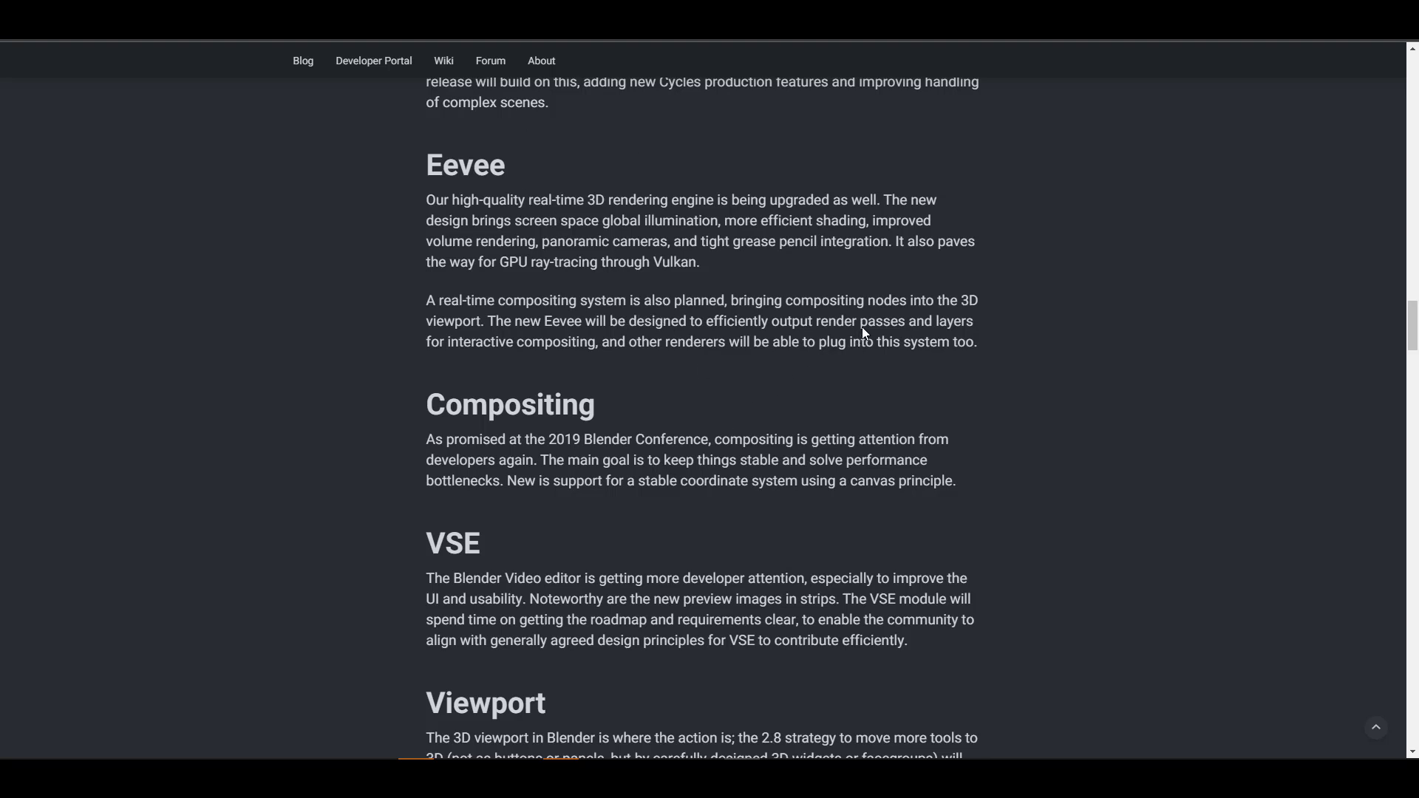
mouse_move(882, 419)
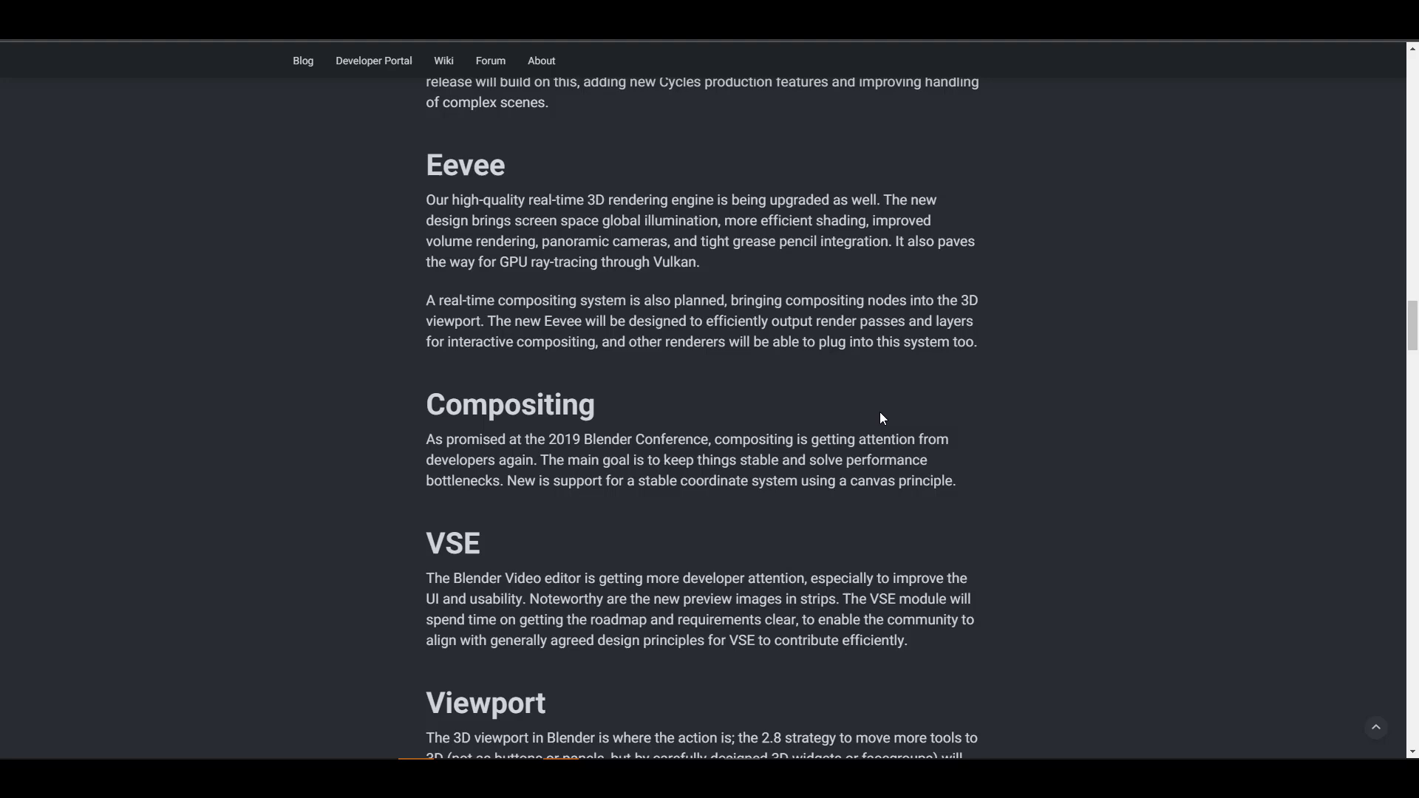
Step: Scroll past CPU/GPU support, AR/VR, Everything Nodes and Physics to Real-time mode
scroll(down, 3)
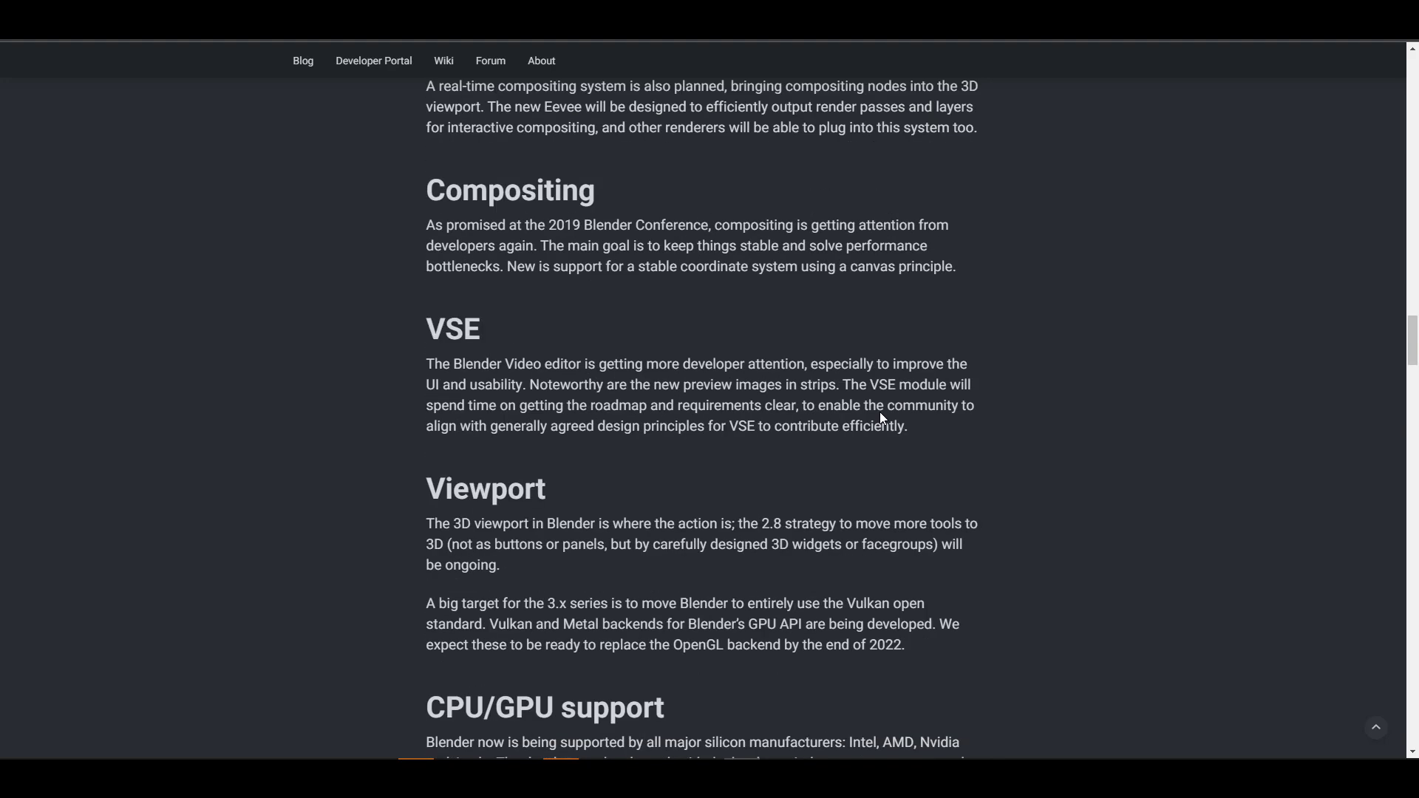
scroll(down, 3)
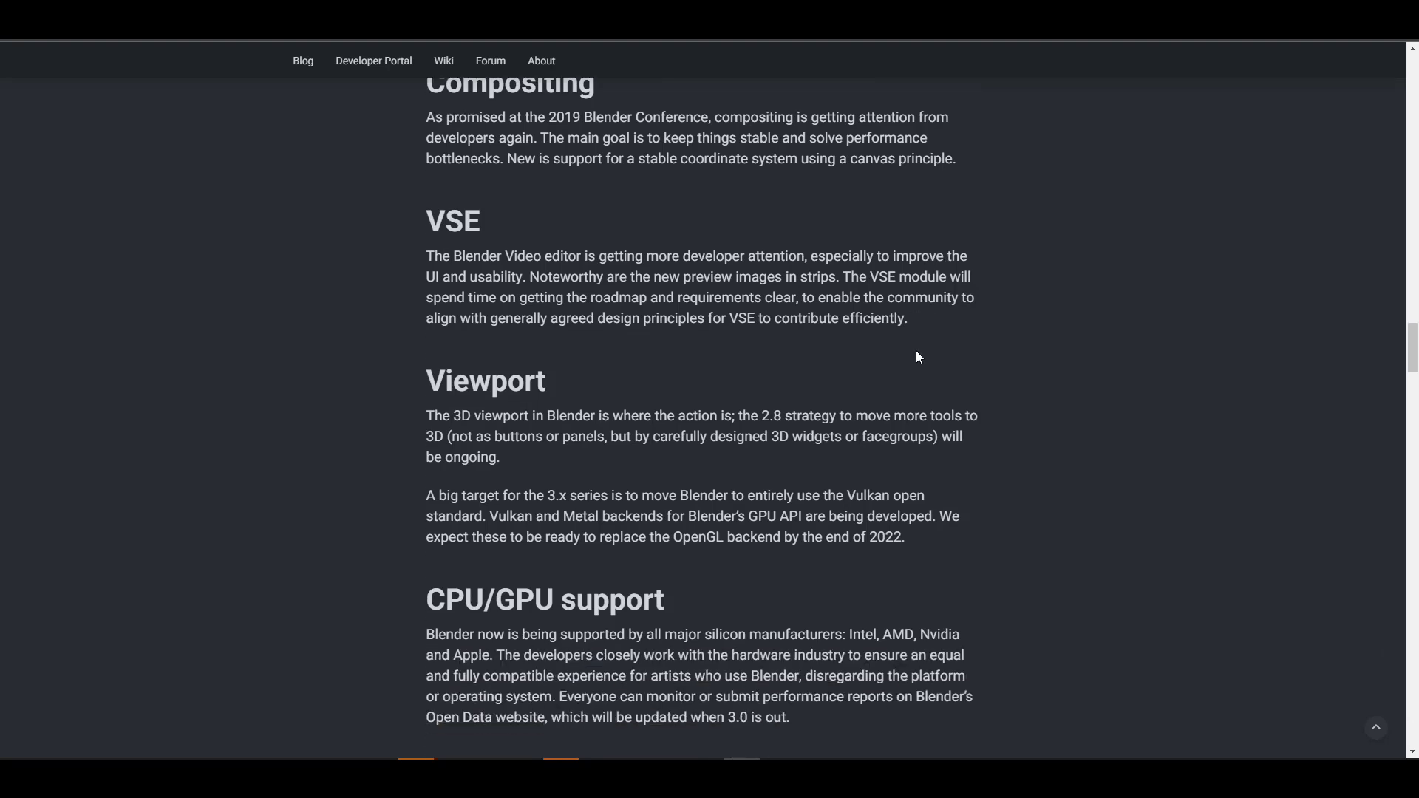
mouse_move(935, 409)
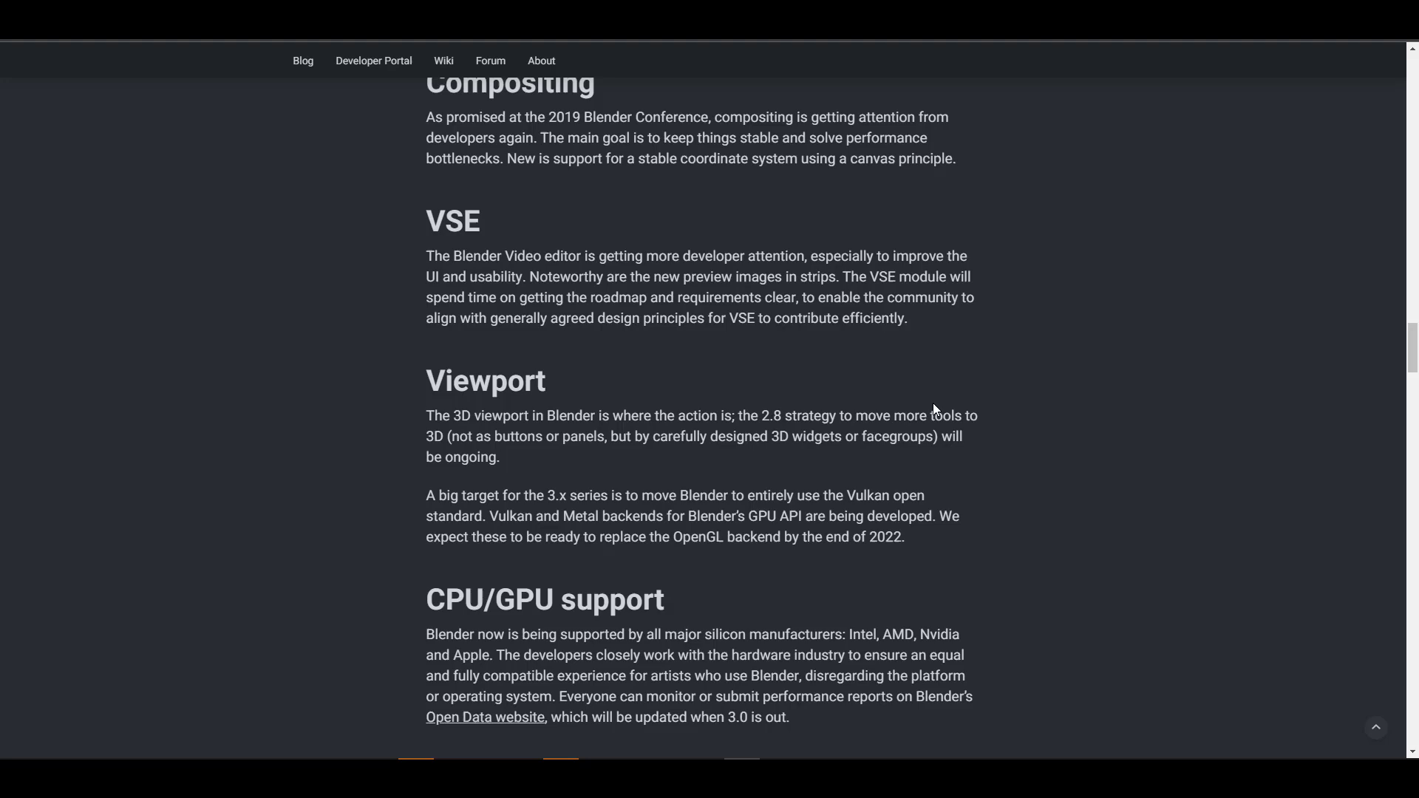
scroll(down, 3)
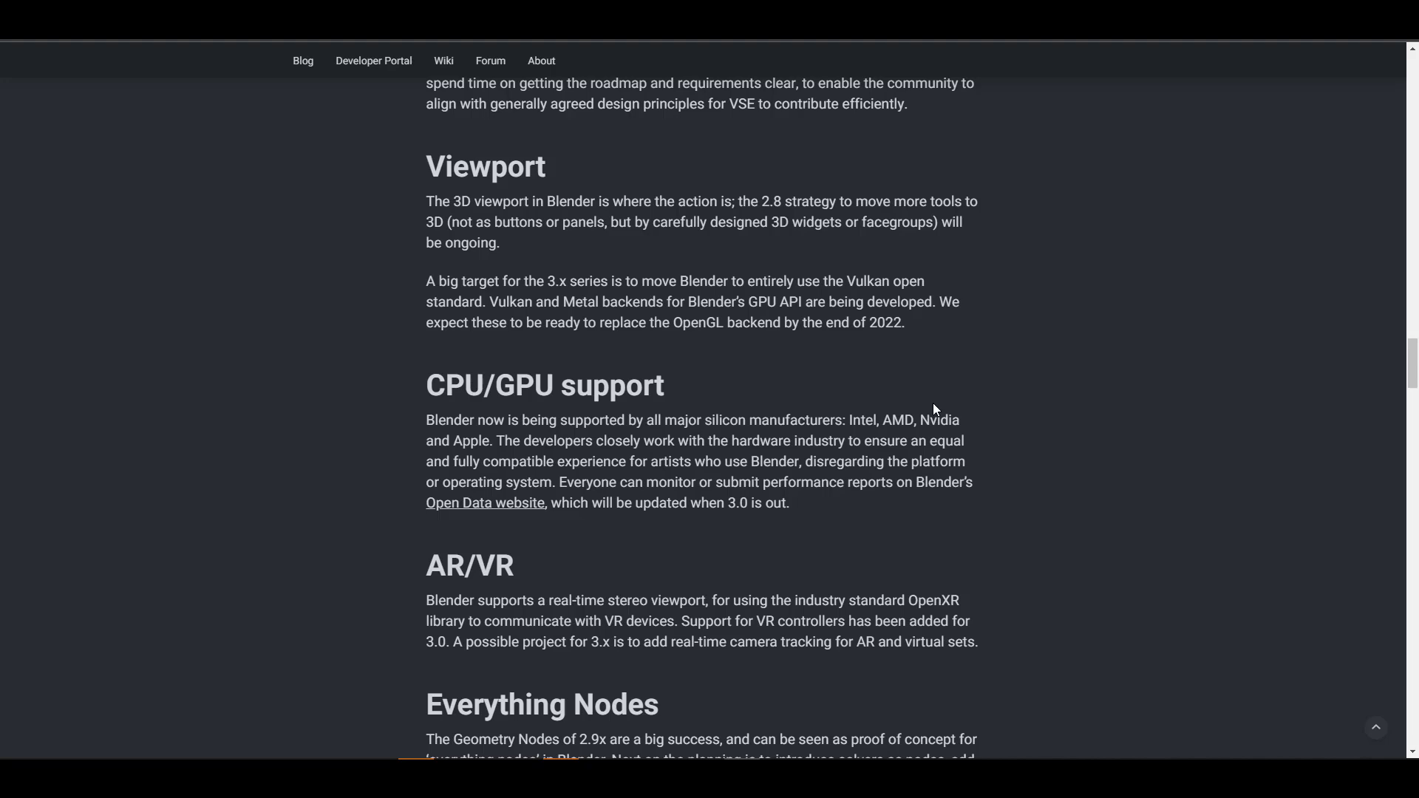
scroll(down, 3)
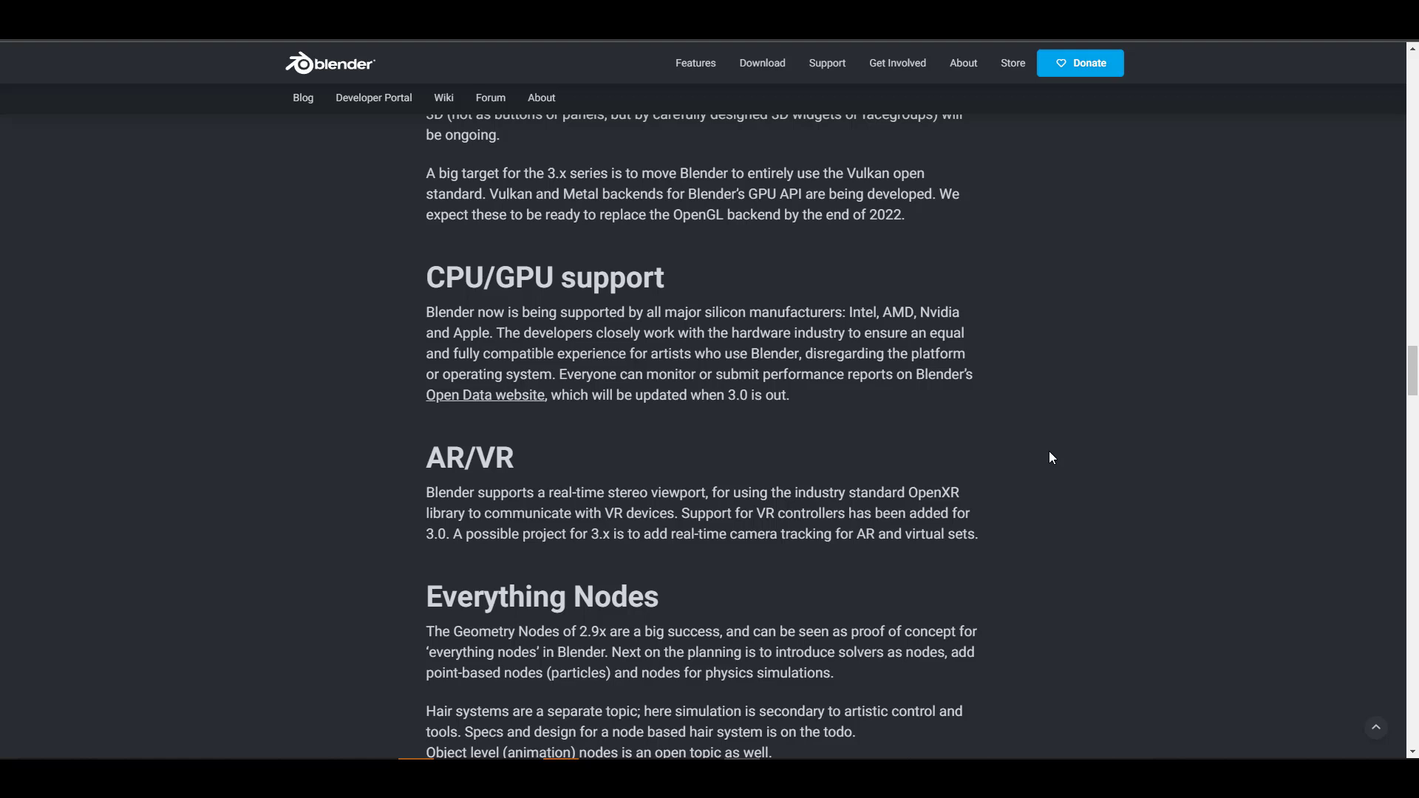
mouse_move(1063, 510)
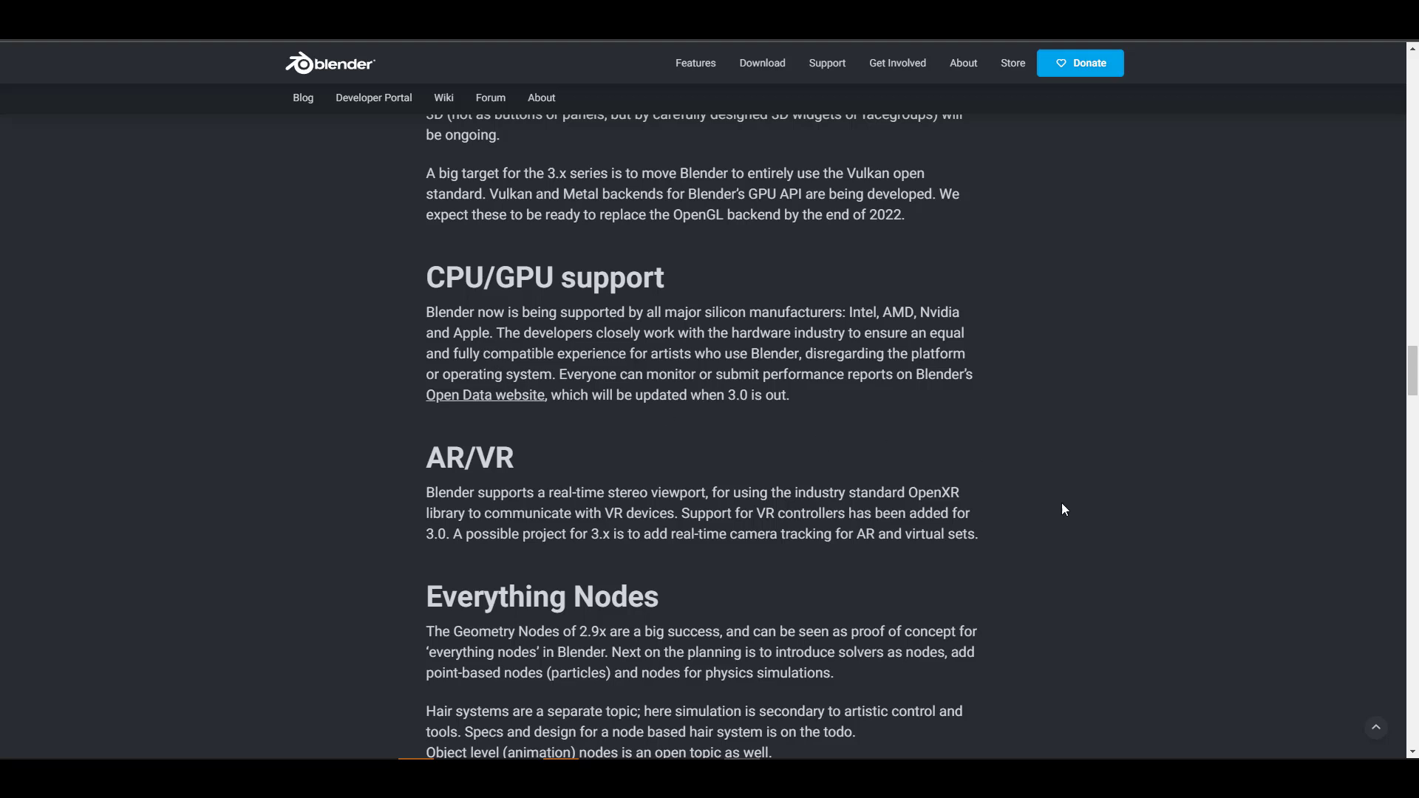
mouse_move(986, 589)
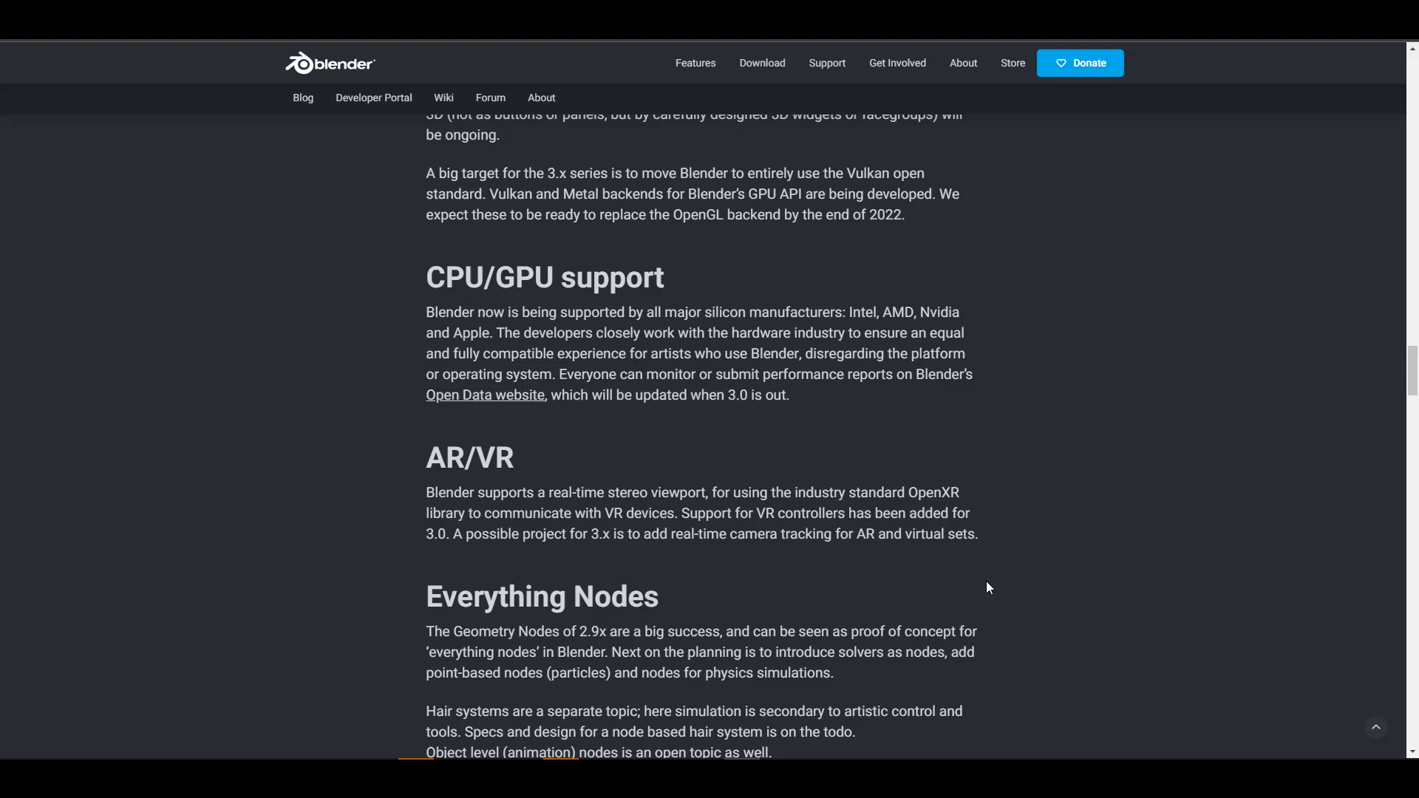
scroll(down, 3)
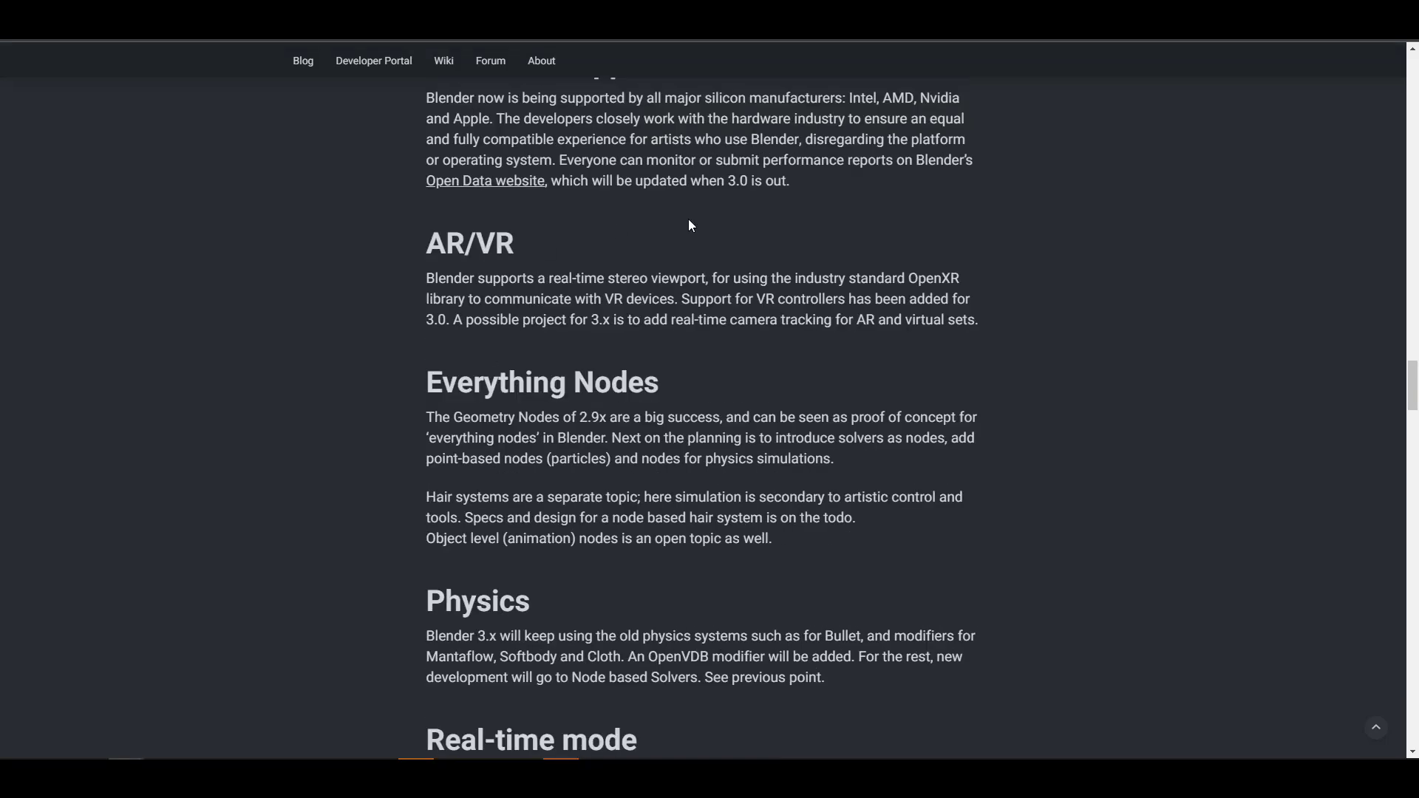
scroll(down, 3)
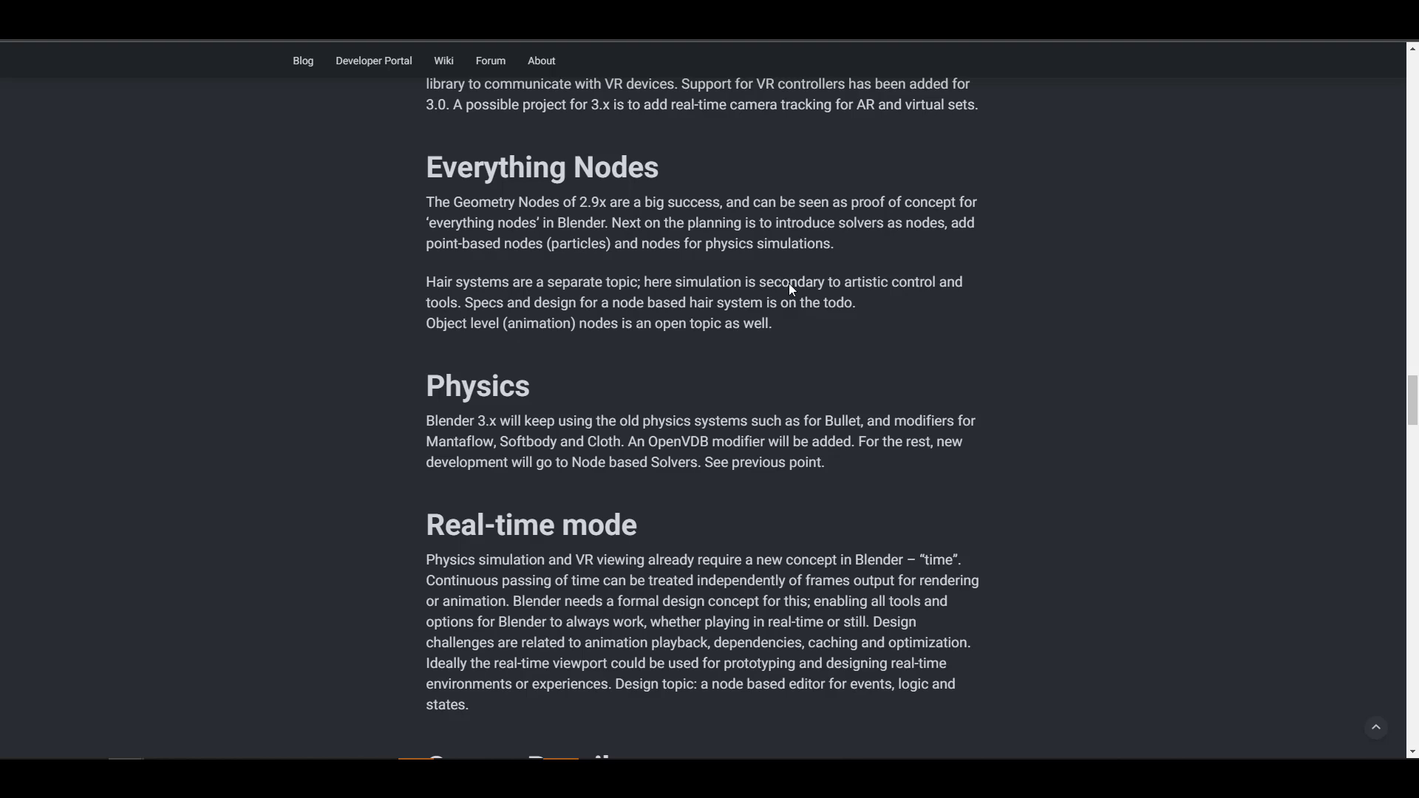
mouse_move(806, 326)
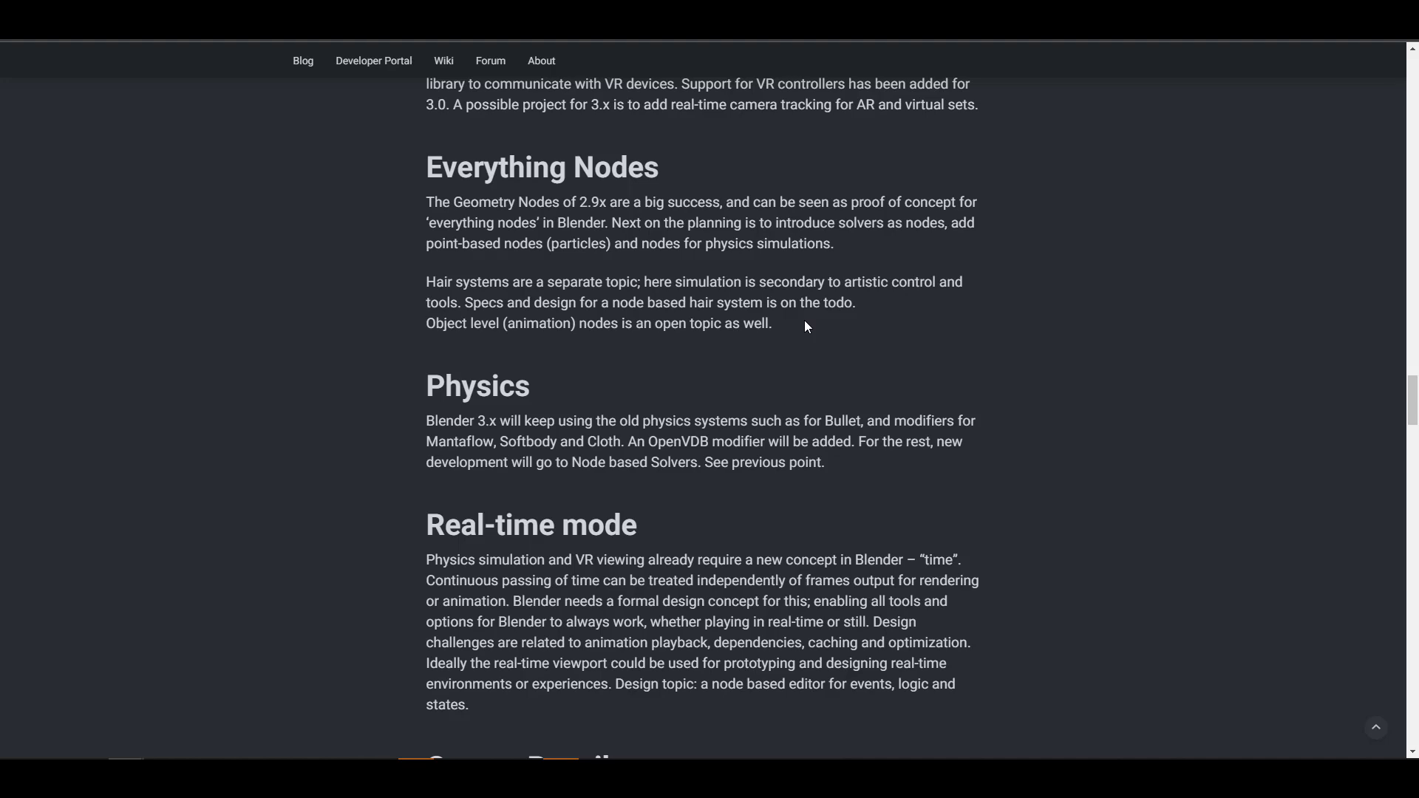
scroll(down, 3)
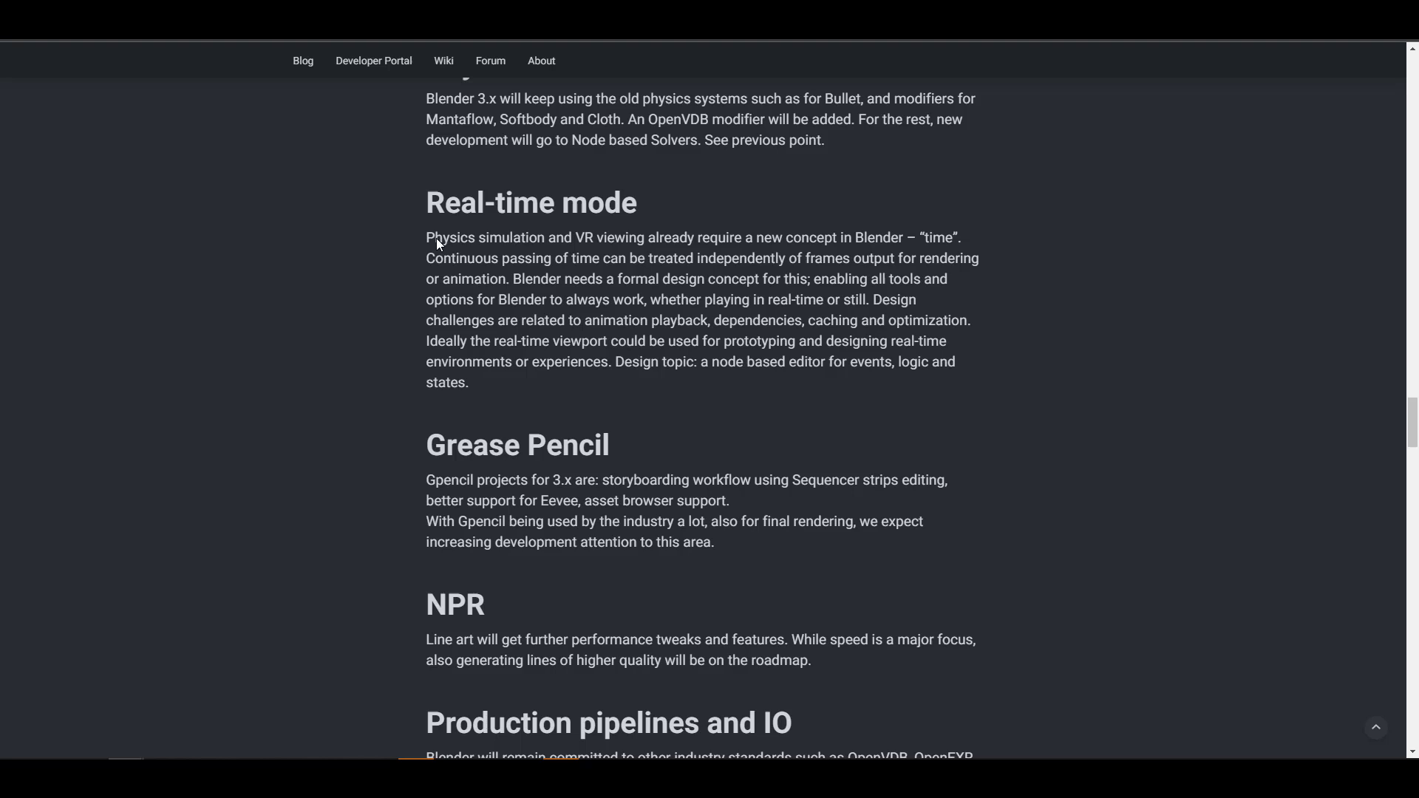
mouse_move(659, 244)
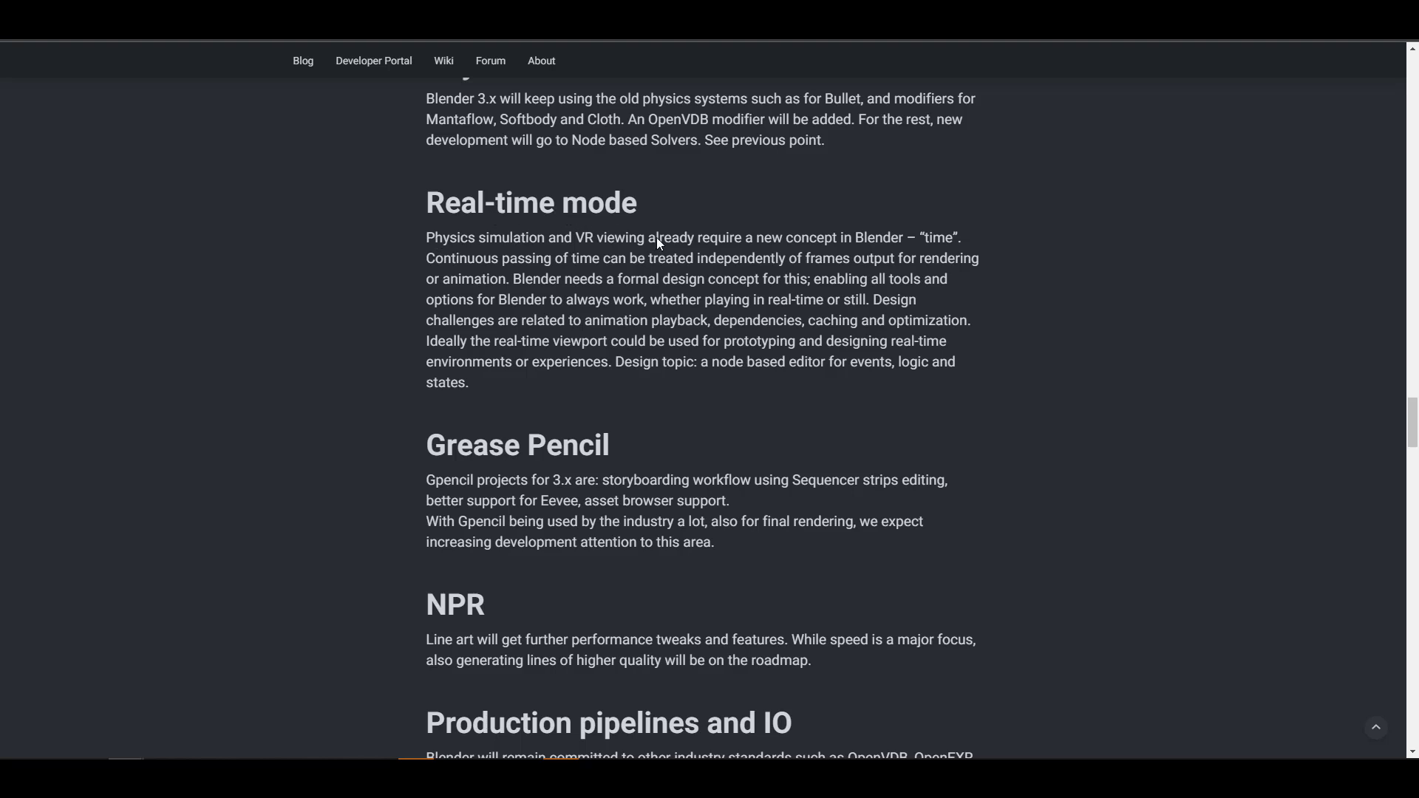
Step: Read the Real-time mode, Grease Pencil and NPR plans, reaching Production pipelines and IO
scroll(down, 3)
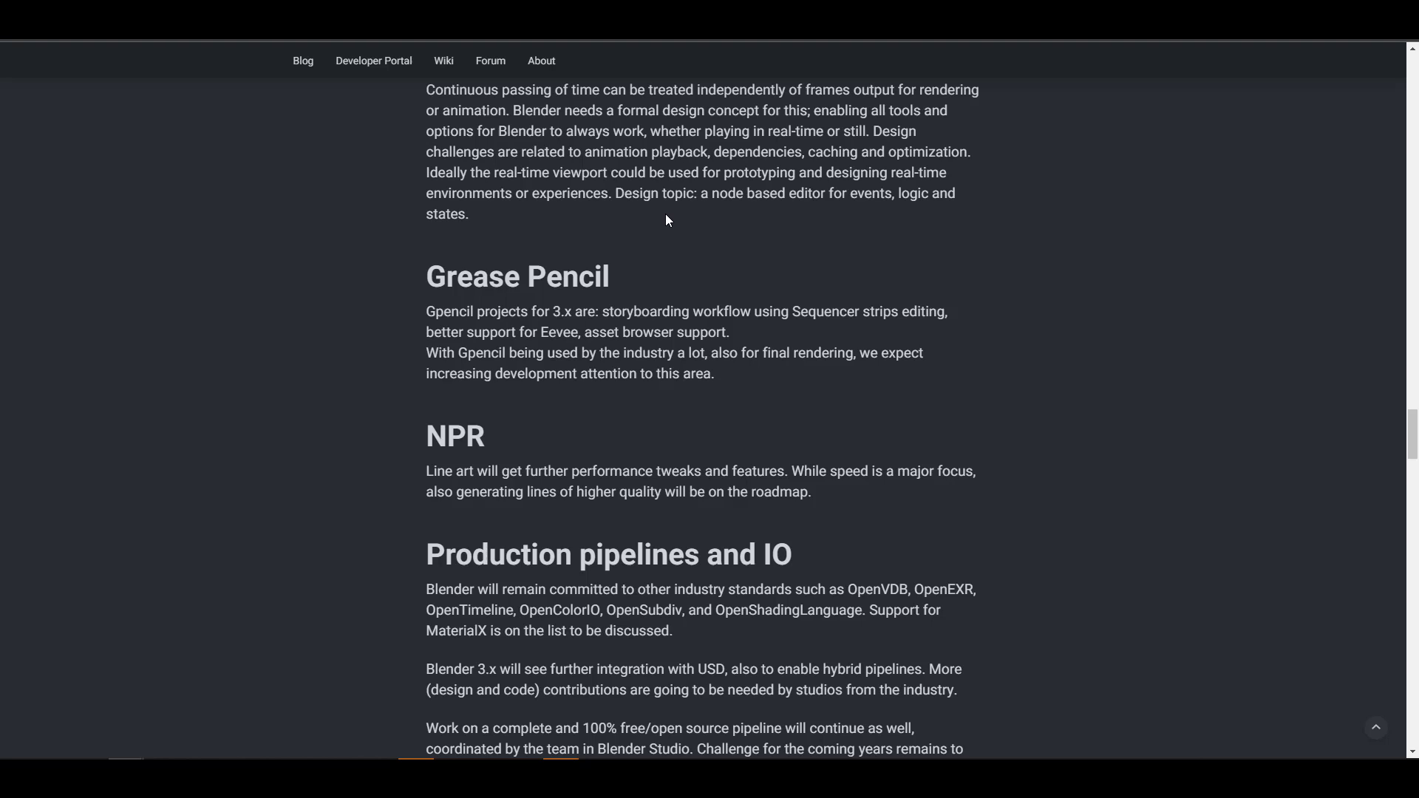
scroll(down, 3)
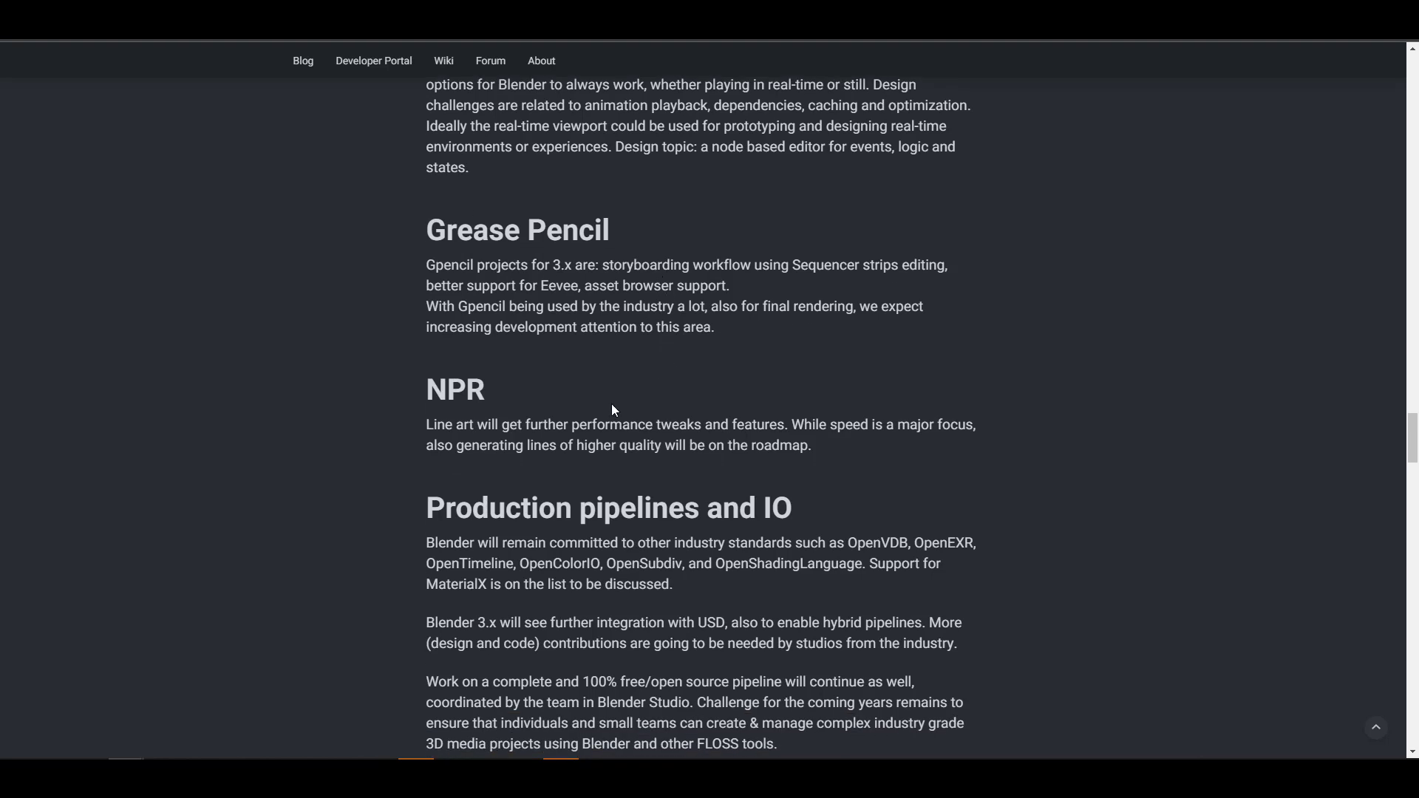
mouse_move(695, 210)
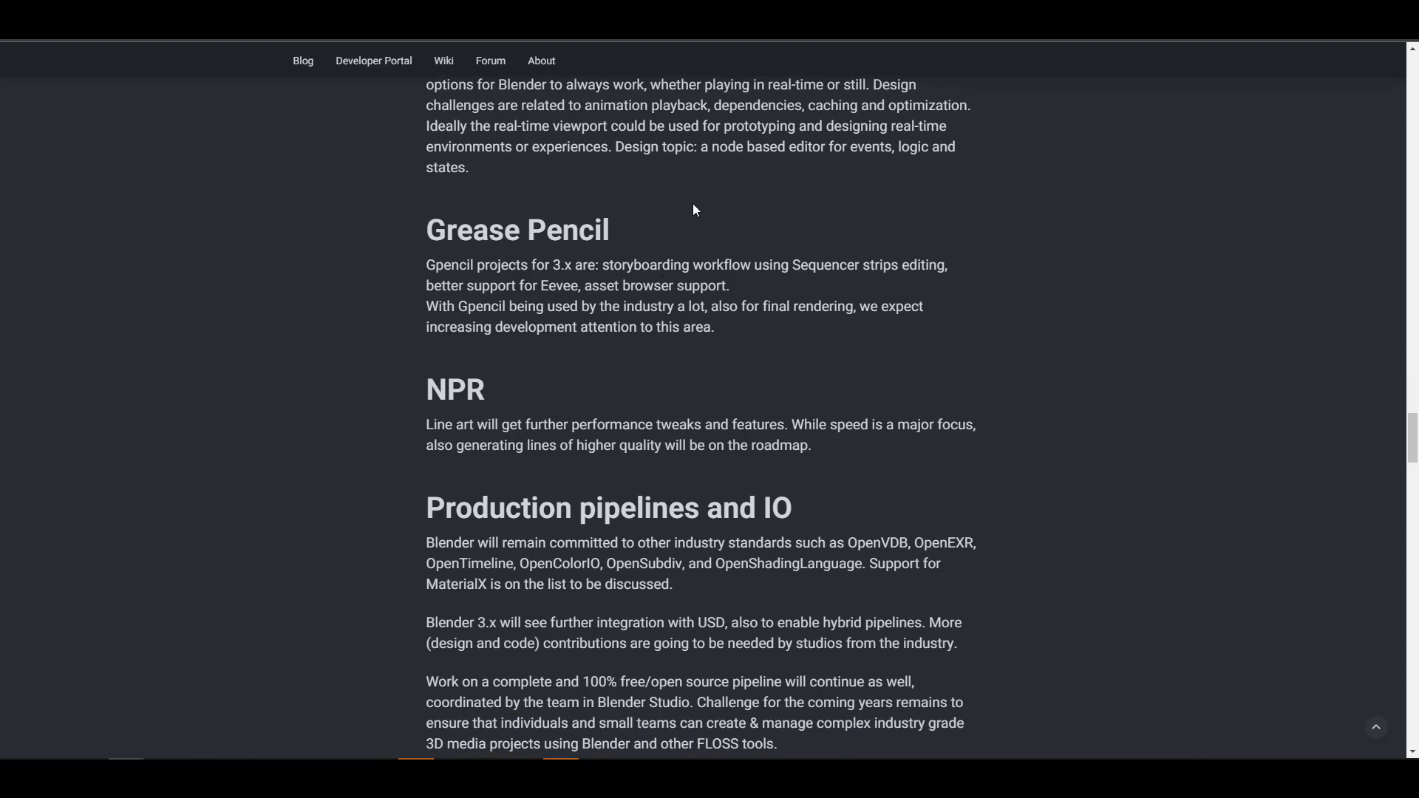
scroll(up, 3)
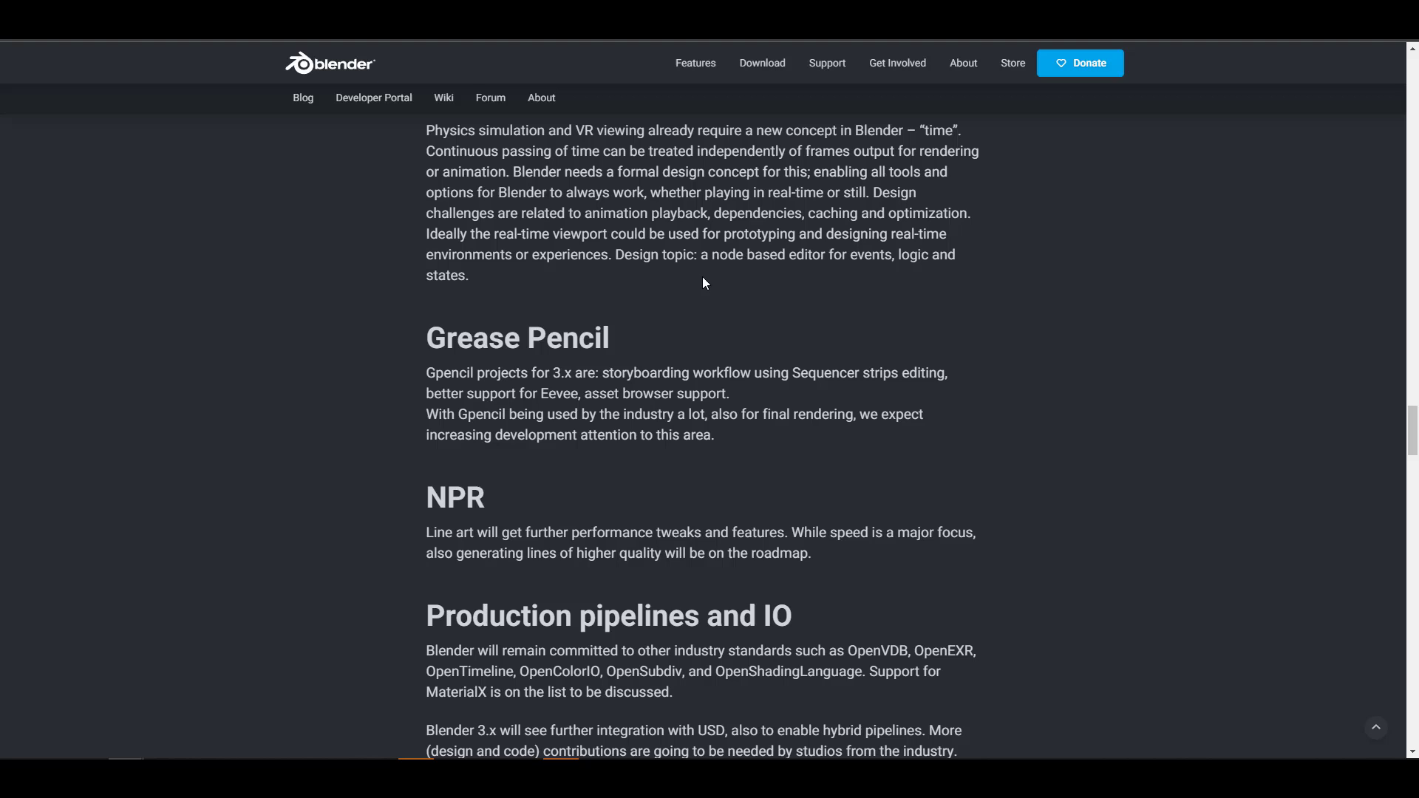
mouse_move(947, 424)
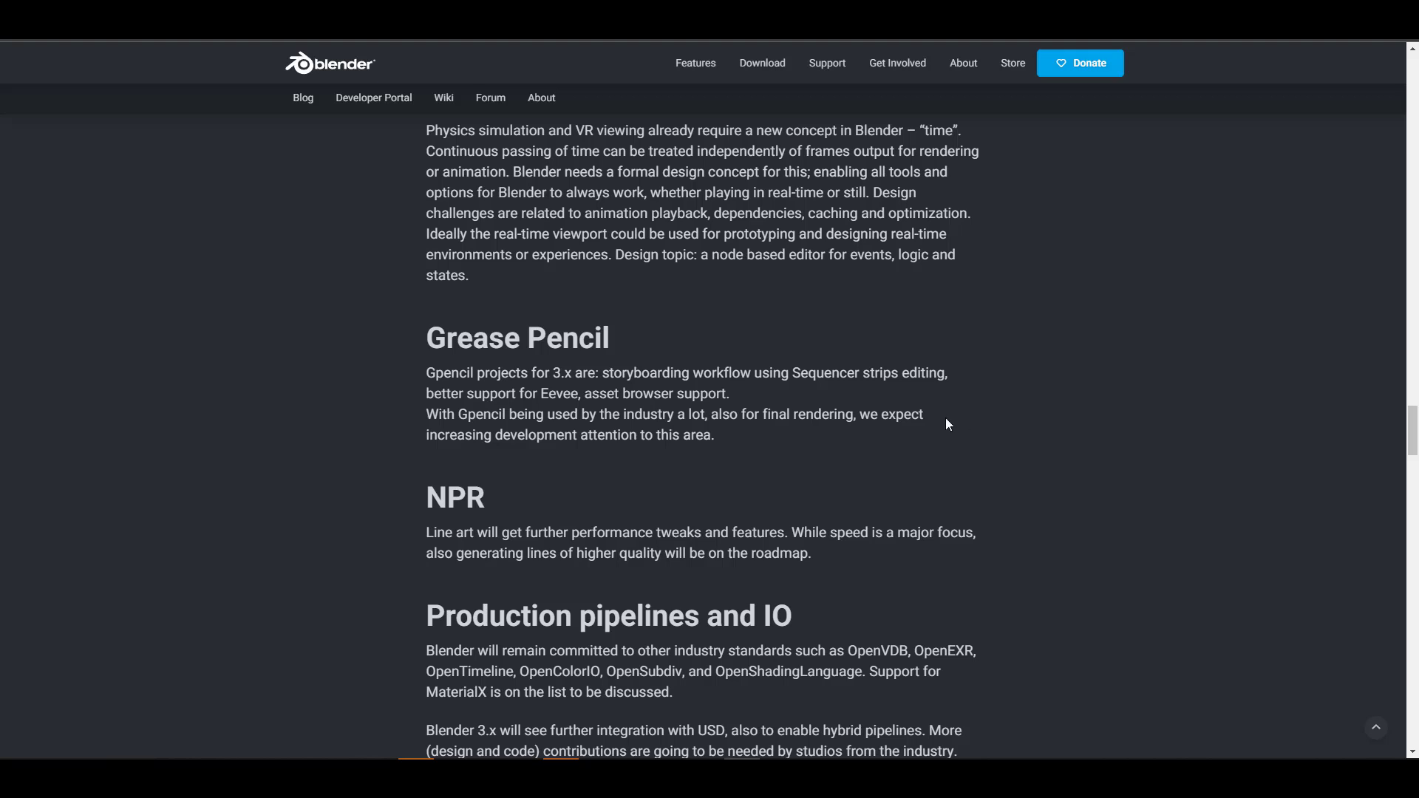
mouse_move(933, 403)
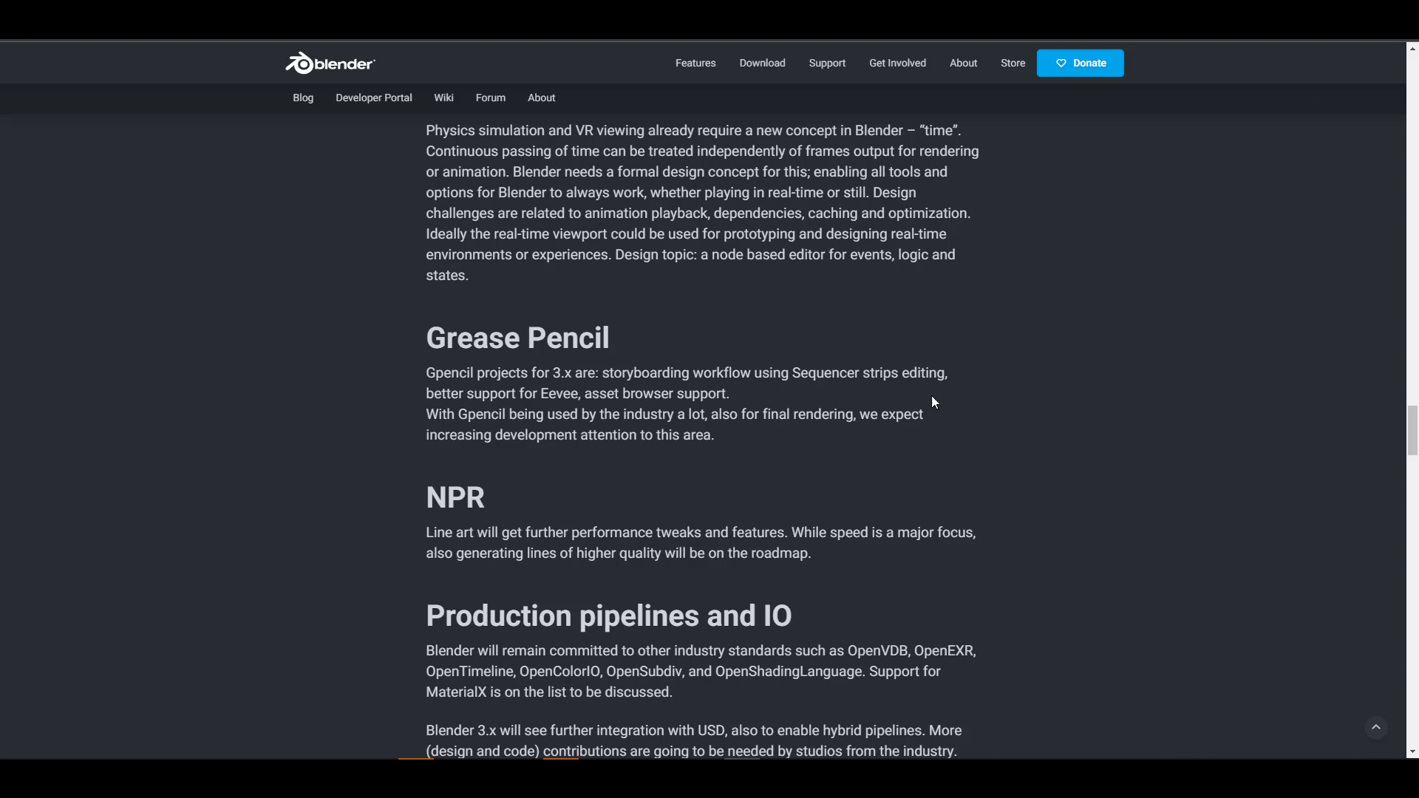
scroll(up, 3)
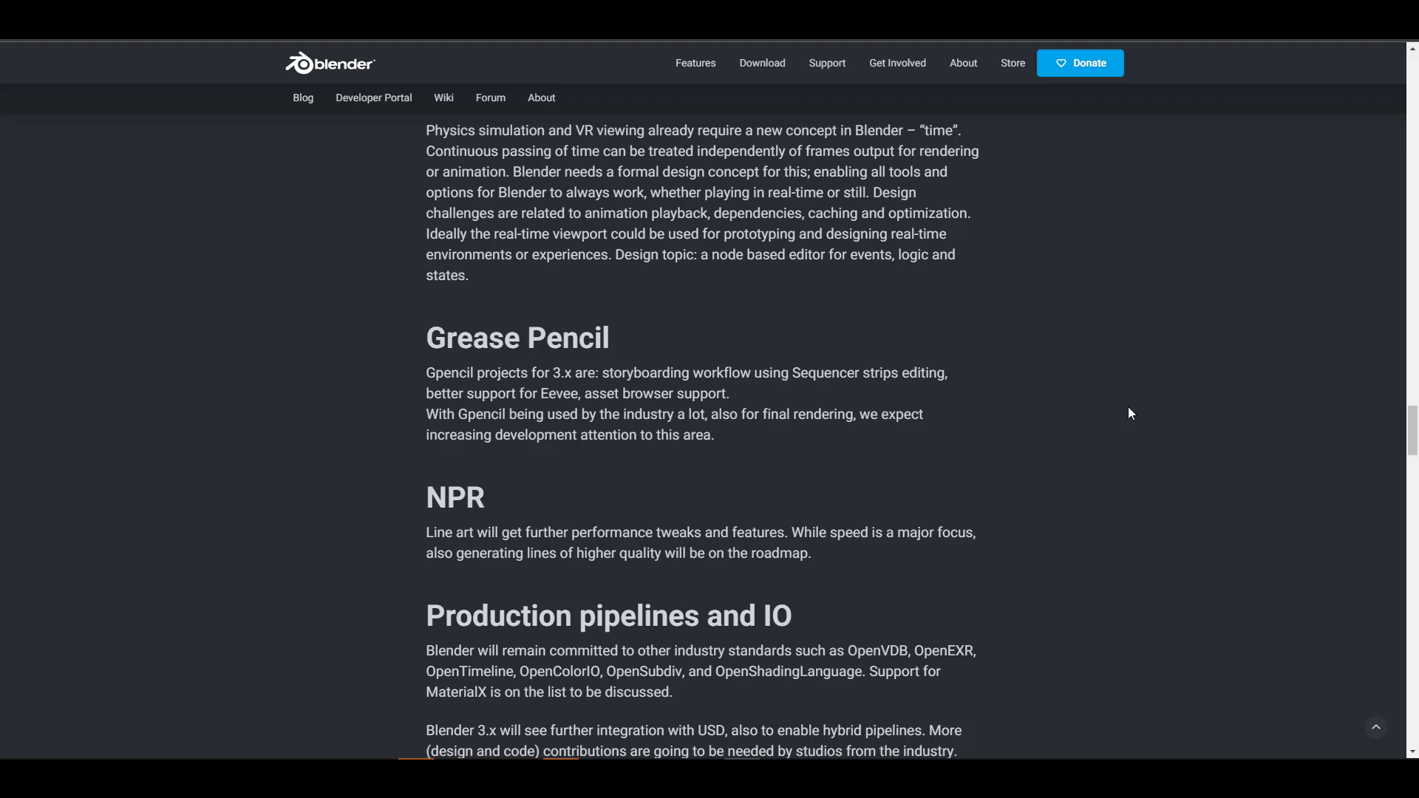
scroll(up, 3)
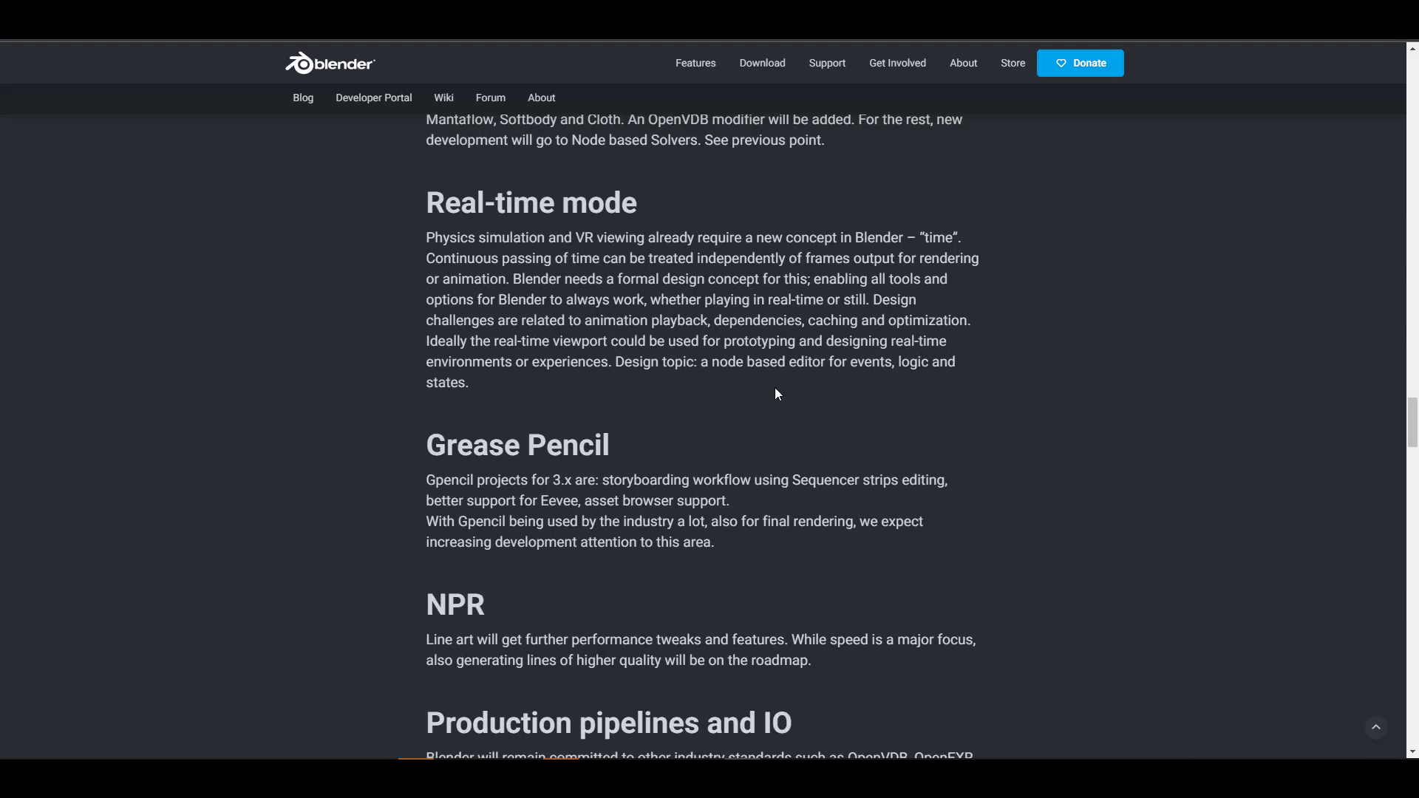
mouse_move(715, 324)
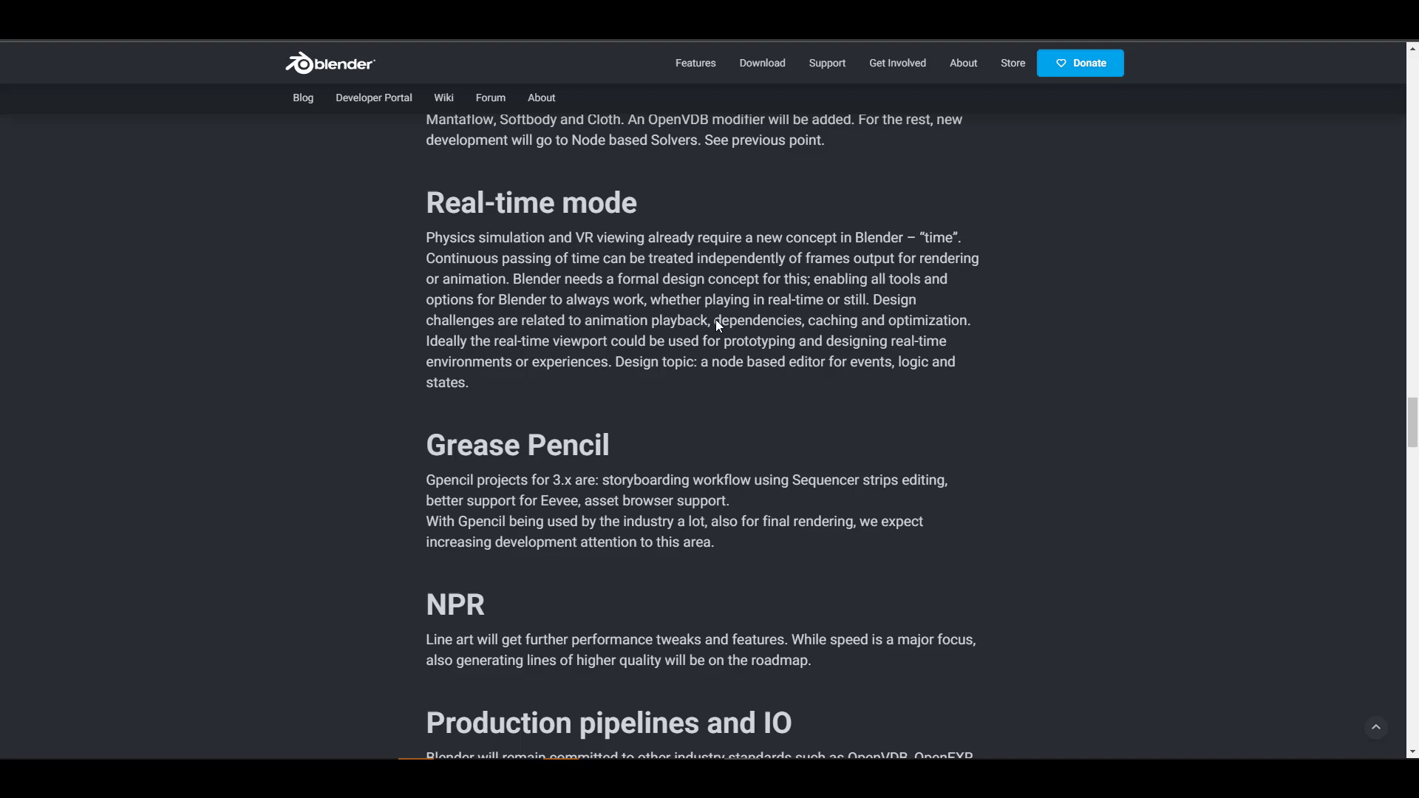
mouse_move(613, 185)
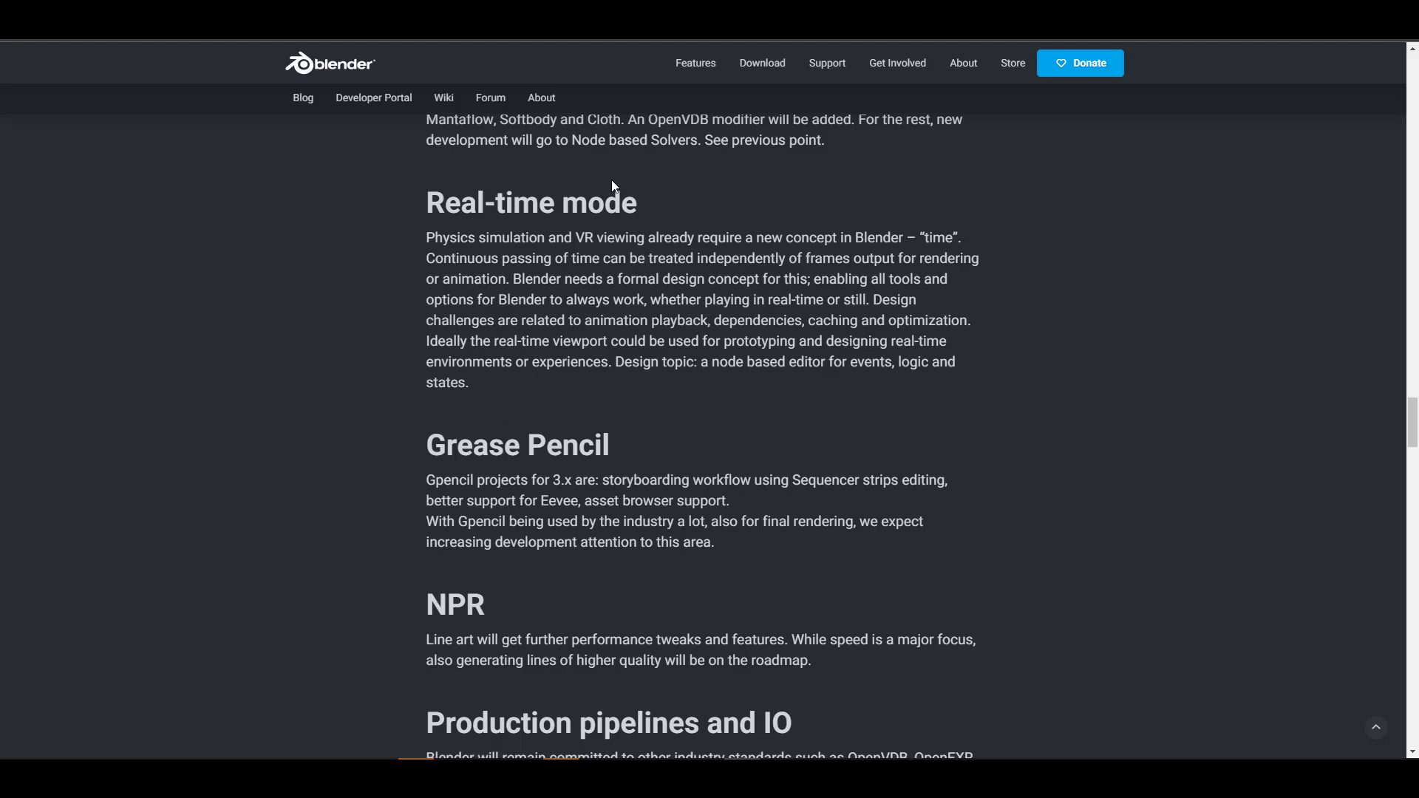
scroll(down, 3)
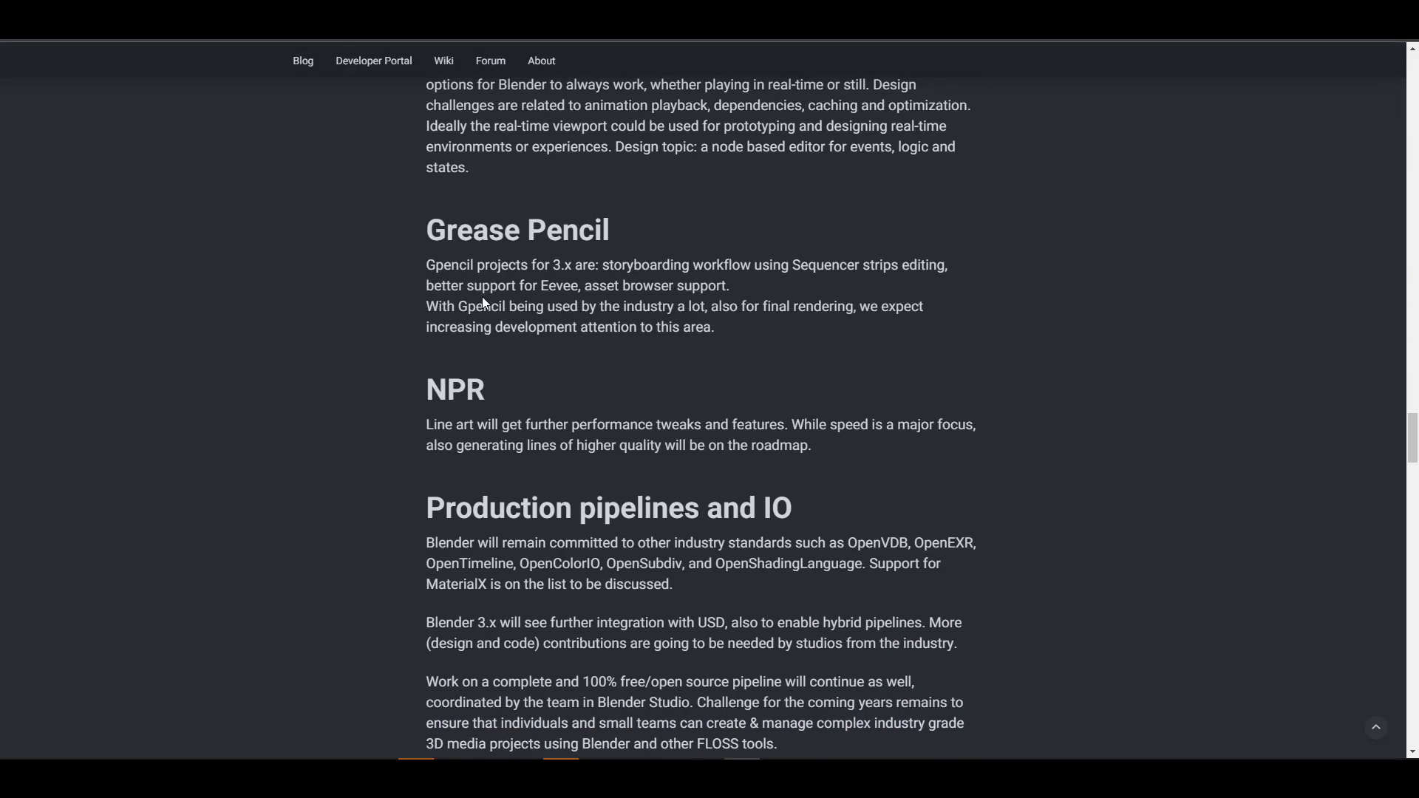
scroll(down, 3)
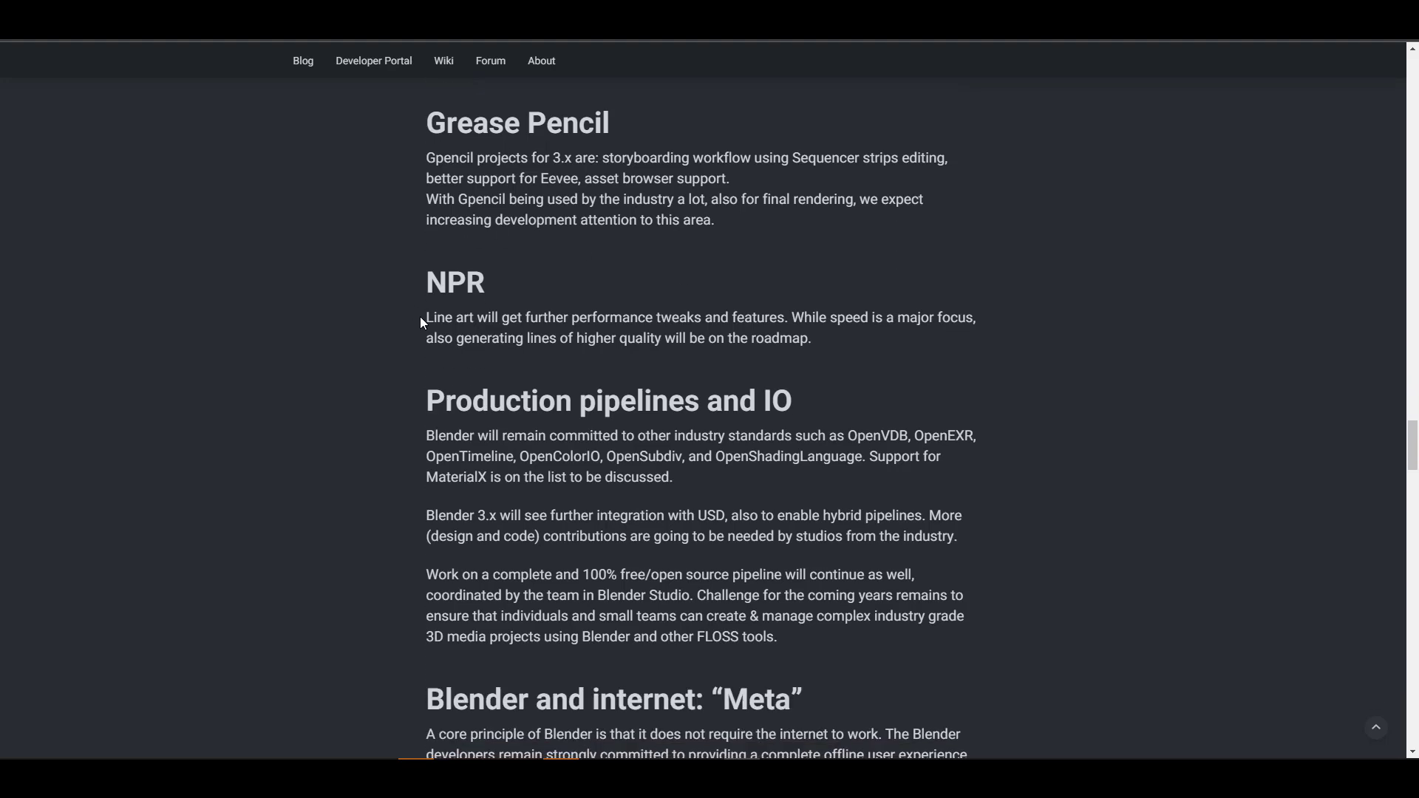
mouse_move(501, 337)
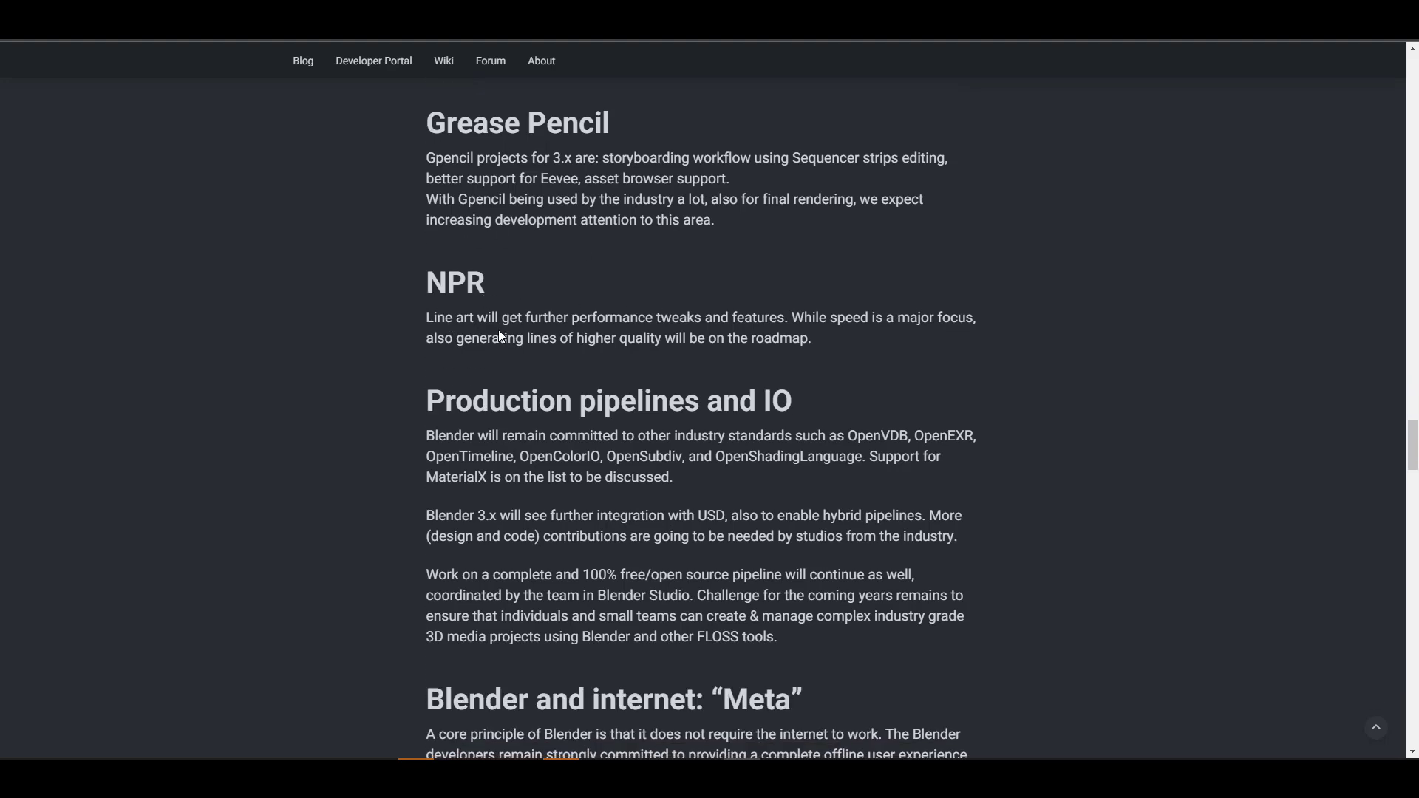
Step: Scroll through Production pipelines and IO and the Meta section toward Research
scroll(down, 3)
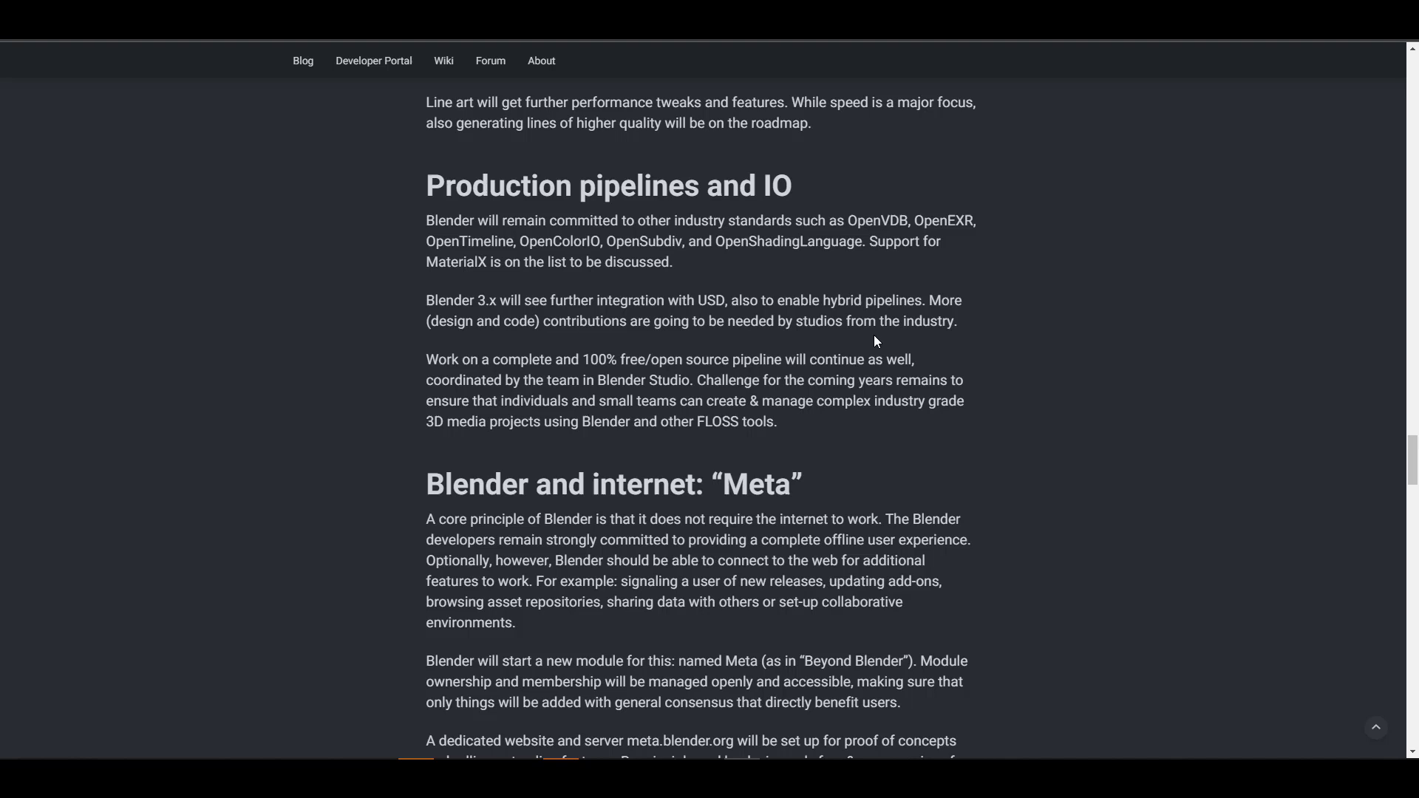
mouse_move(886, 256)
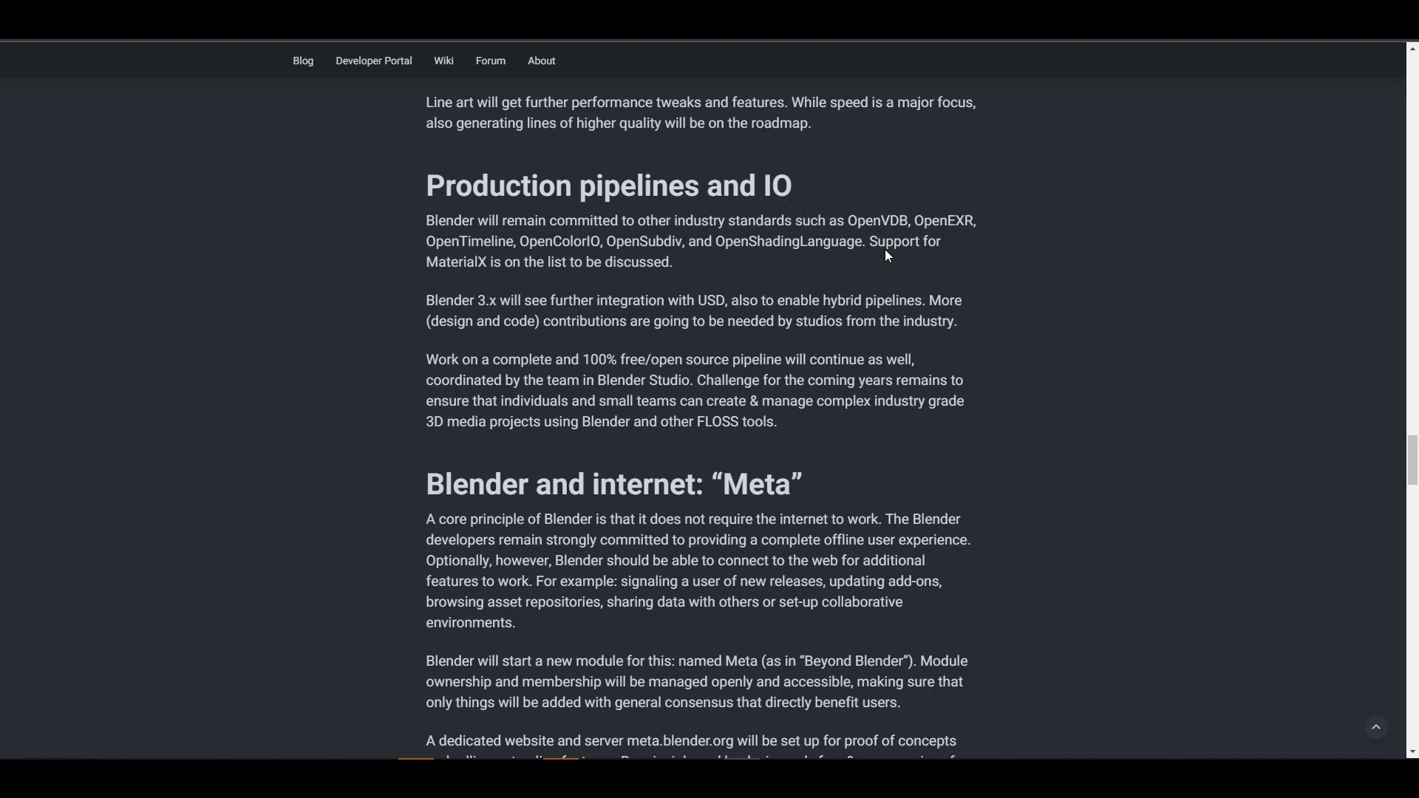
mouse_move(927, 316)
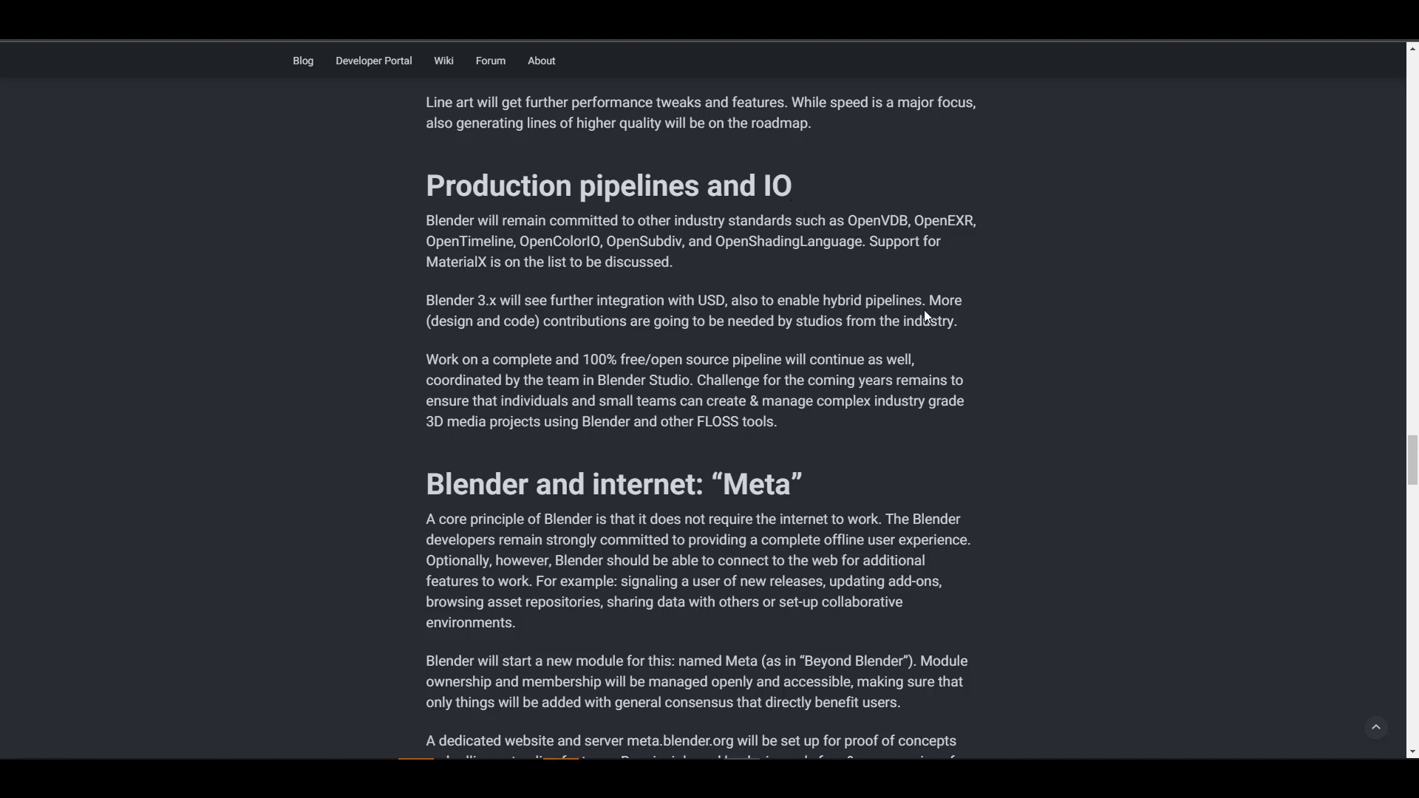
mouse_move(831, 350)
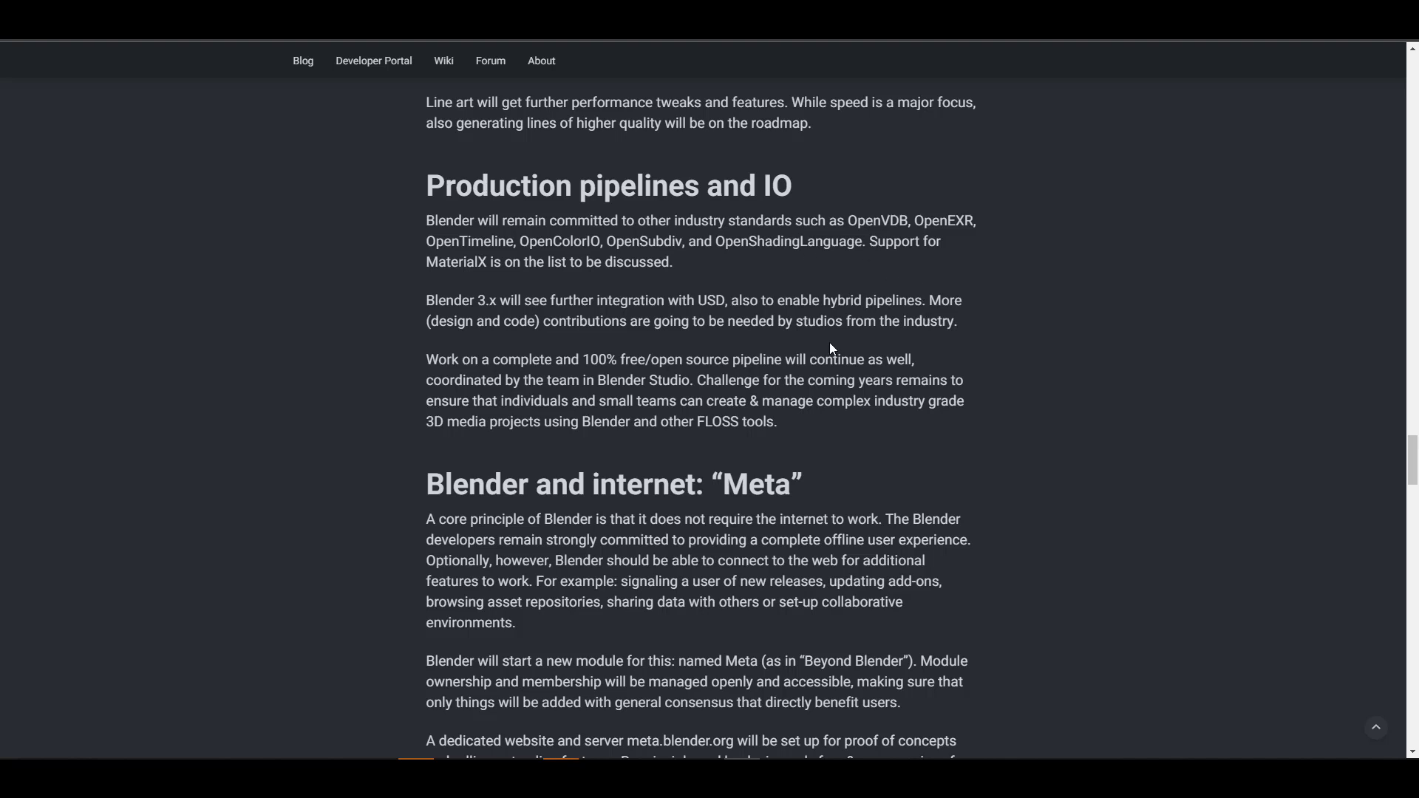
mouse_move(783, 242)
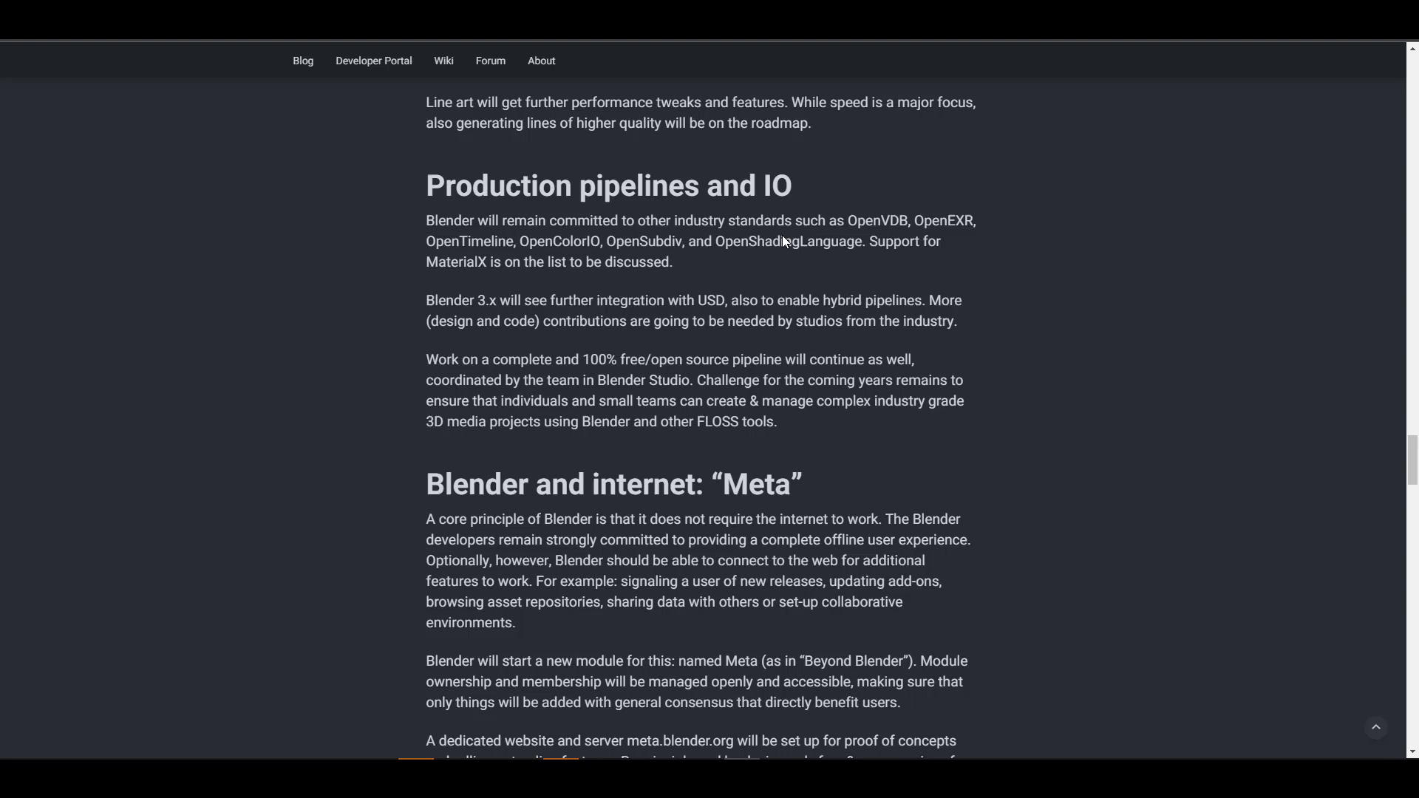
mouse_move(538, 261)
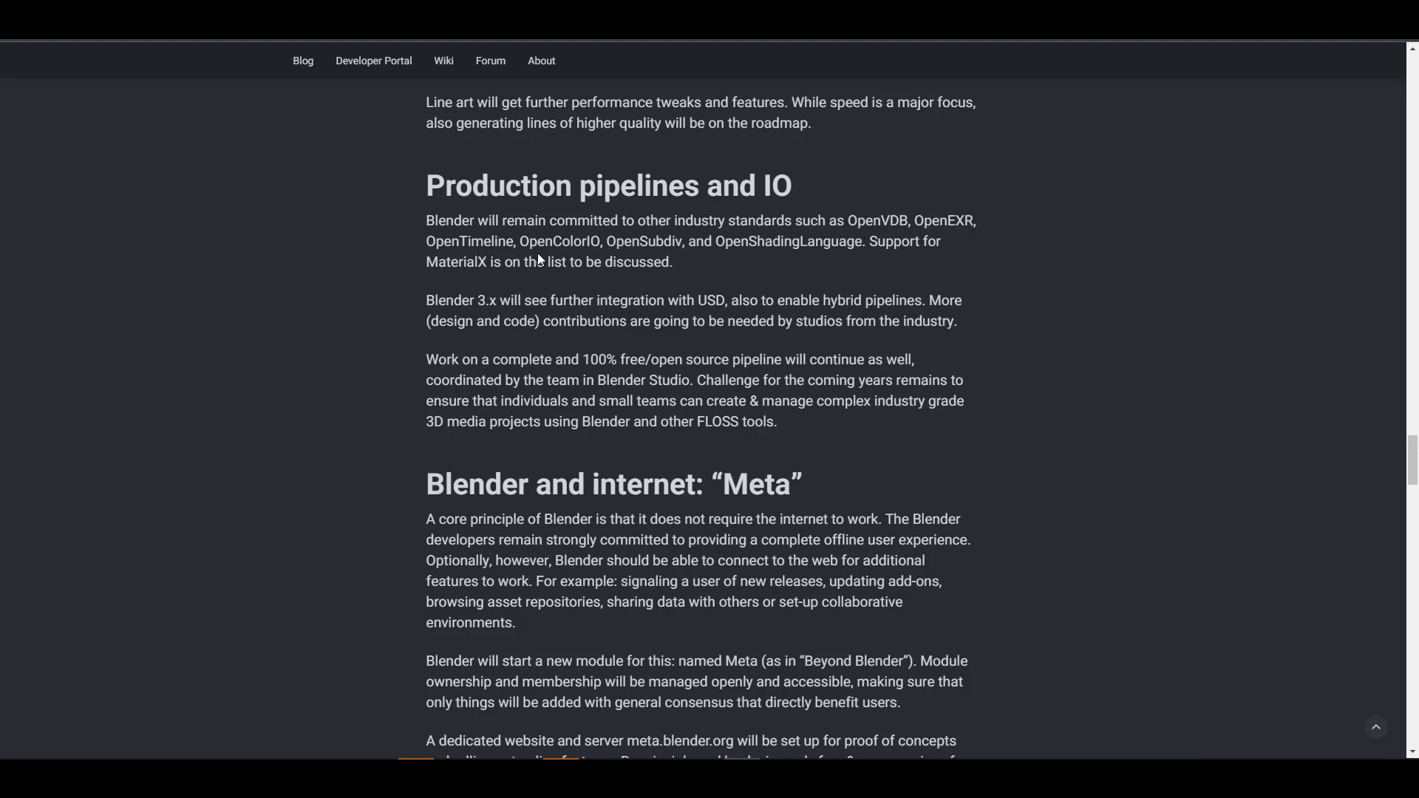
mouse_move(688, 255)
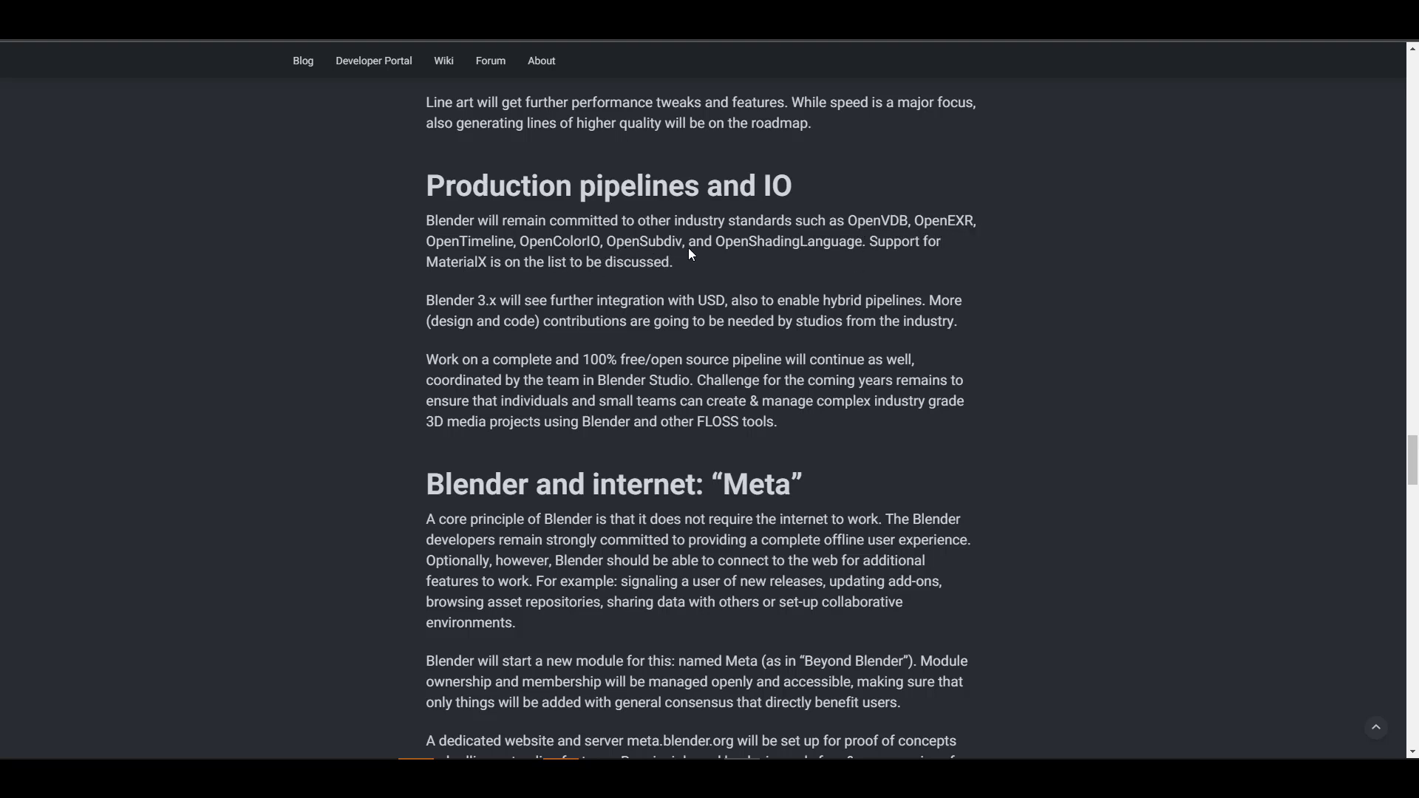
mouse_move(775, 250)
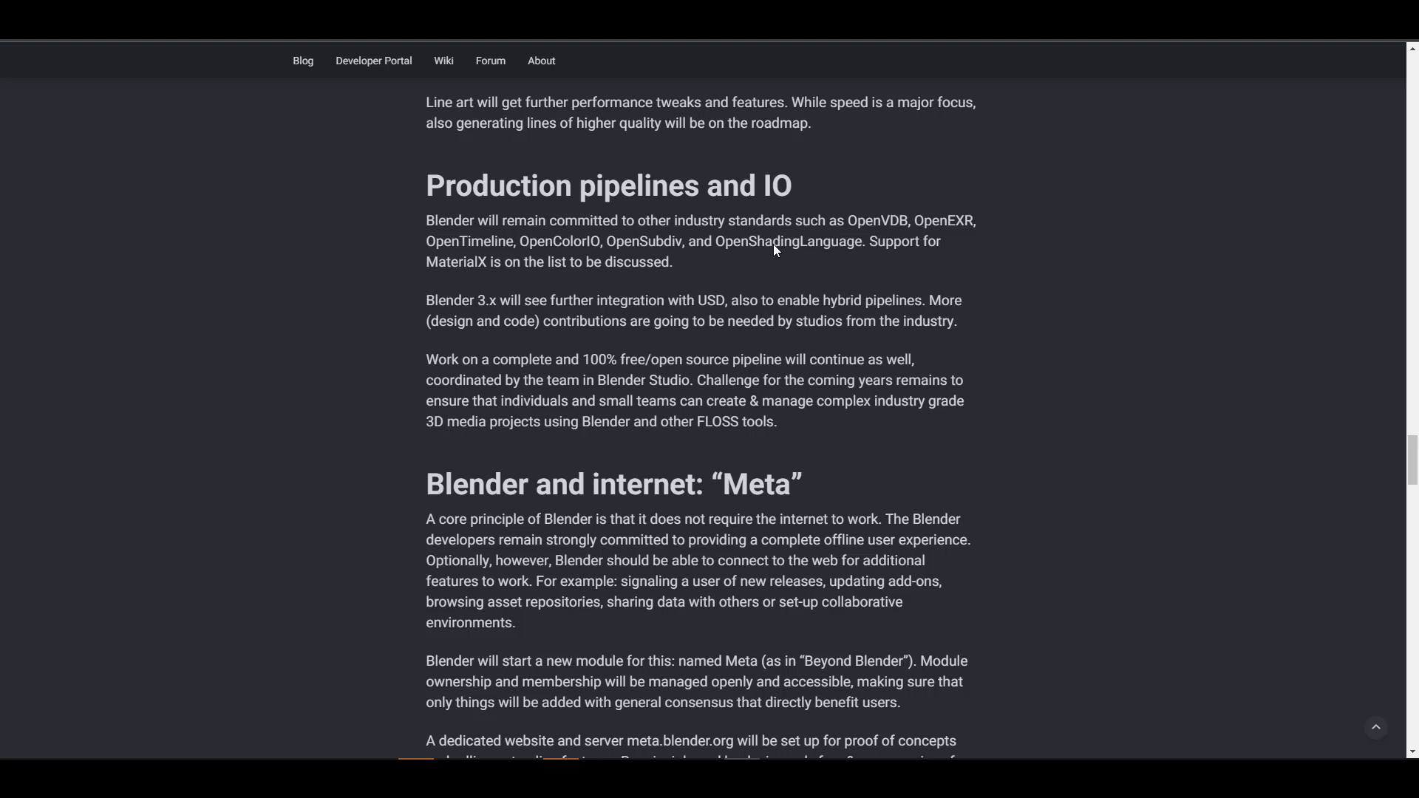
mouse_move(862, 327)
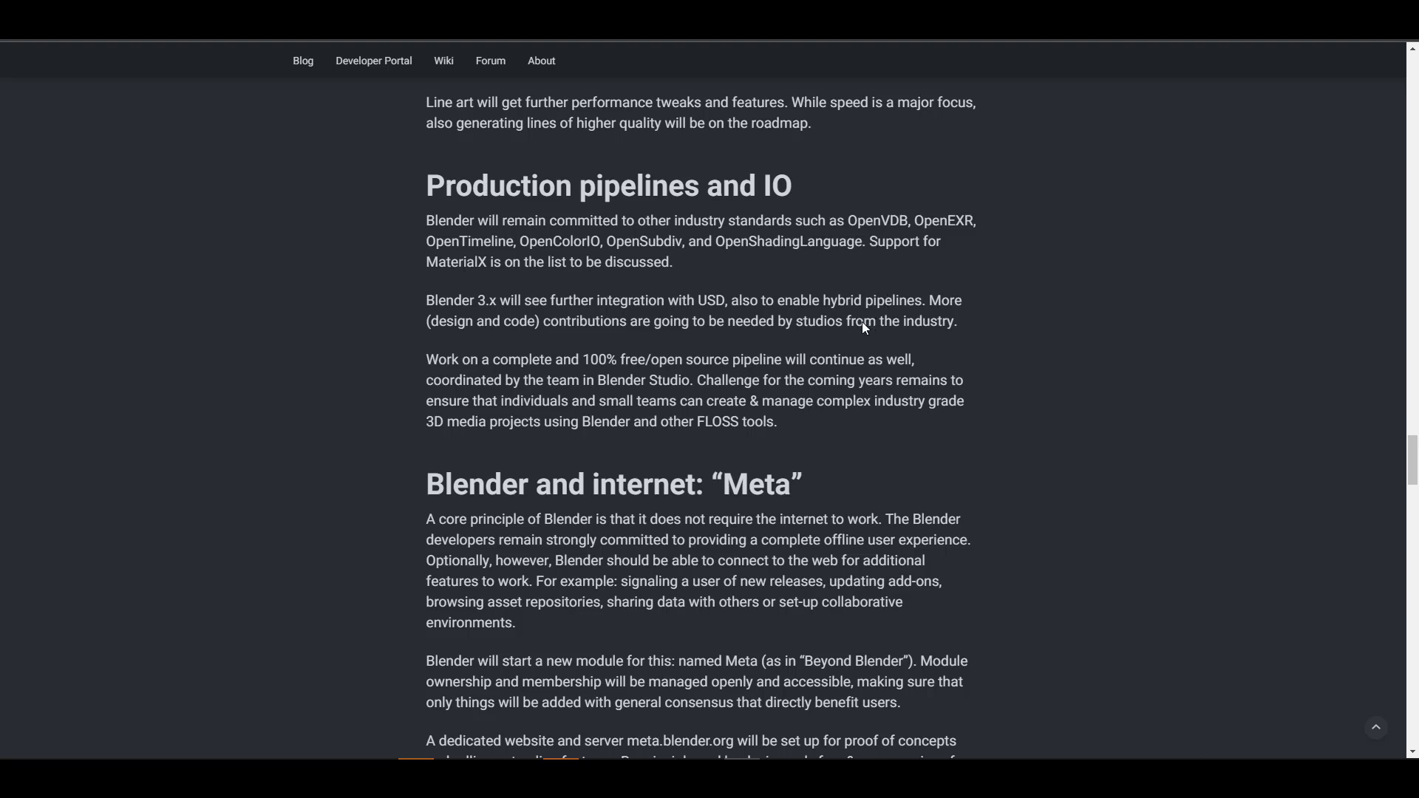
mouse_move(541, 293)
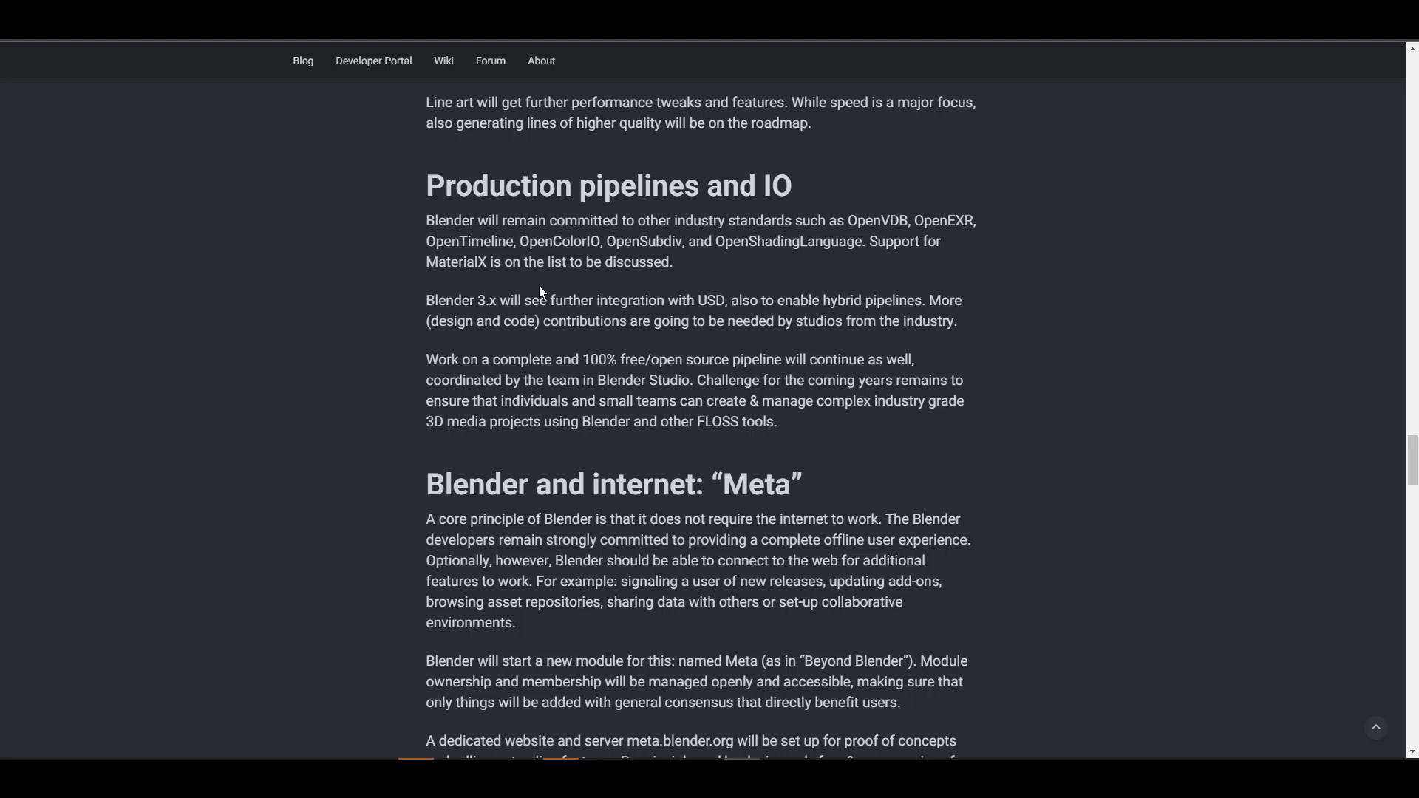
mouse_move(630, 306)
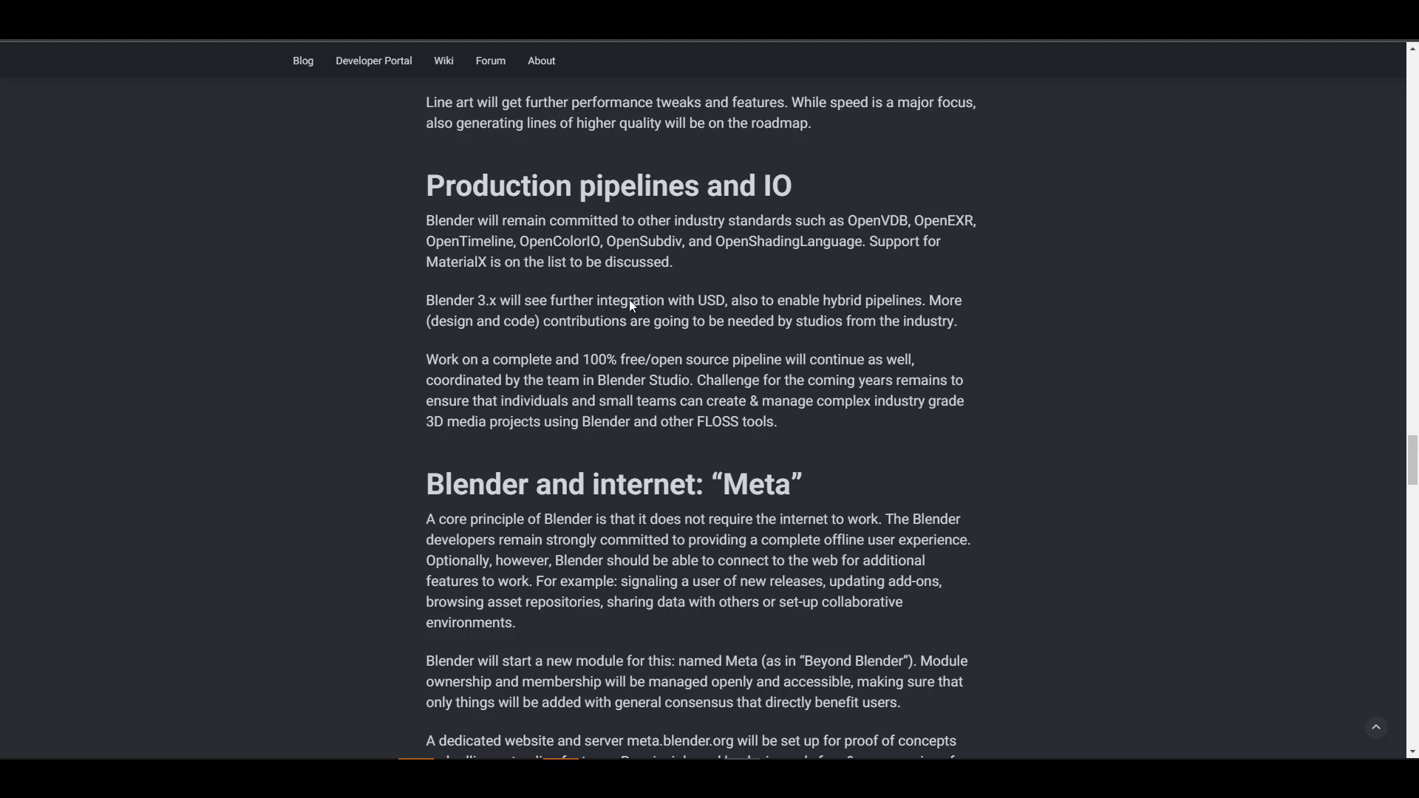
mouse_move(420, 293)
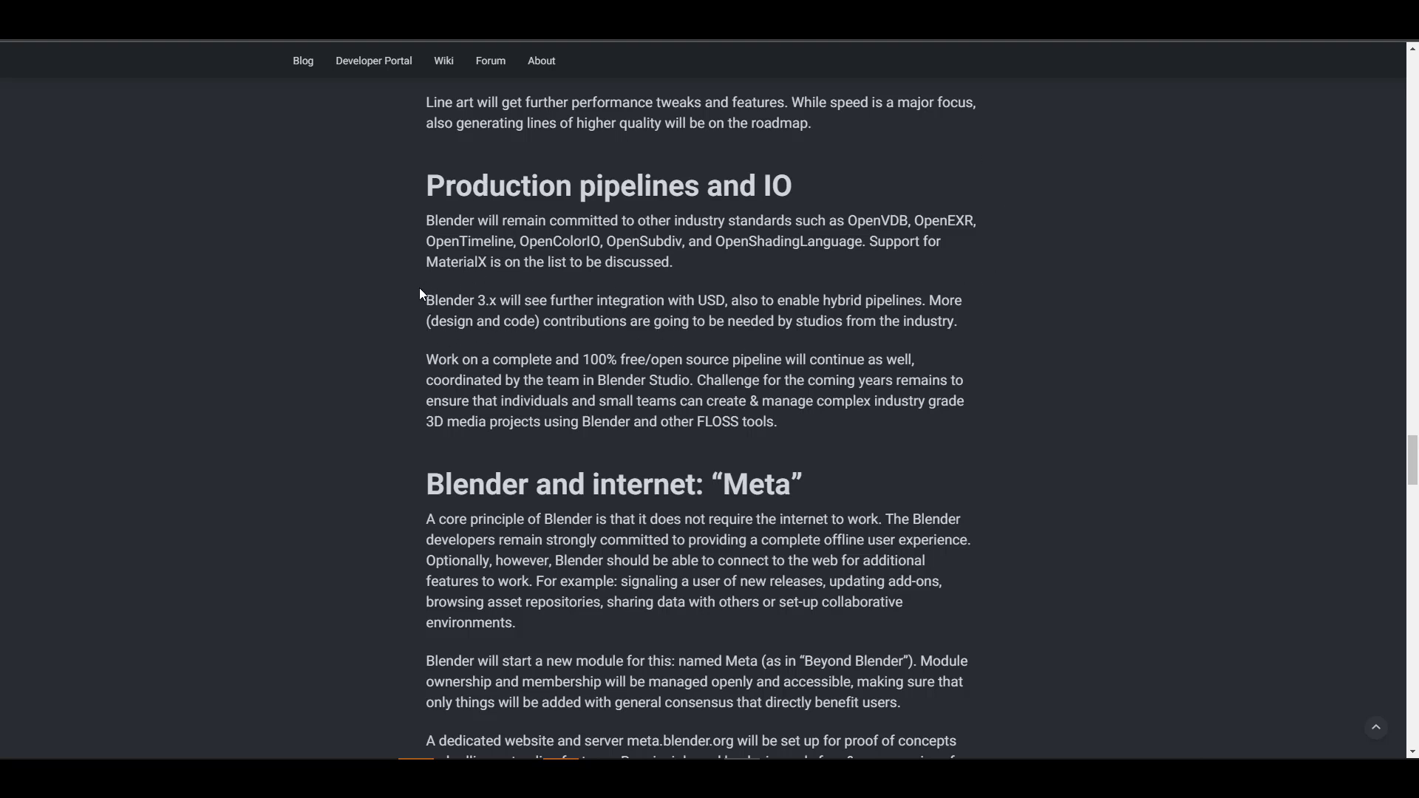
mouse_move(733, 333)
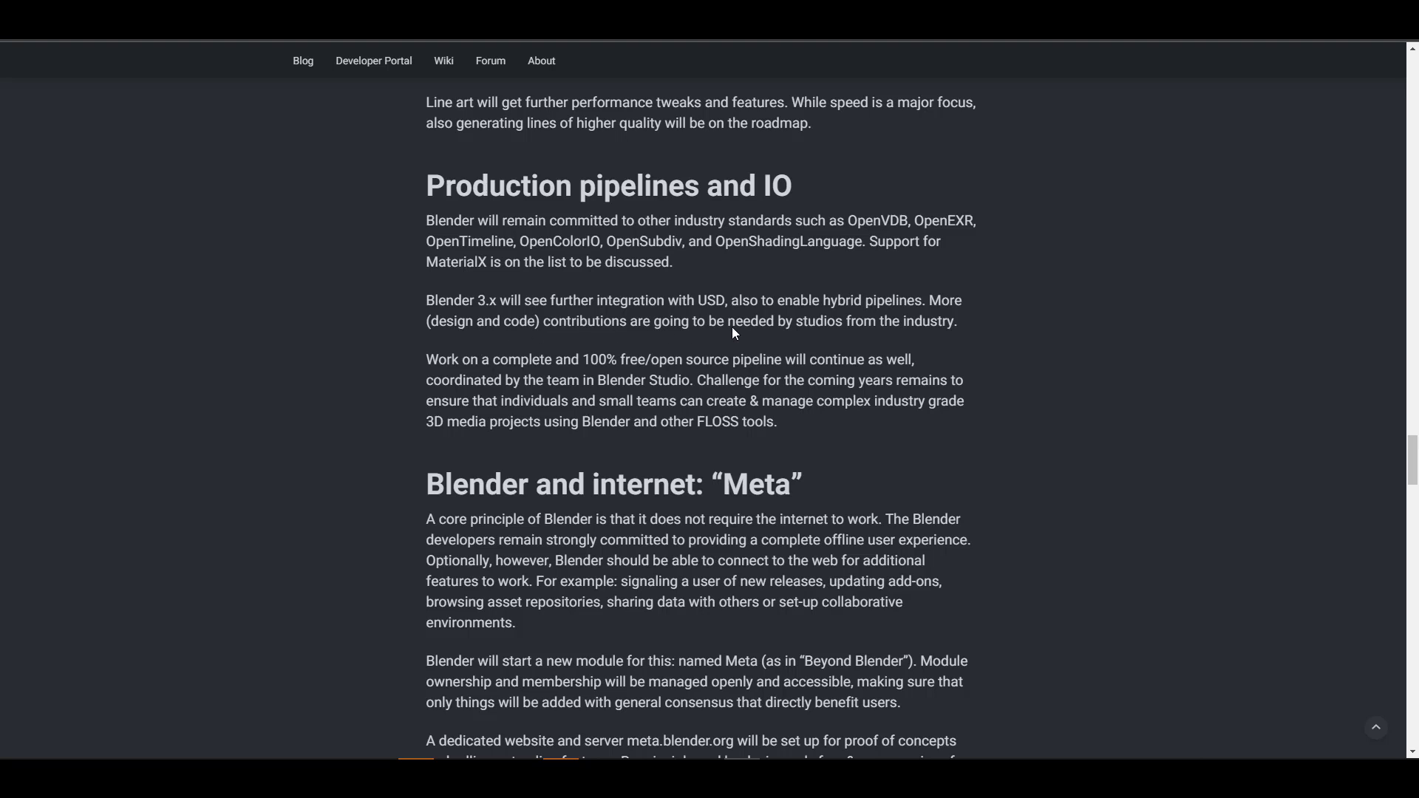
mouse_move(570, 327)
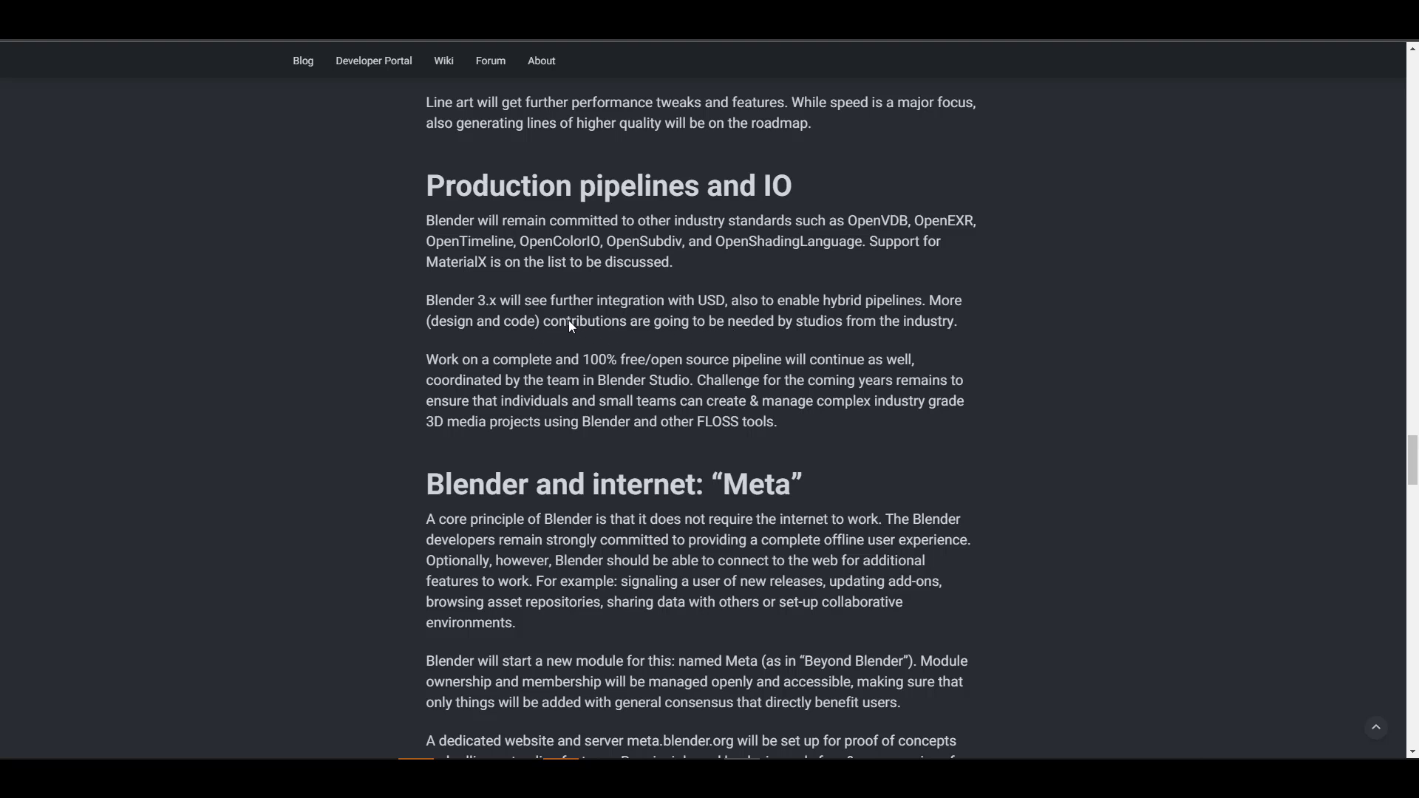
mouse_move(862, 480)
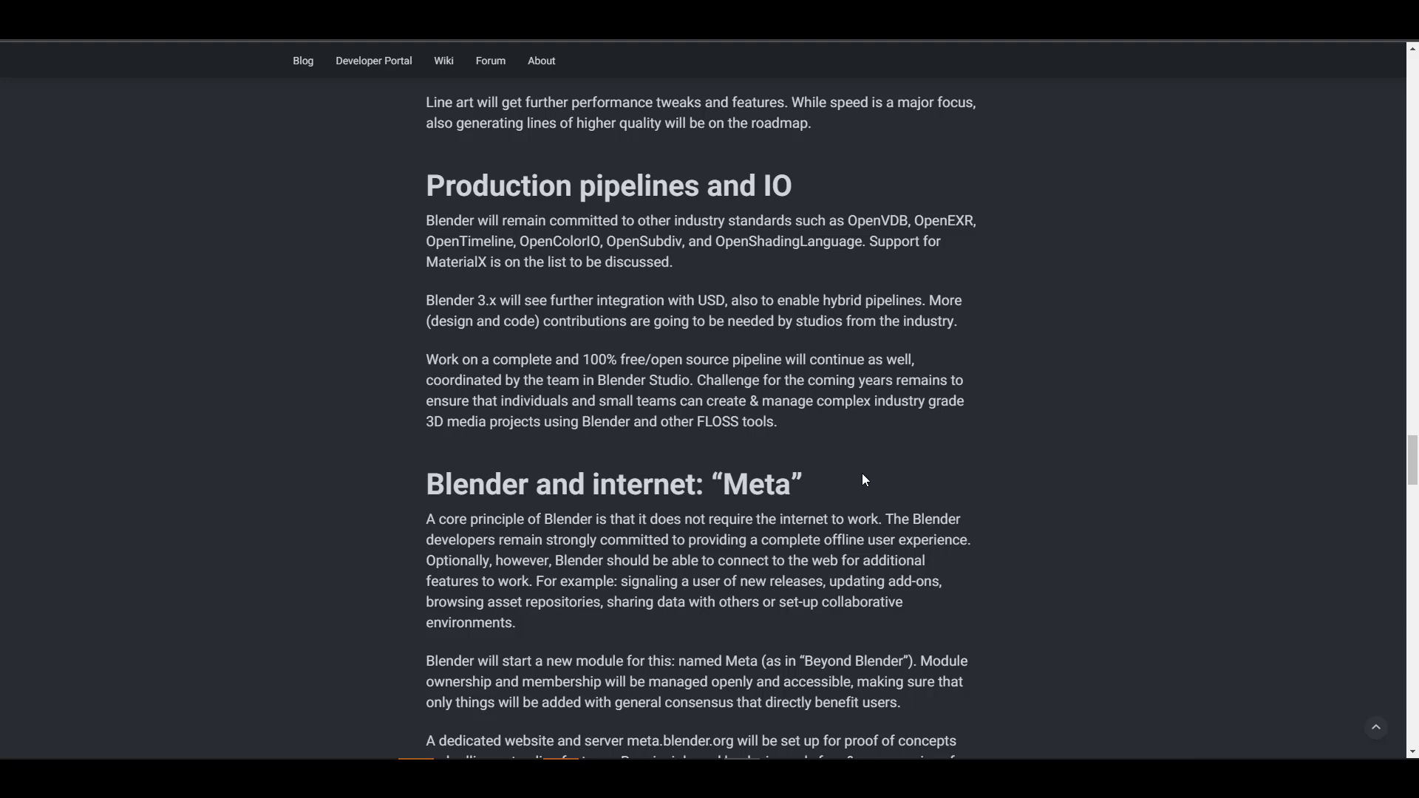
scroll(down, 3)
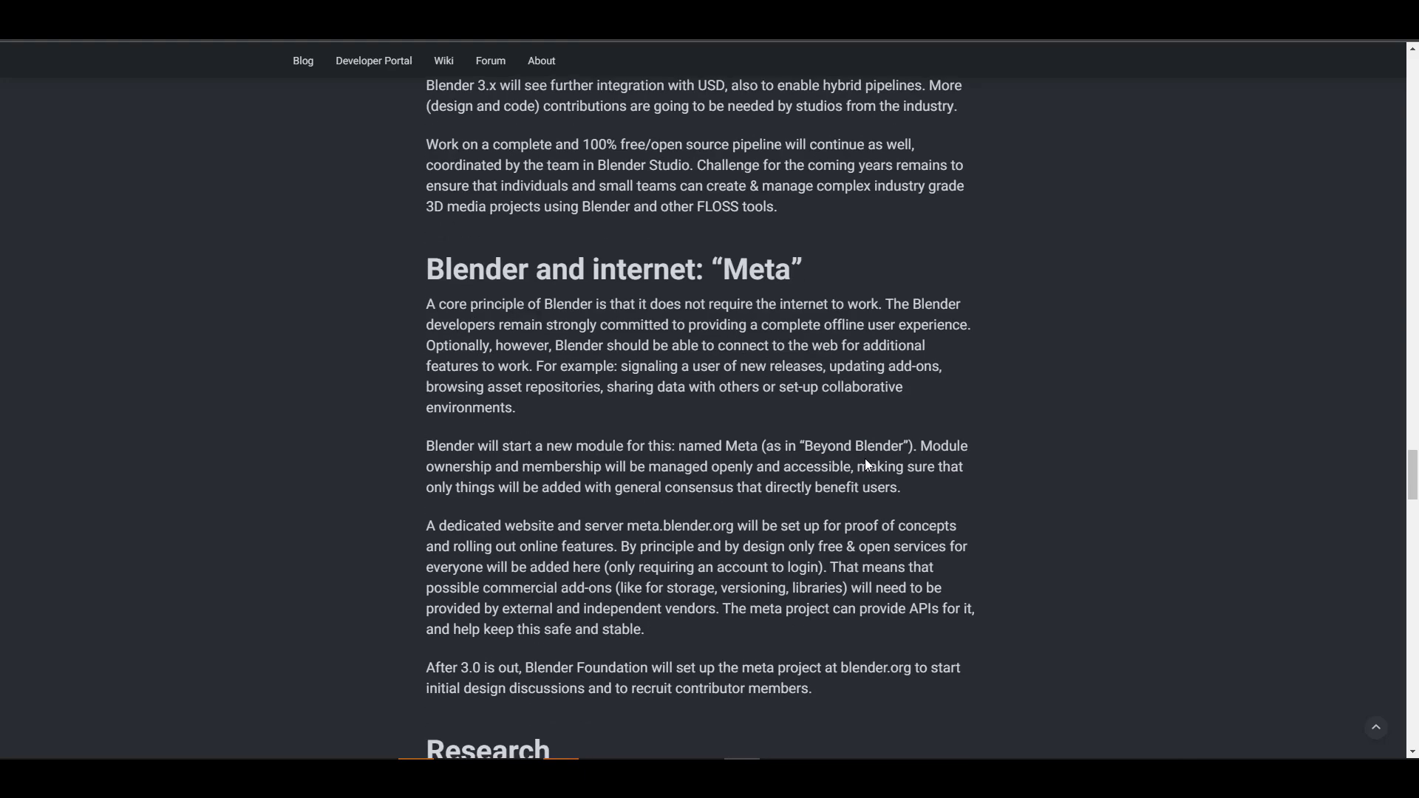
Step: Revisit the Meta section, then scroll through Research to the Mission heading
scroll(up, 3)
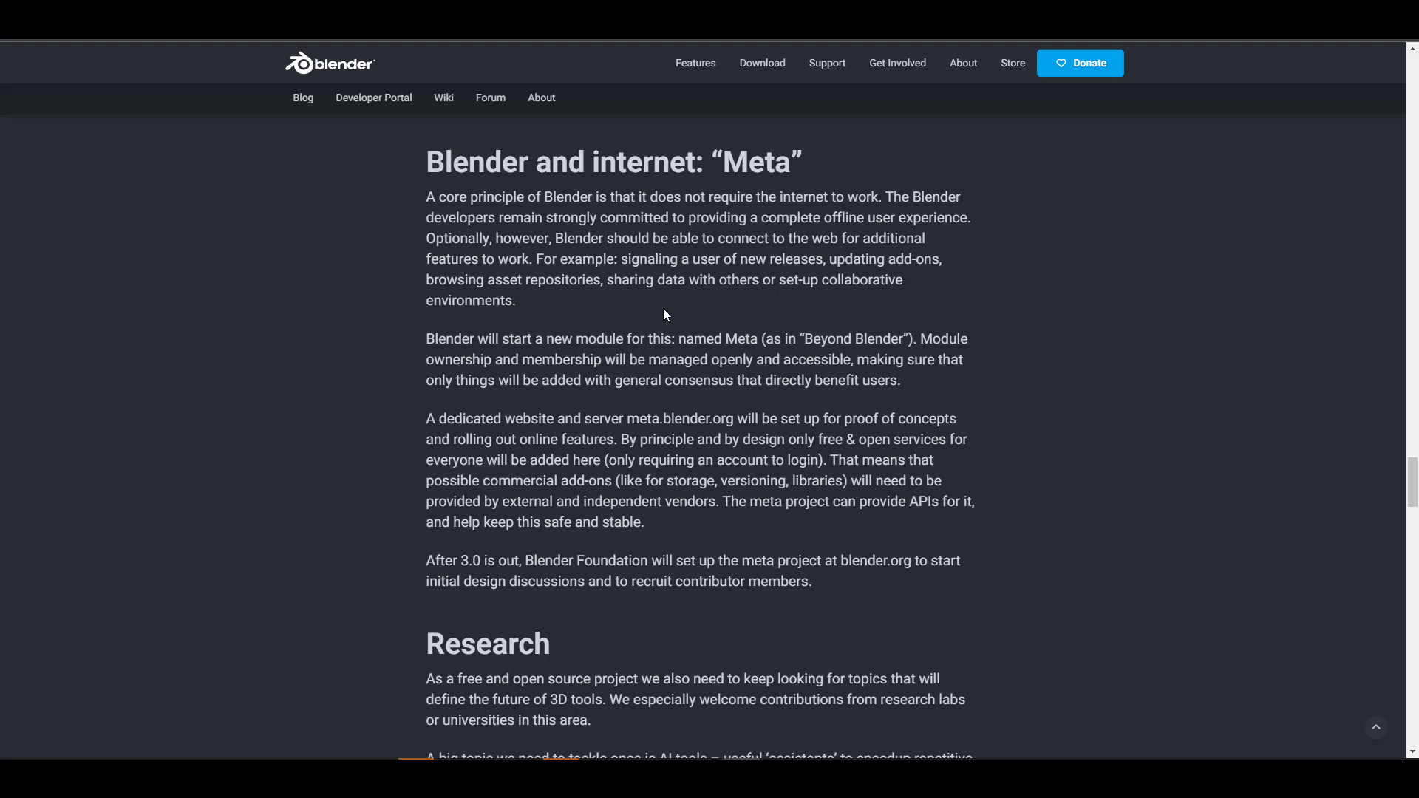
mouse_move(682, 431)
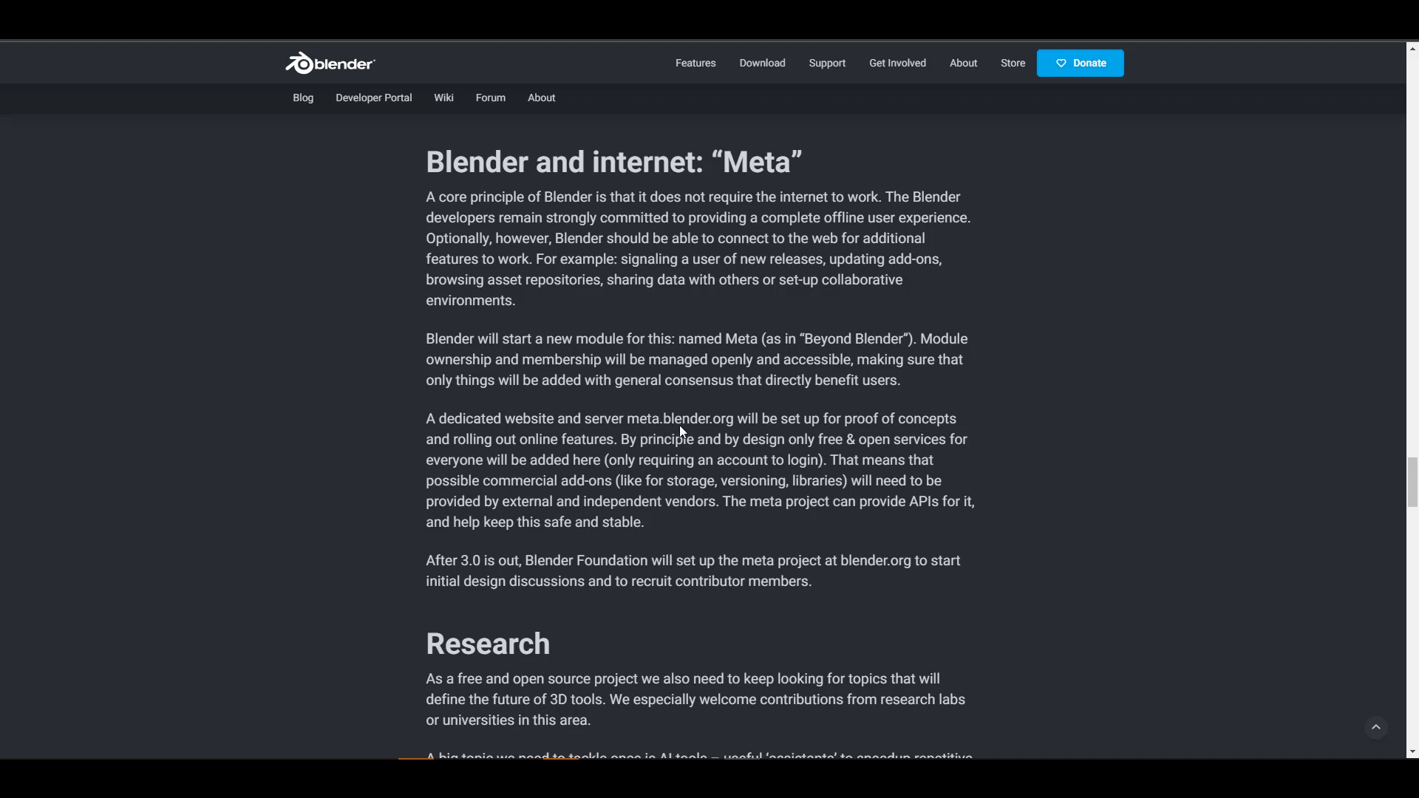
click(687, 418)
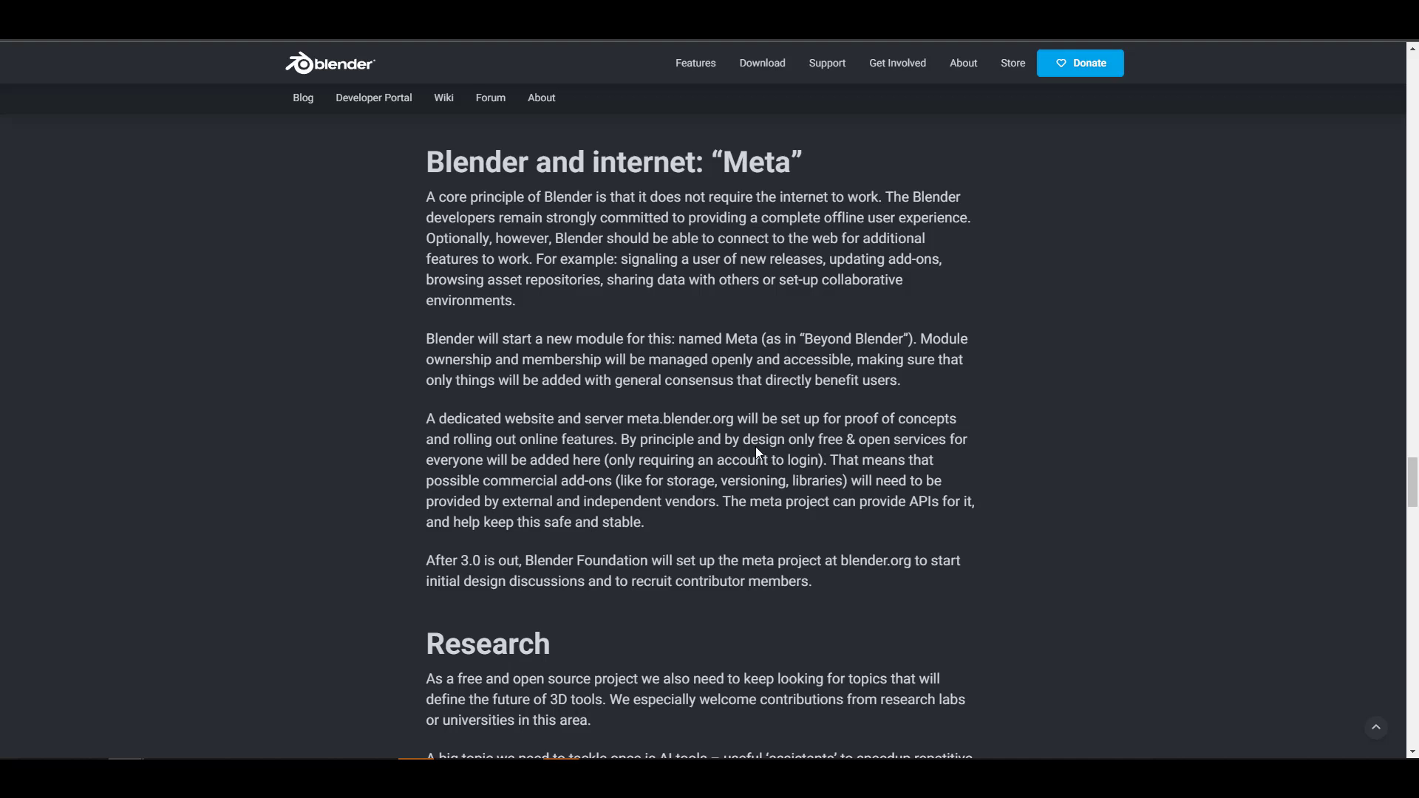
mouse_move(885, 541)
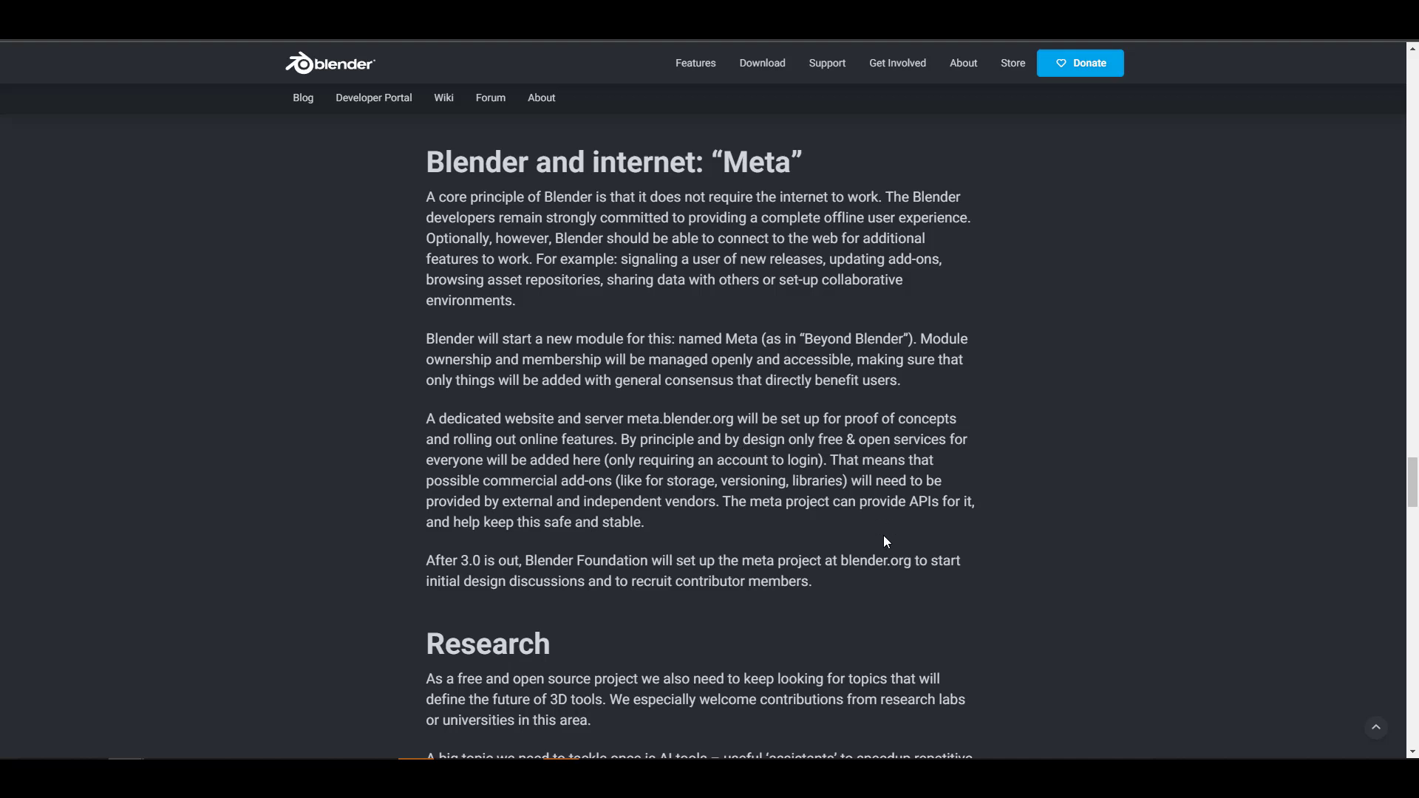
scroll(down, 3)
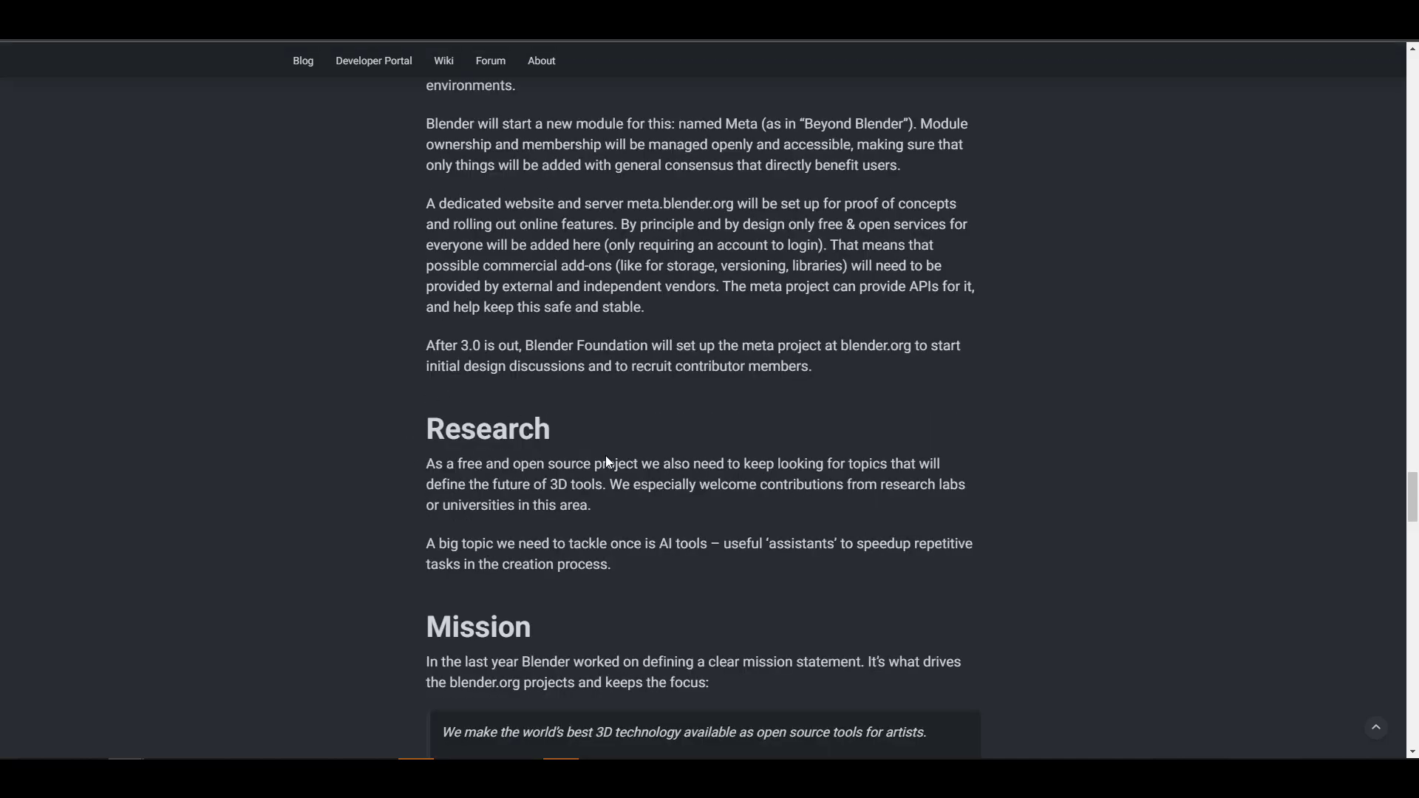
mouse_move(447, 469)
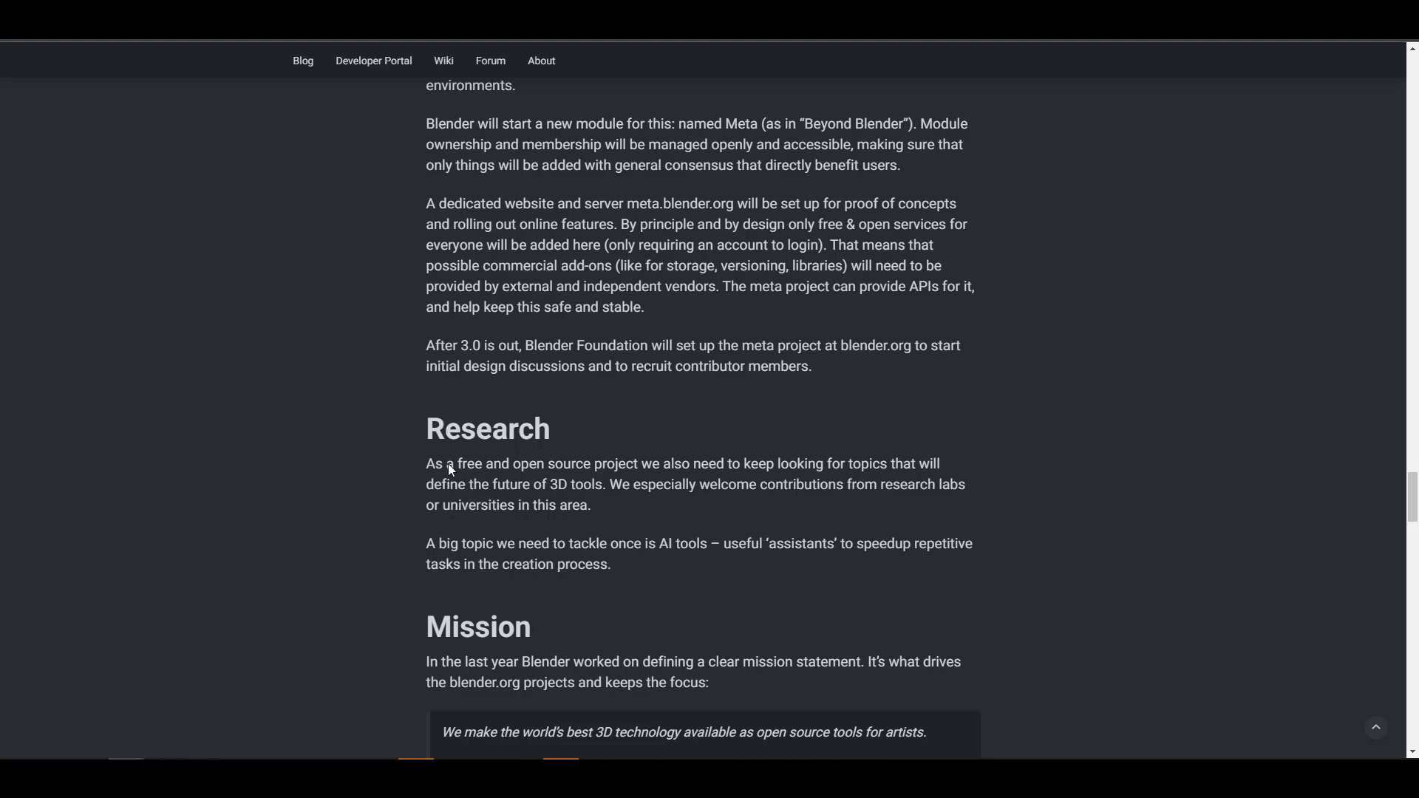
mouse_move(563, 527)
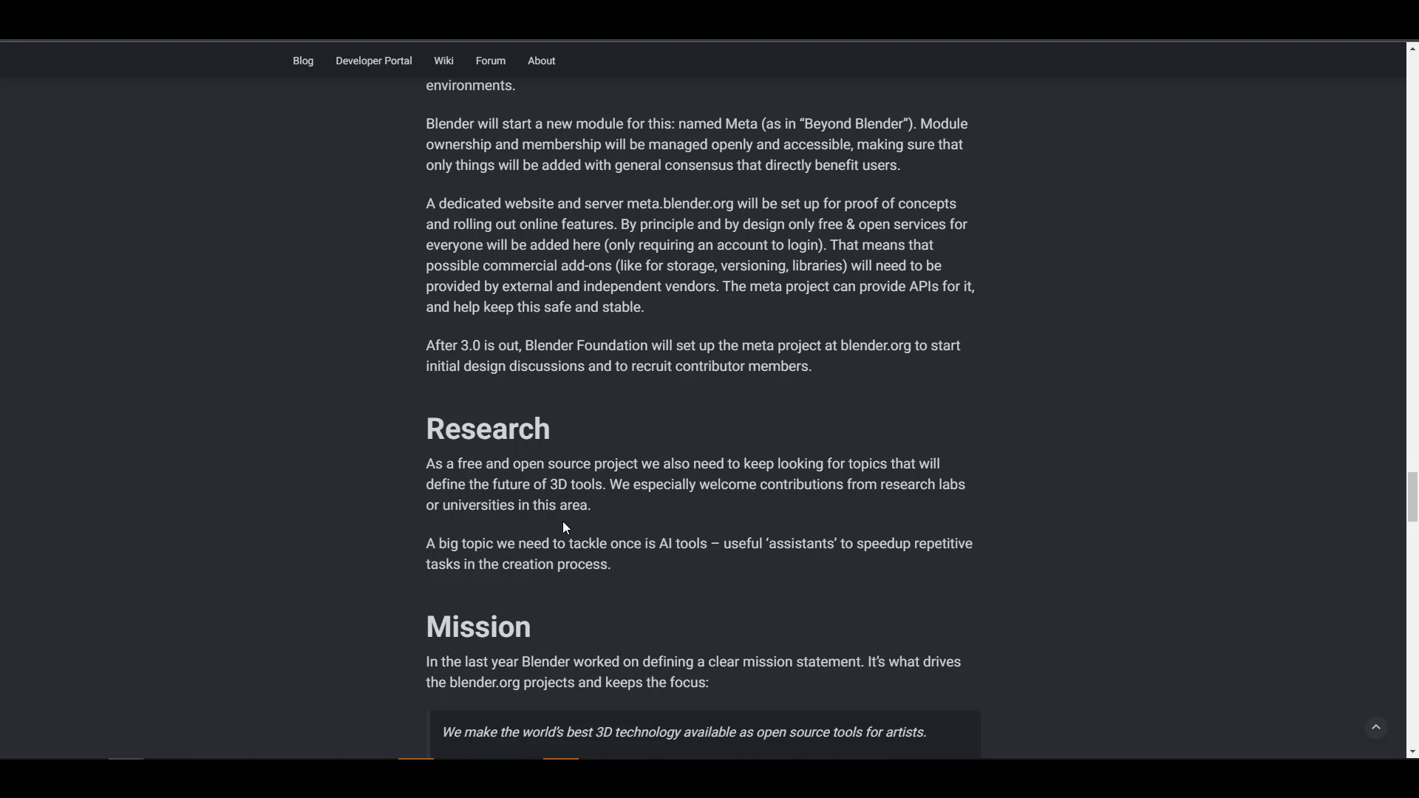
mouse_move(673, 577)
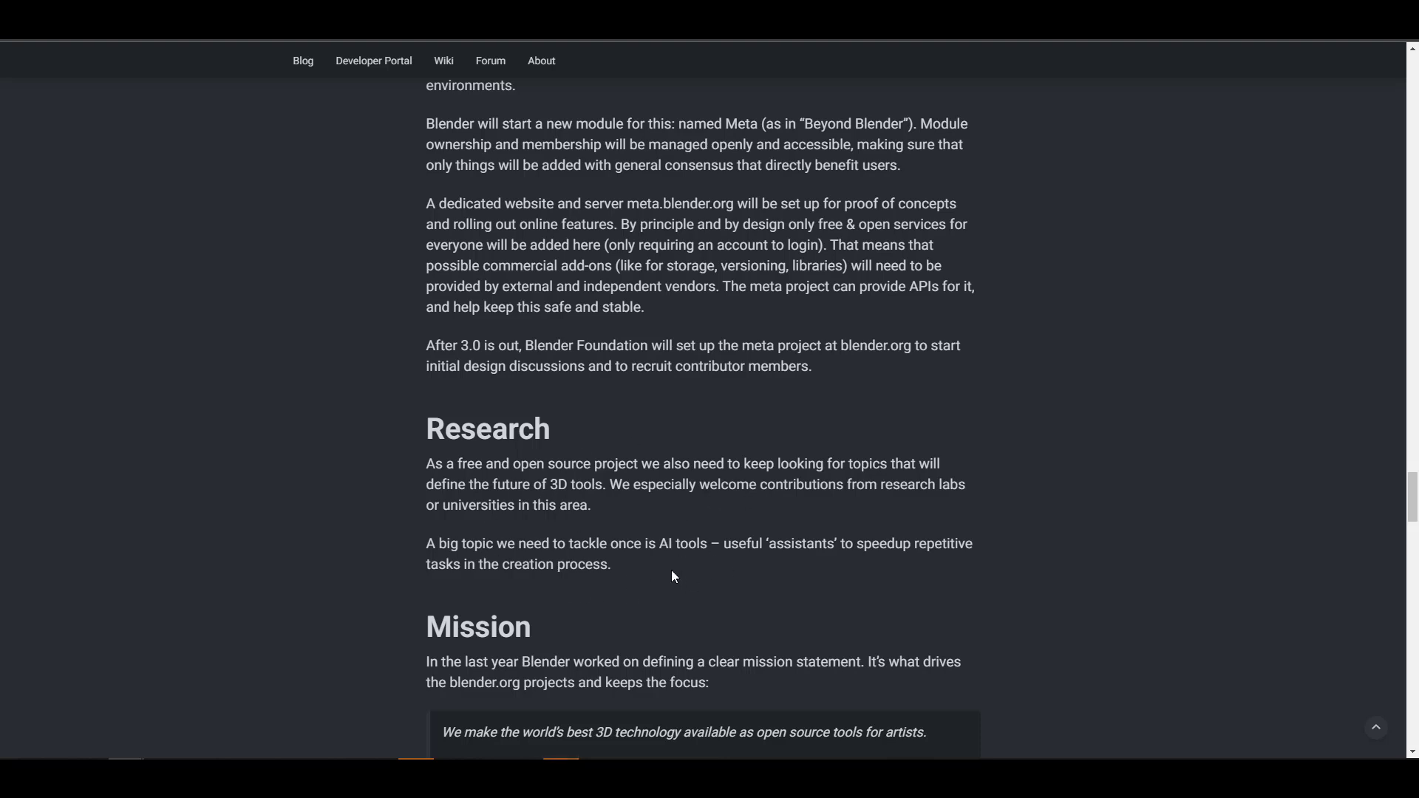
mouse_move(584, 572)
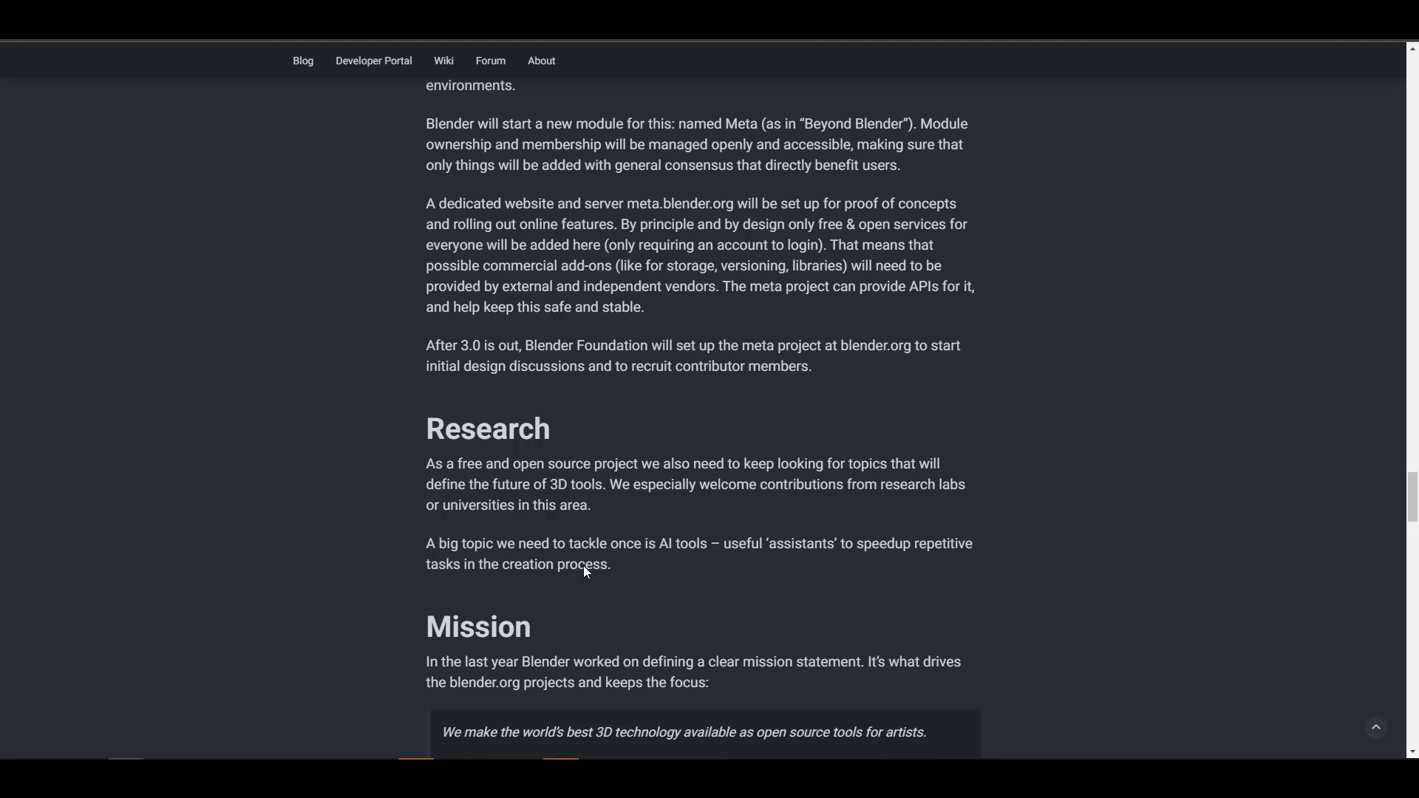
mouse_move(507, 560)
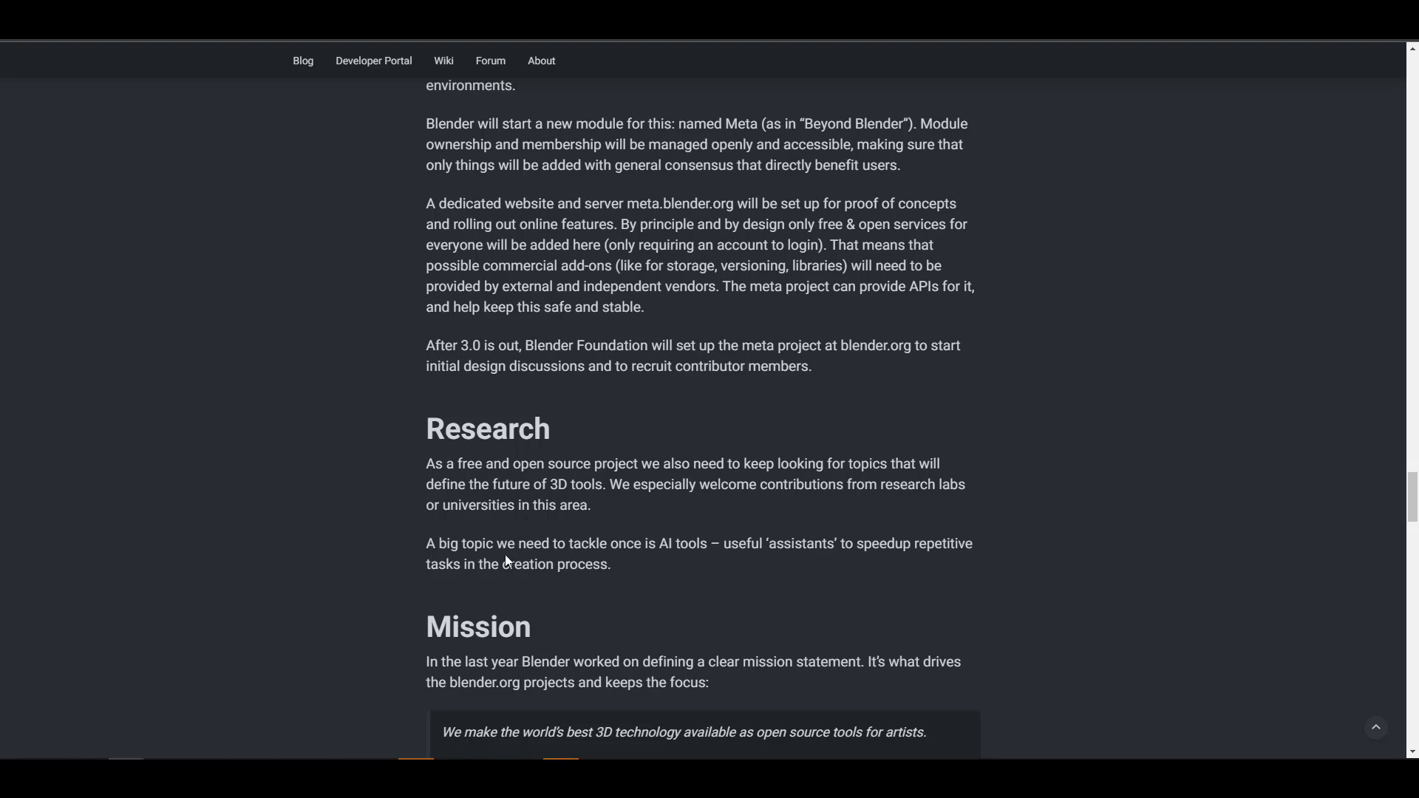
mouse_move(645, 532)
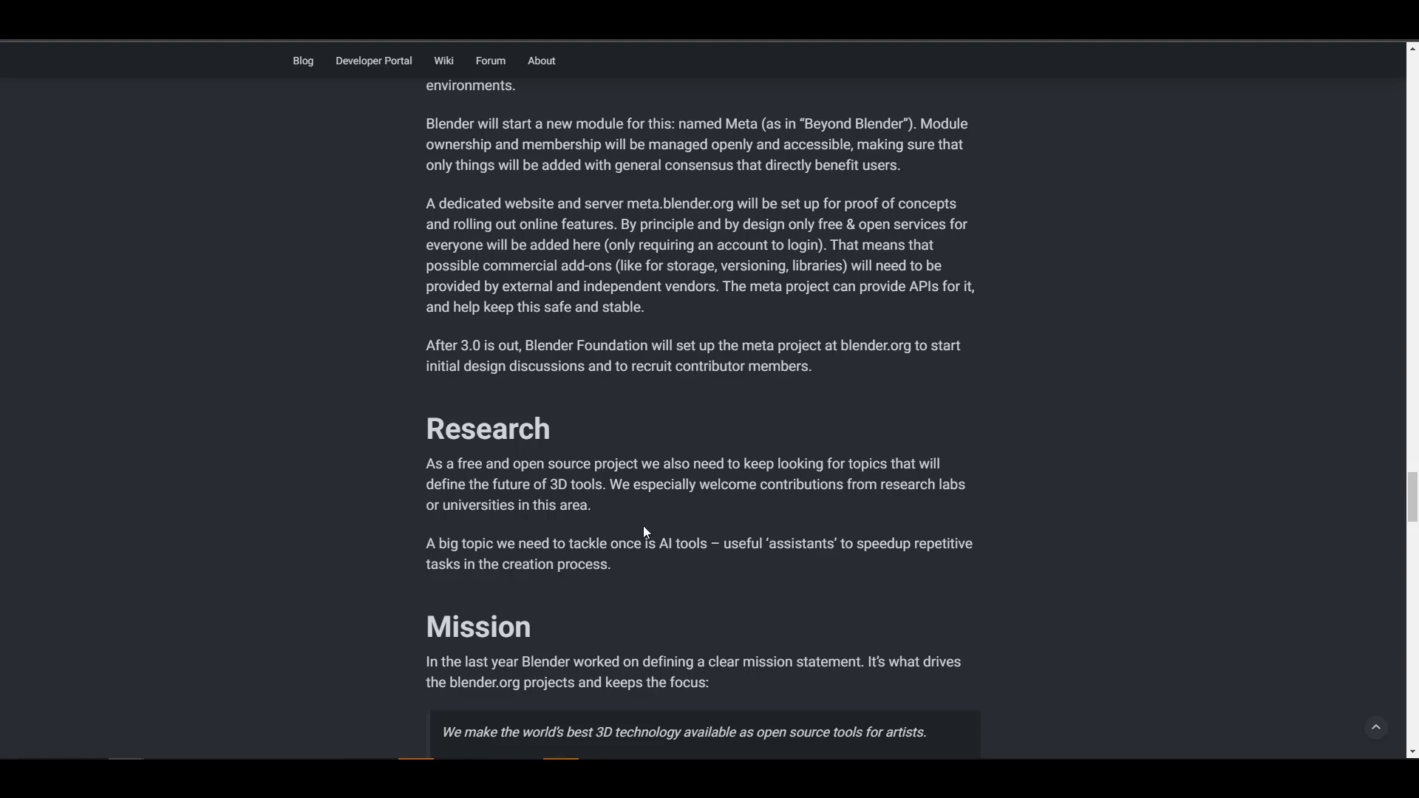
Step: Scroll through Research, Mission and the comments to the article's footer
scroll(down, 3)
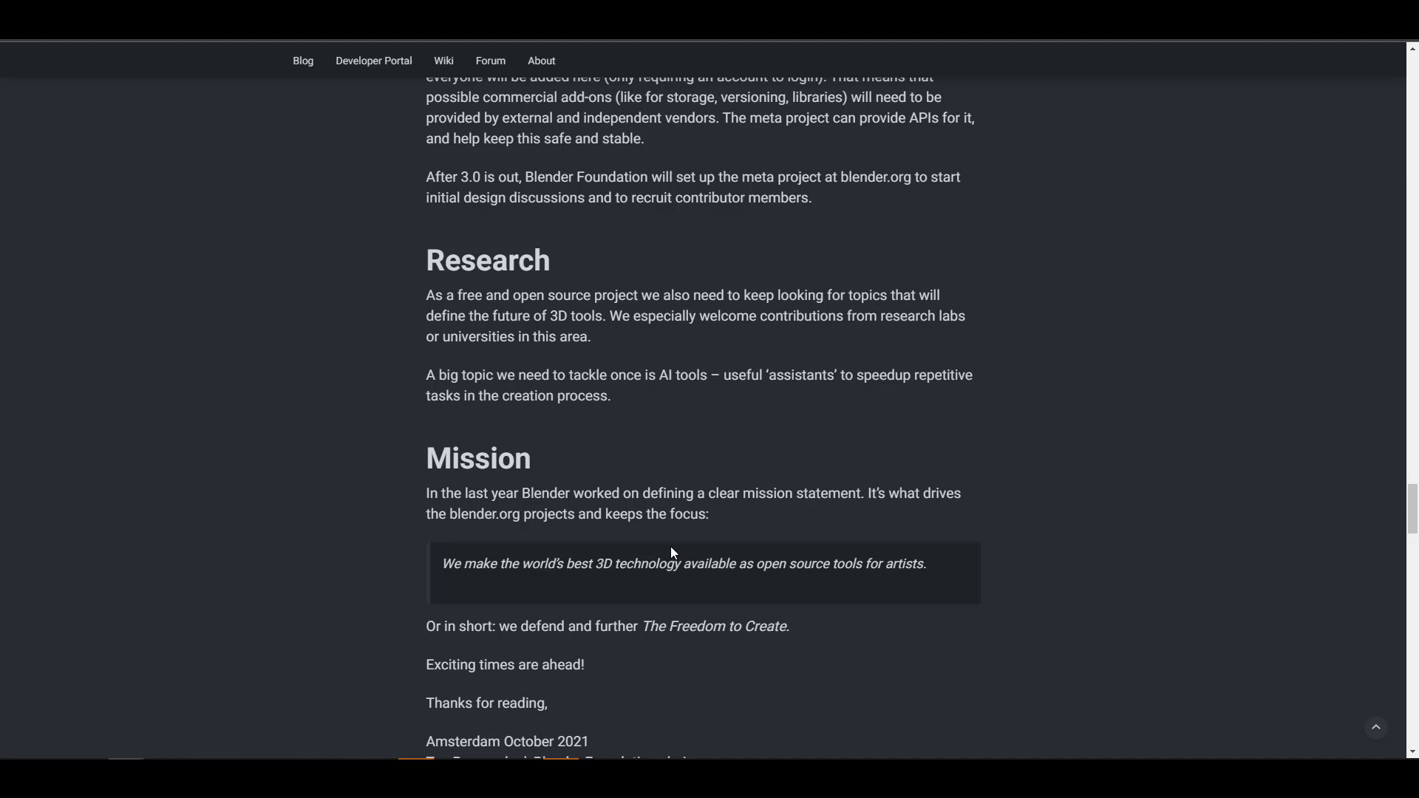
scroll(down, 3)
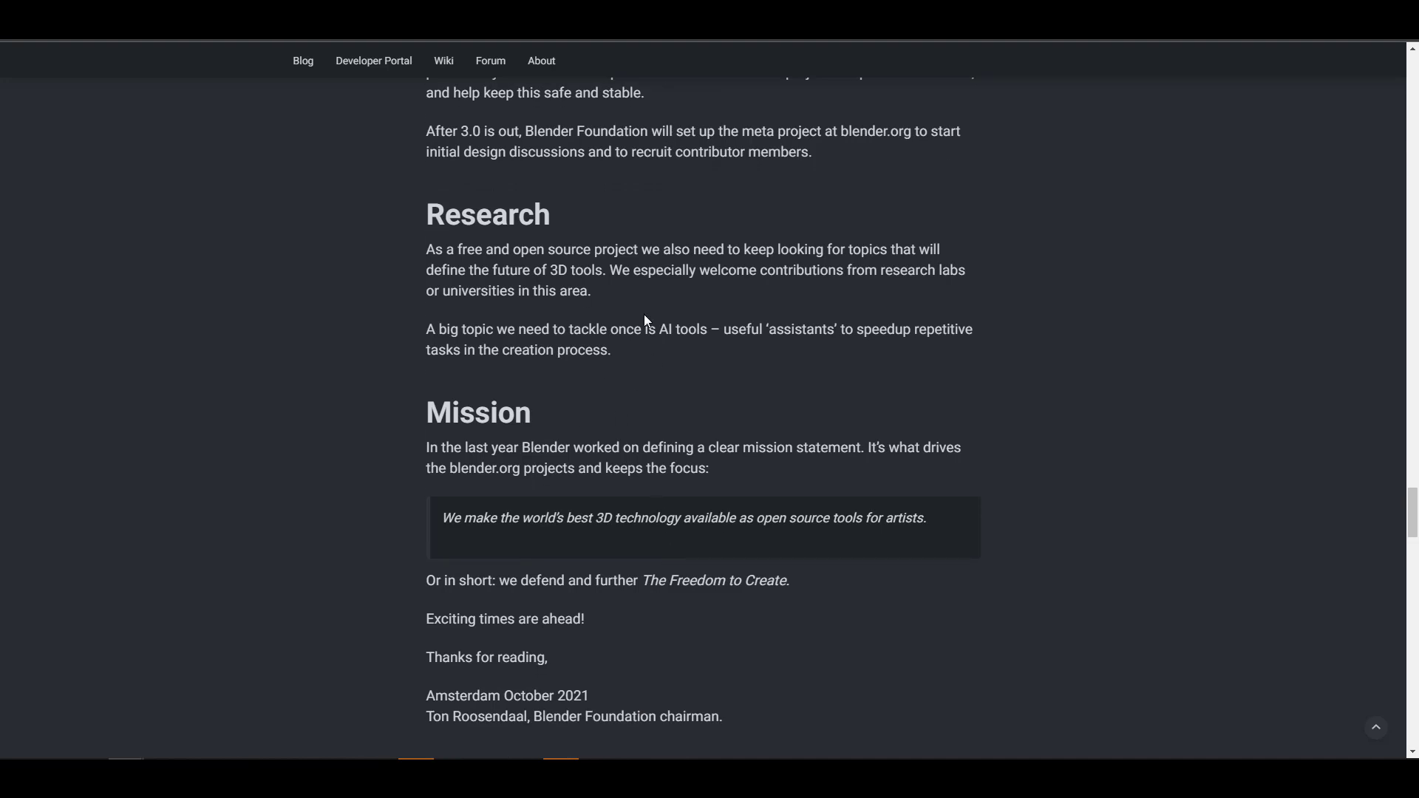
mouse_move(541, 370)
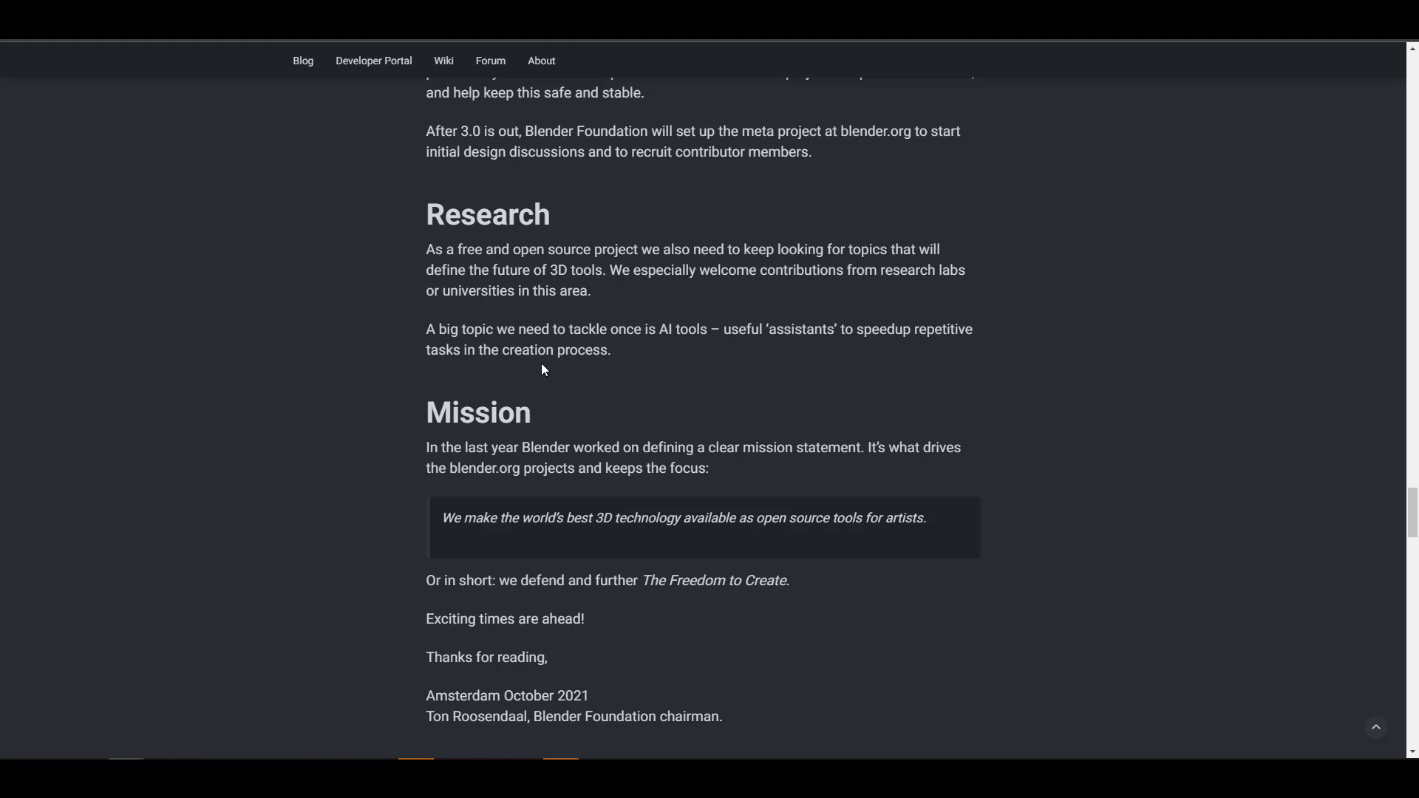
mouse_move(846, 363)
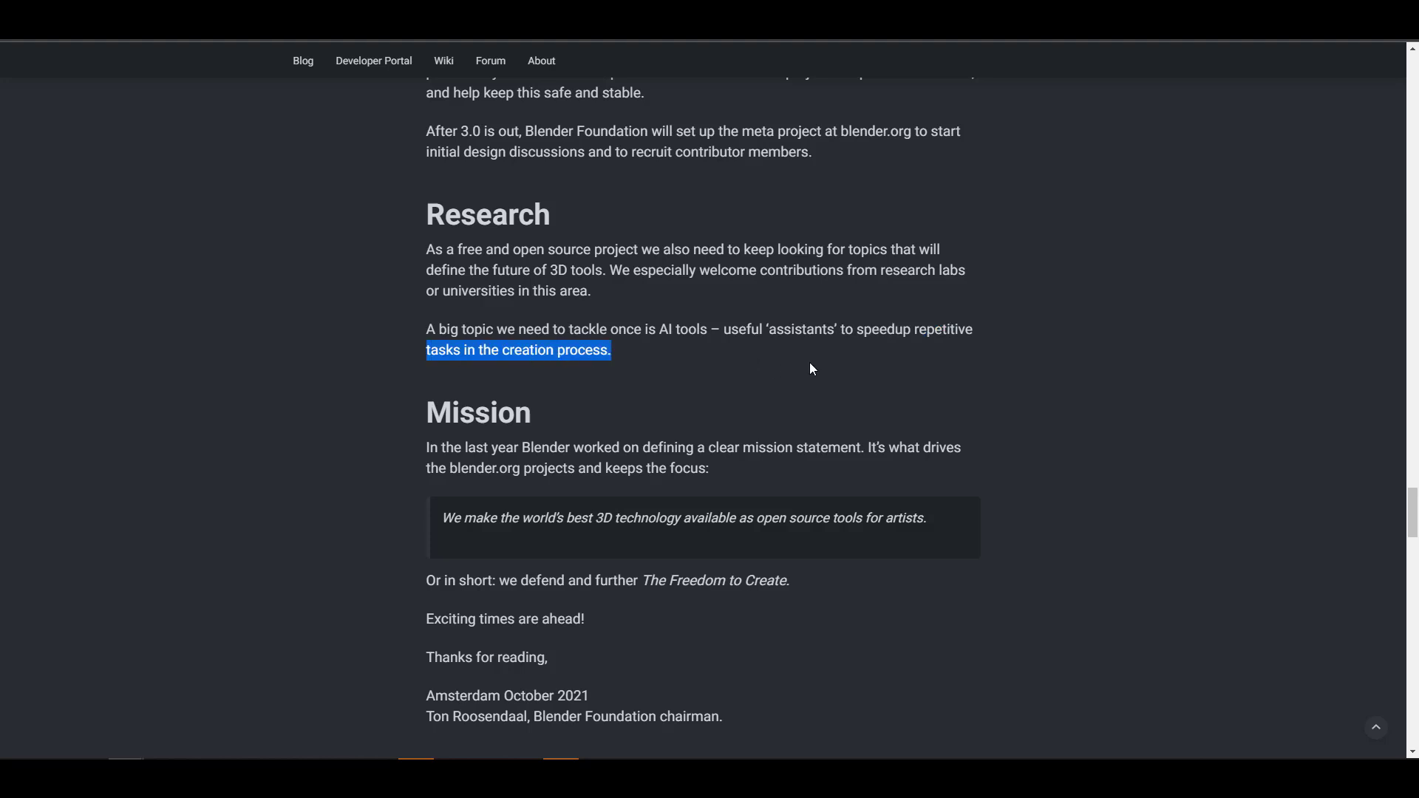
click(493, 328)
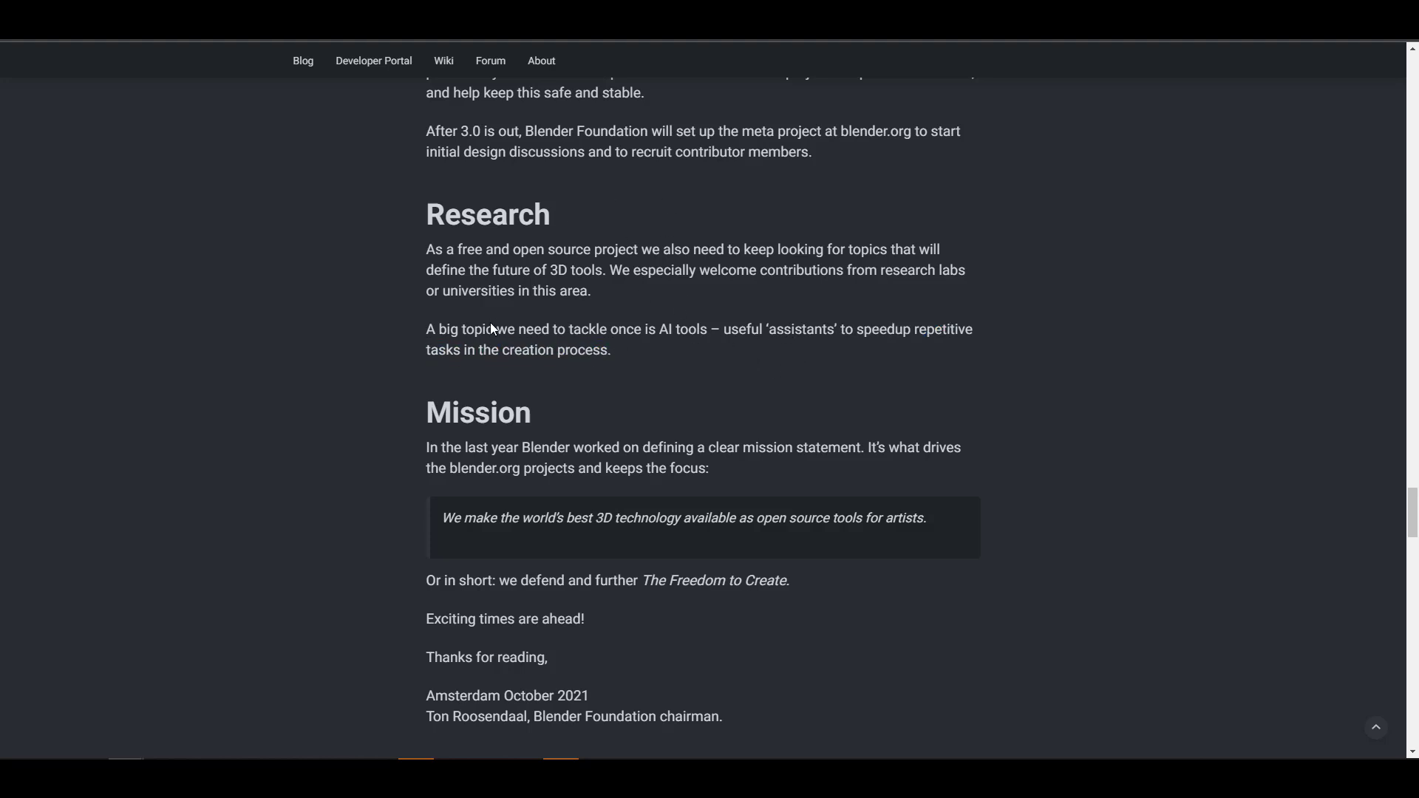
mouse_move(641, 287)
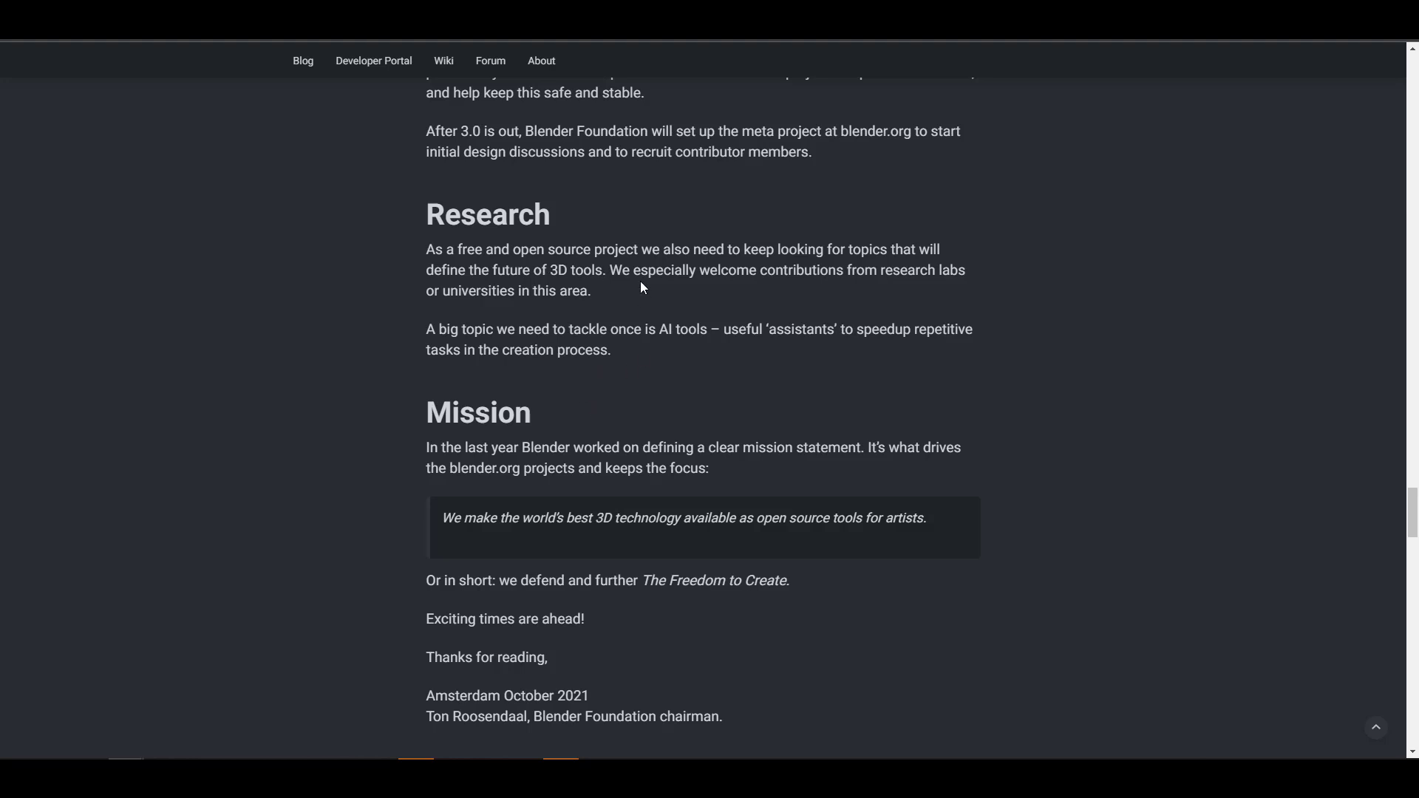
scroll(down, 3)
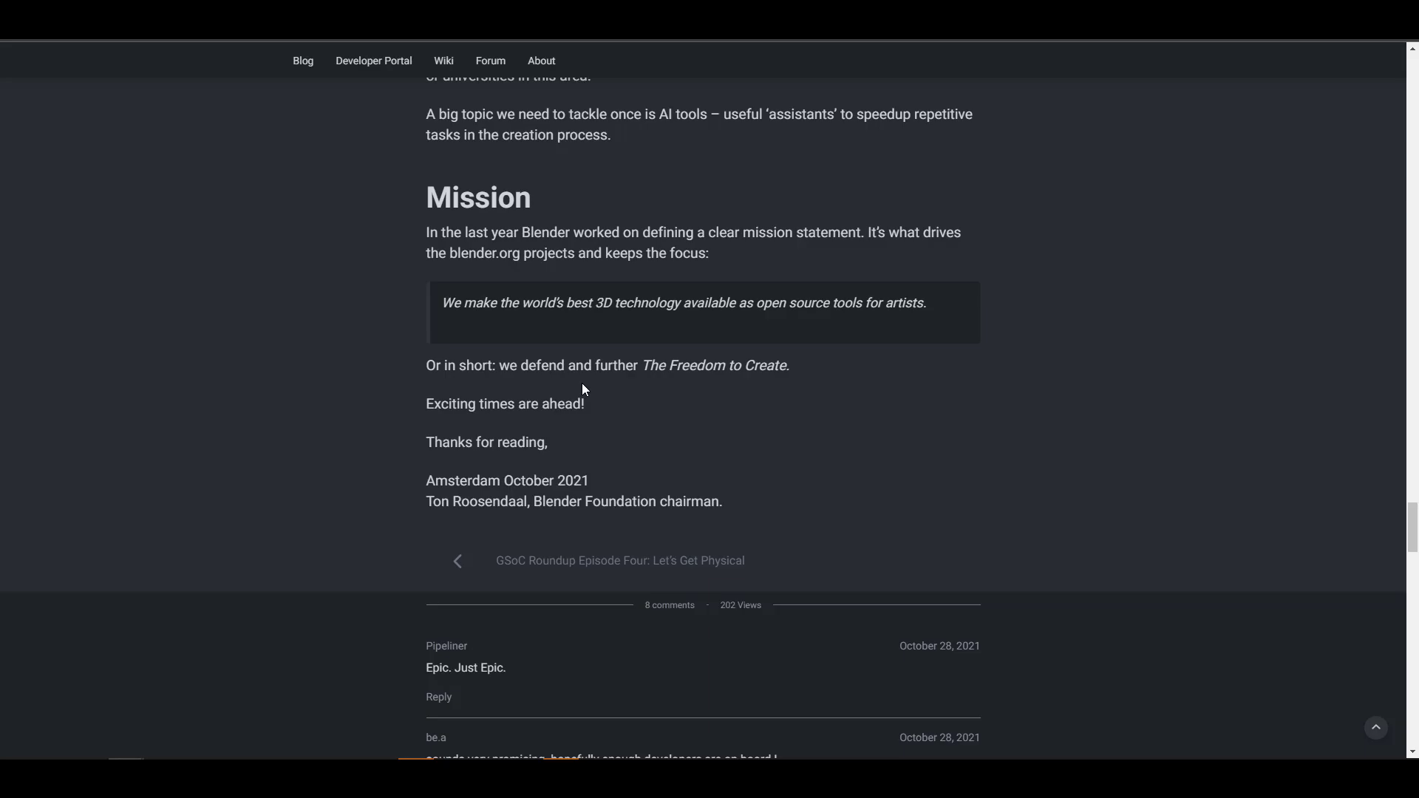
scroll(down, 3)
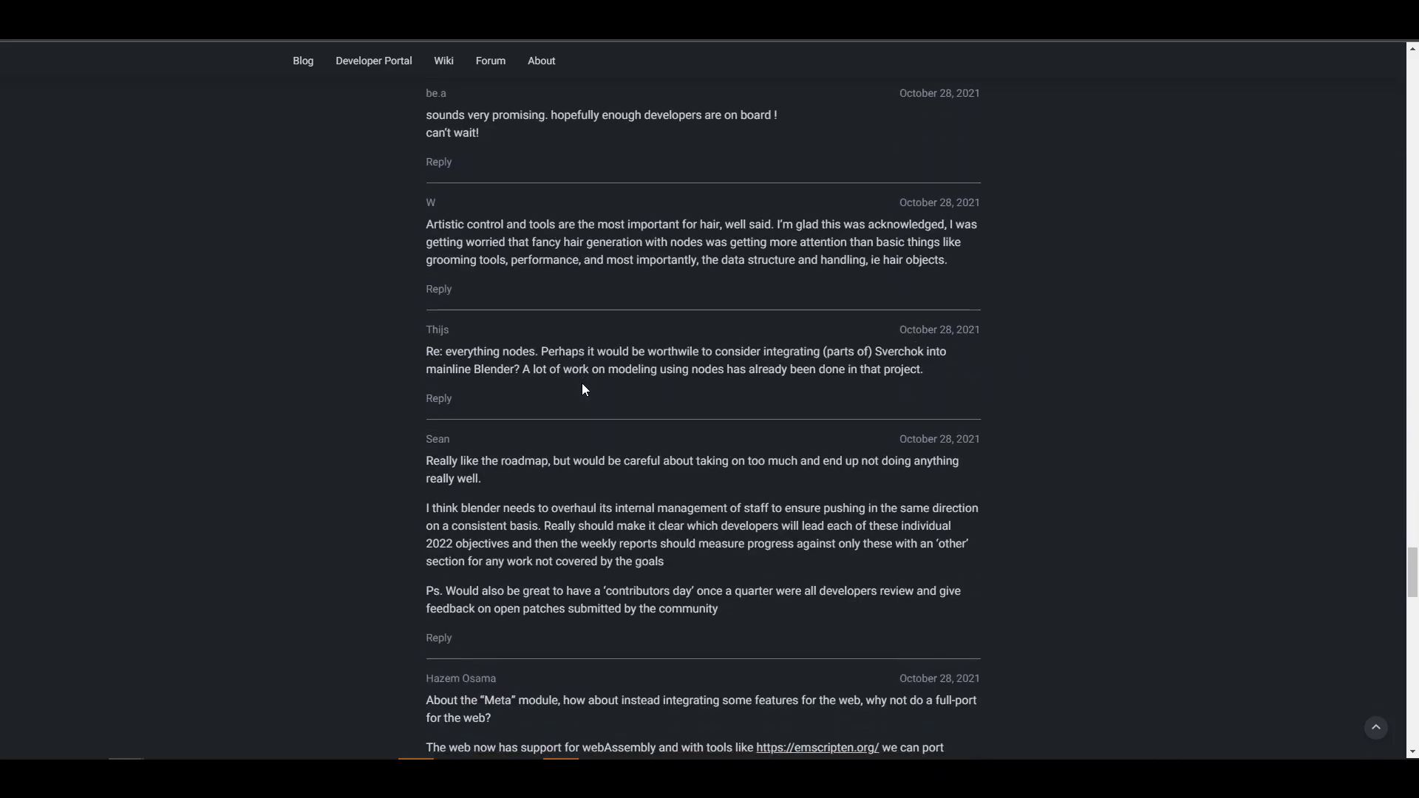
scroll(down, 3)
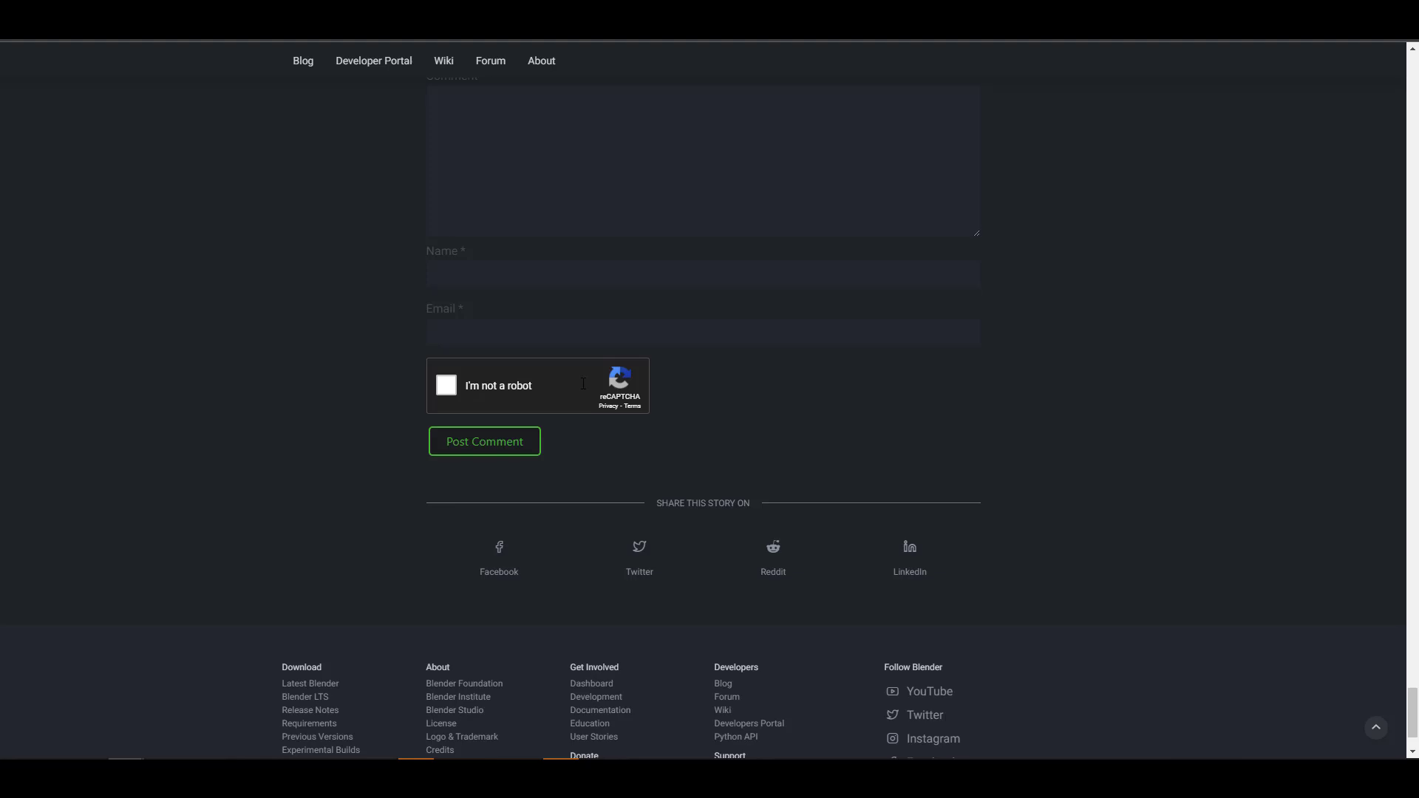
Step: Scroll back up to the 'Blender 3.x roadmap' title and introduction
scroll(up, 3)
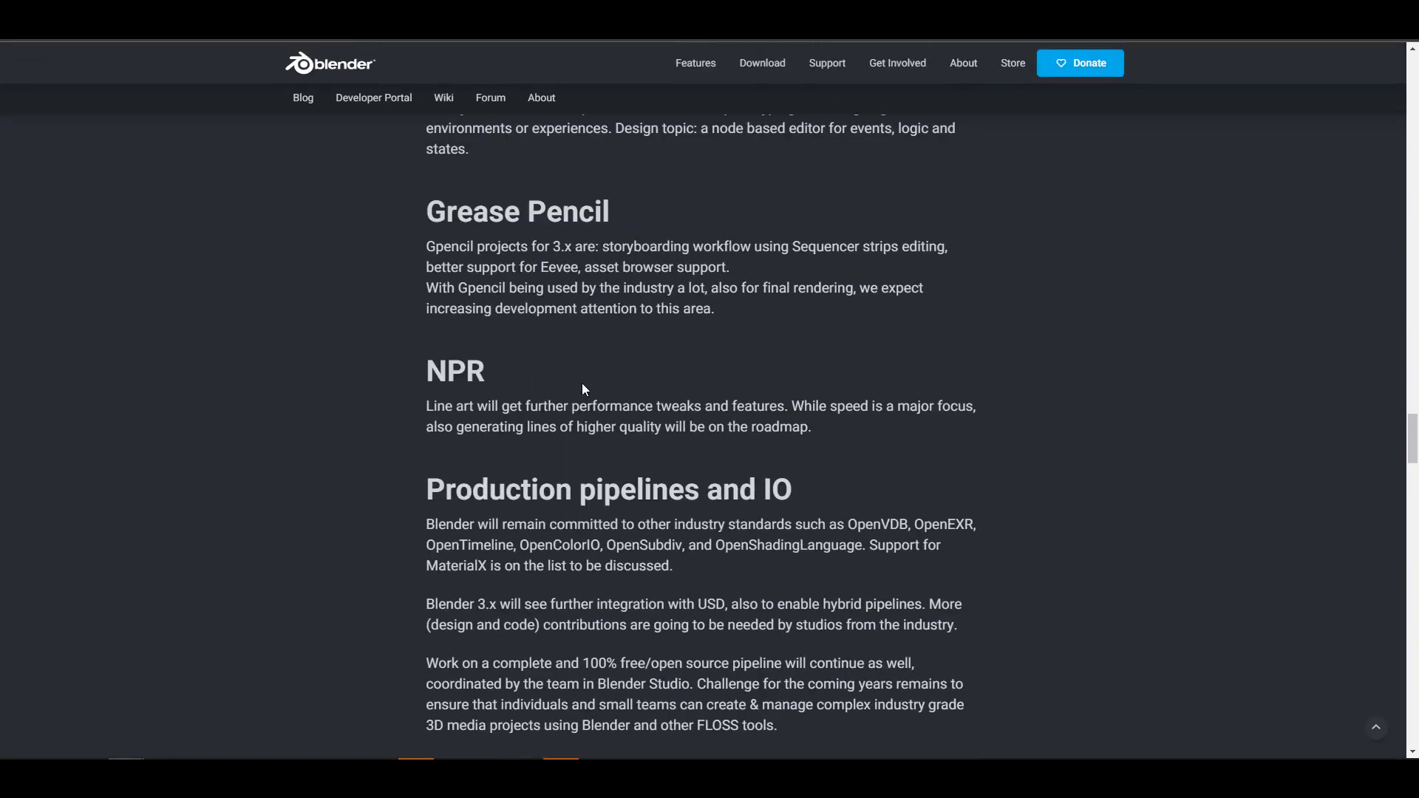
scroll(up, 3)
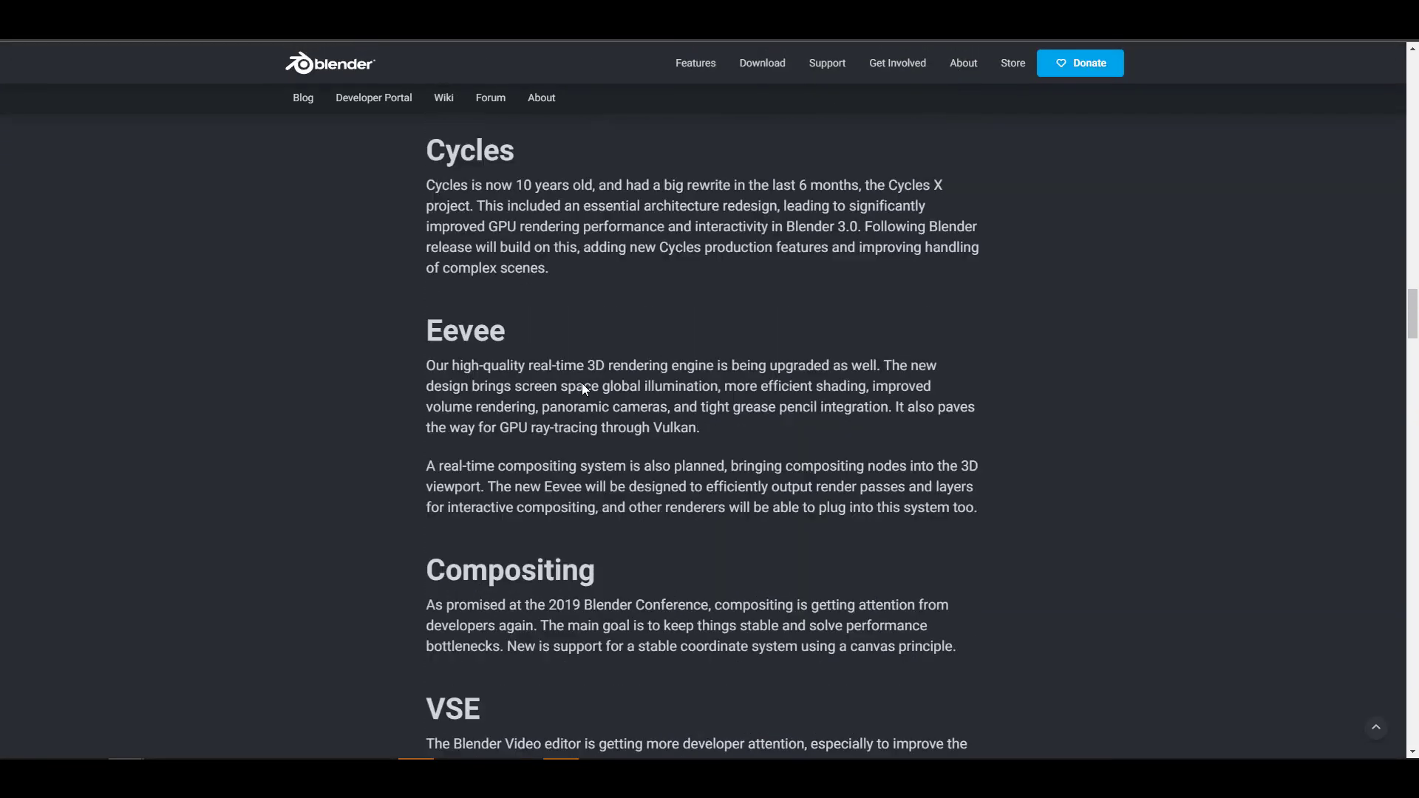
scroll(up, 3)
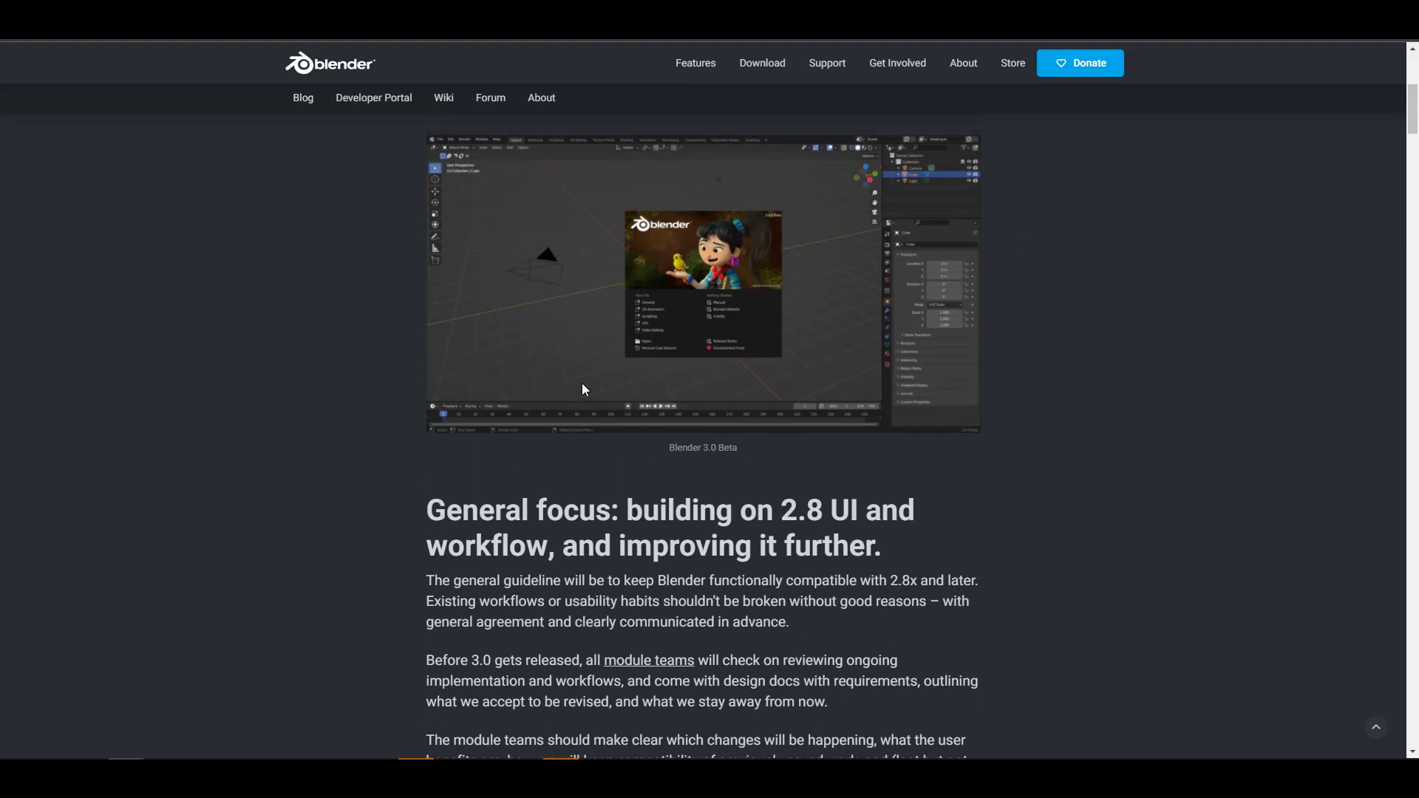
scroll(up, 3)
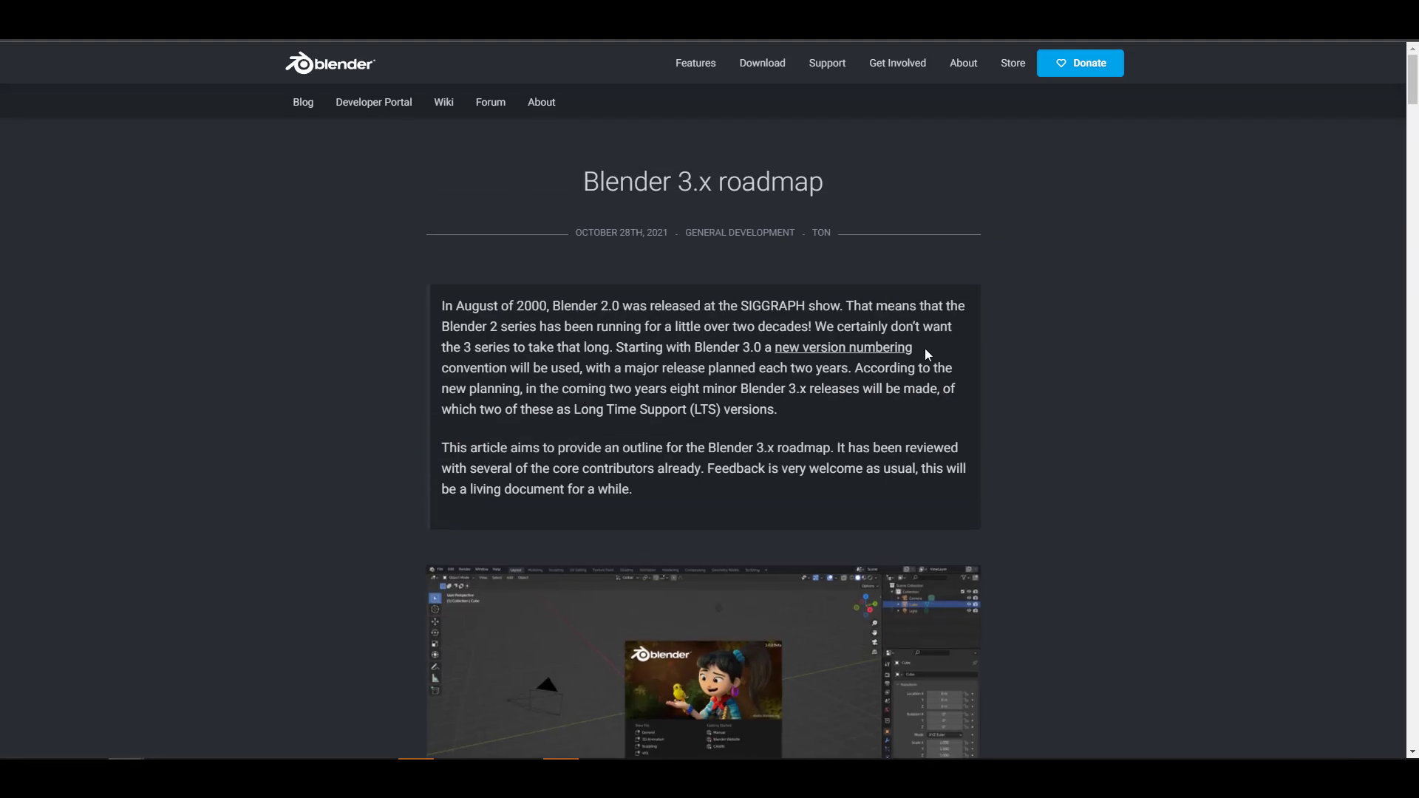
mouse_move(1008, 409)
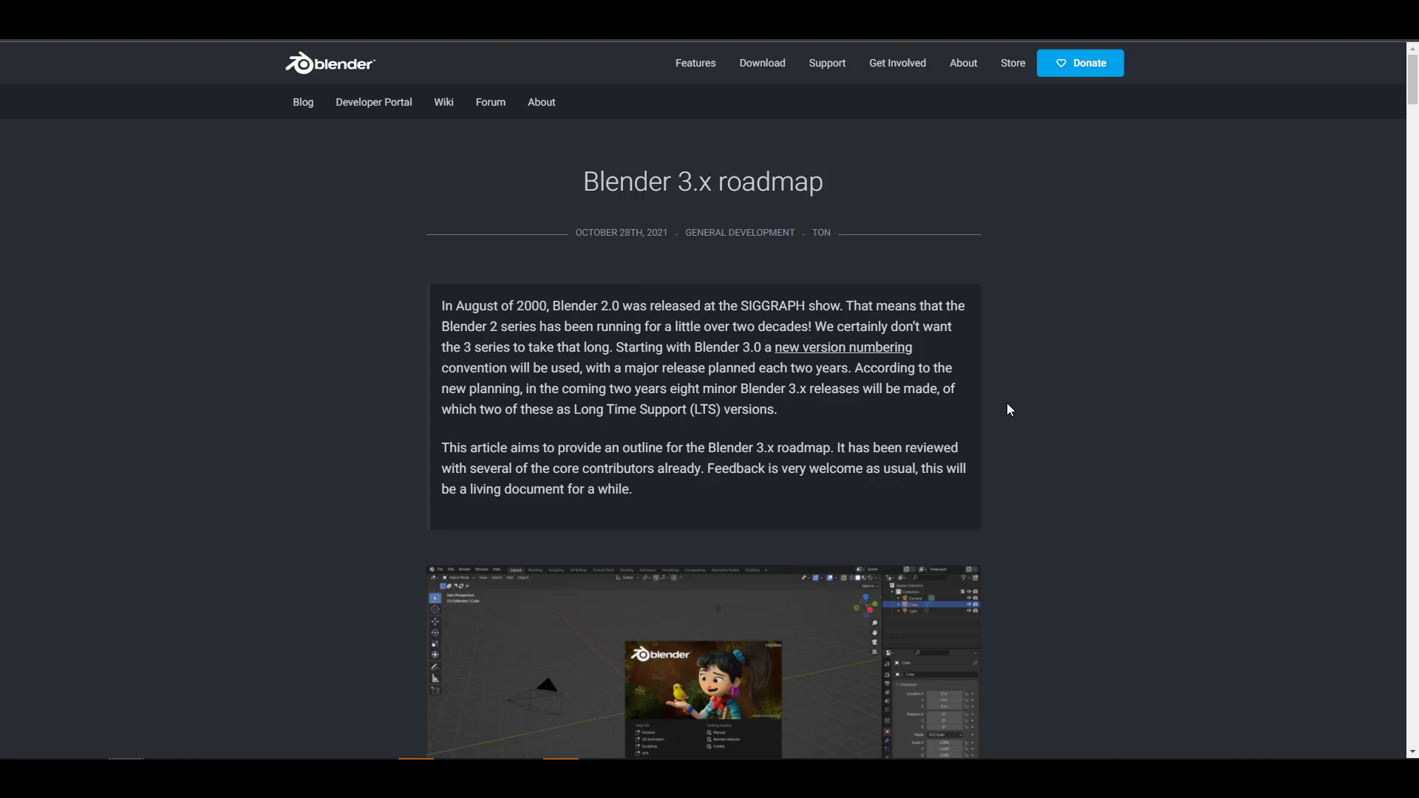
mouse_move(182, 86)
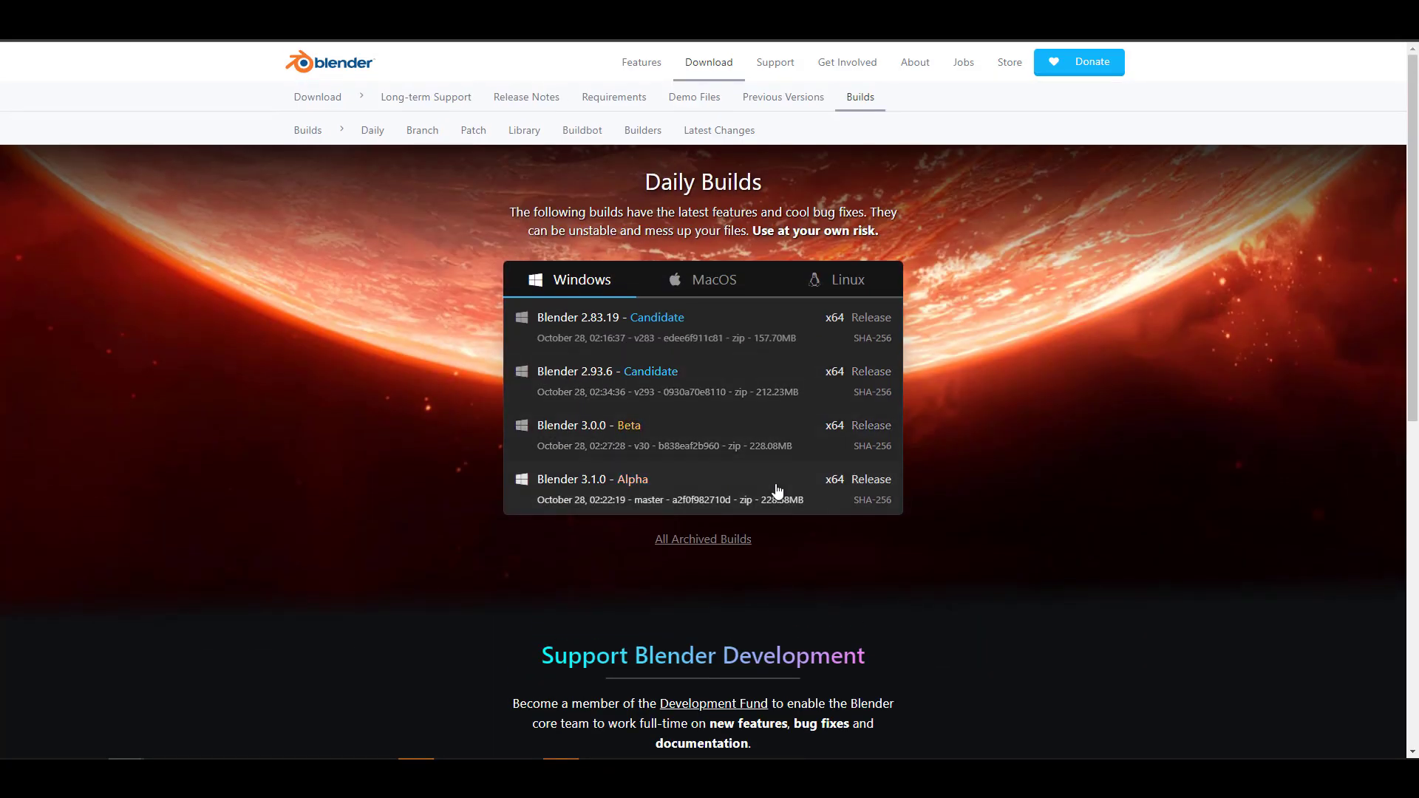
mouse_move(504, 473)
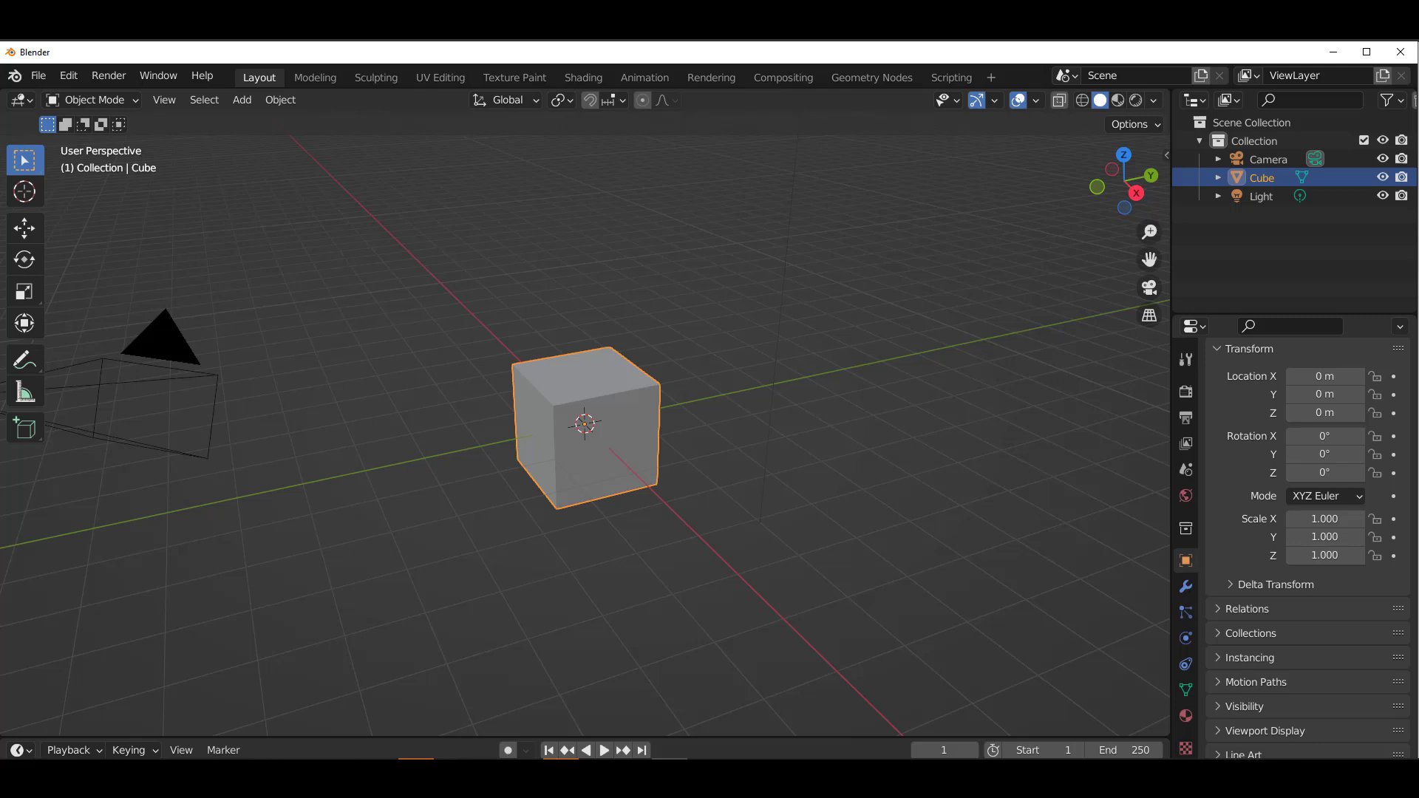
Step: Show the Blender 3.0.0 Beta splash screen from the Blender logo menu
click(13, 76)
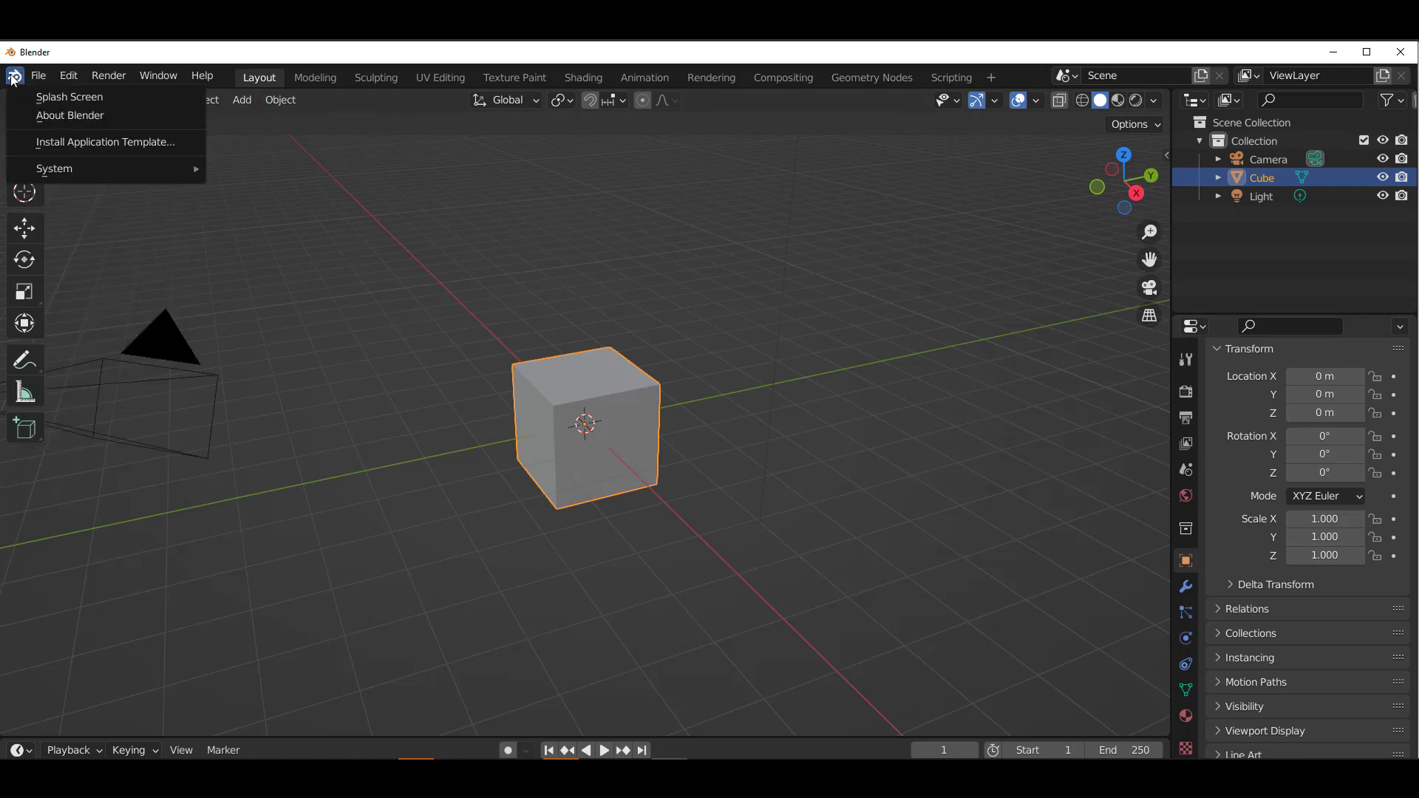
click(68, 97)
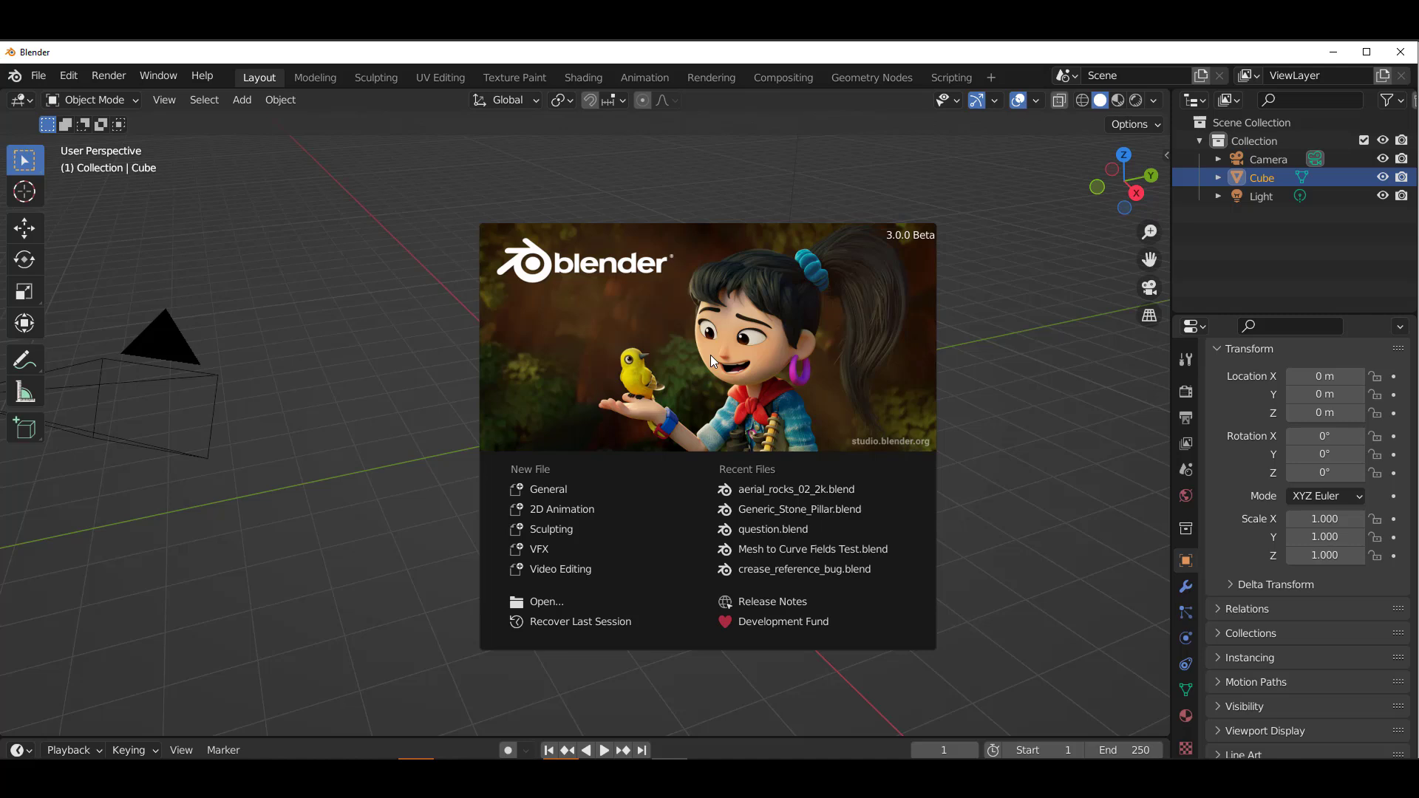
mouse_move(1157, 205)
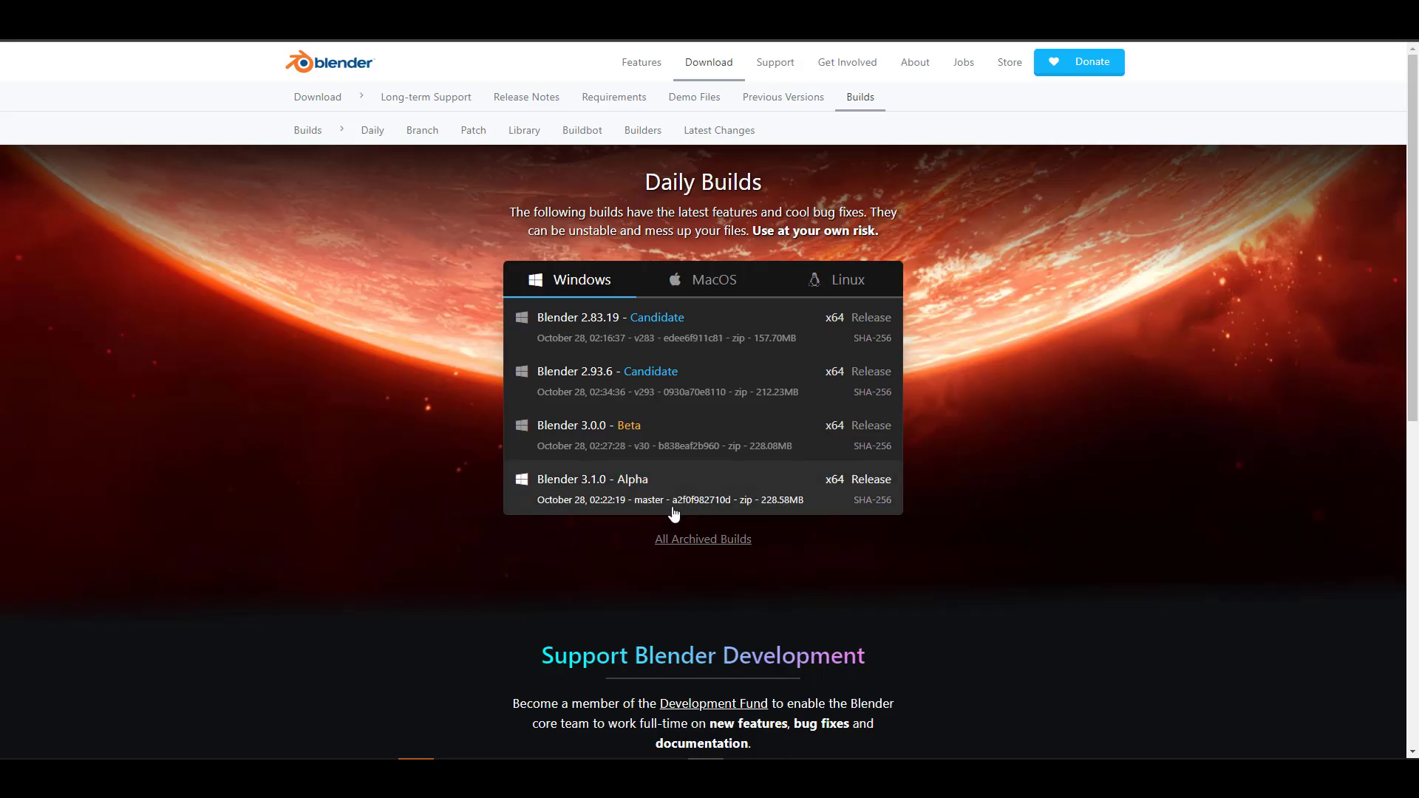
mouse_move(634, 504)
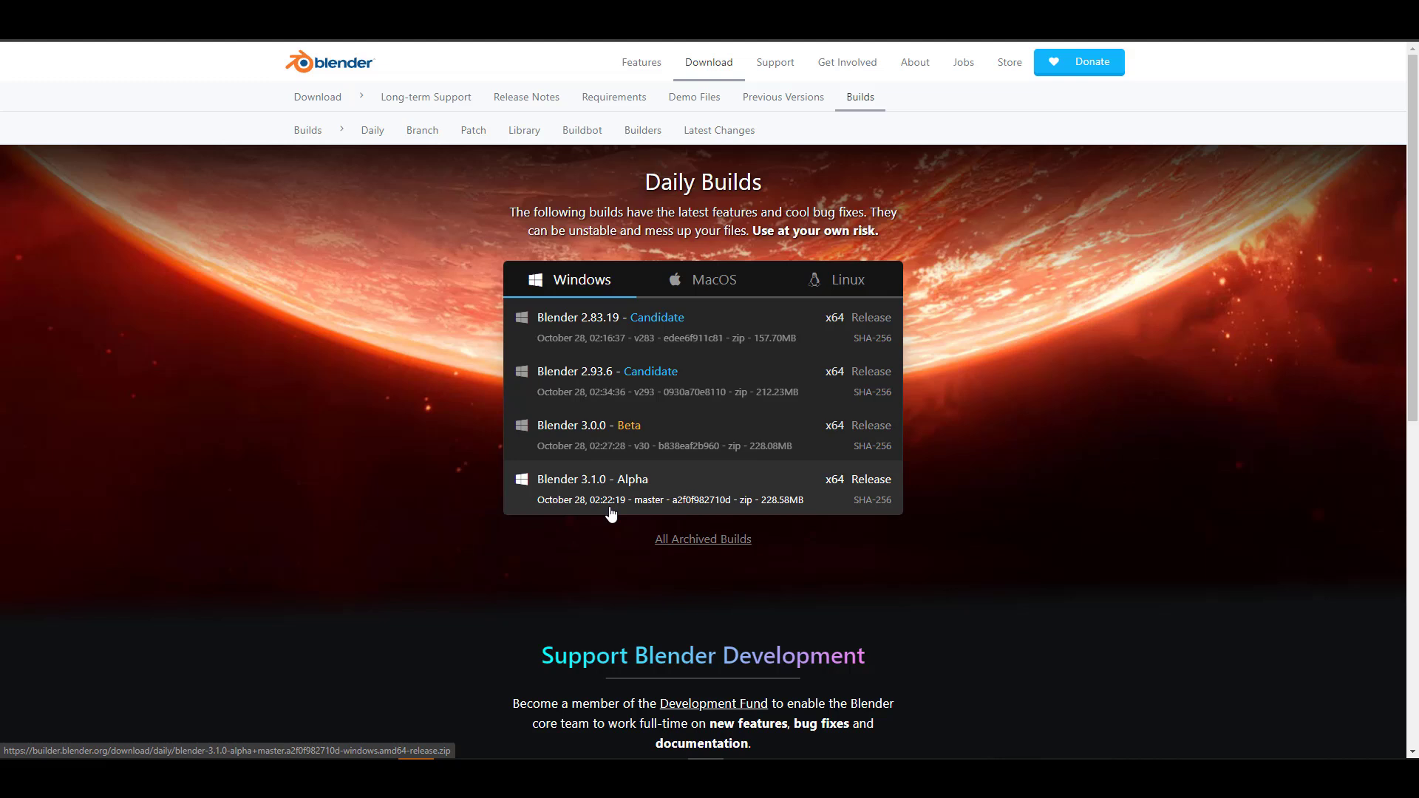
mouse_move(669, 537)
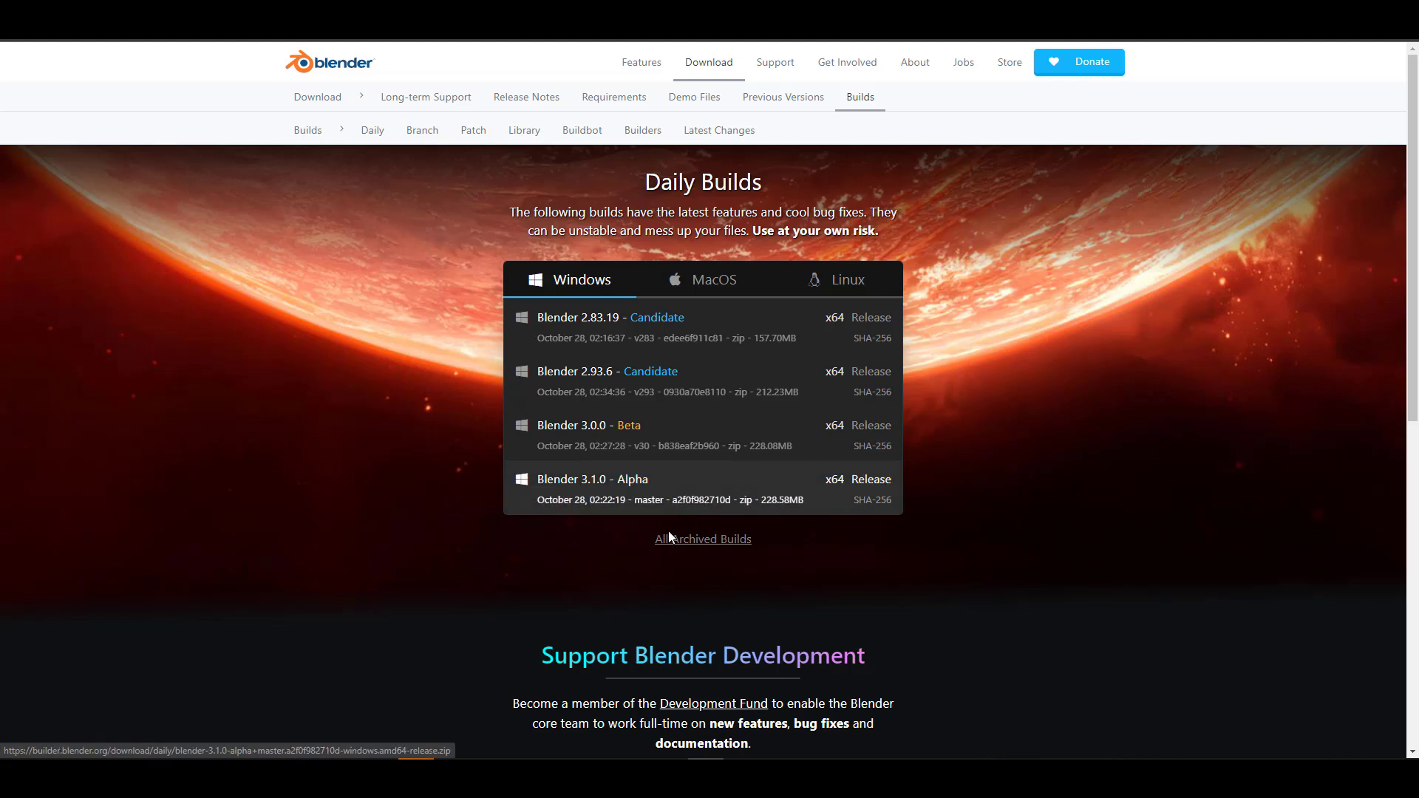
mouse_move(353, 636)
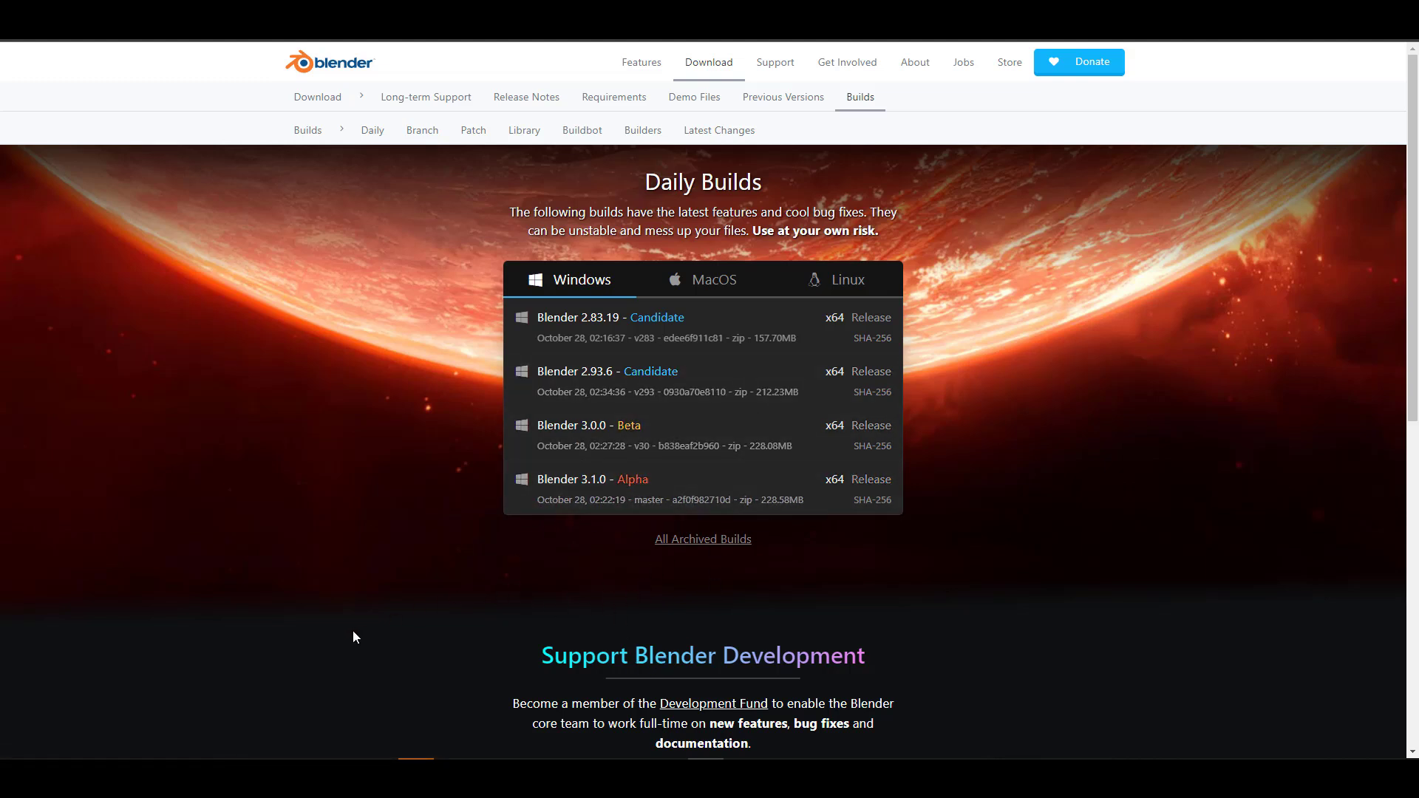
mouse_move(605, 580)
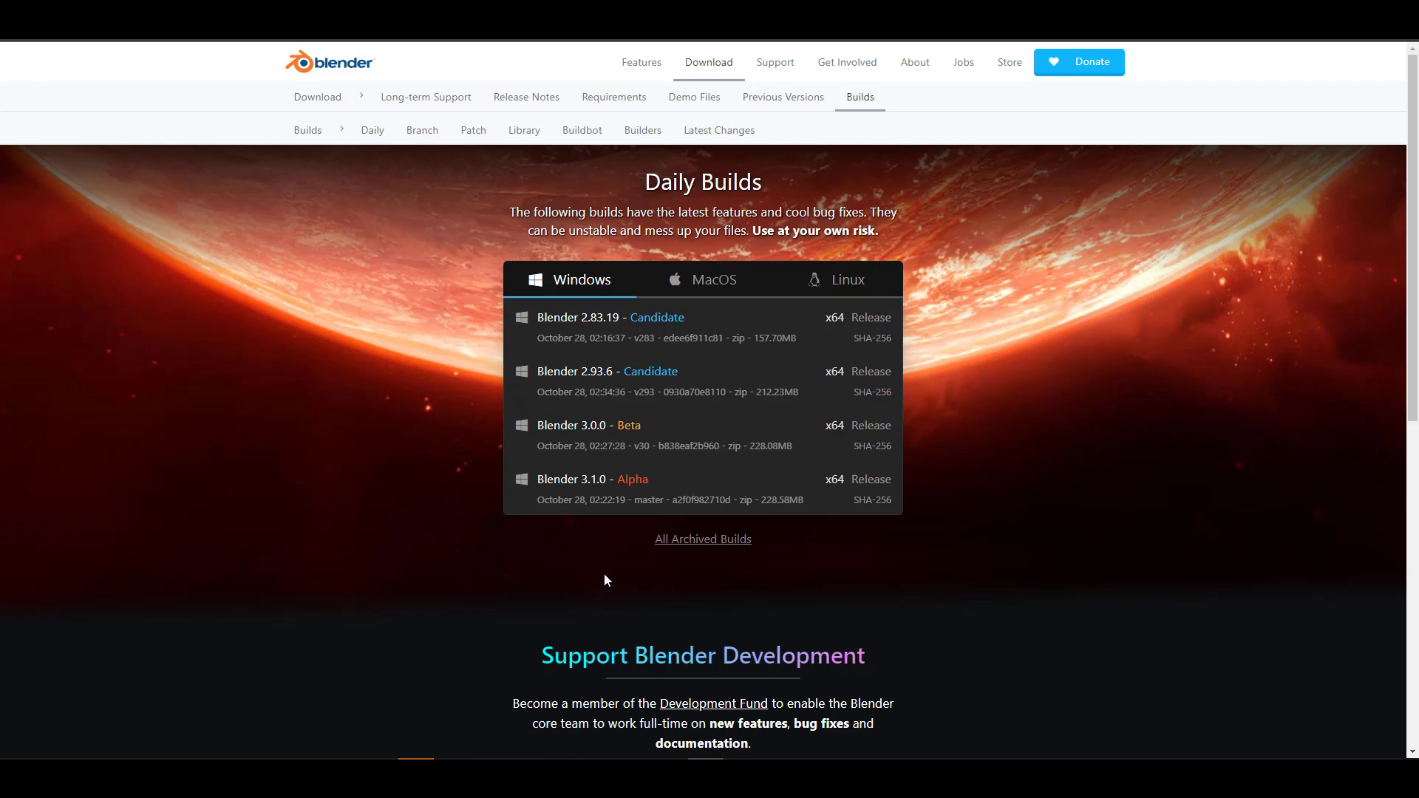
scroll(down, 3)
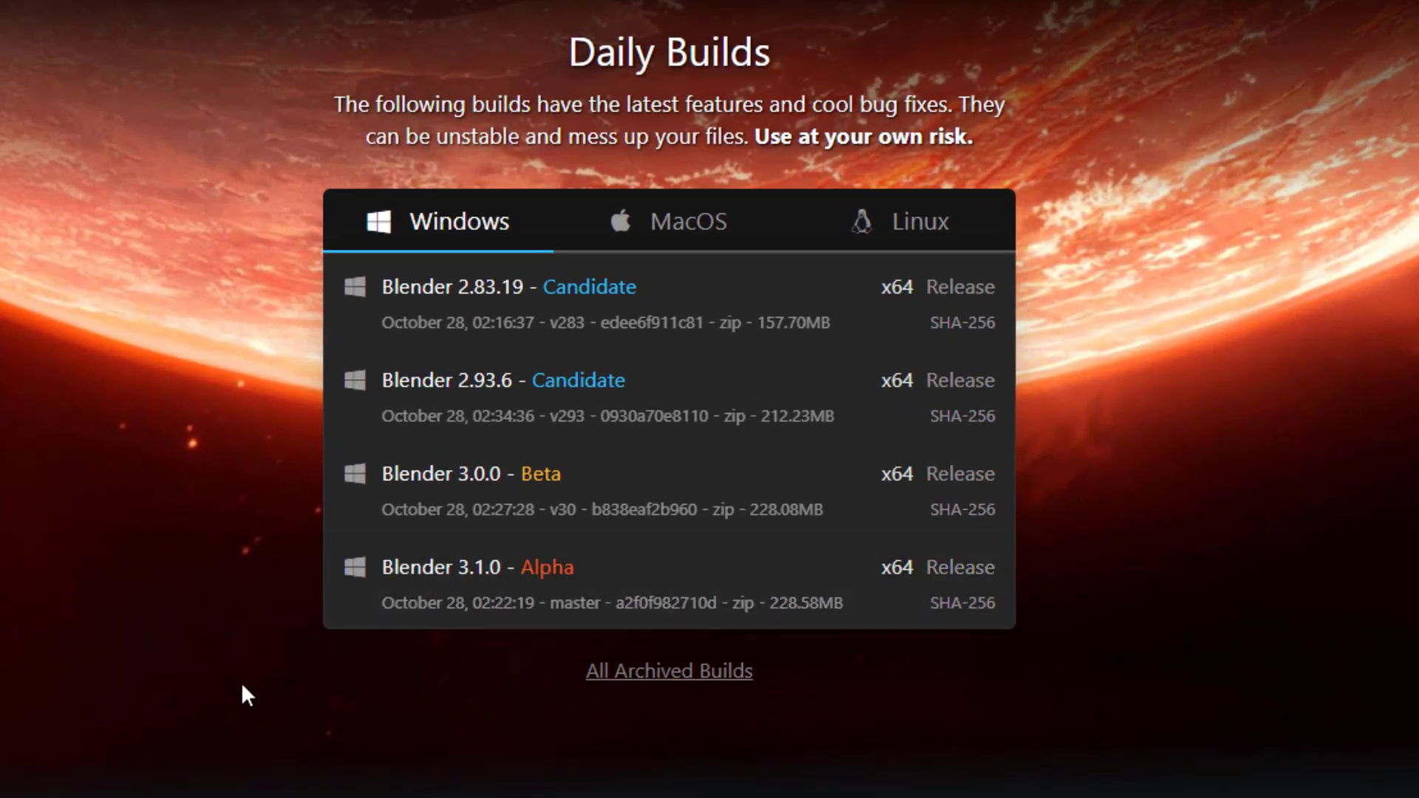
mouse_move(1339, 765)
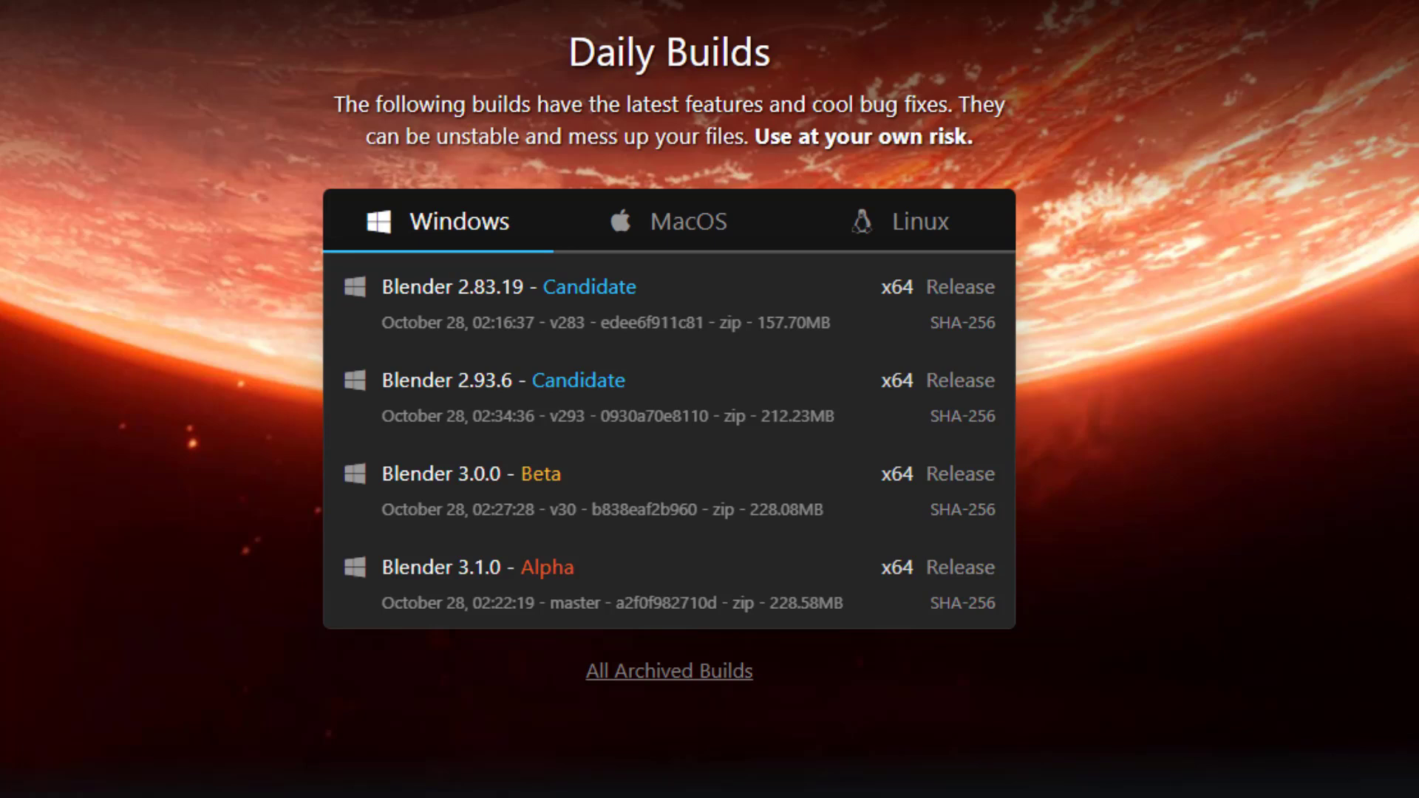
mouse_move(765, 528)
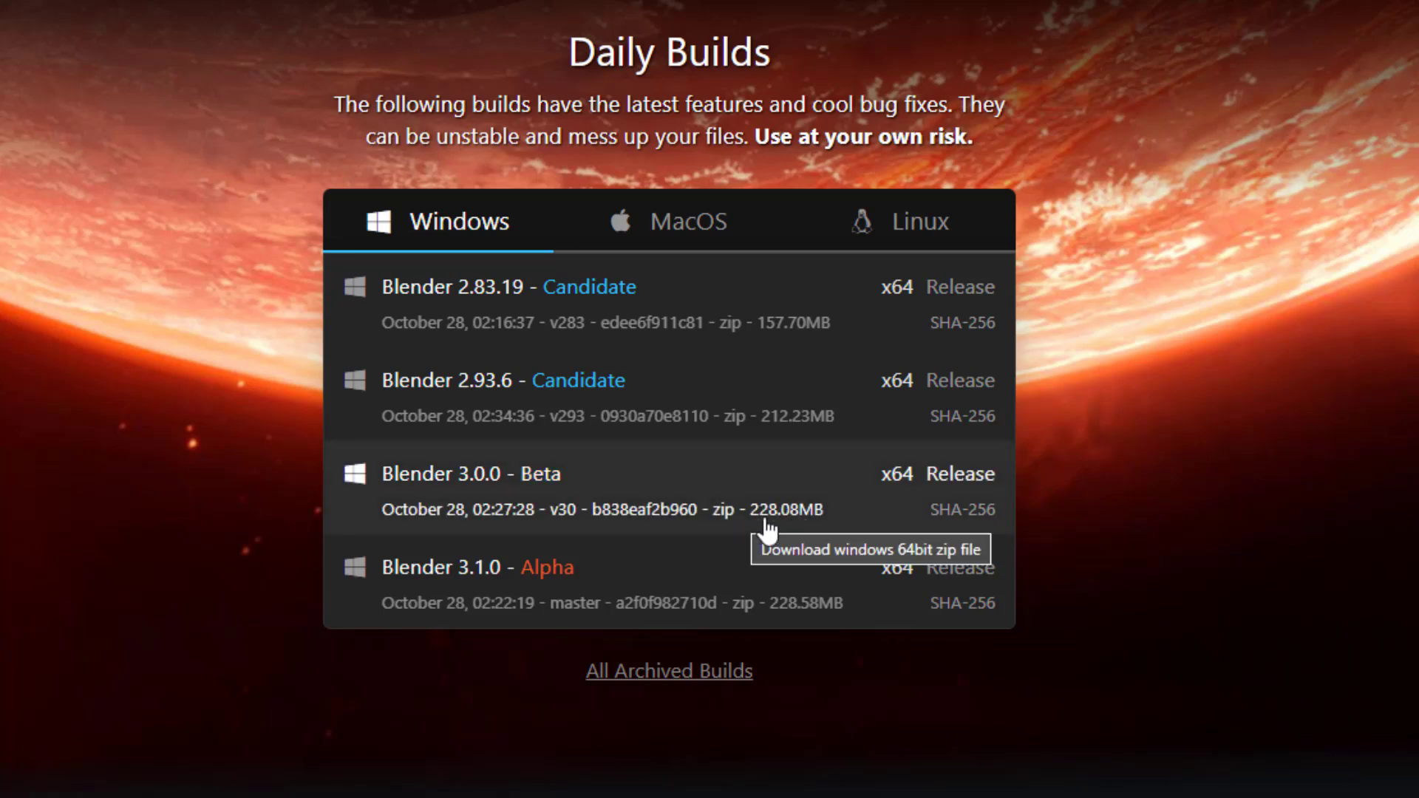
mouse_move(858, 531)
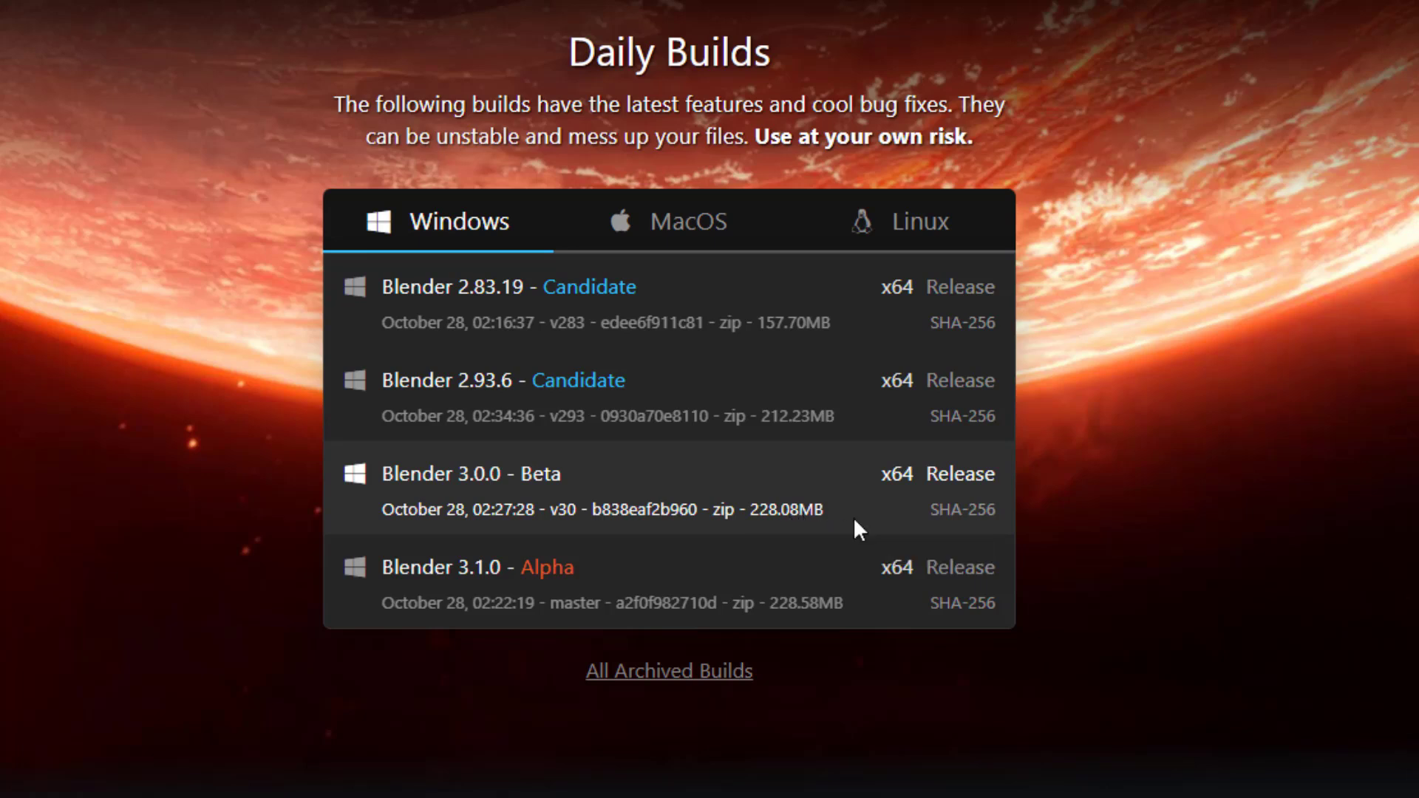
mouse_move(810, 606)
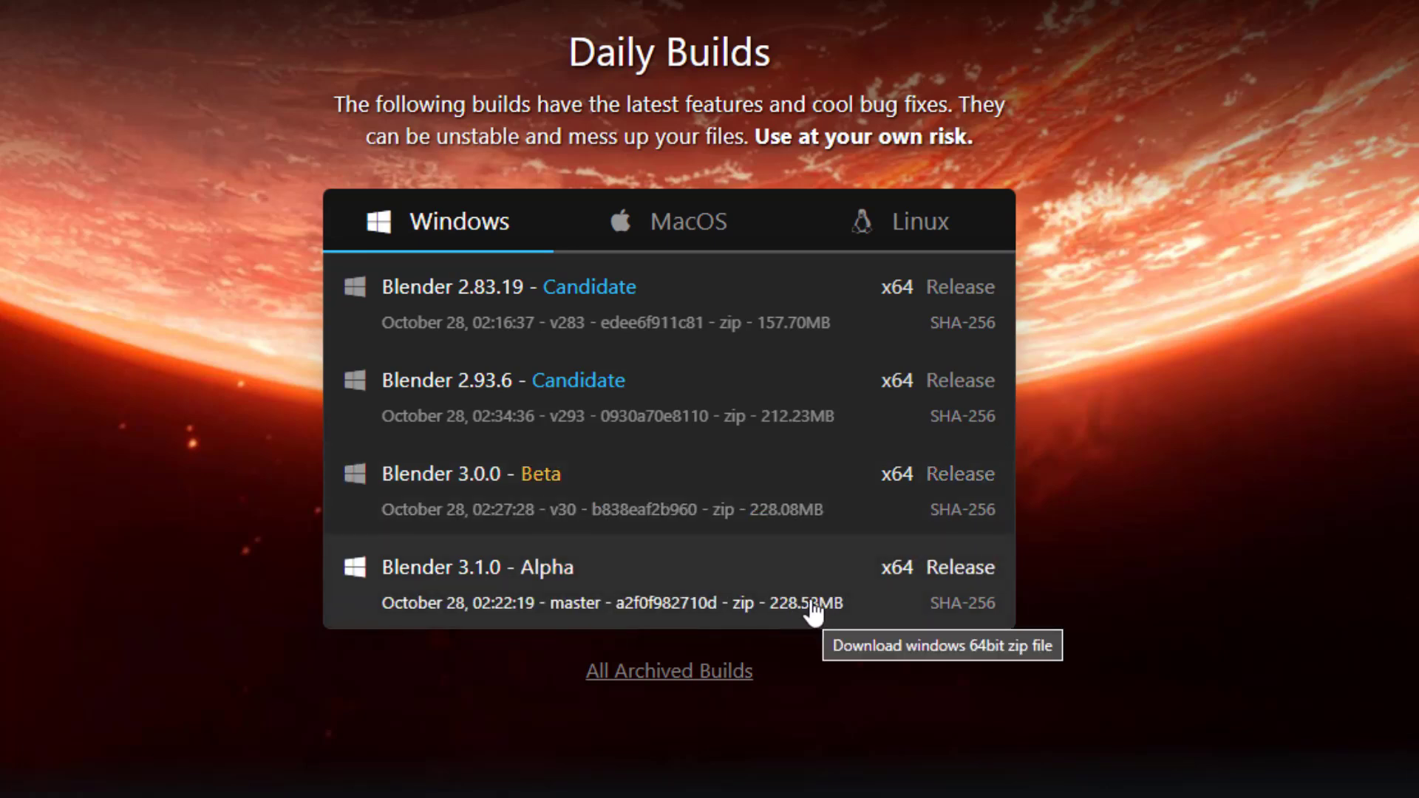
mouse_move(718, 582)
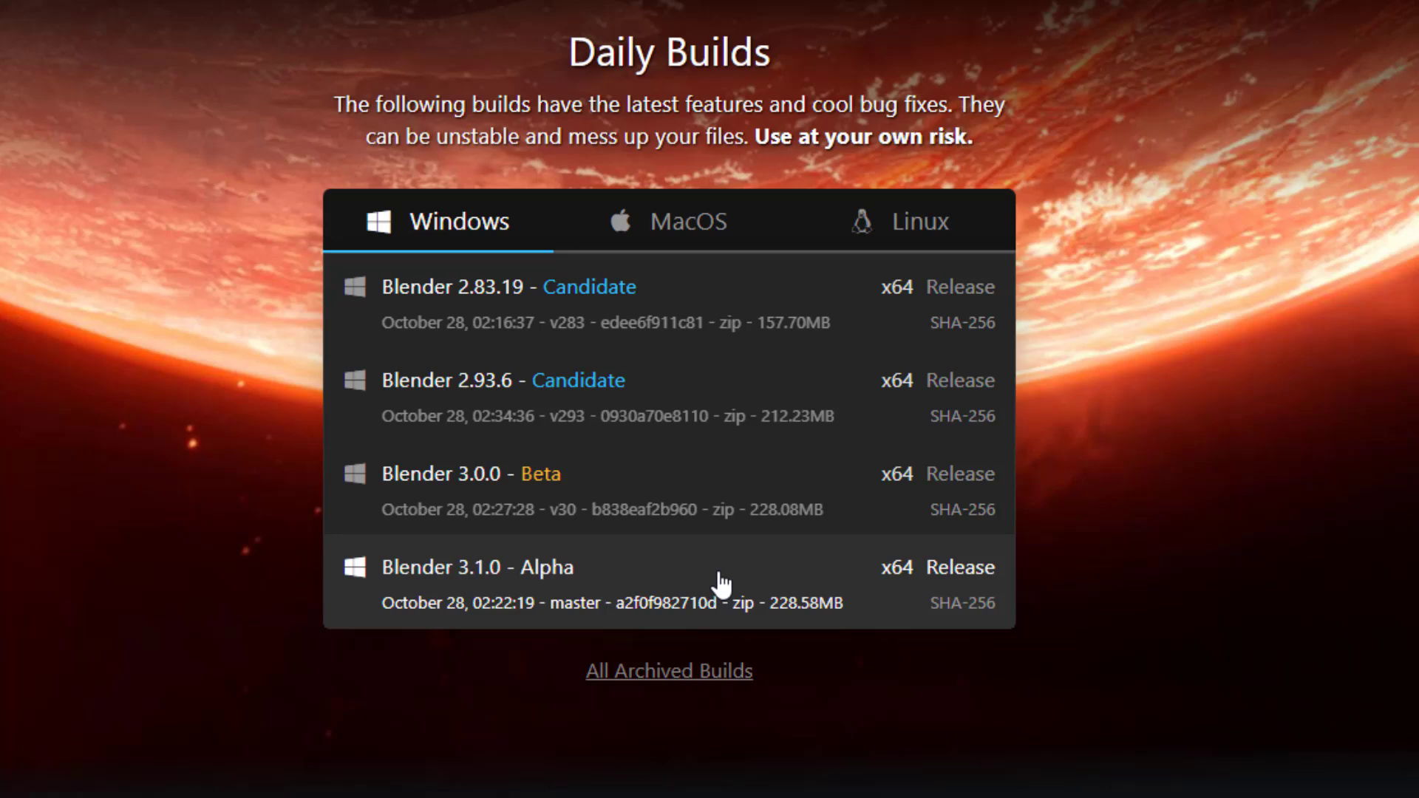
mouse_move(504, 633)
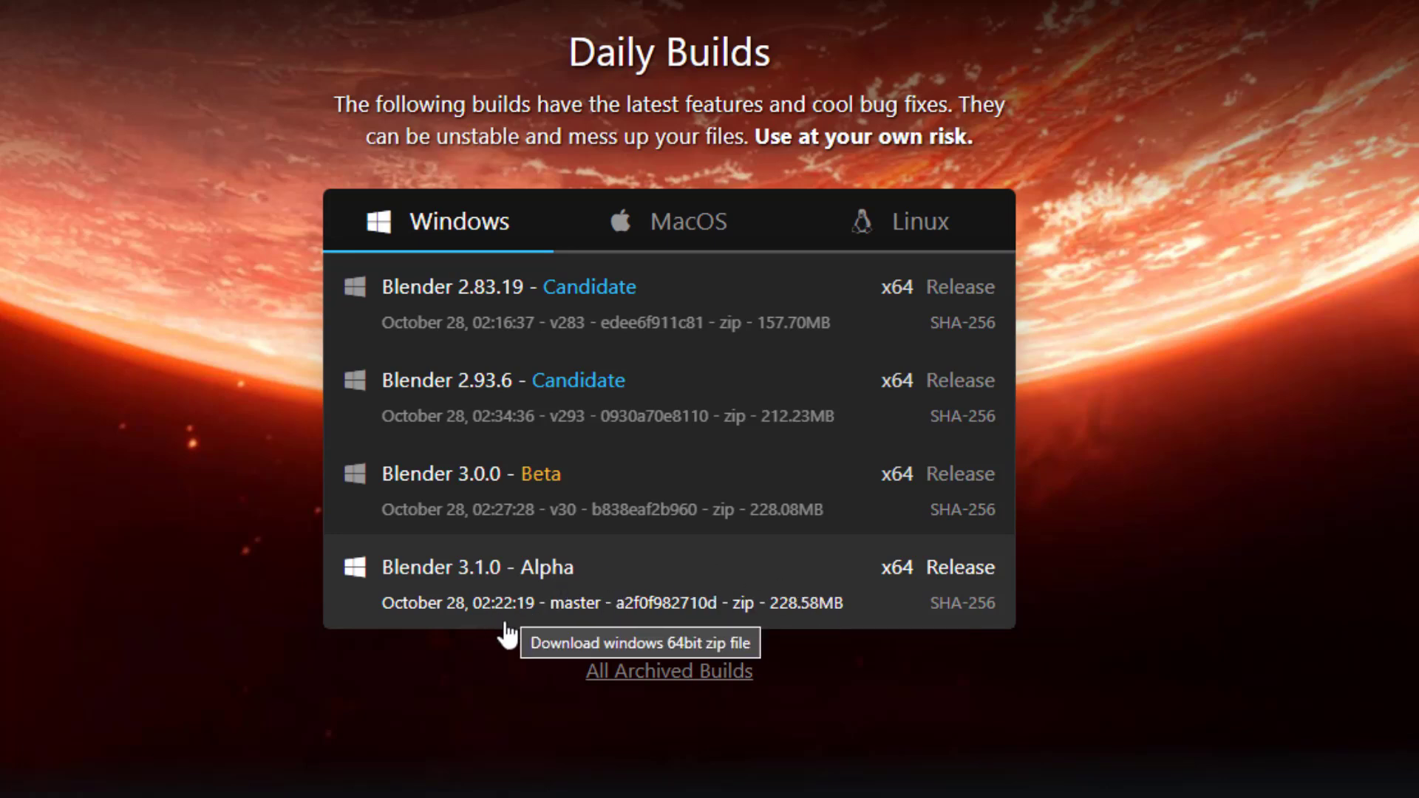
mouse_move(161, 645)
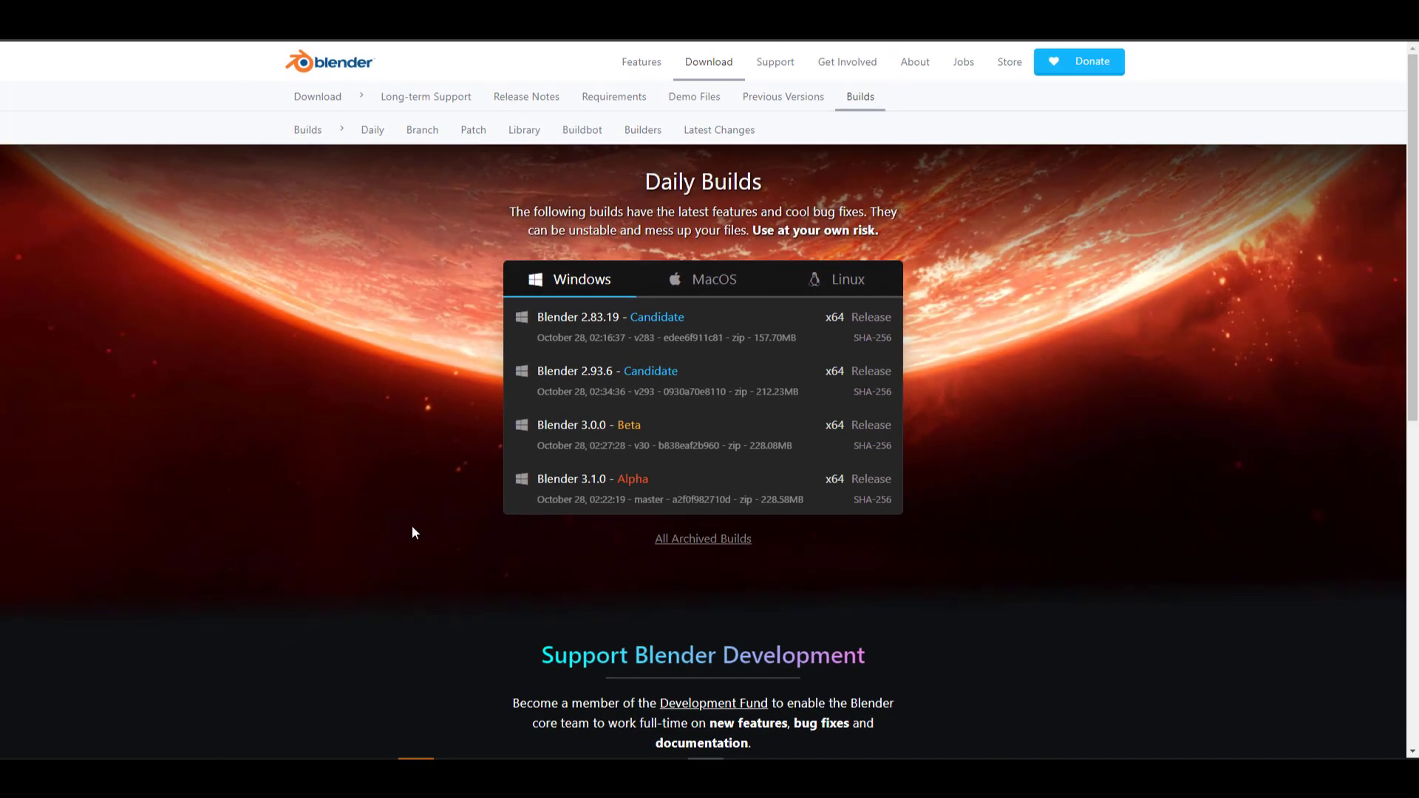
mouse_move(406, 468)
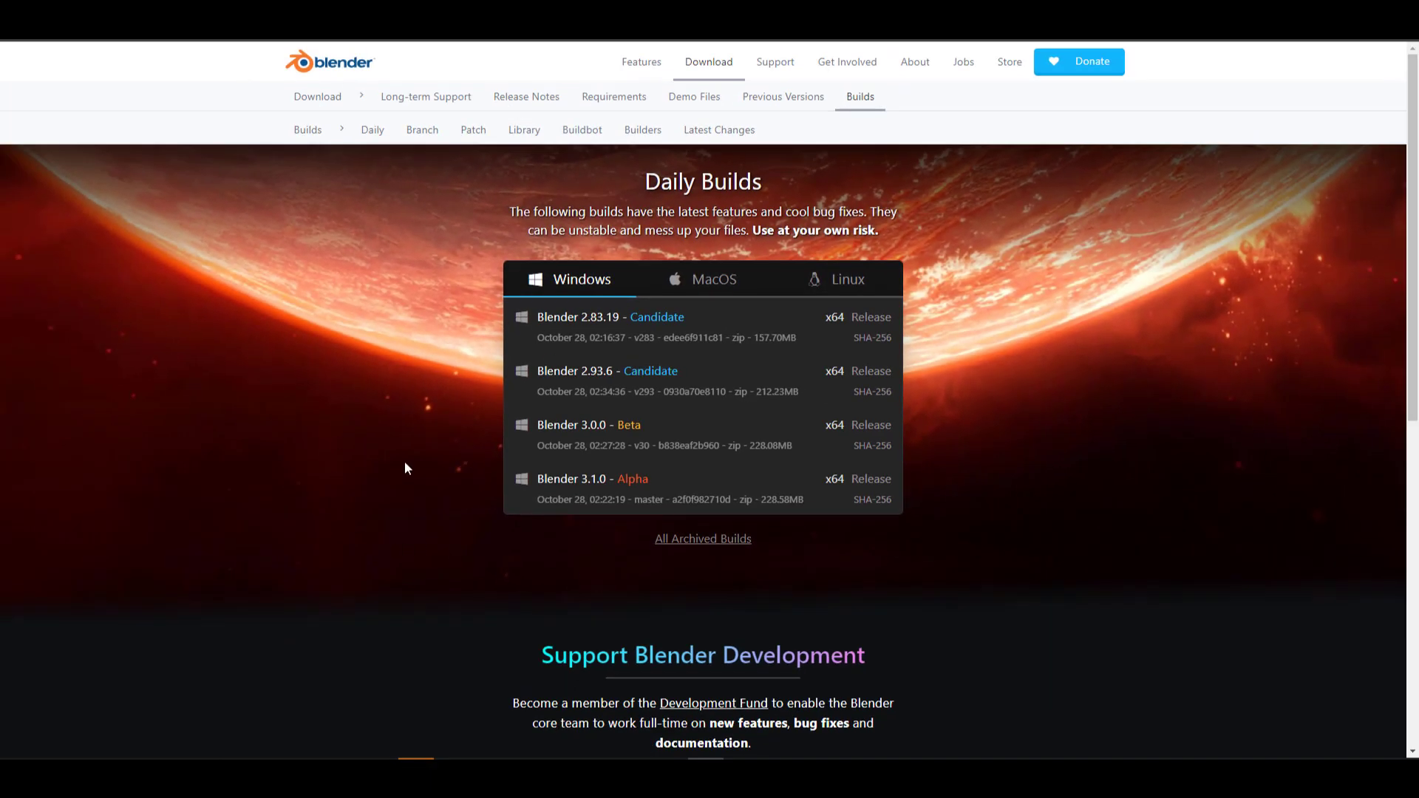
Step: Open the Long-term Support Pilot article and scroll to its LTS release schedule chart
click(426, 96)
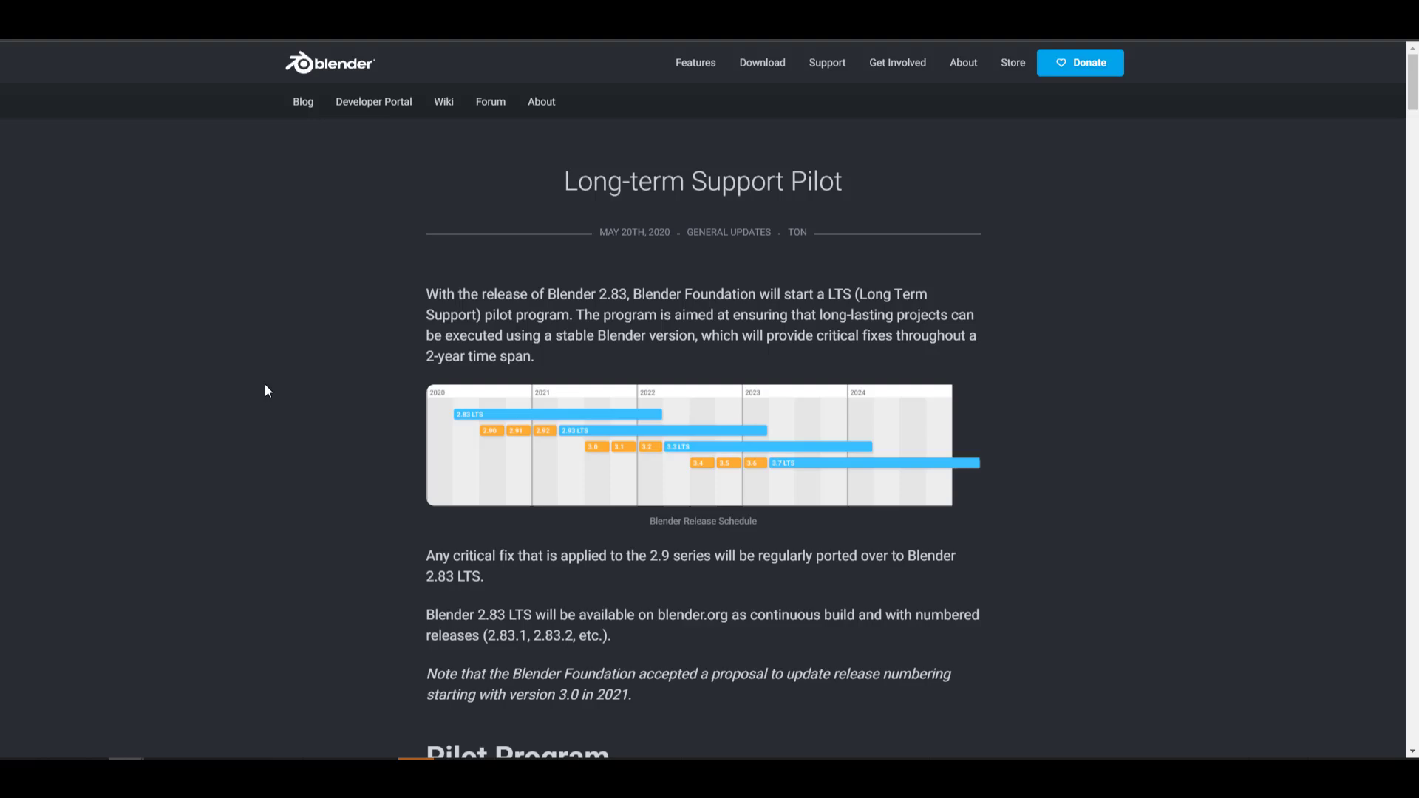
scroll(down, 3)
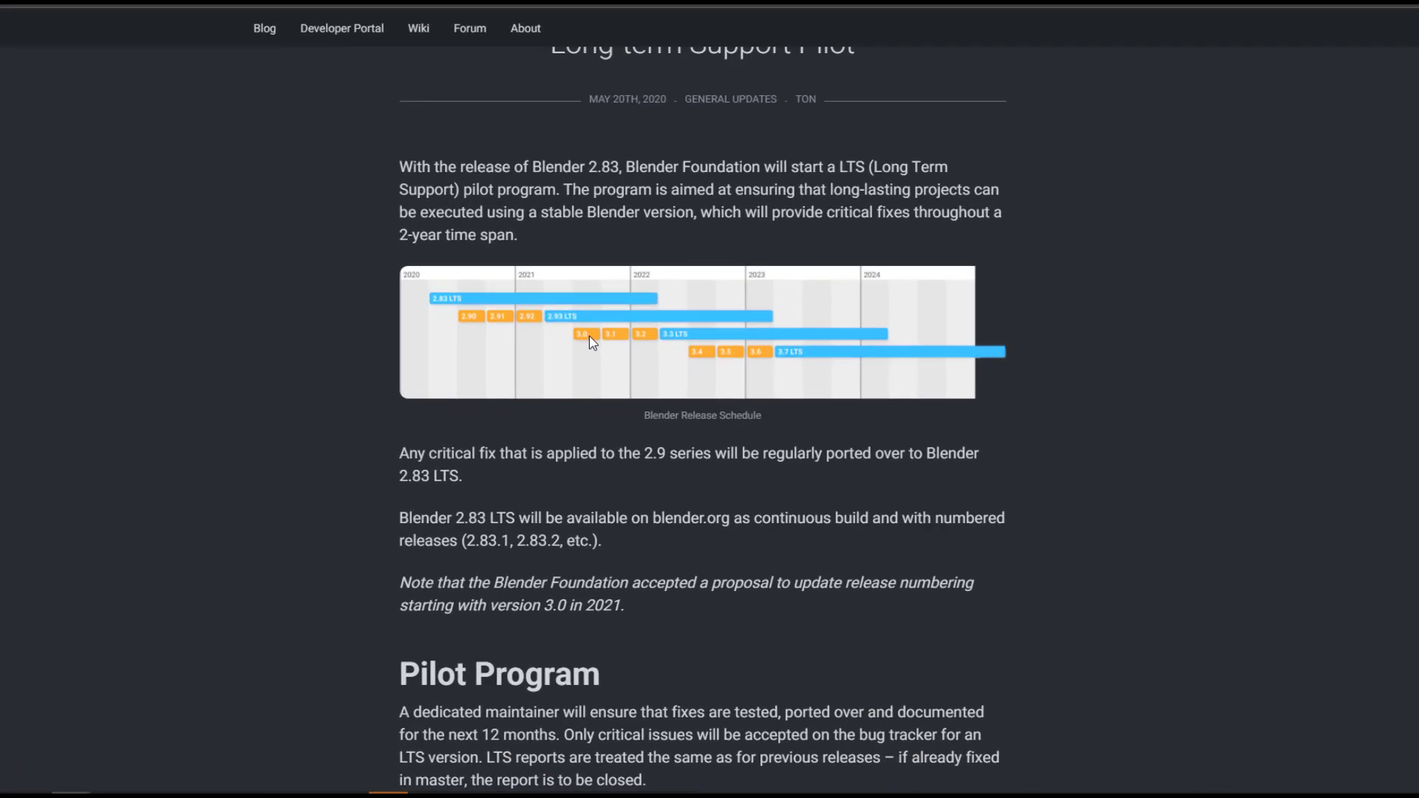
scroll(down, 3)
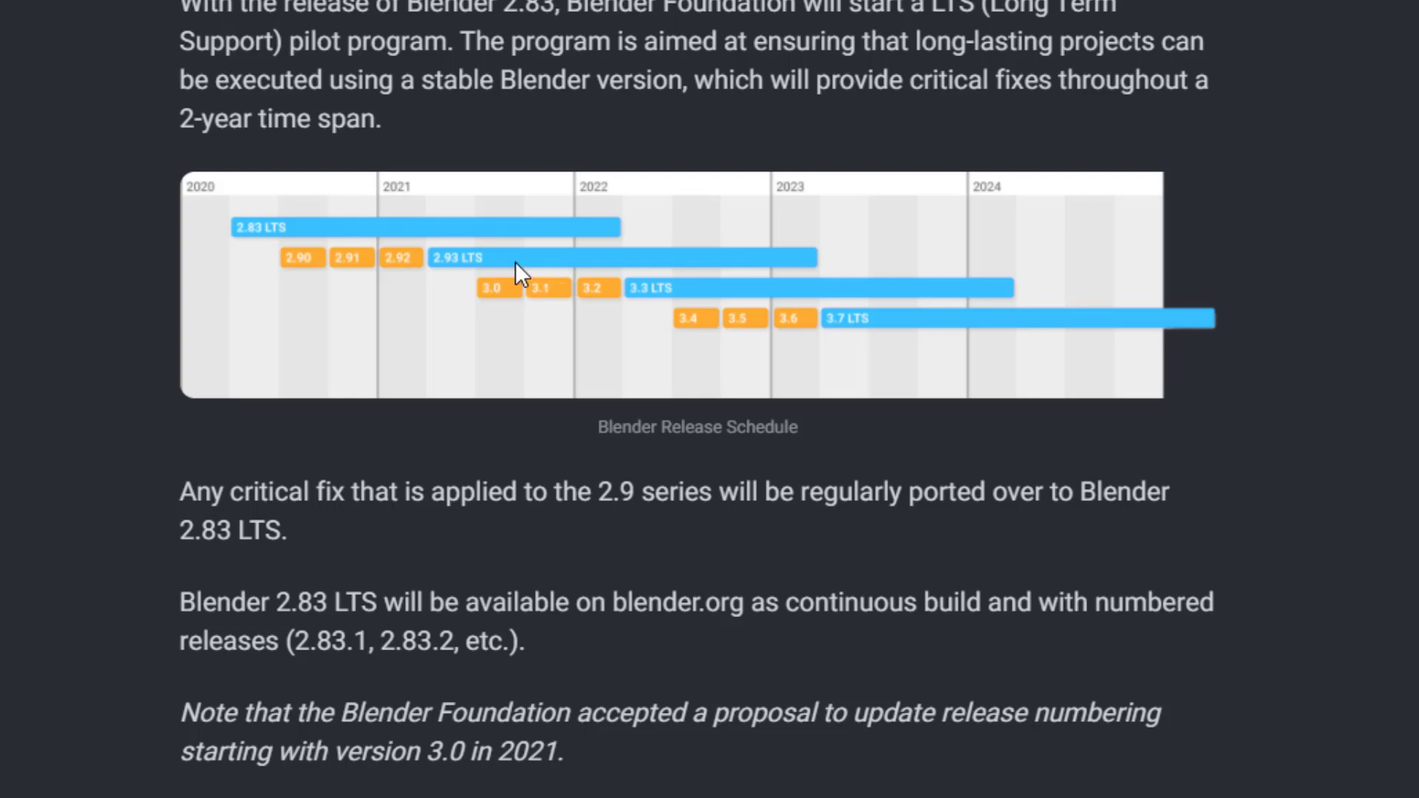
mouse_move(492, 328)
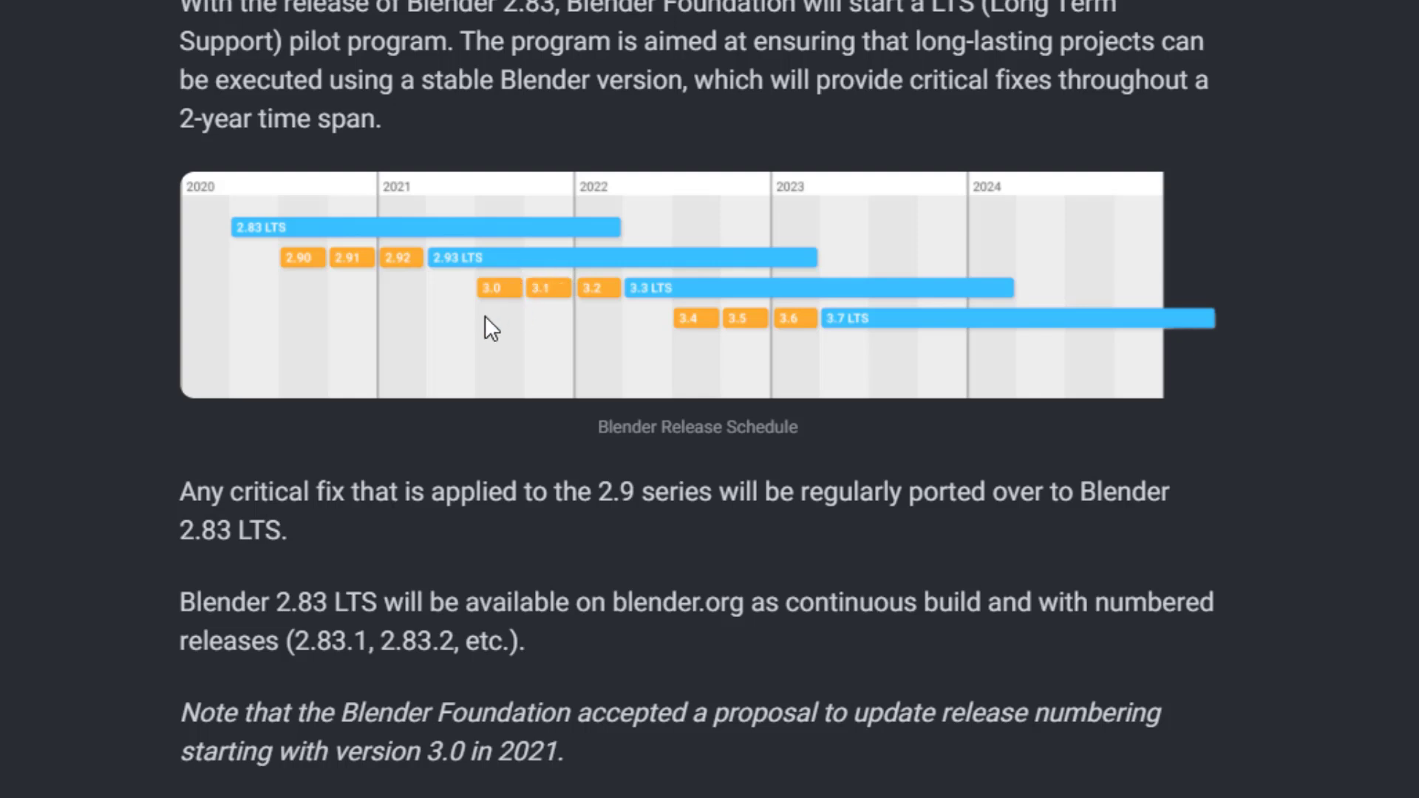
mouse_move(552, 351)
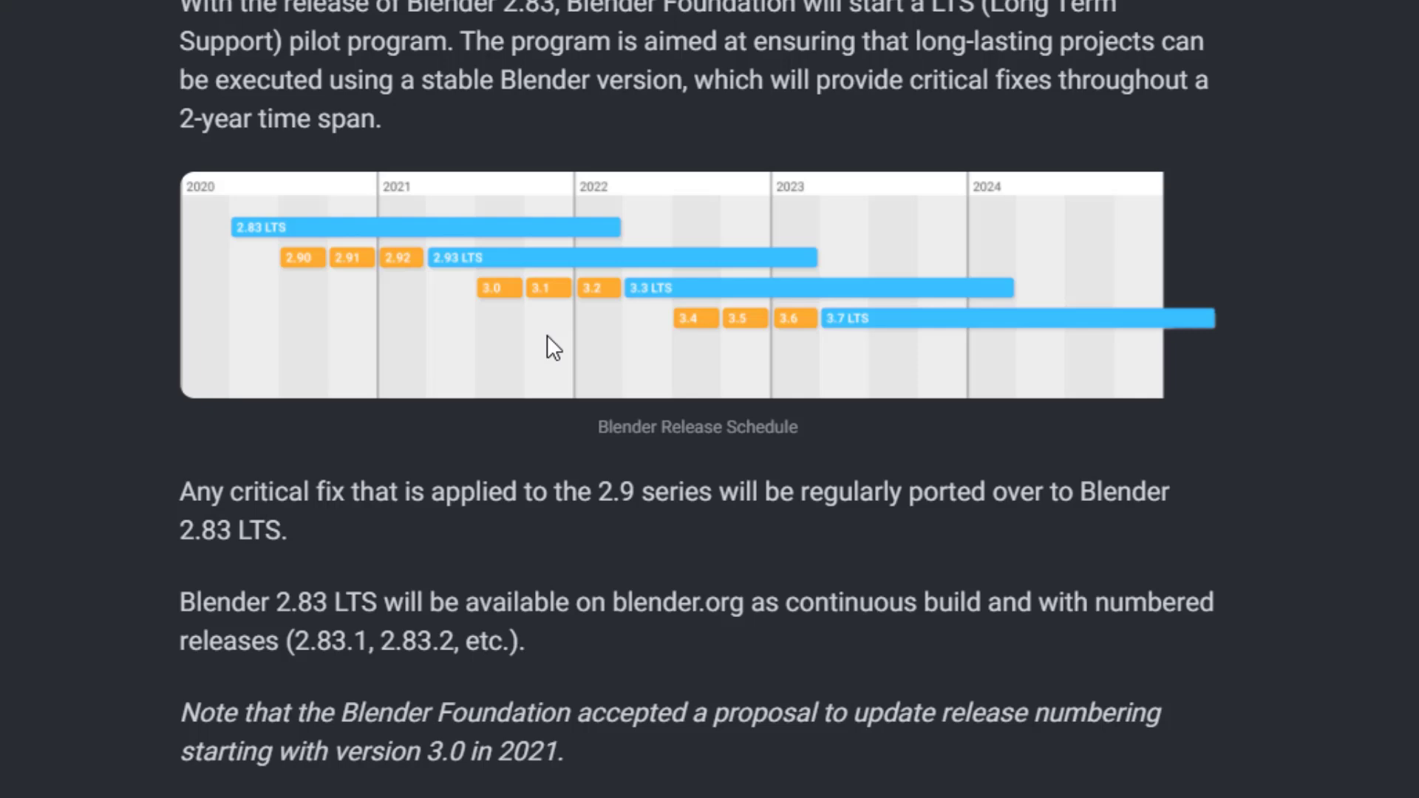
mouse_move(631, 265)
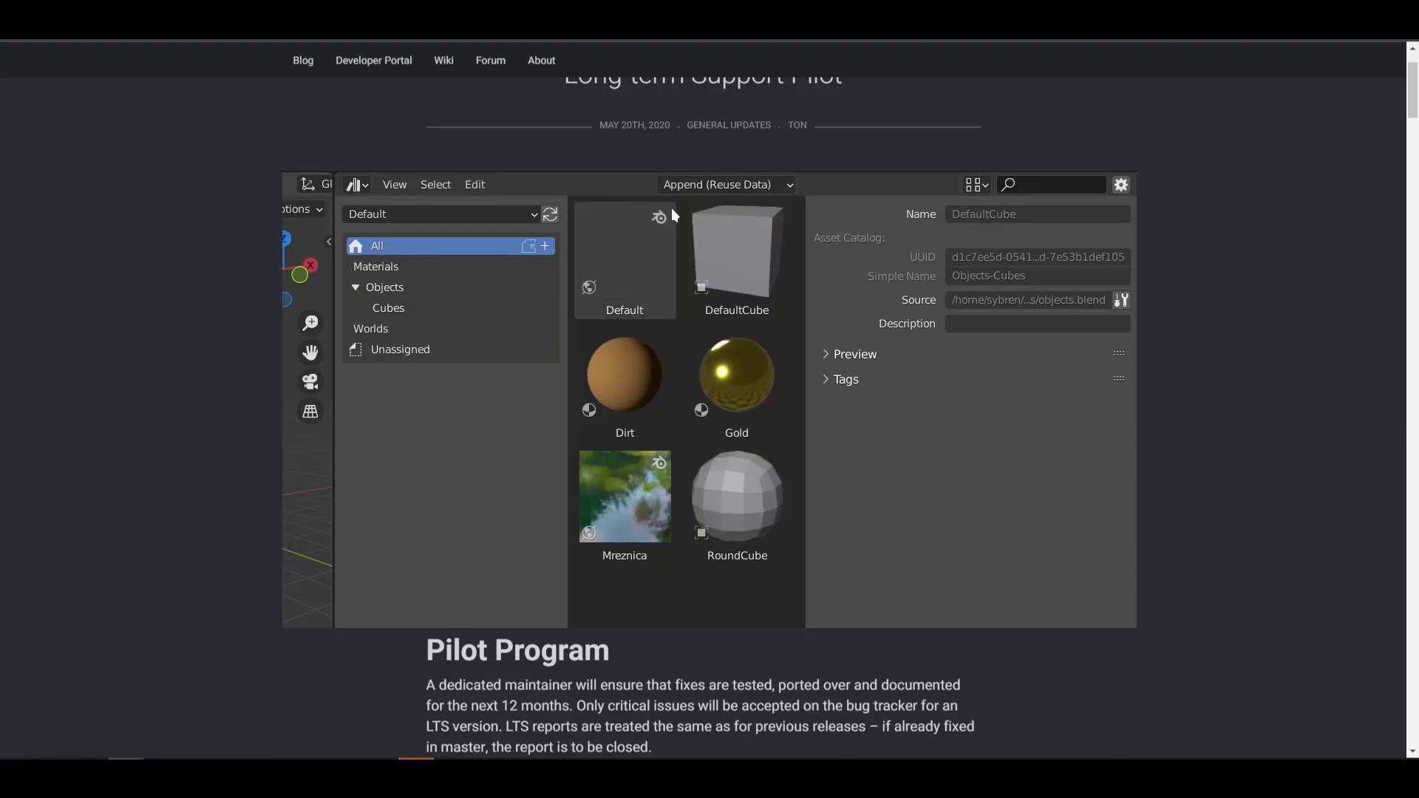
mouse_move(649, 354)
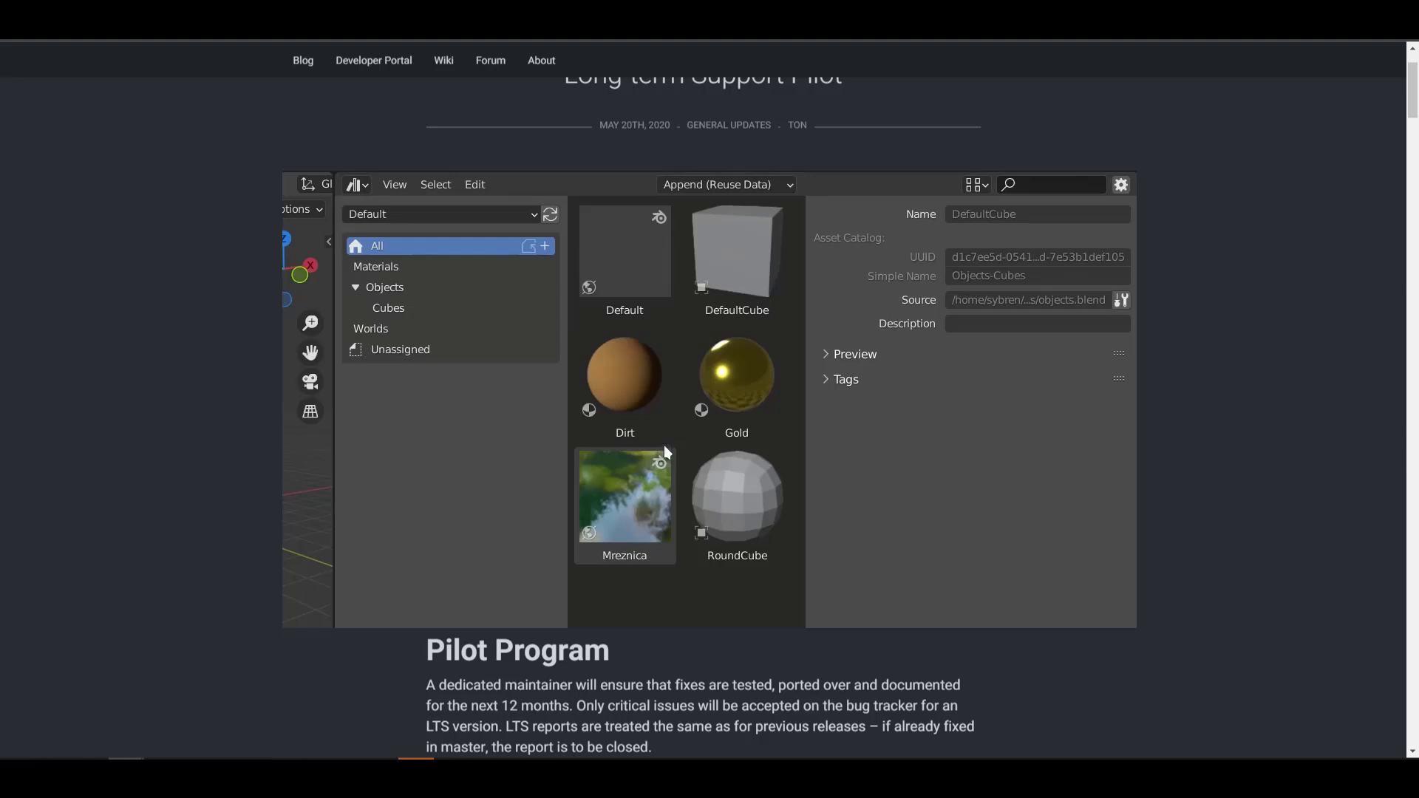
Step: Inspect the Default world and DefaultCube asset details in the Asset Browser clip
click(624, 253)
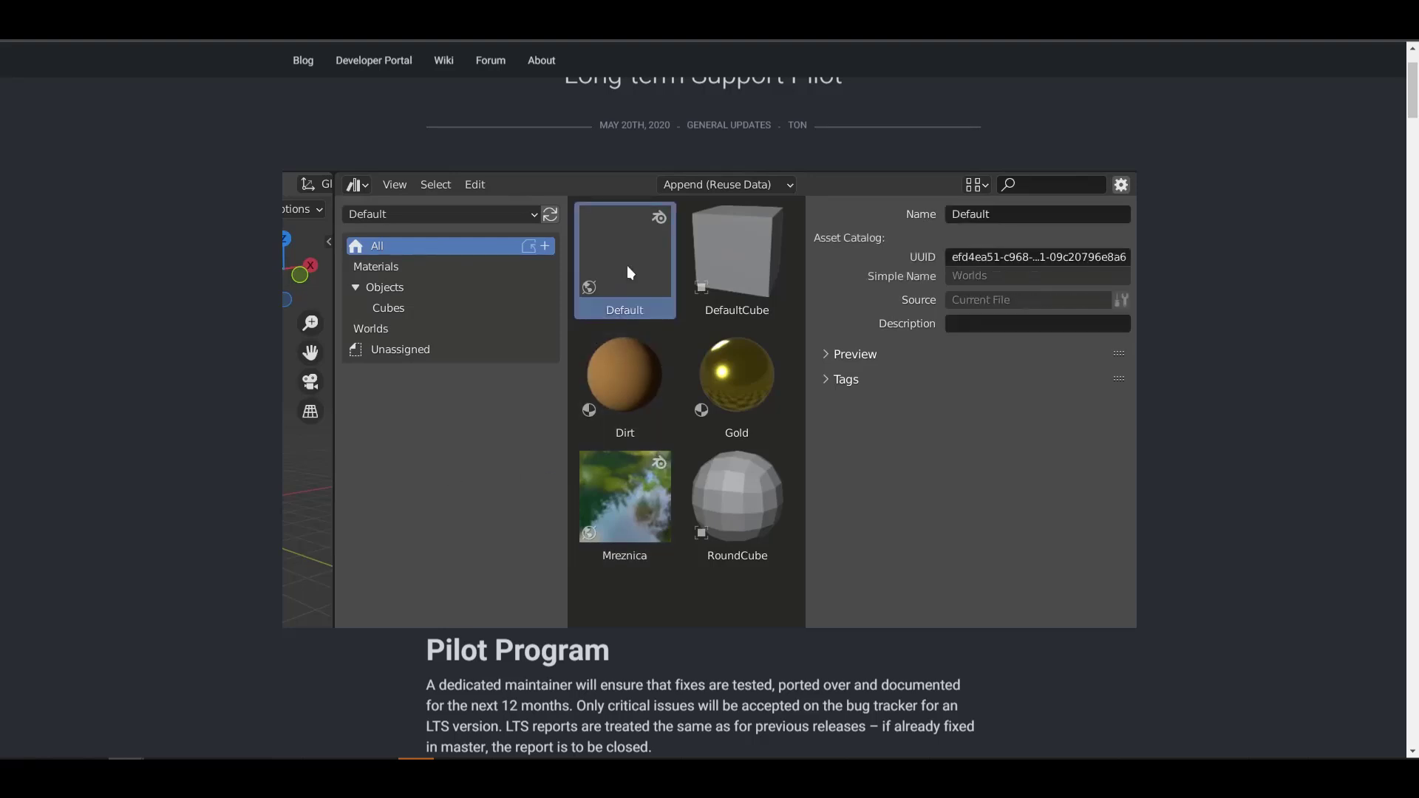
mouse_move(750, 242)
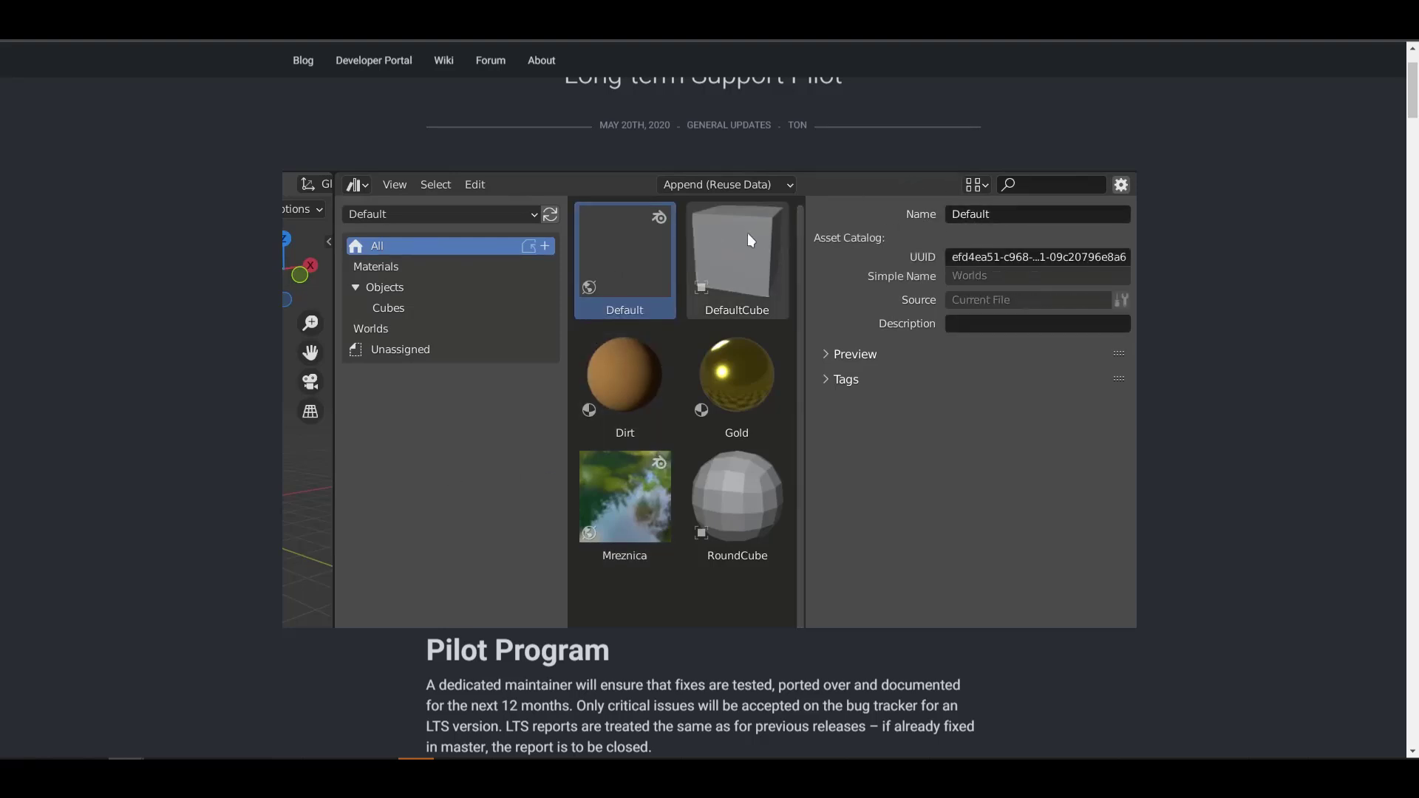
click(736, 260)
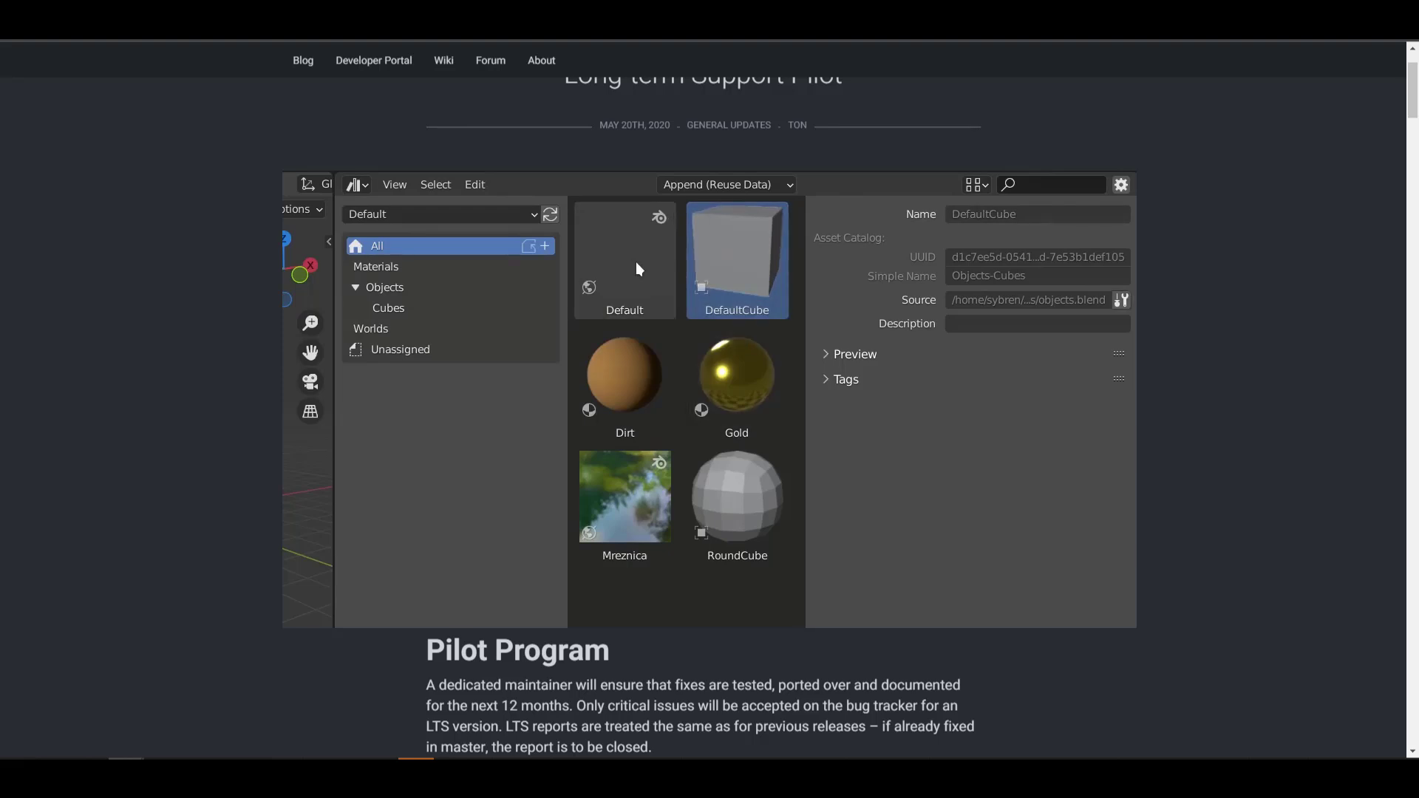
click(624, 258)
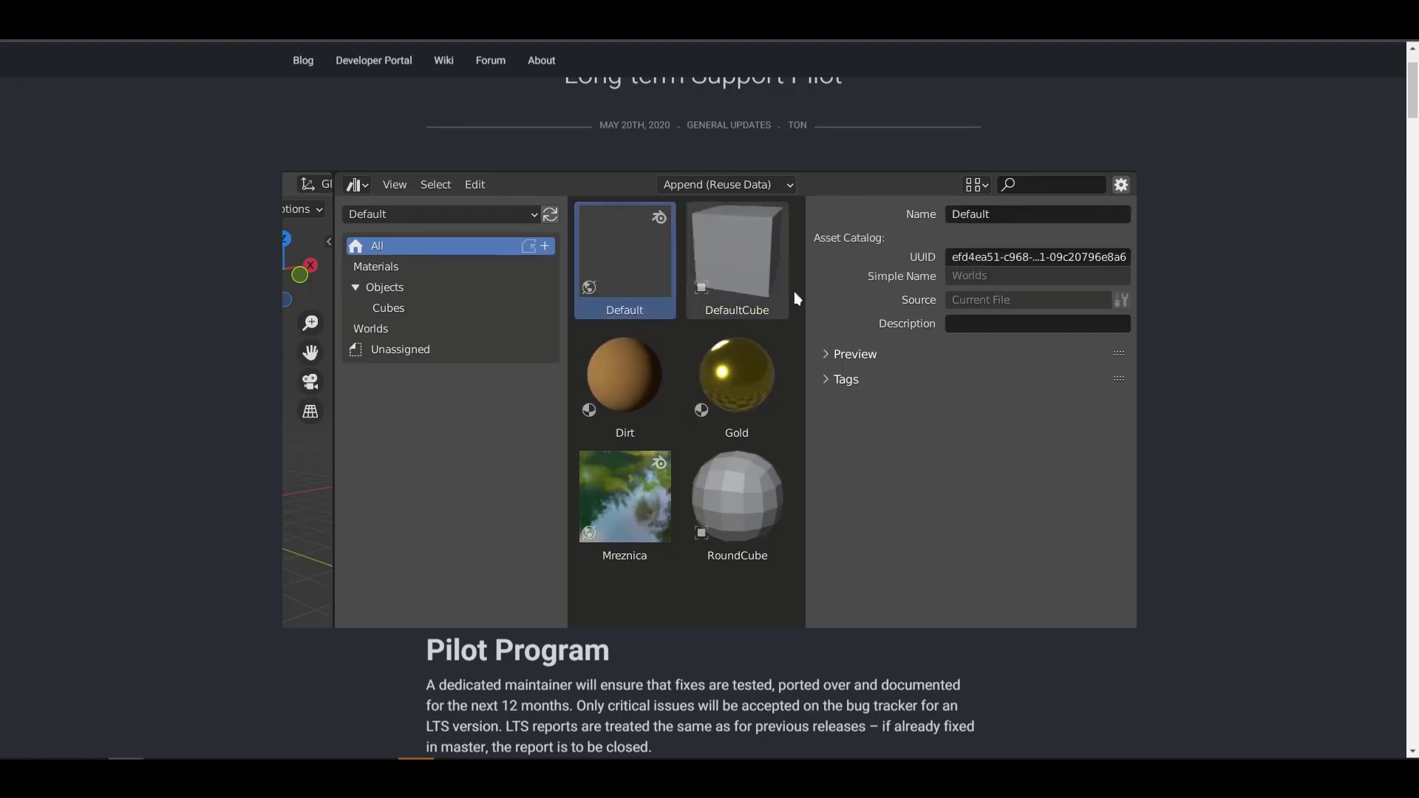
scroll(up, 3)
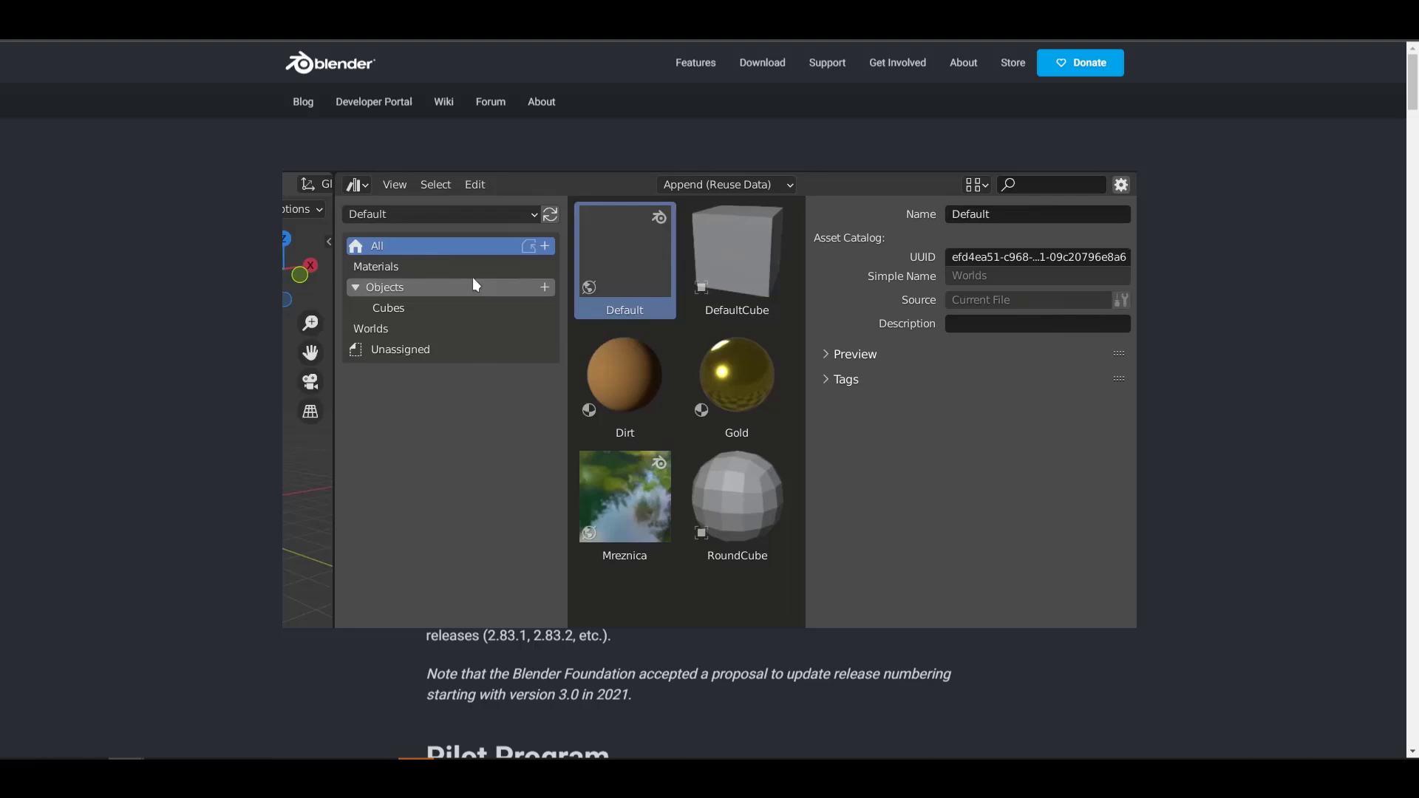
click(375, 266)
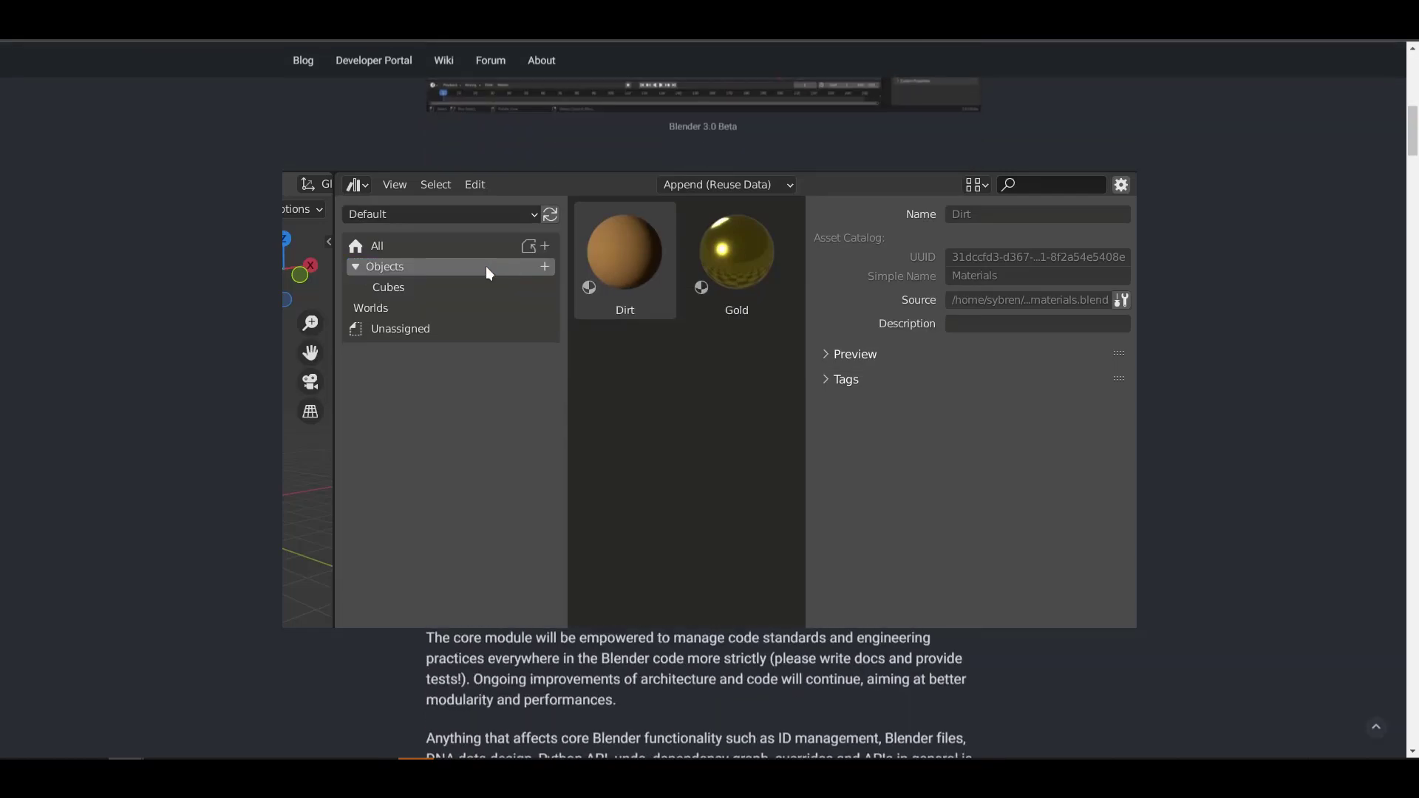
Step: Browse the asset catalogs: All, Unassigned, Gold material, Materials, then Objects
click(378, 245)
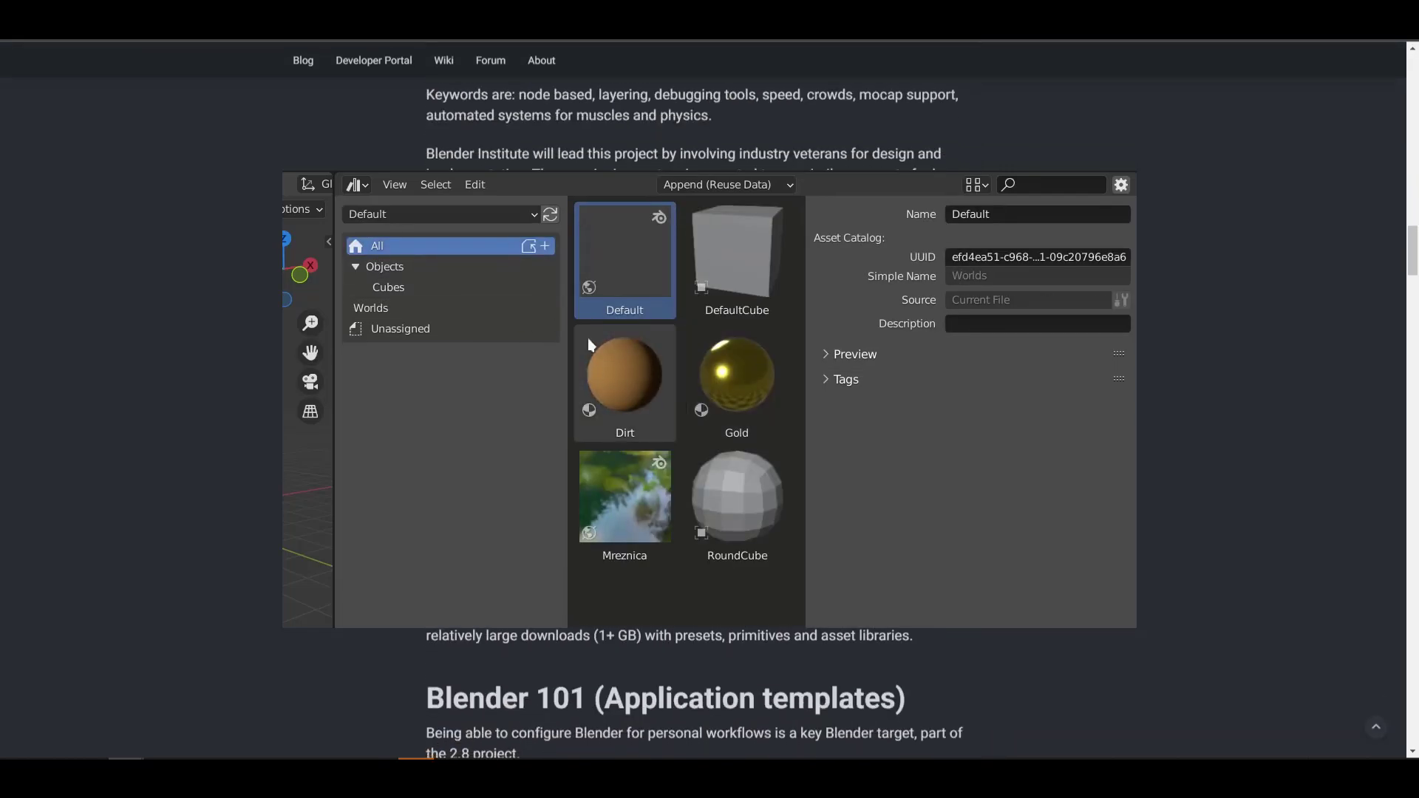
click(400, 329)
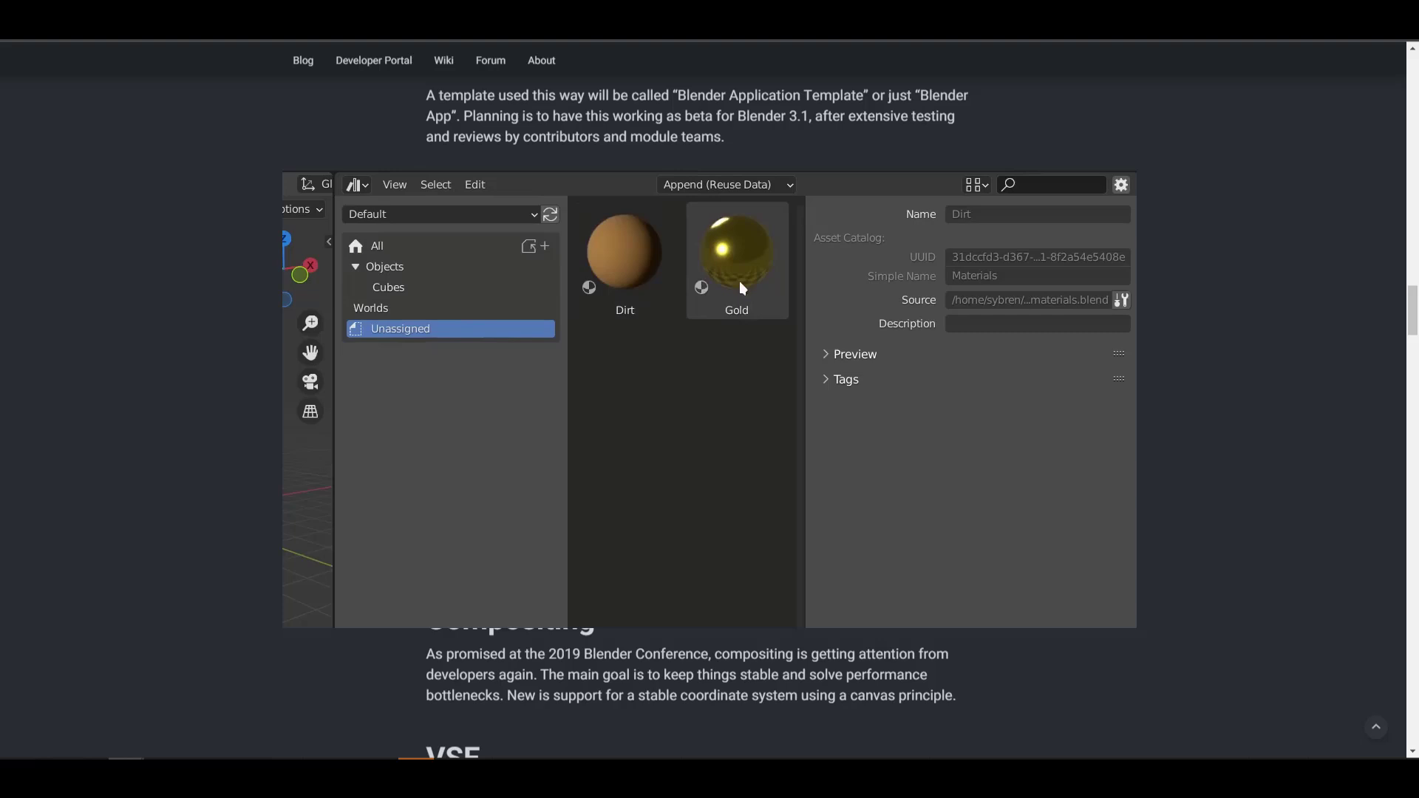
click(736, 257)
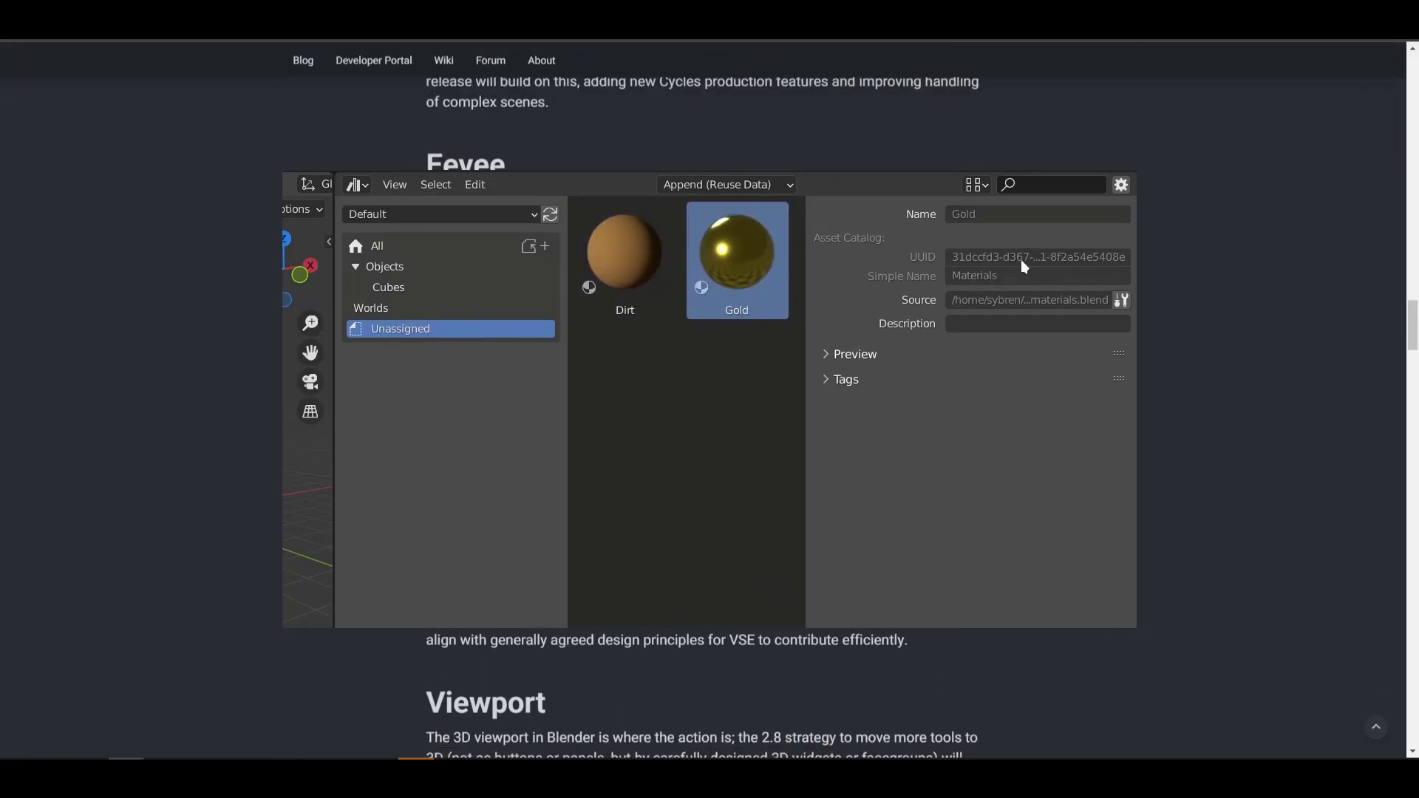
click(475, 184)
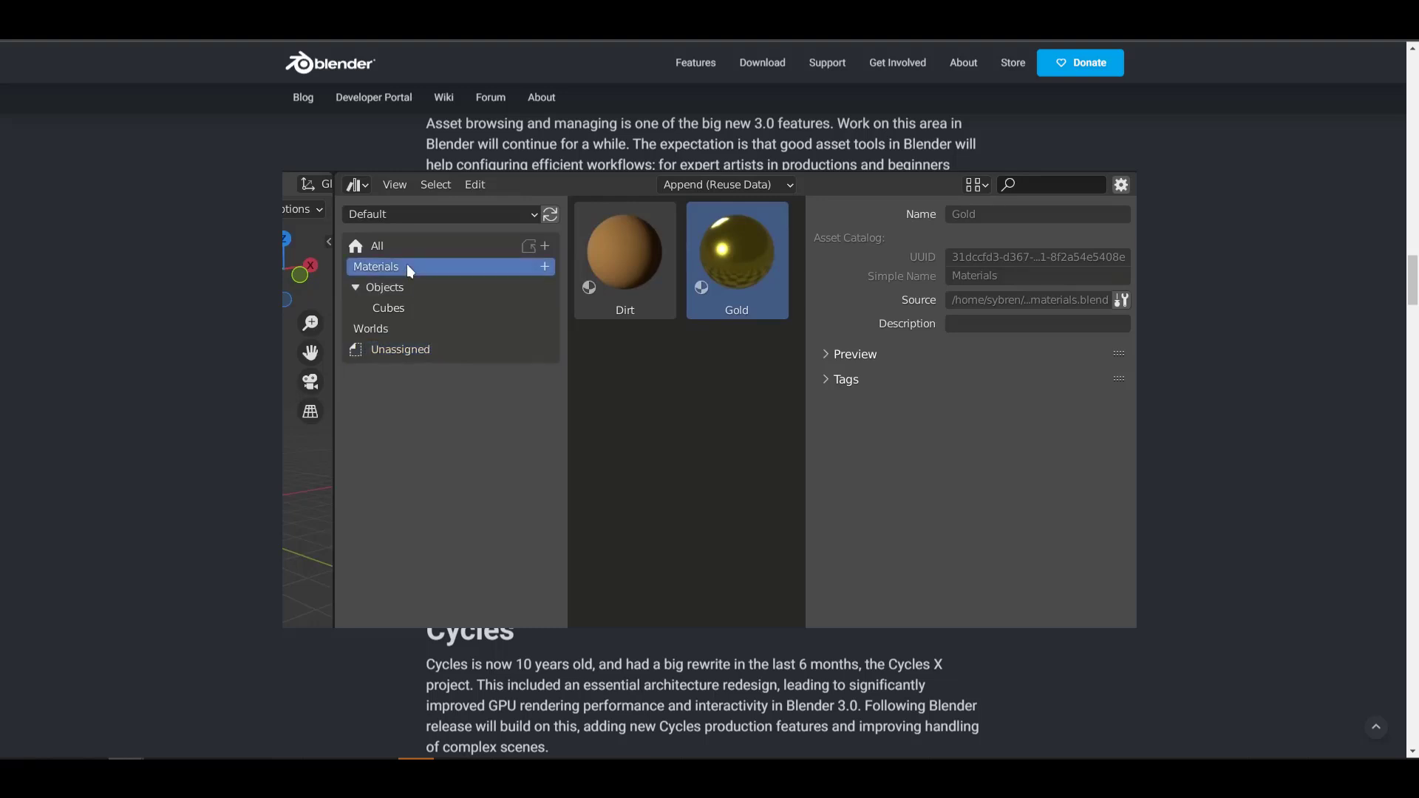
click(384, 287)
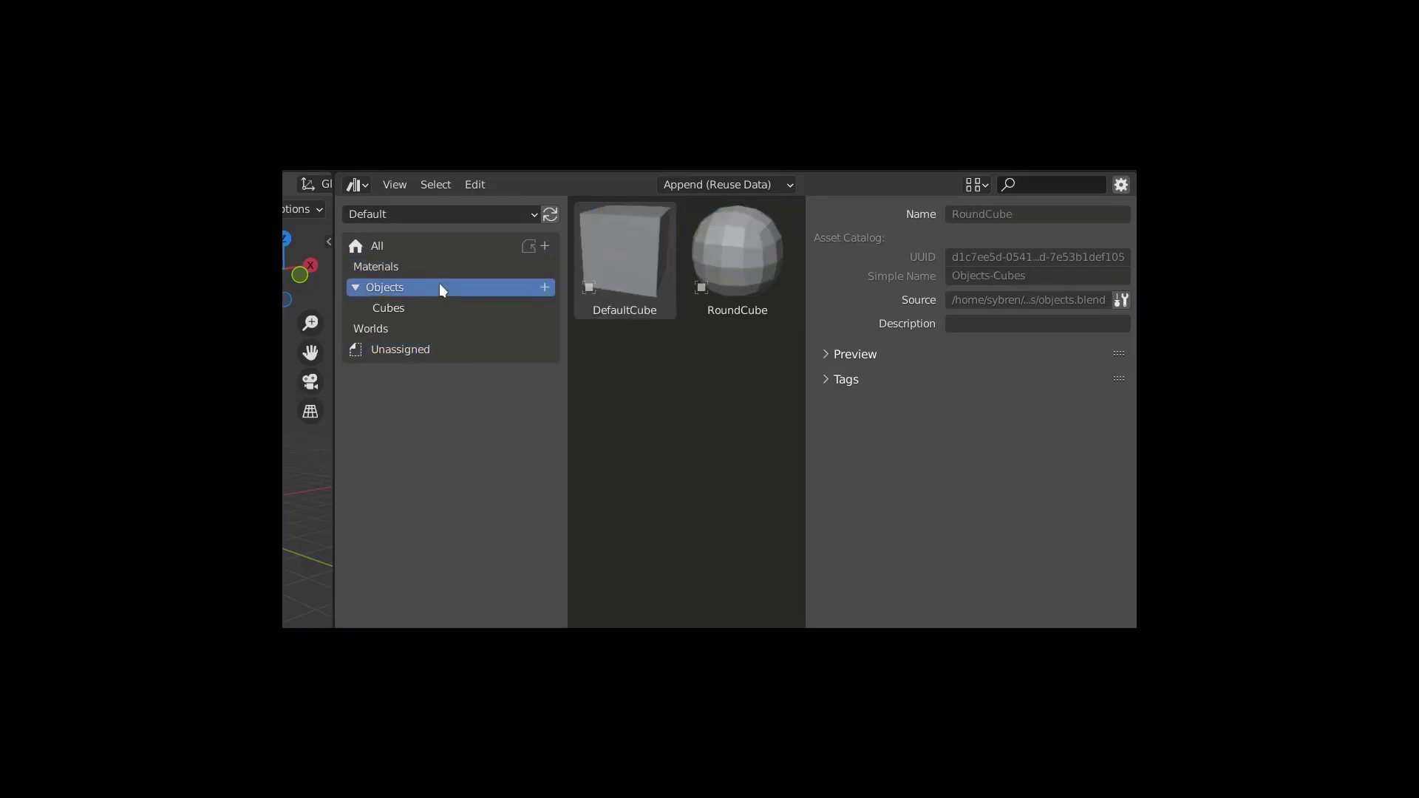